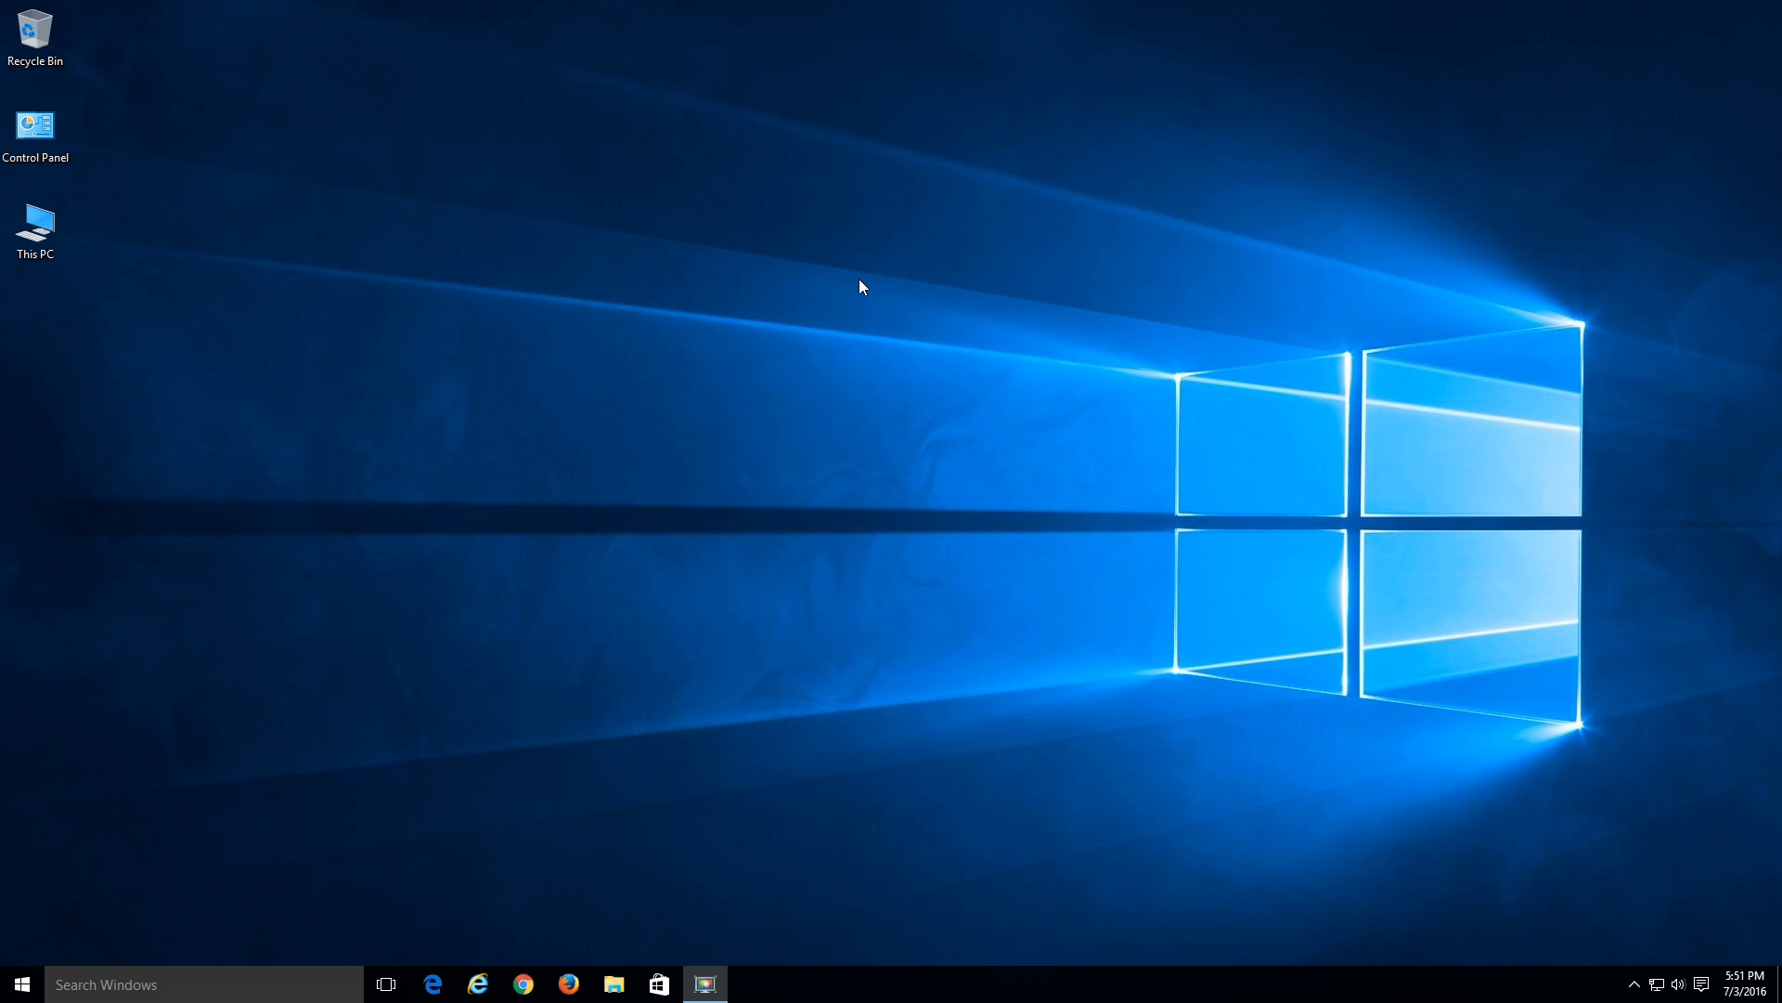
mouse_move(828, 271)
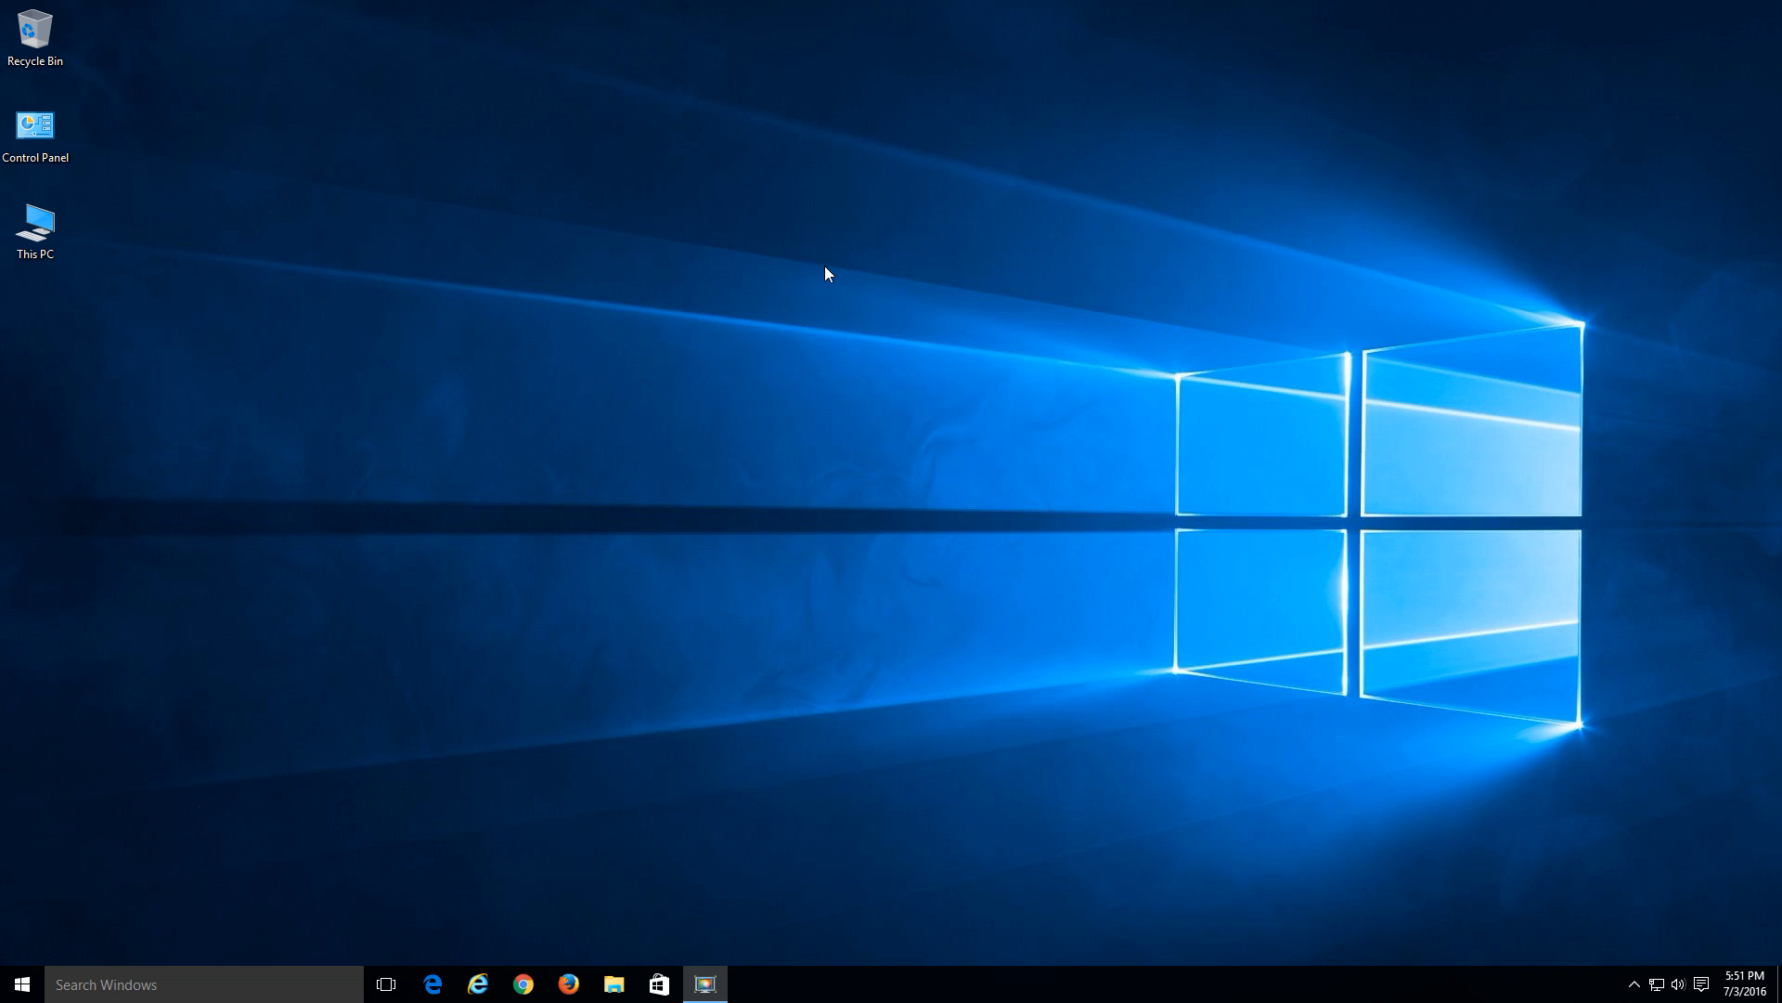
mouse_move(295, 581)
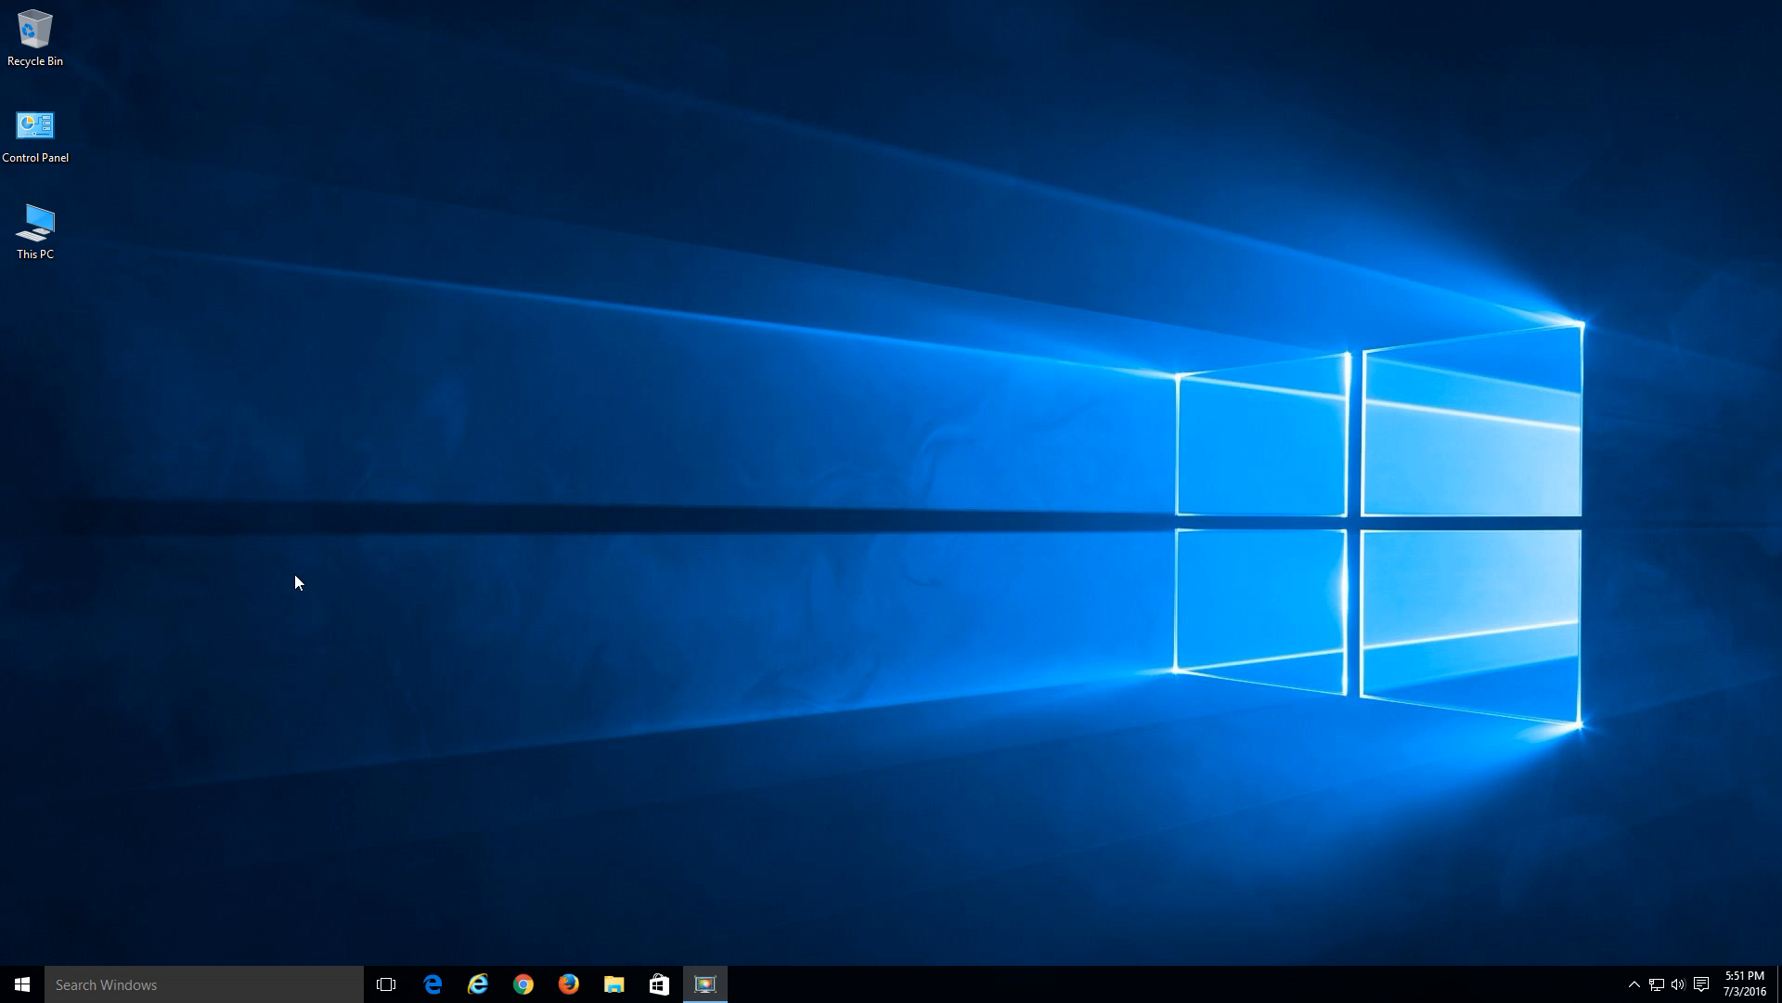
mouse_move(308, 561)
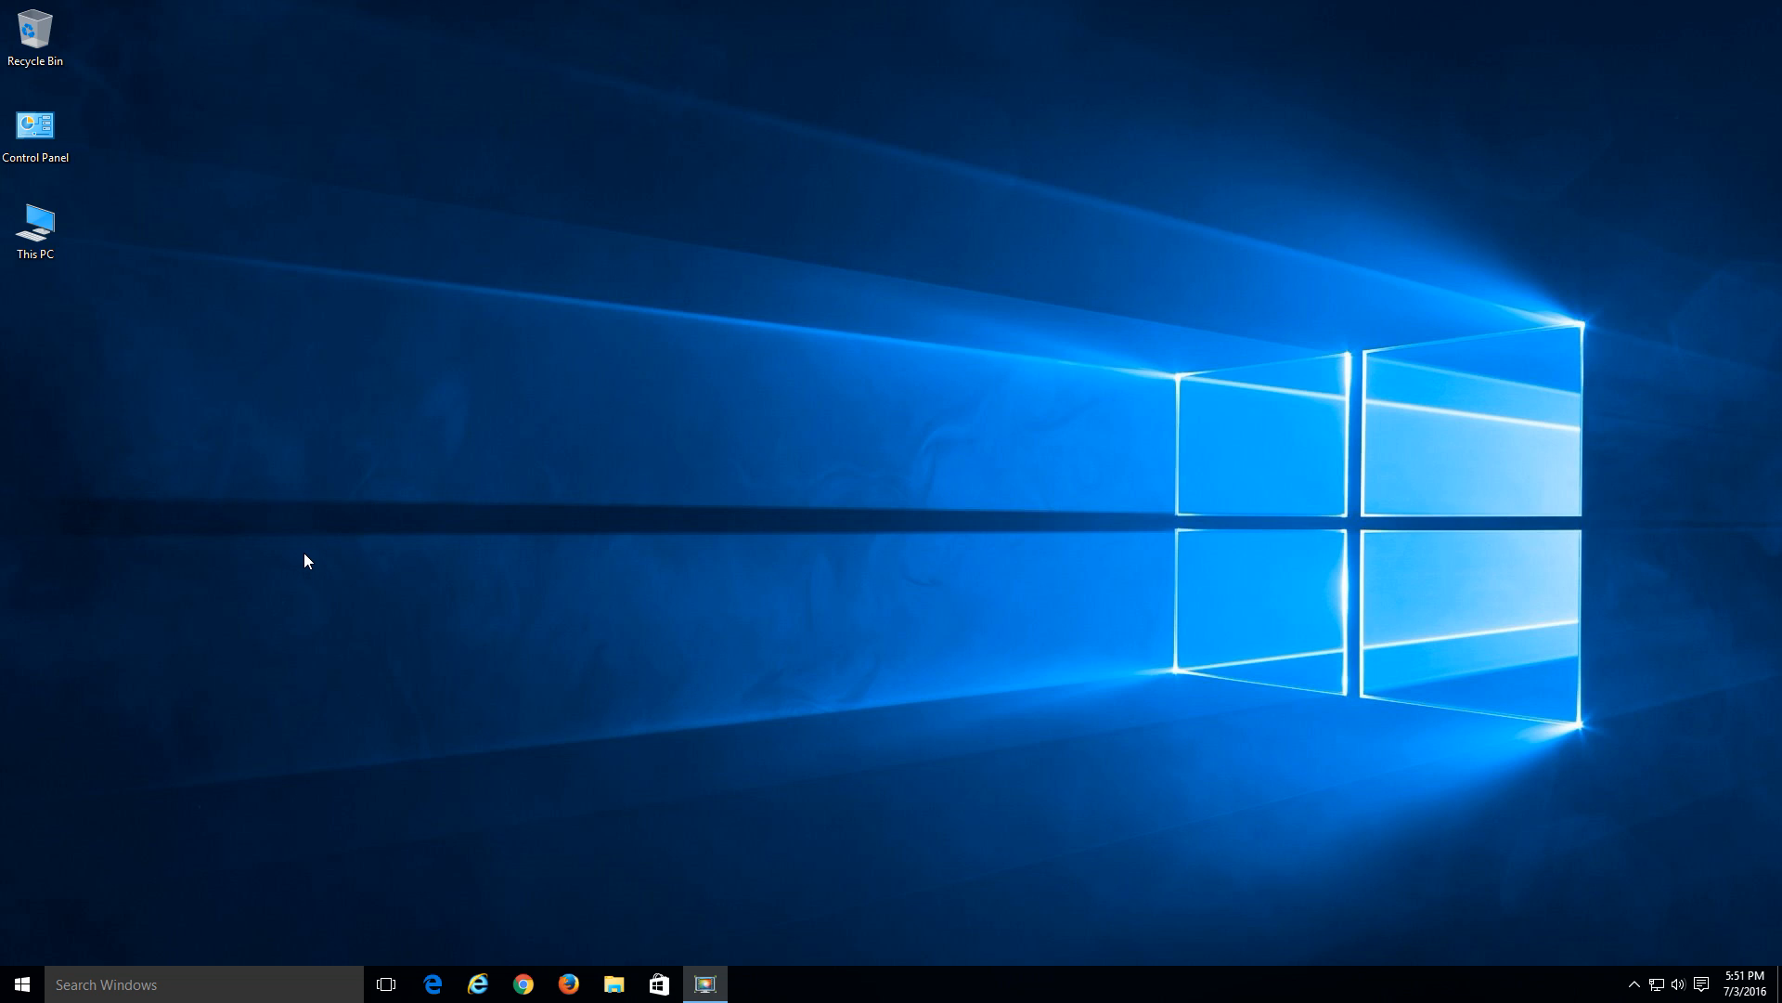
mouse_move(123, 814)
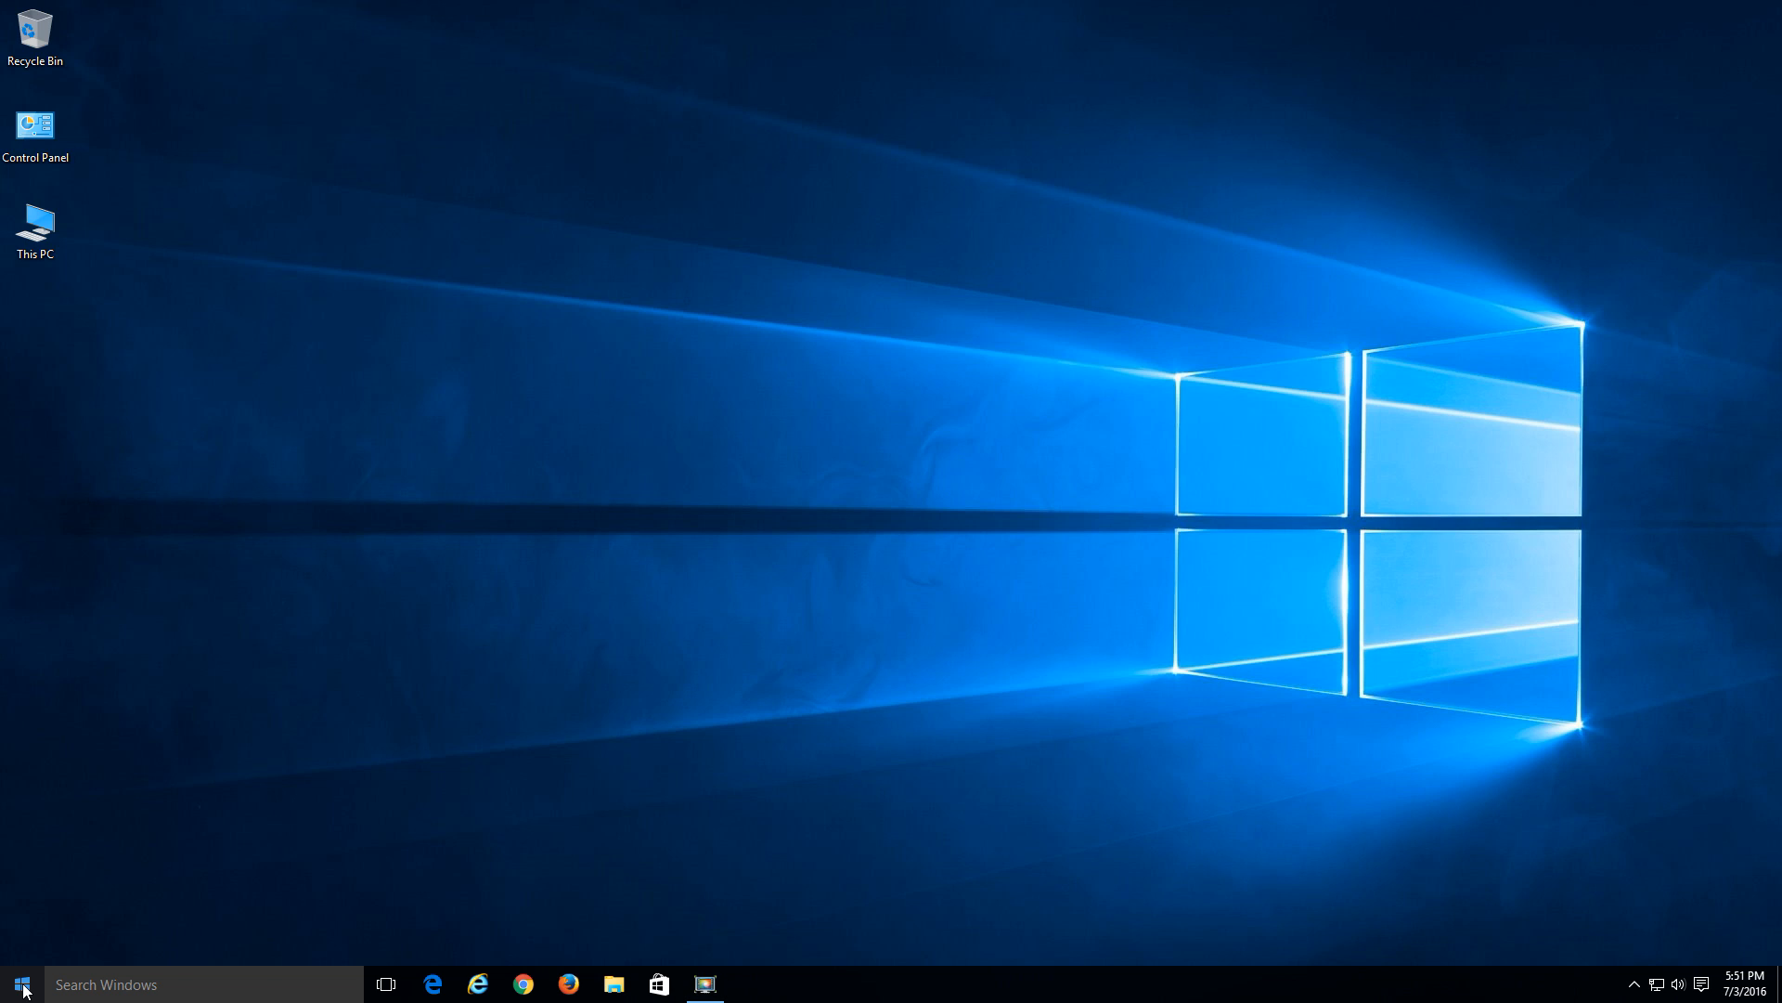
- Launch Control Panel from the Start button's quick links menu
right_click(15, 984)
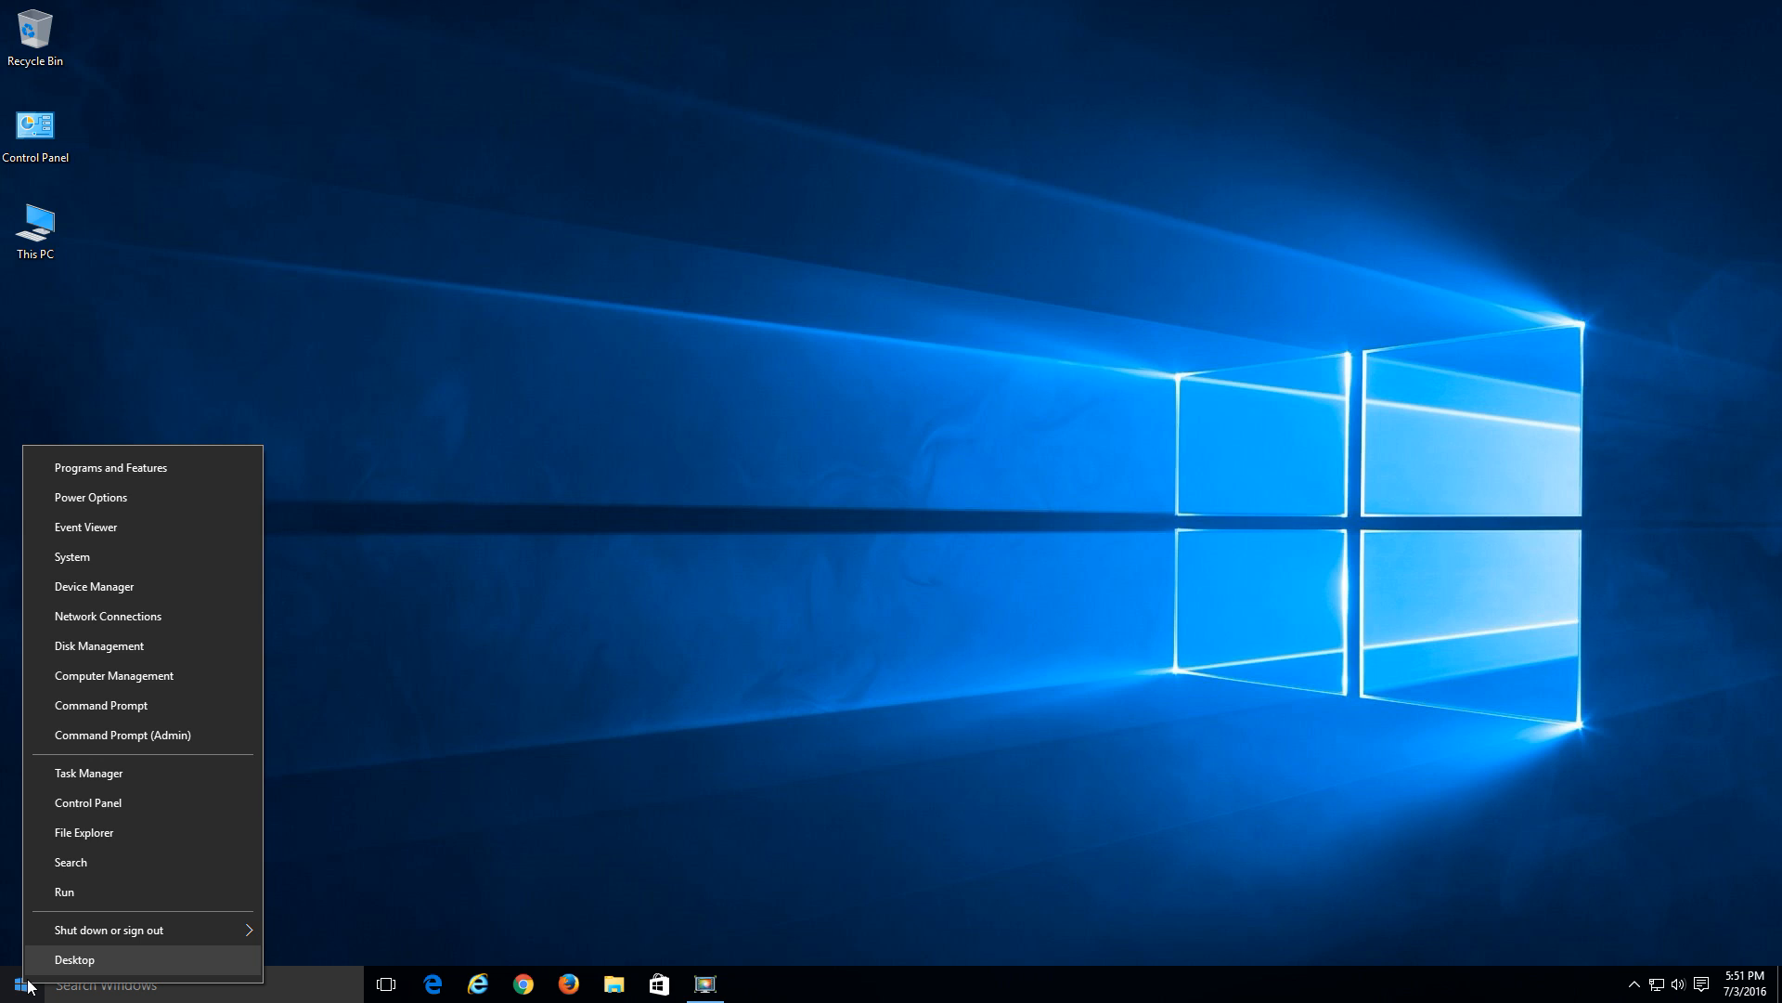
mouse_move(89, 811)
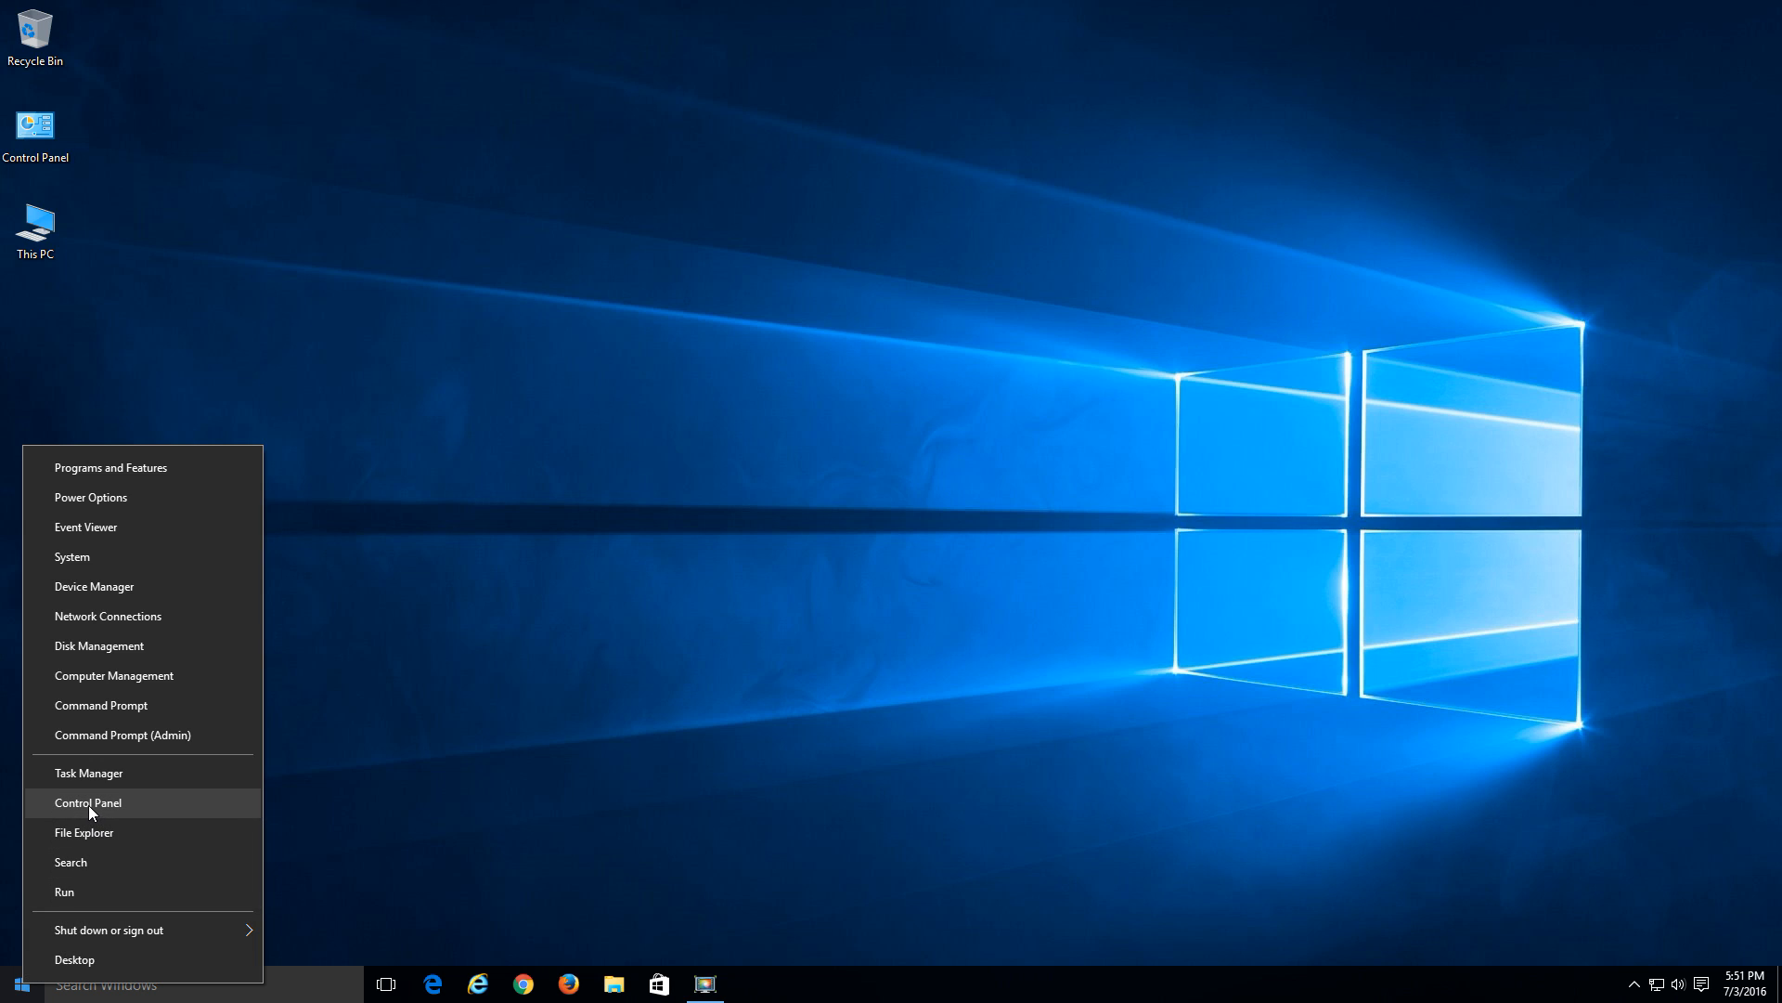
click(88, 802)
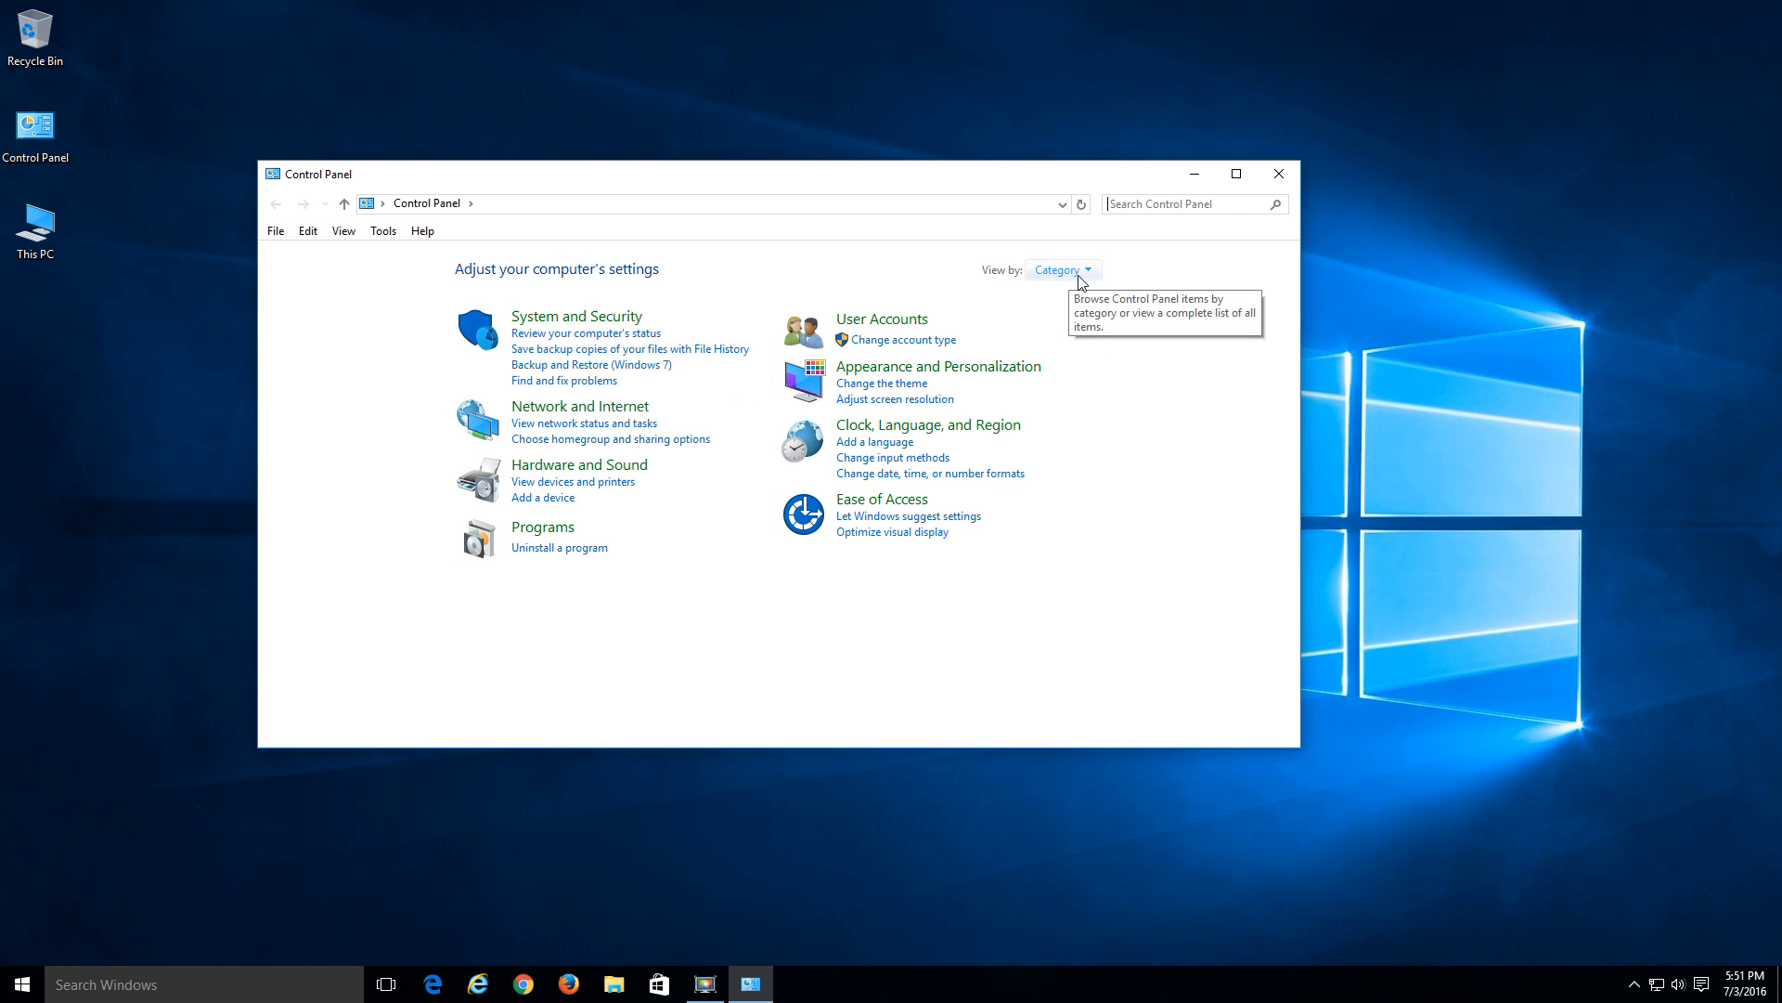
- Switch View by to Large icons, back to Category, and go to System and Security
click(1088, 269)
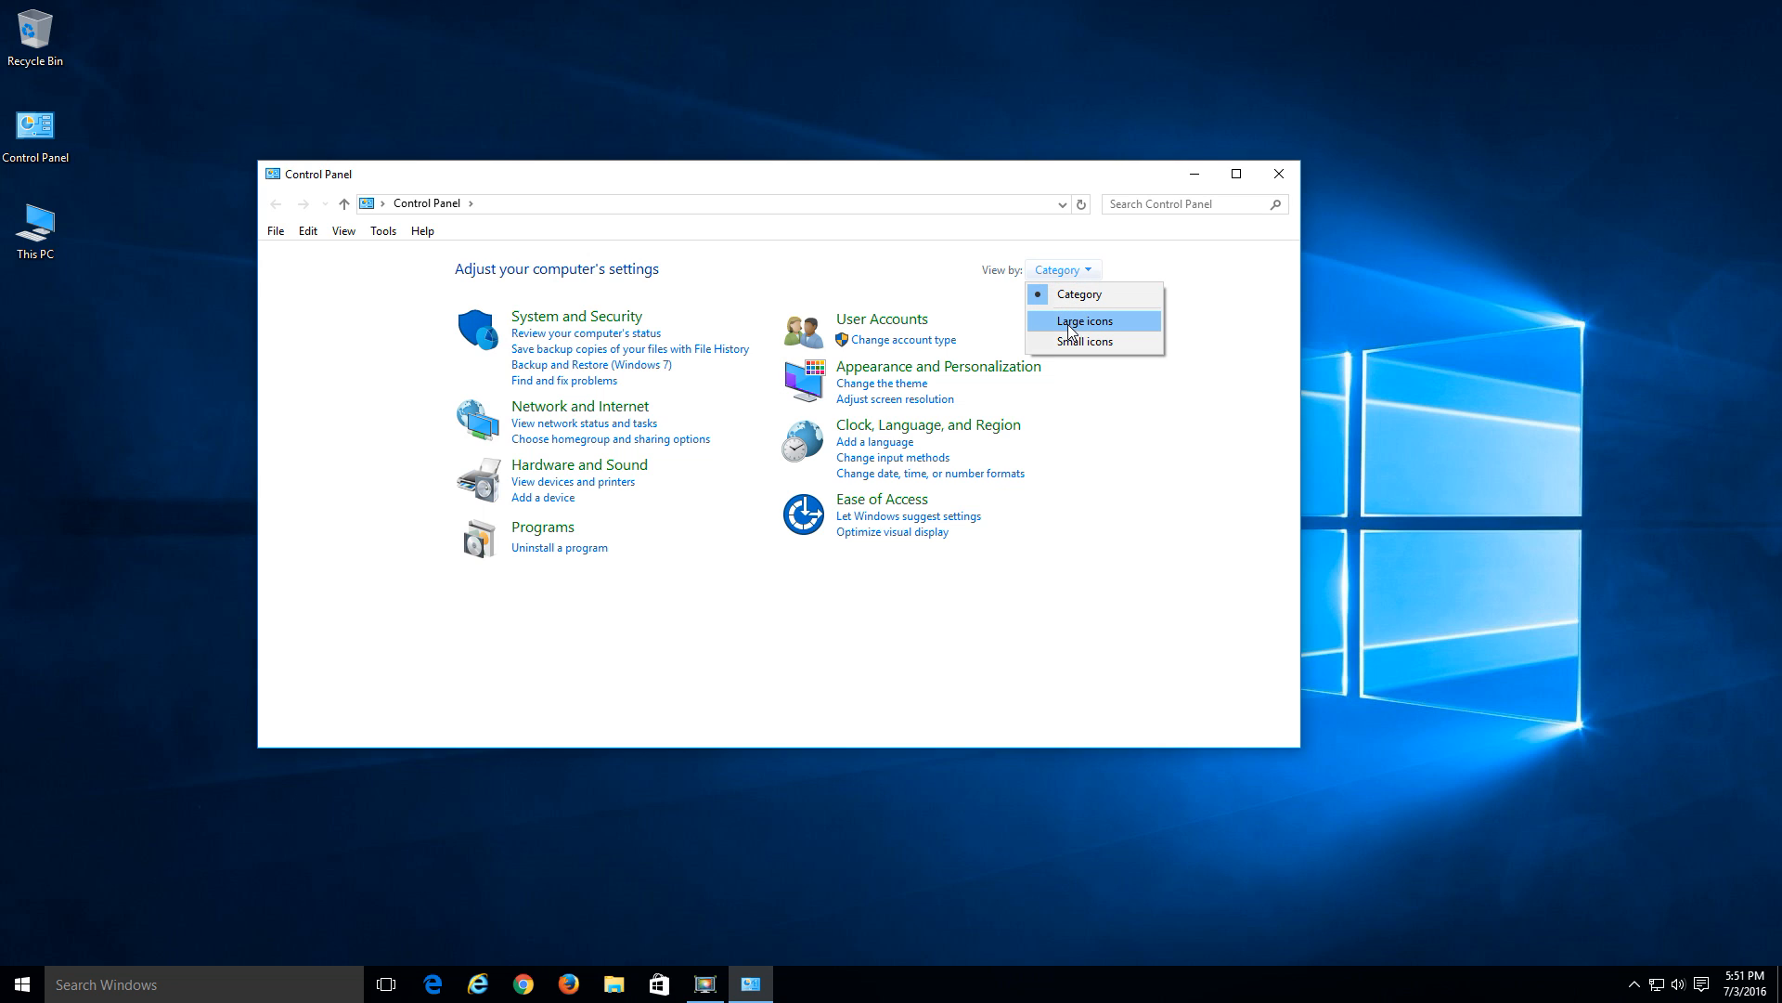
click(1084, 319)
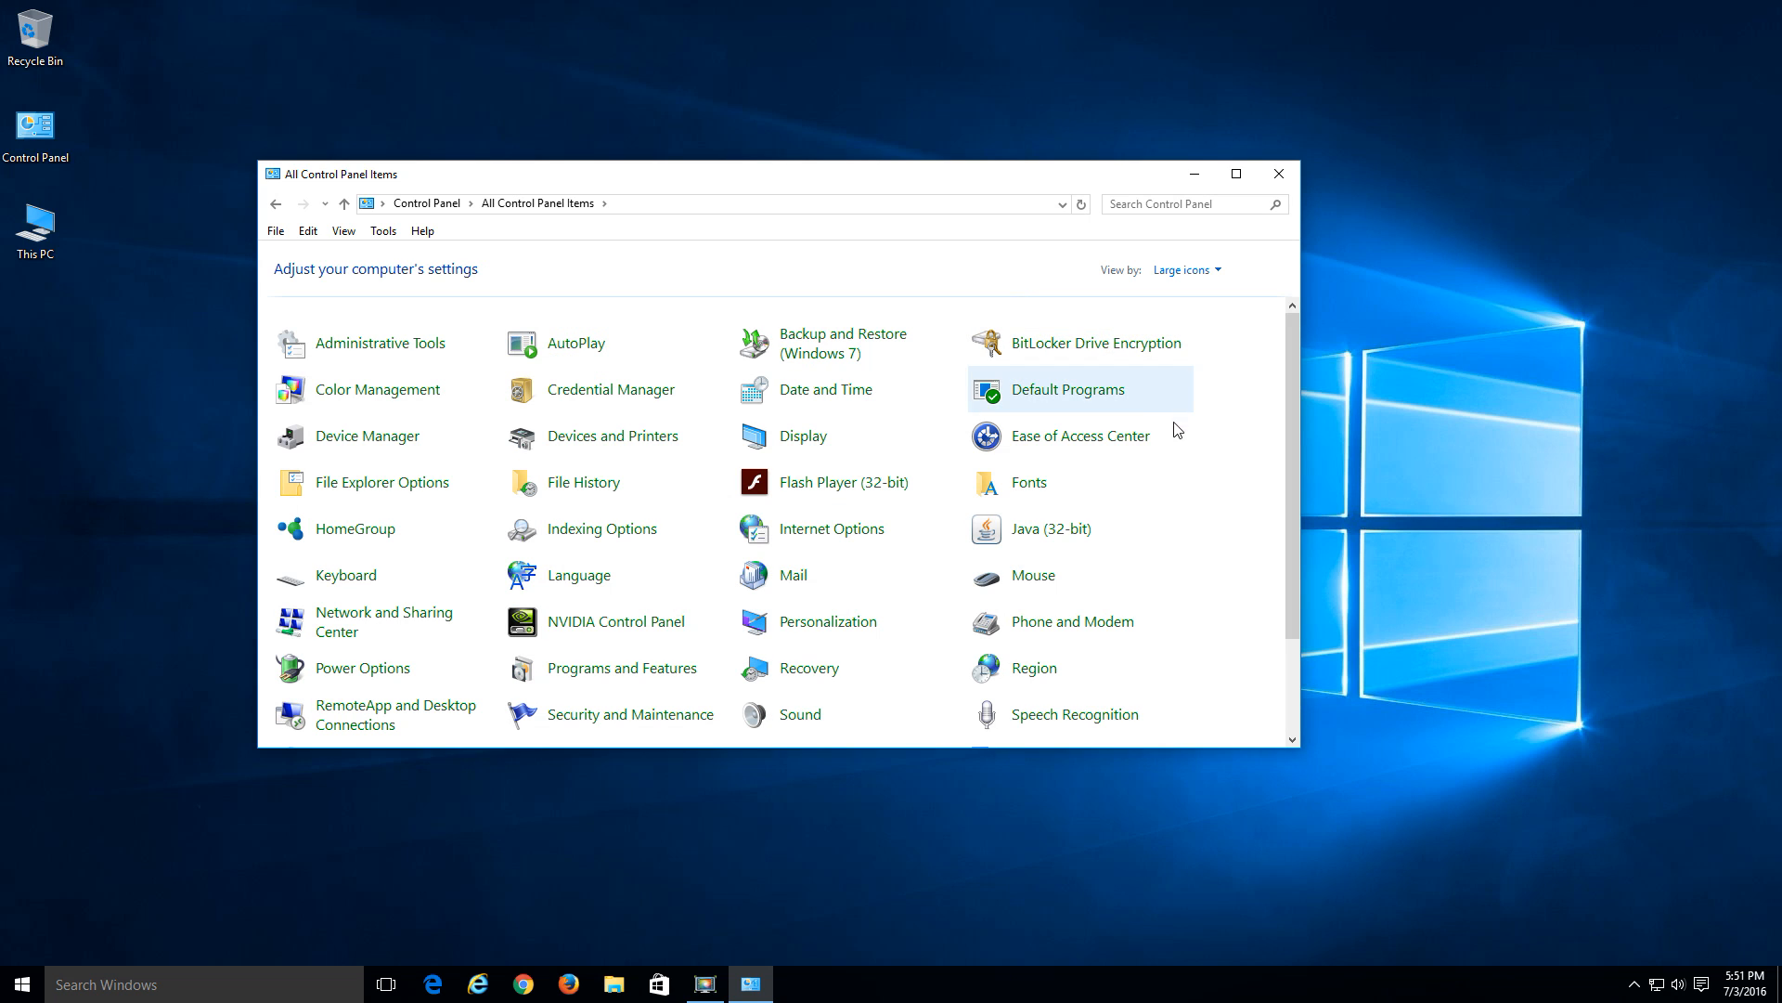
scroll(down, 3)
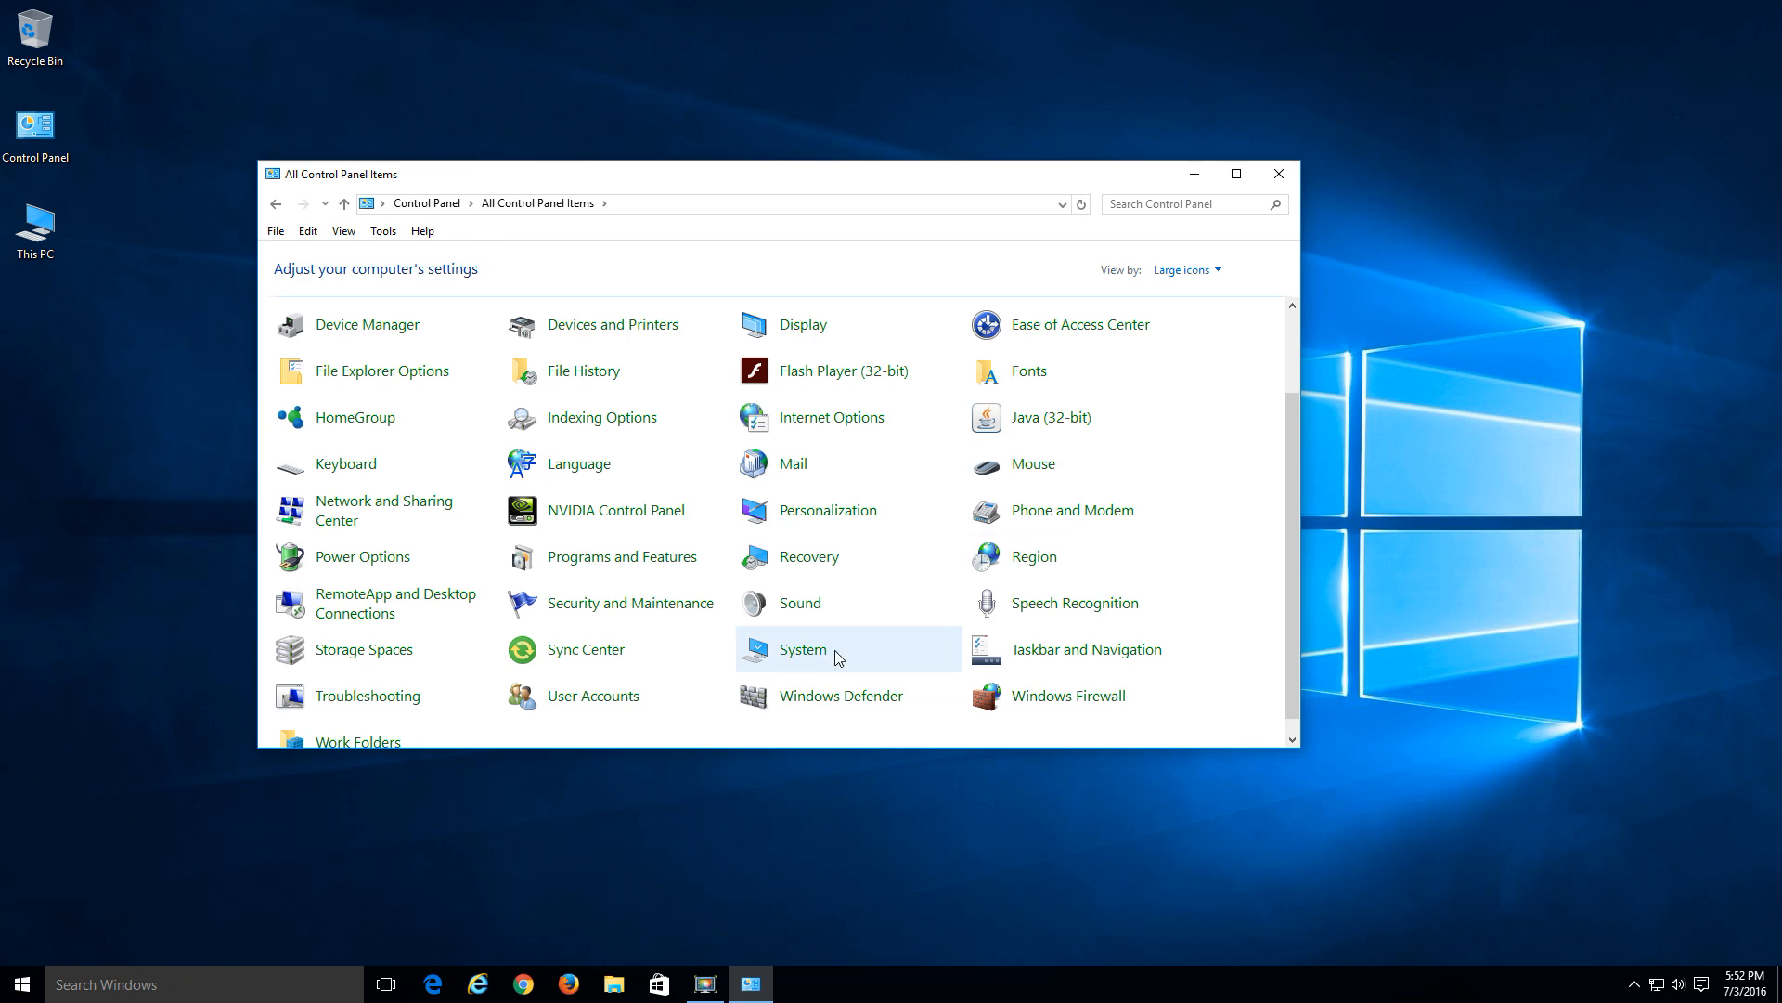
click(1187, 269)
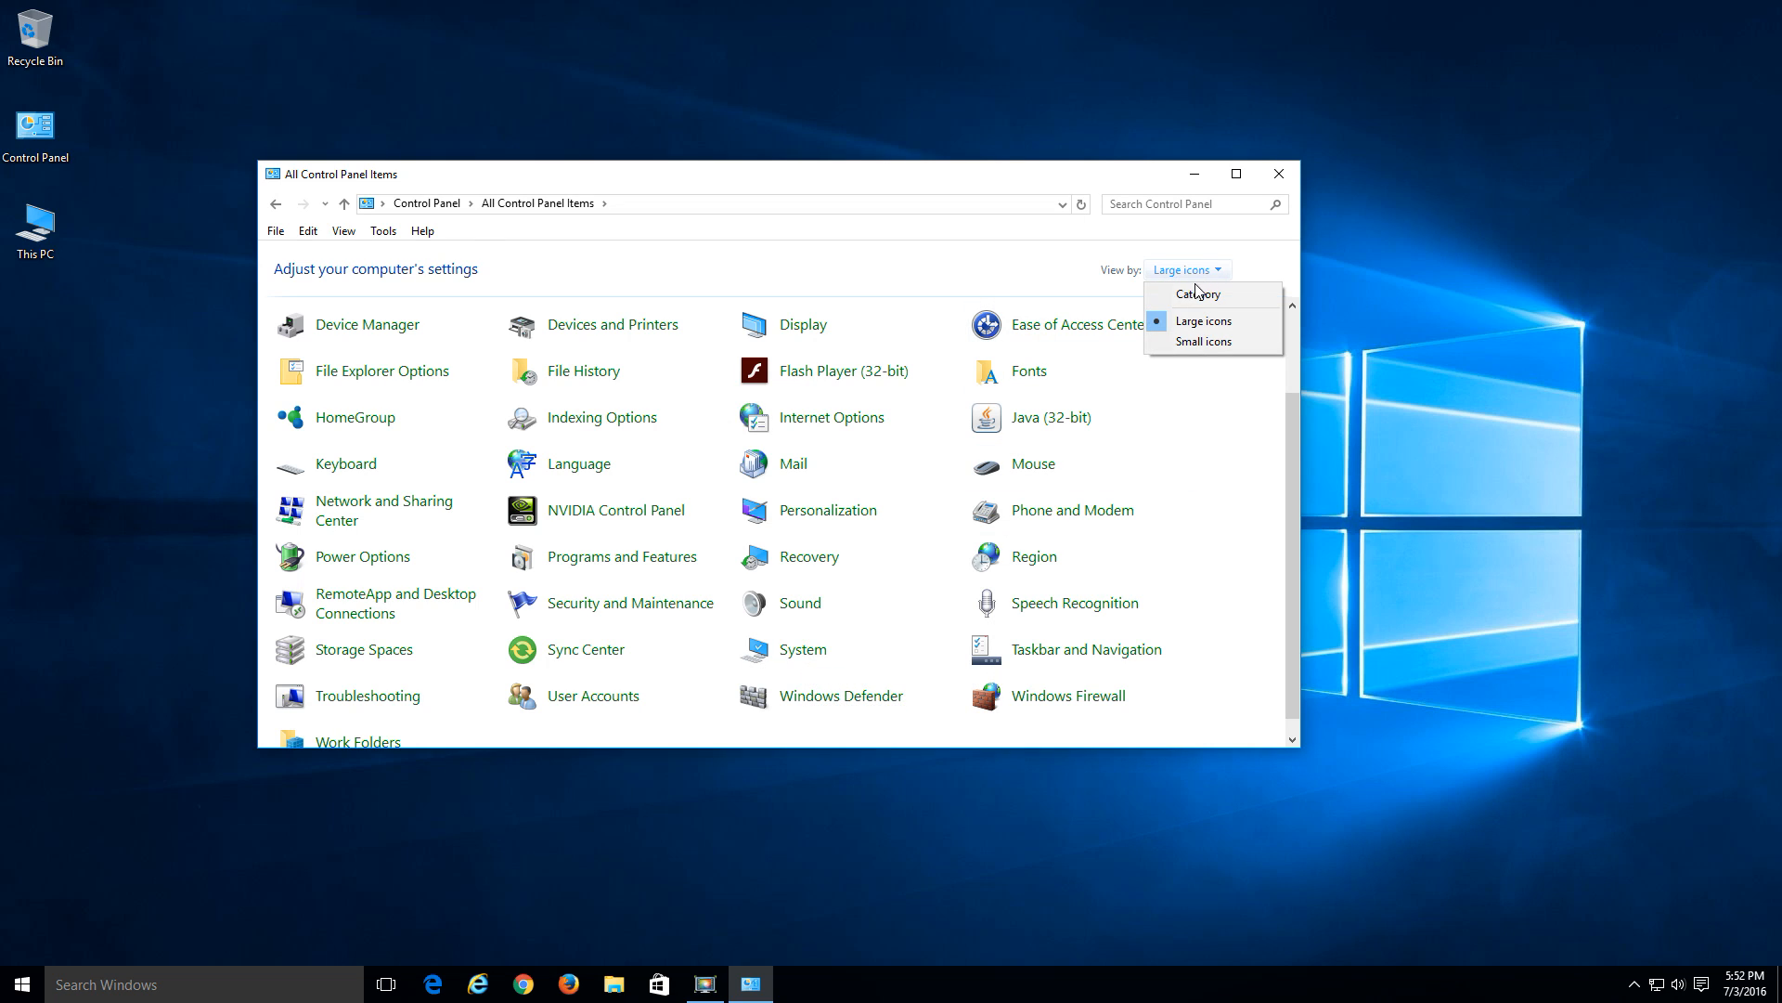
click(1199, 294)
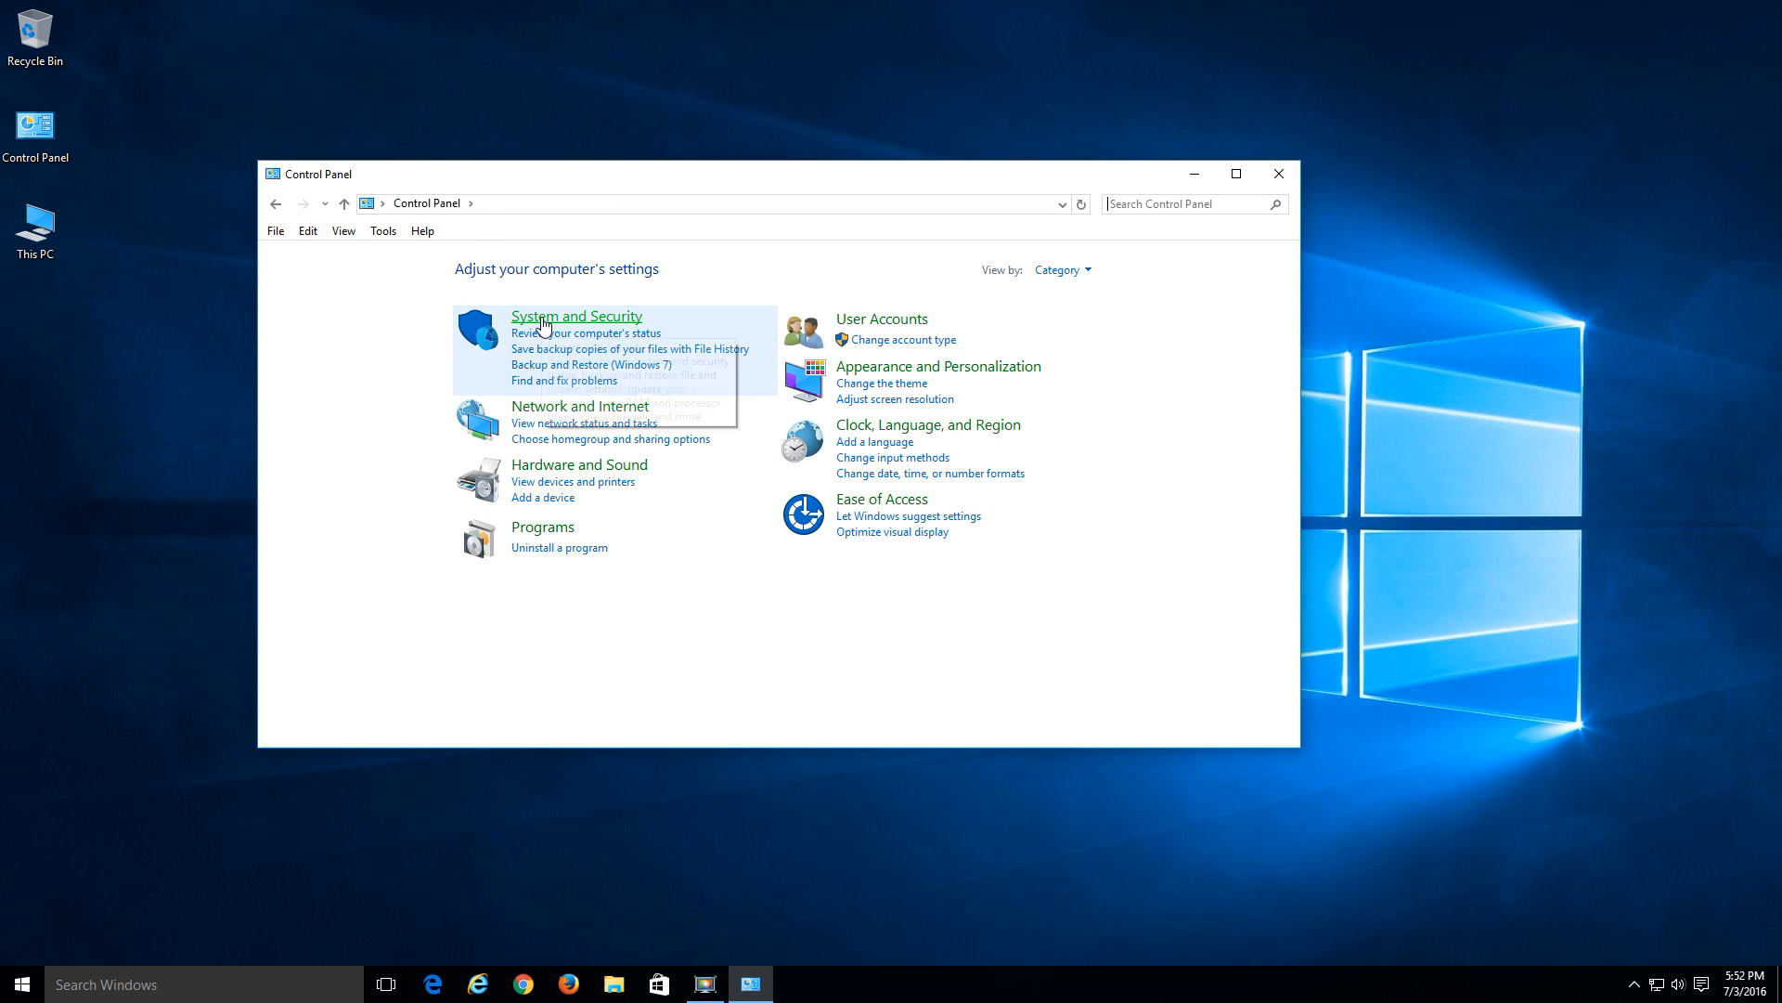
click(575, 315)
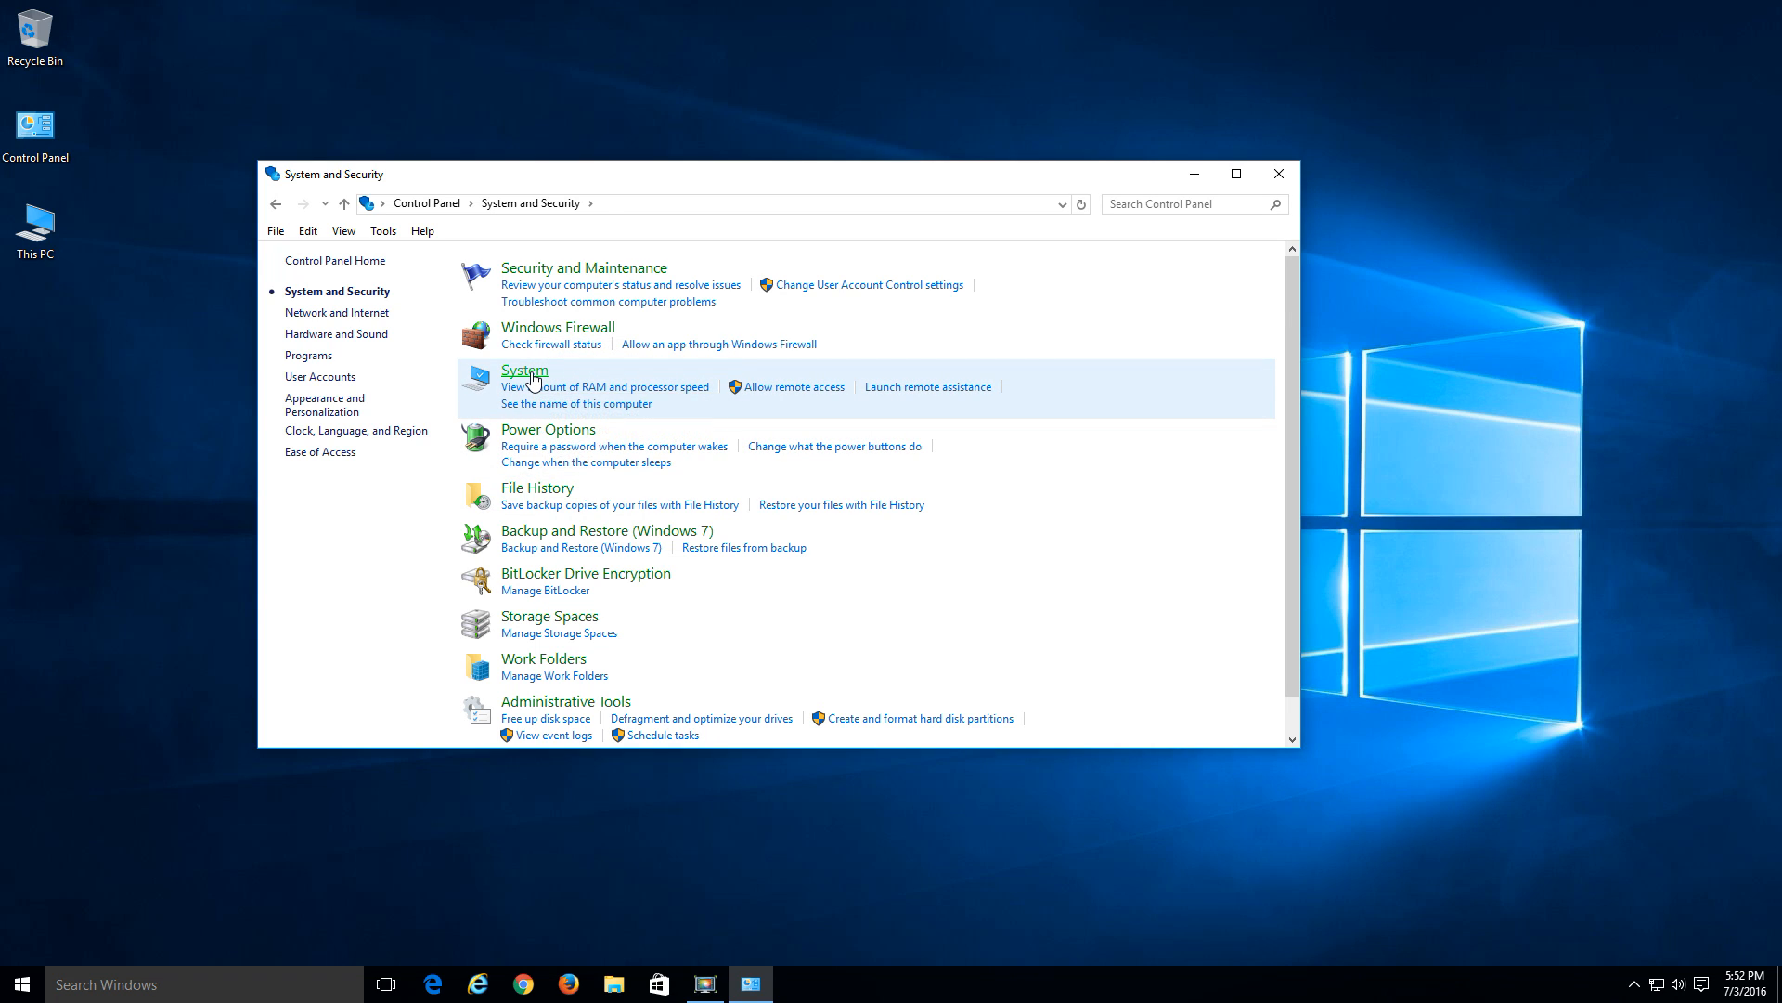
- Go to System, then System protection, and select Local Disk (C:) in the drive list
click(524, 370)
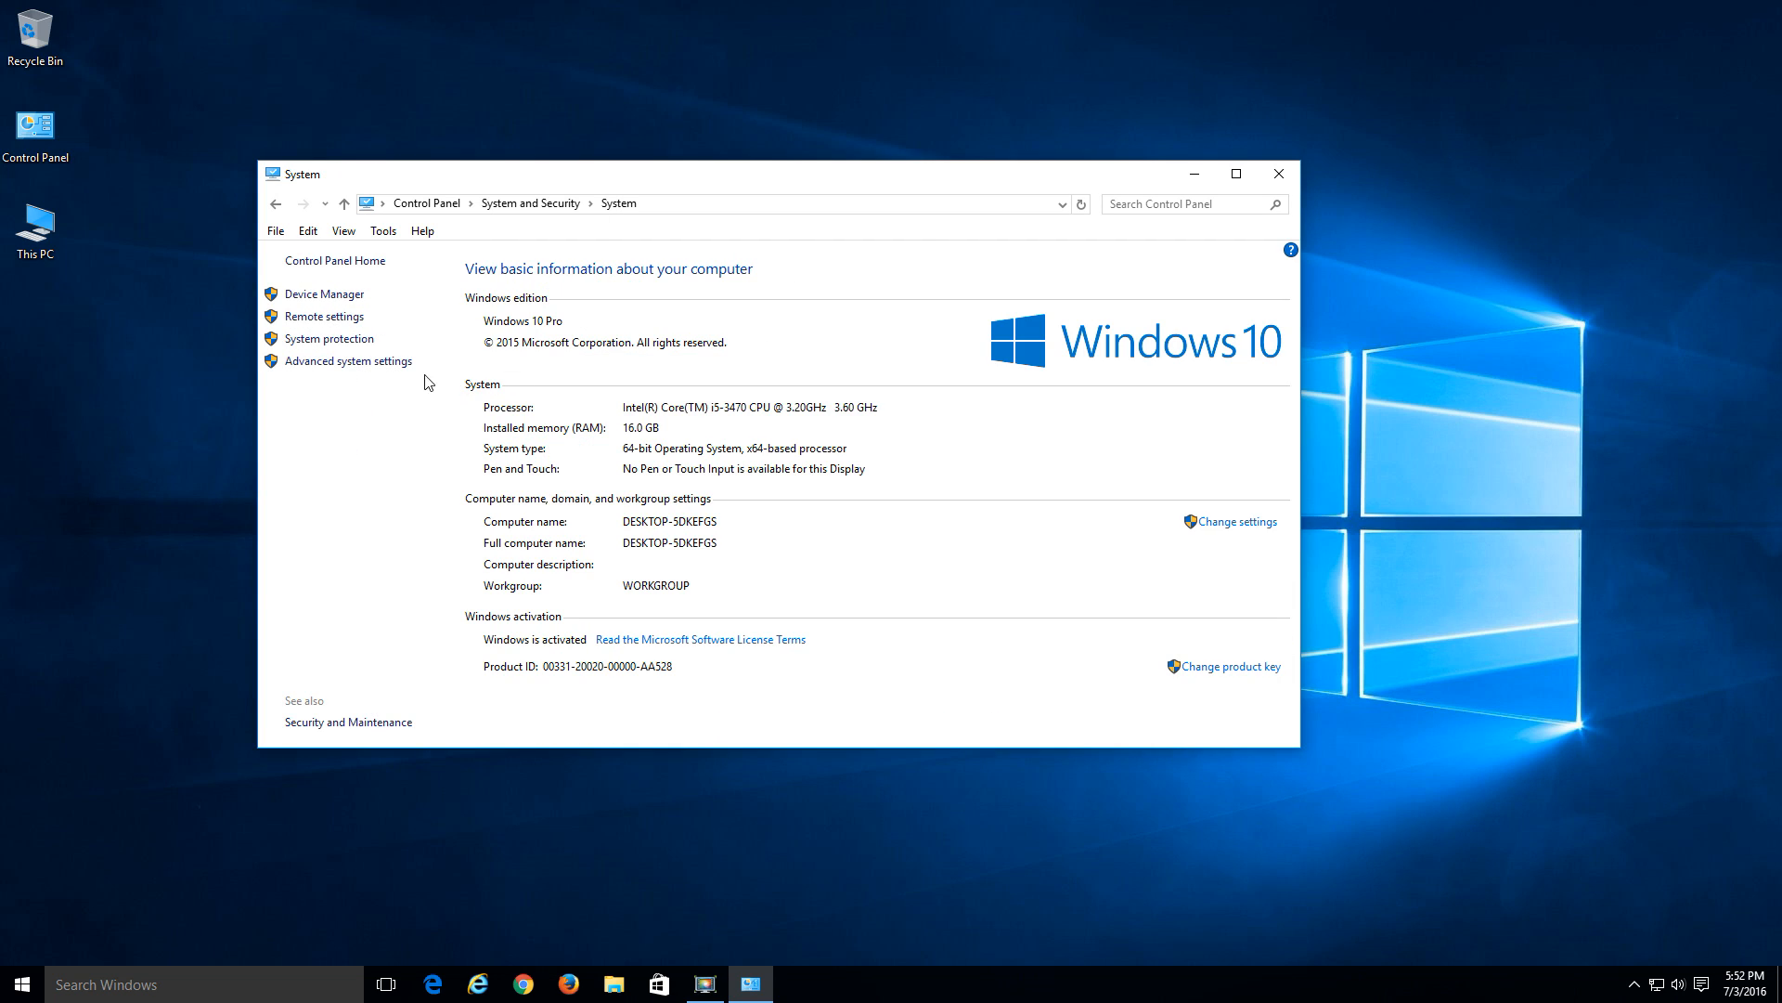
mouse_move(319, 345)
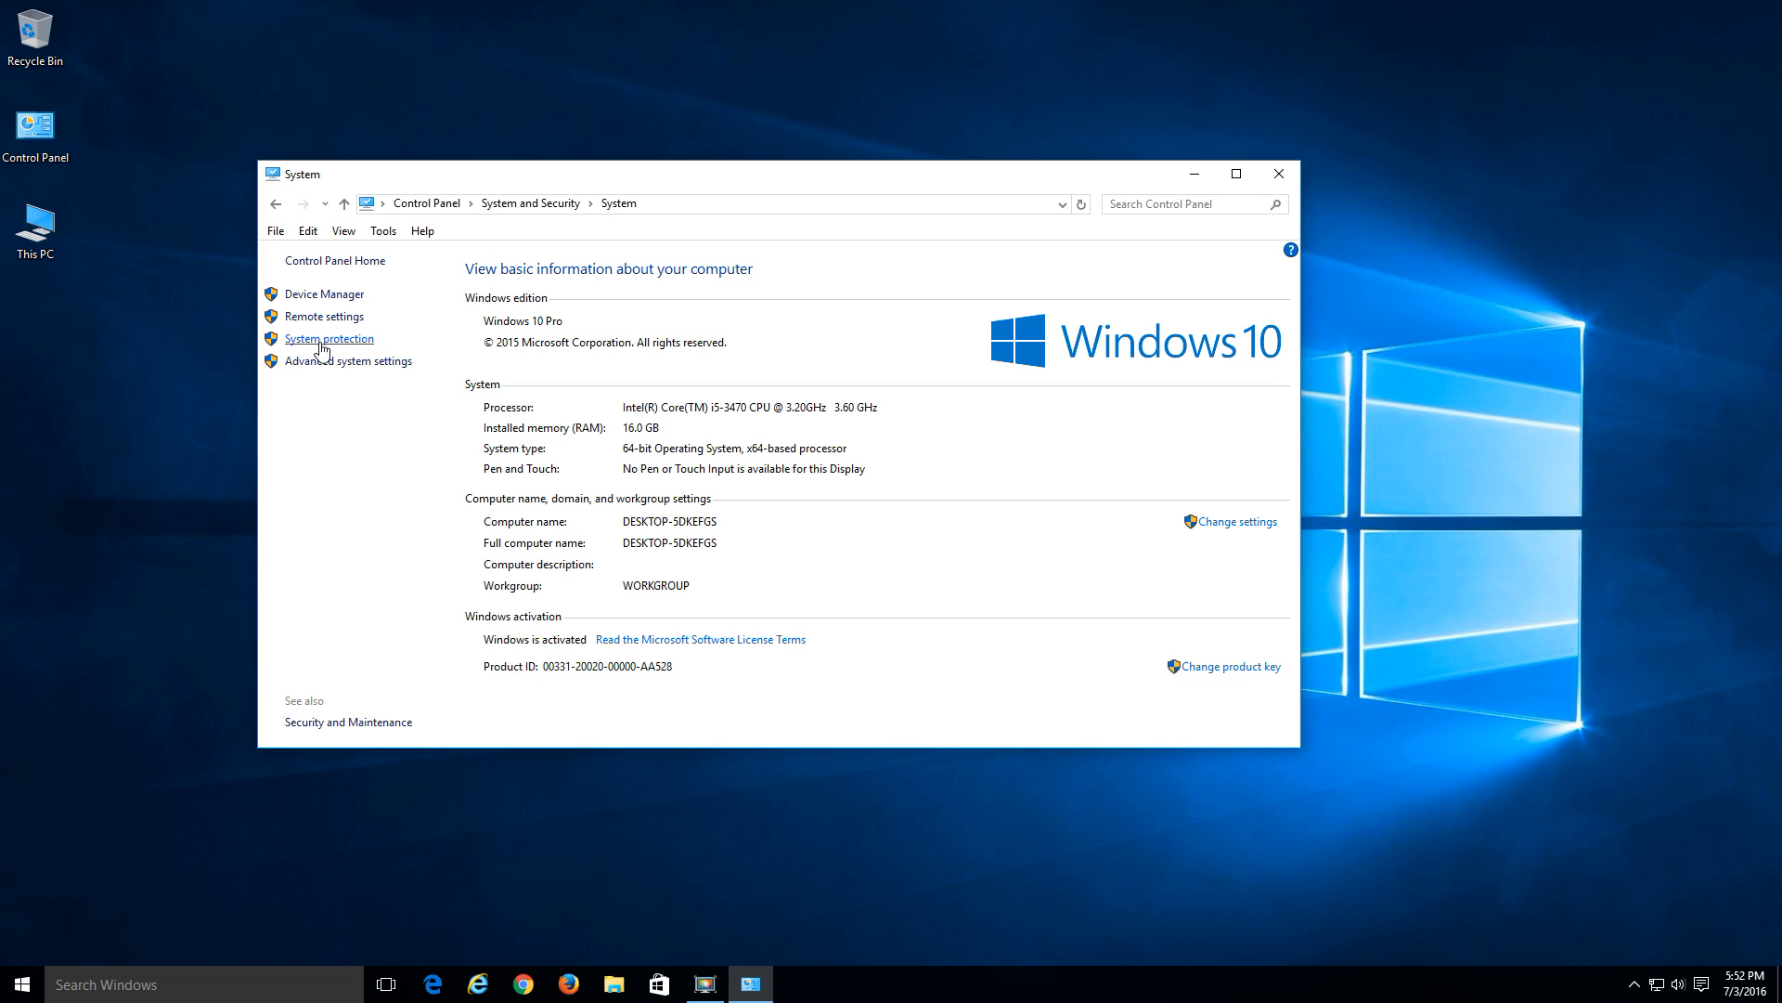
click(328, 337)
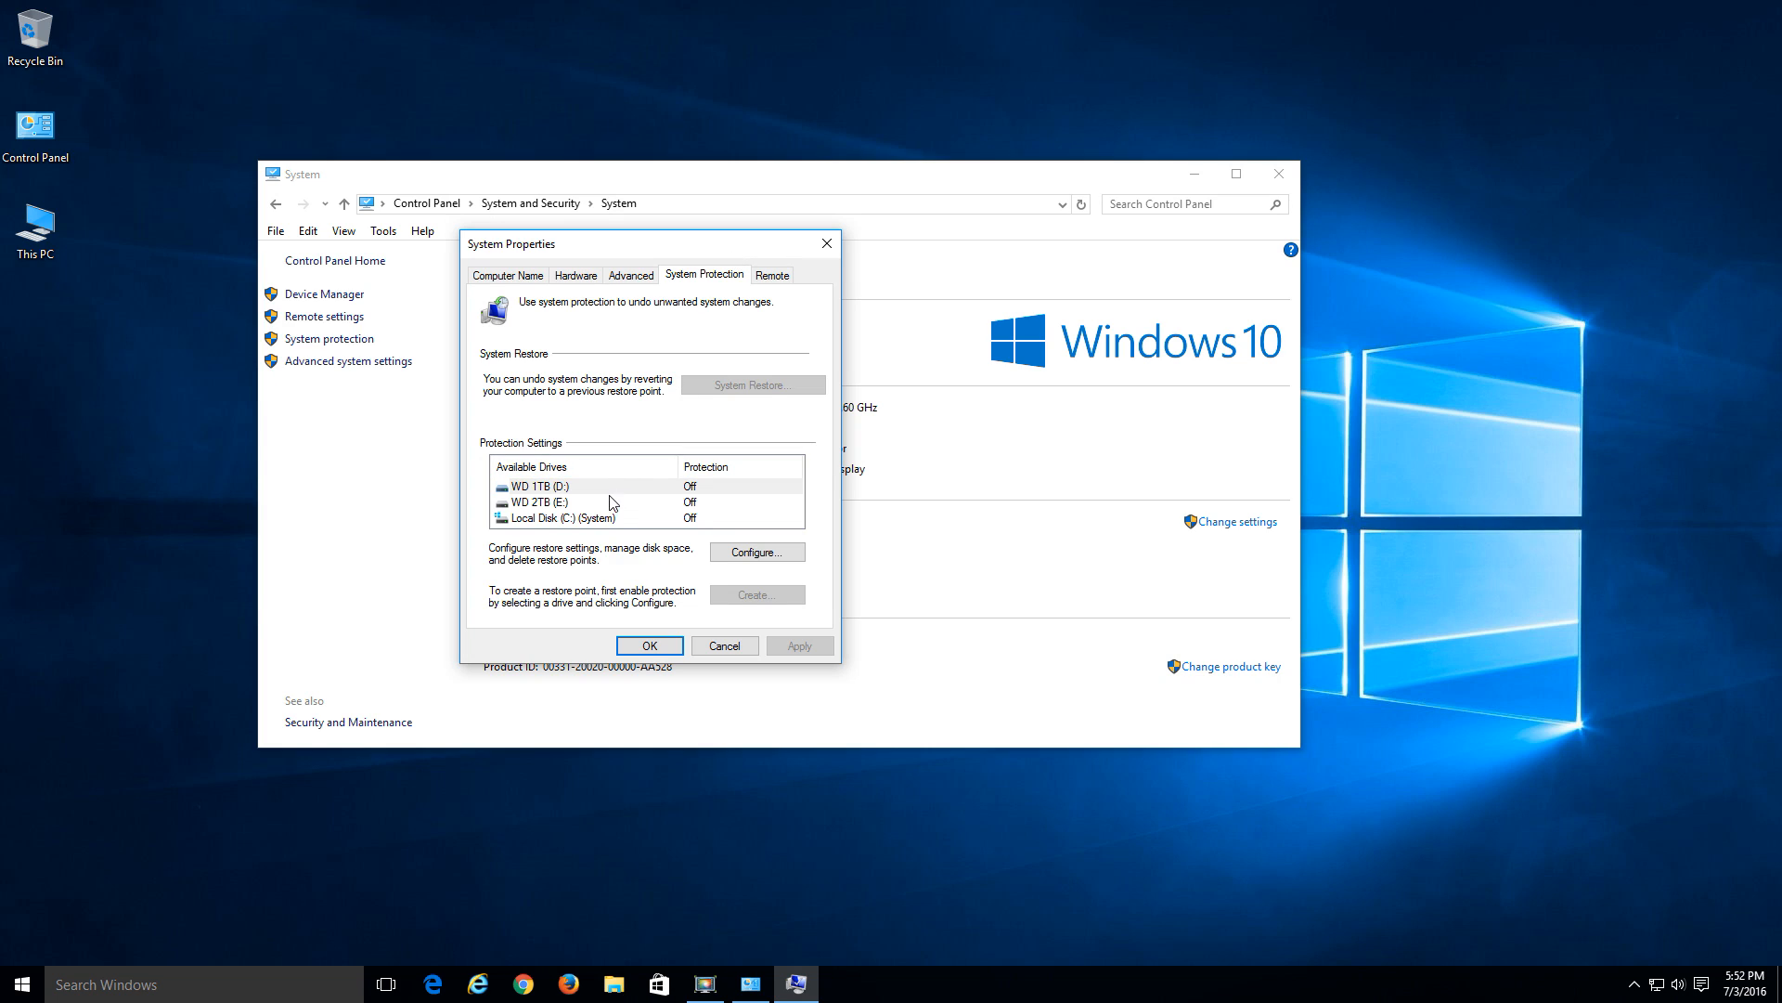
mouse_move(559, 490)
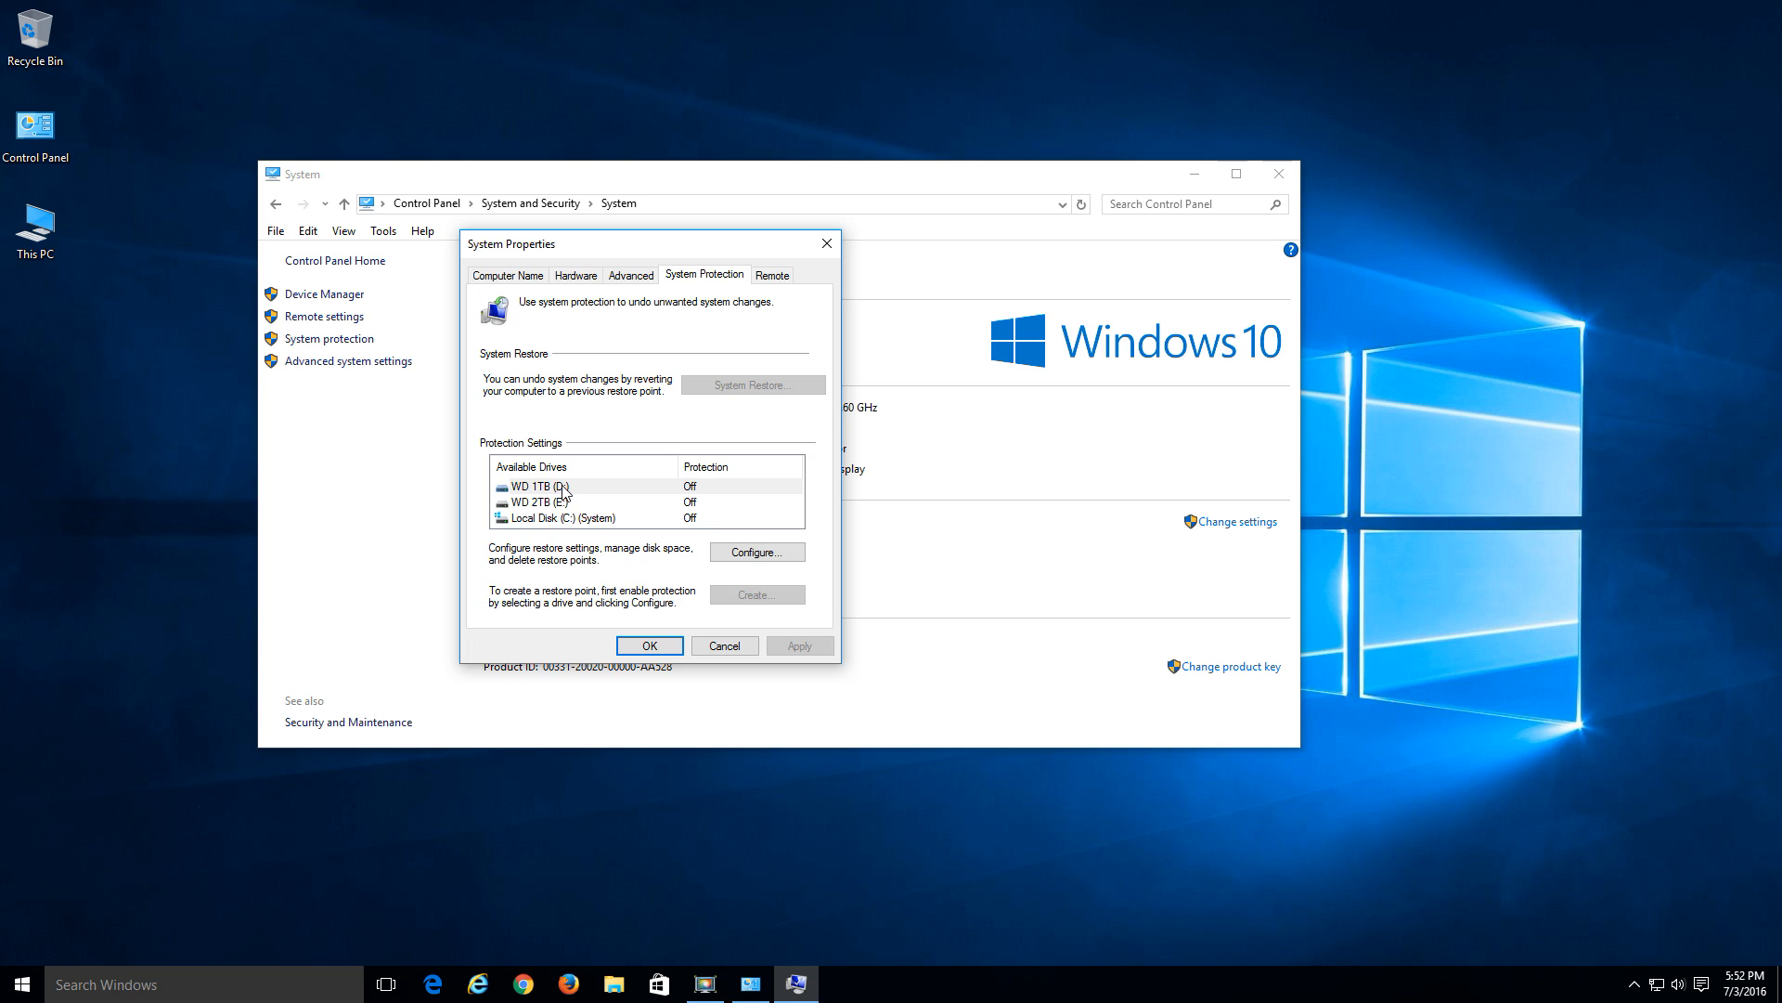
click(564, 518)
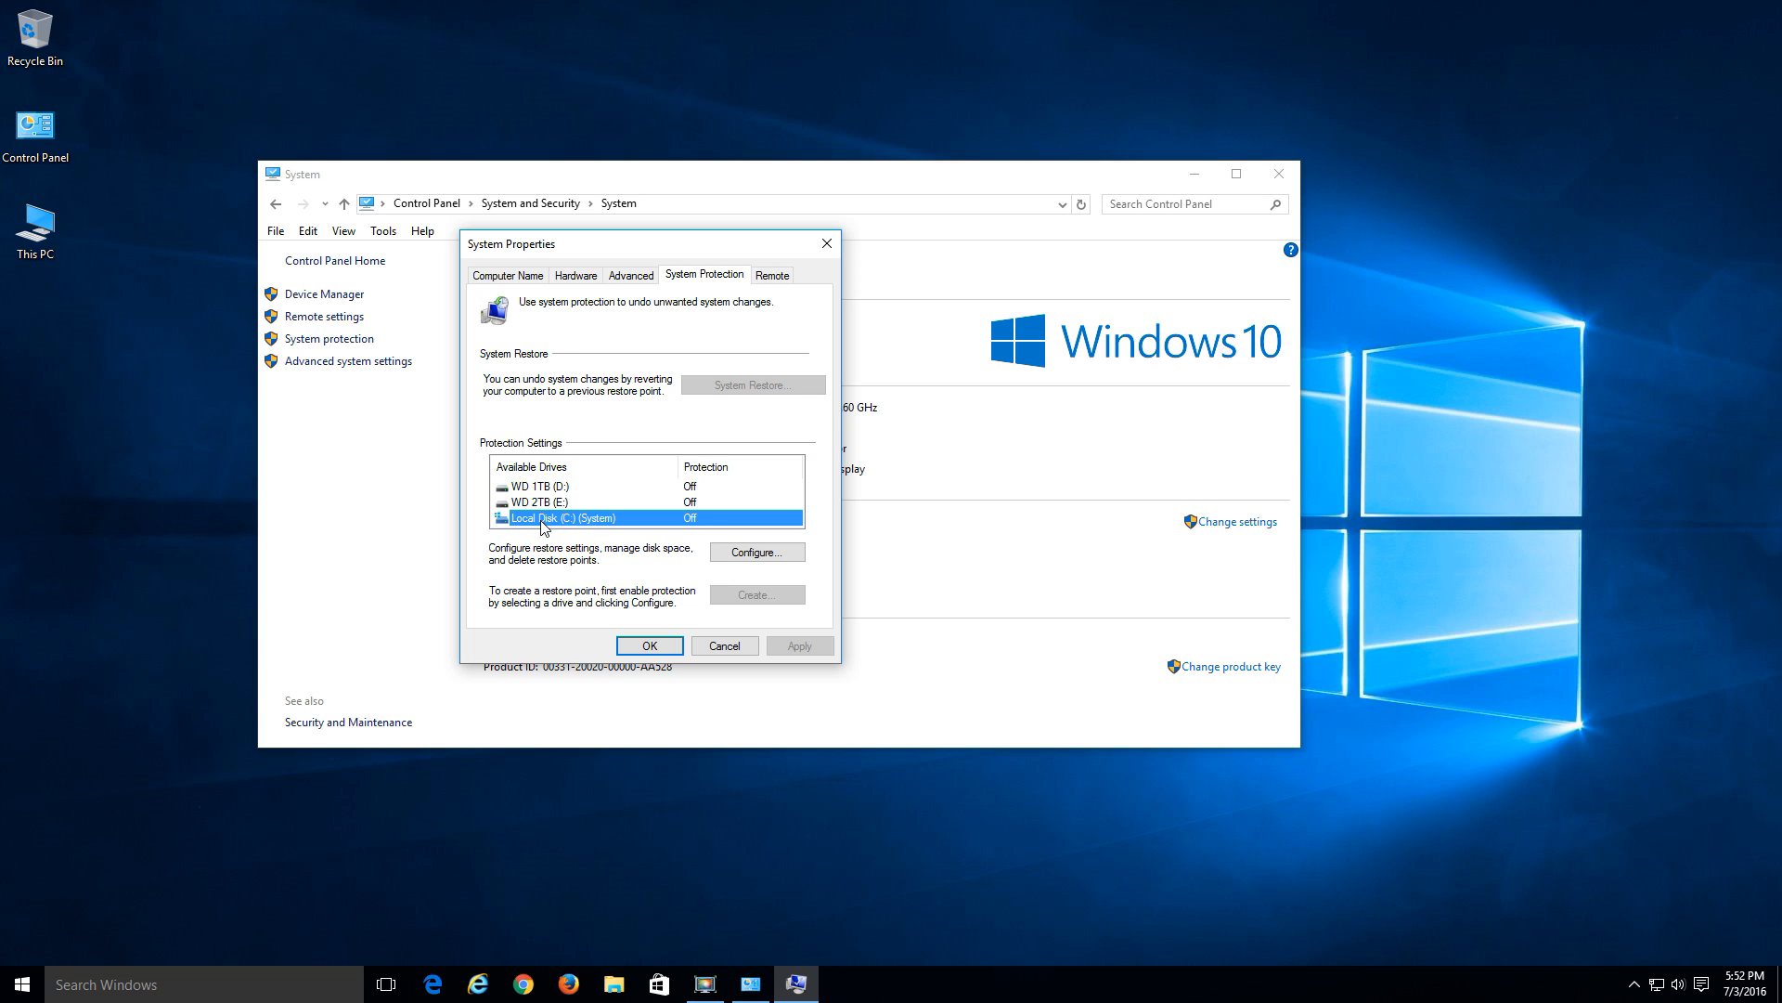
mouse_move(581, 527)
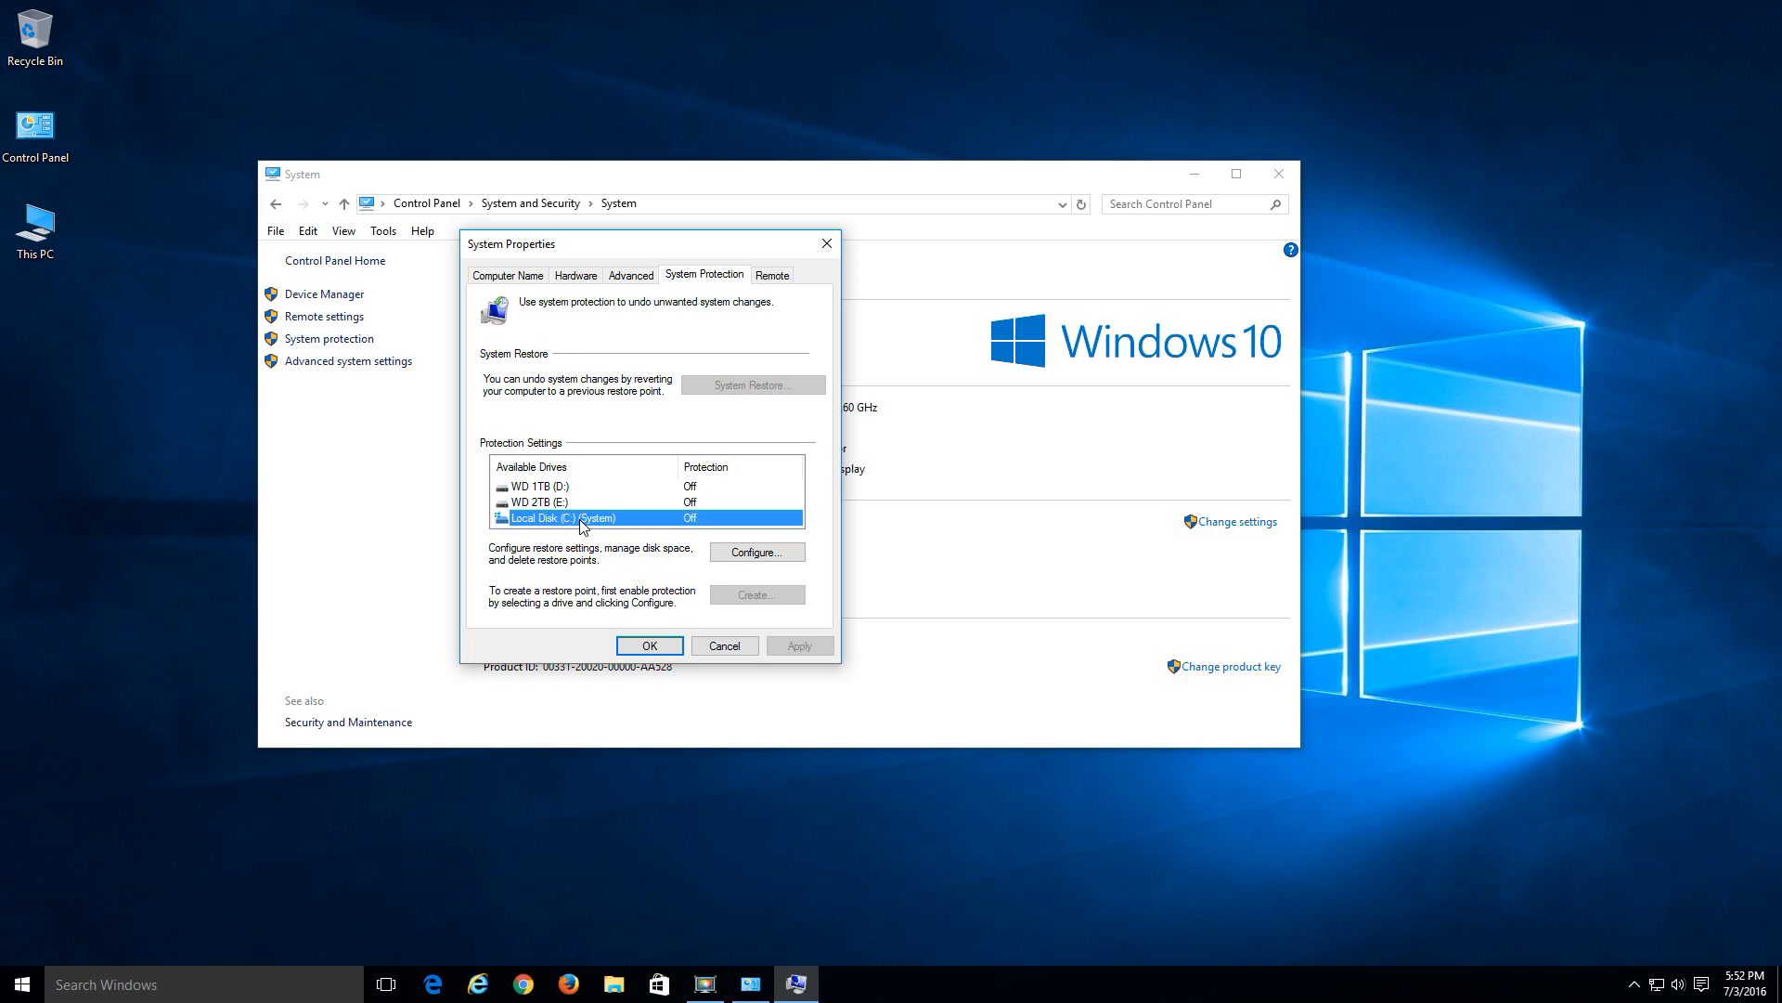
mouse_move(602, 535)
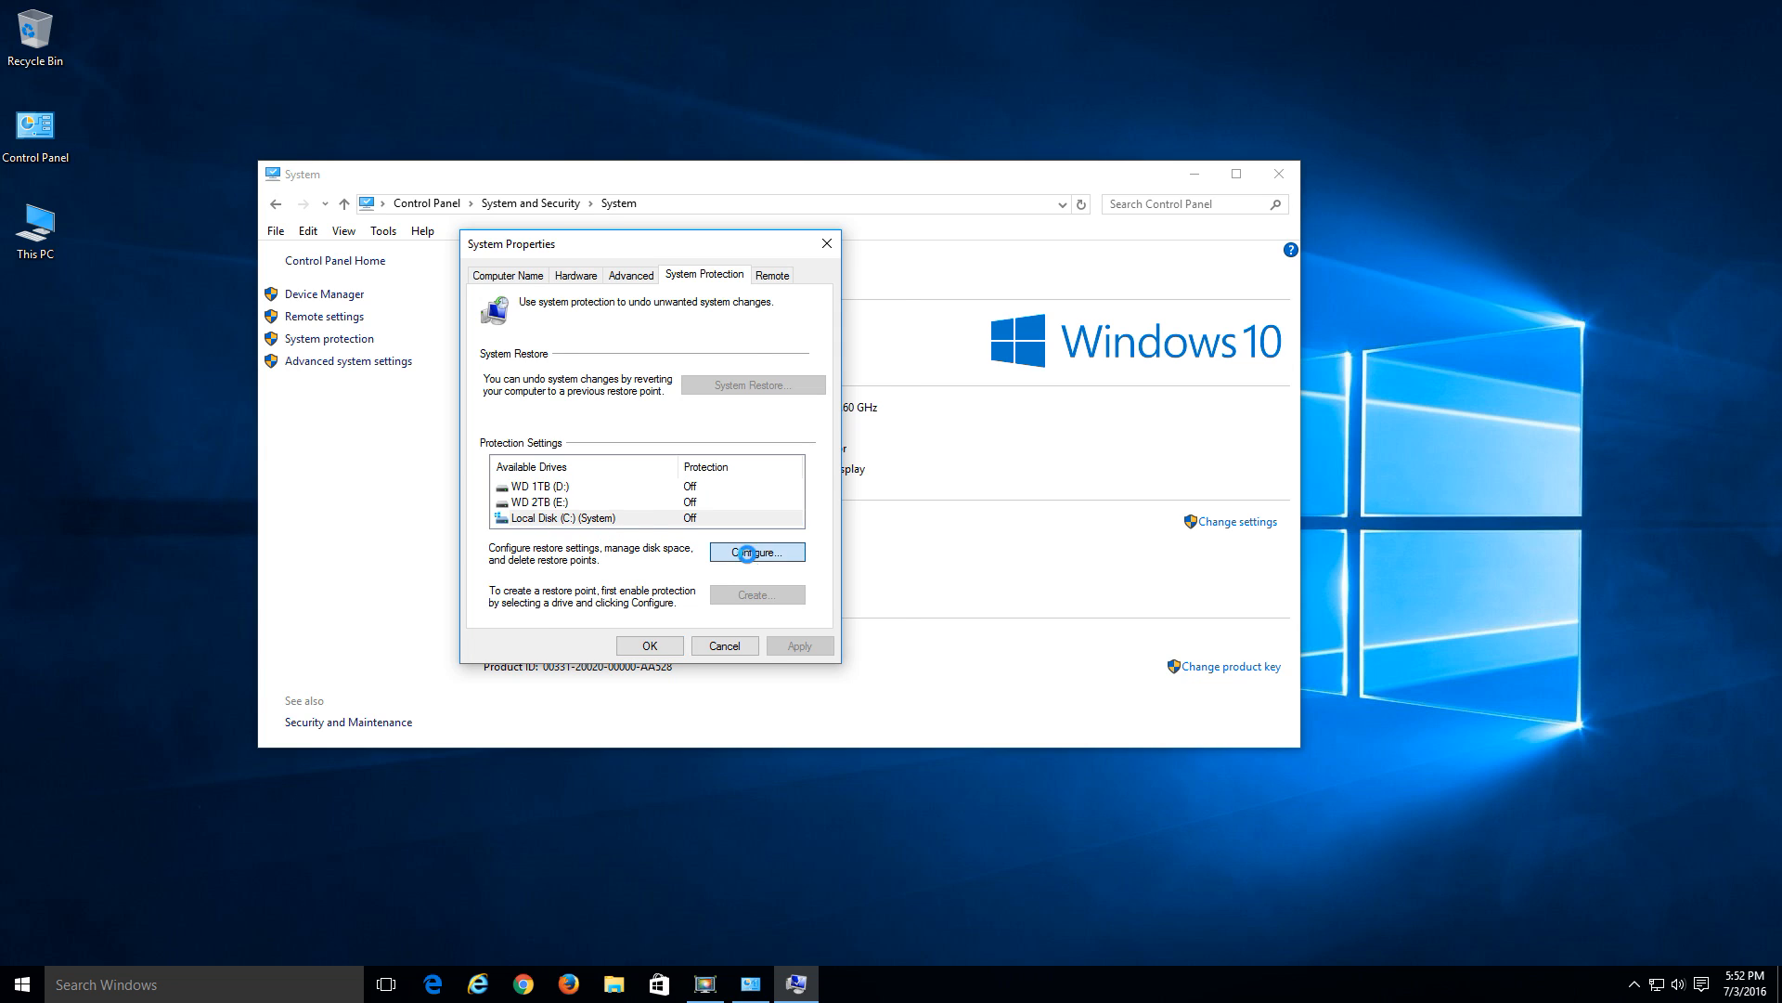
- Configure C: to Turn on system protection, apply and confirm
click(758, 553)
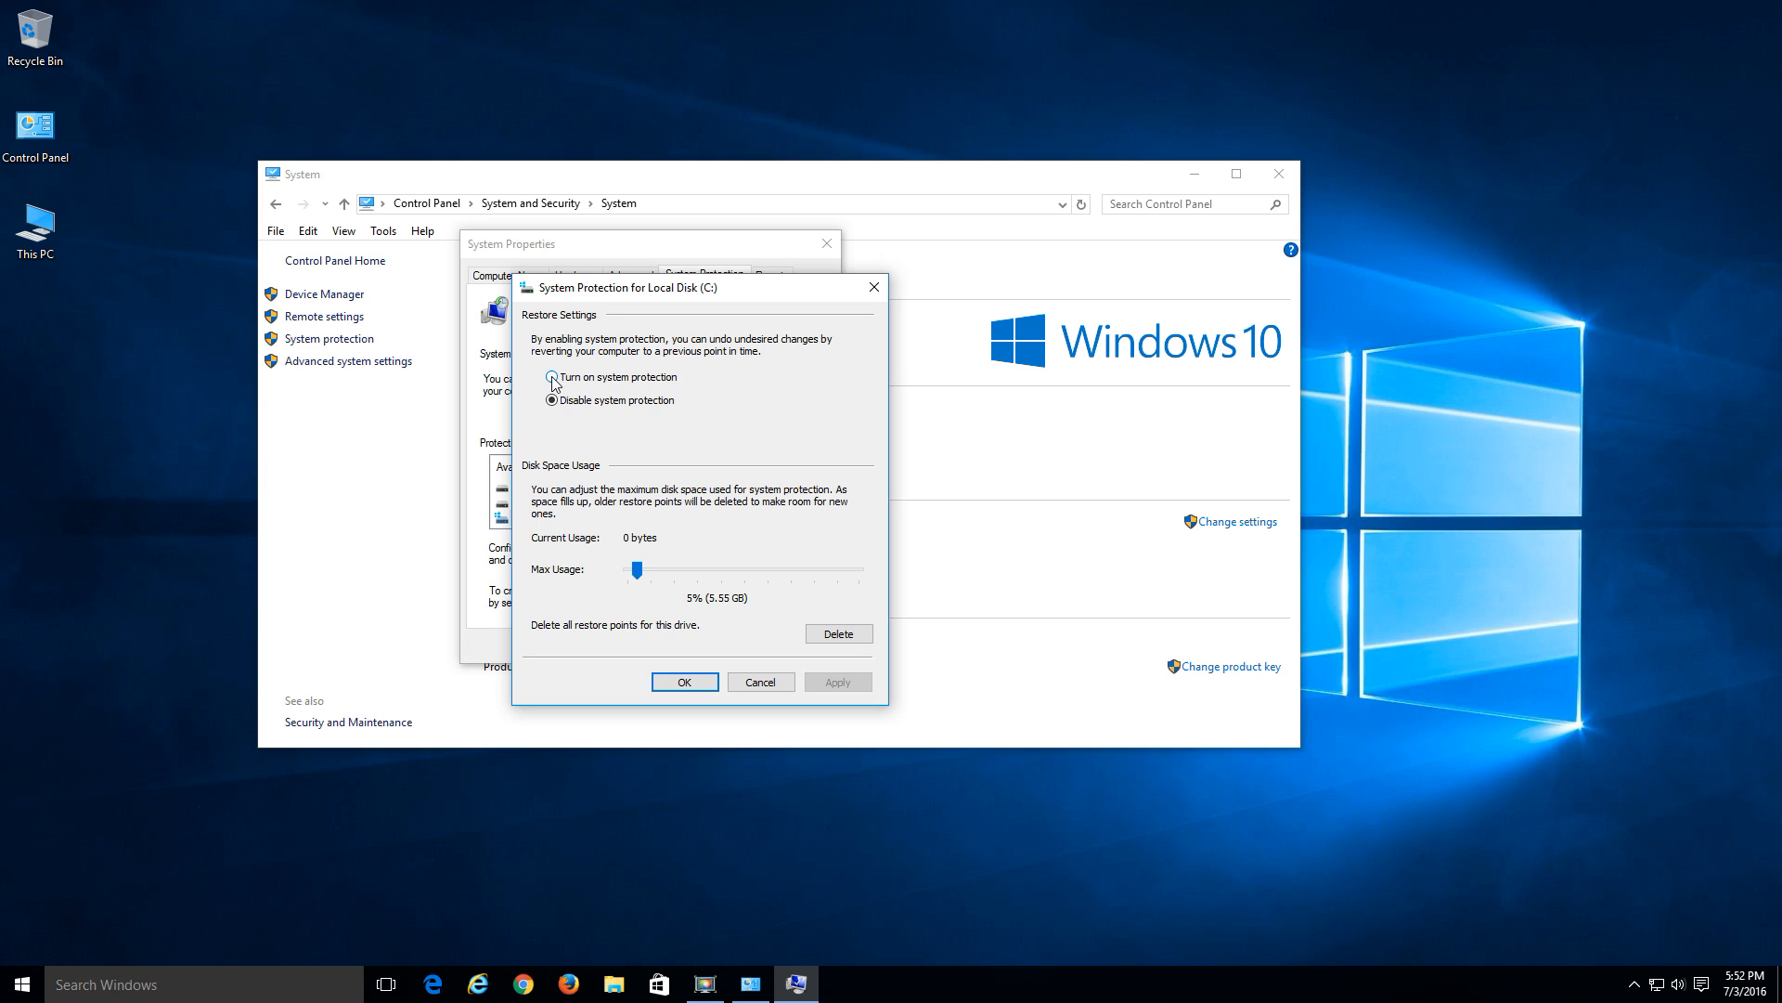
click(549, 377)
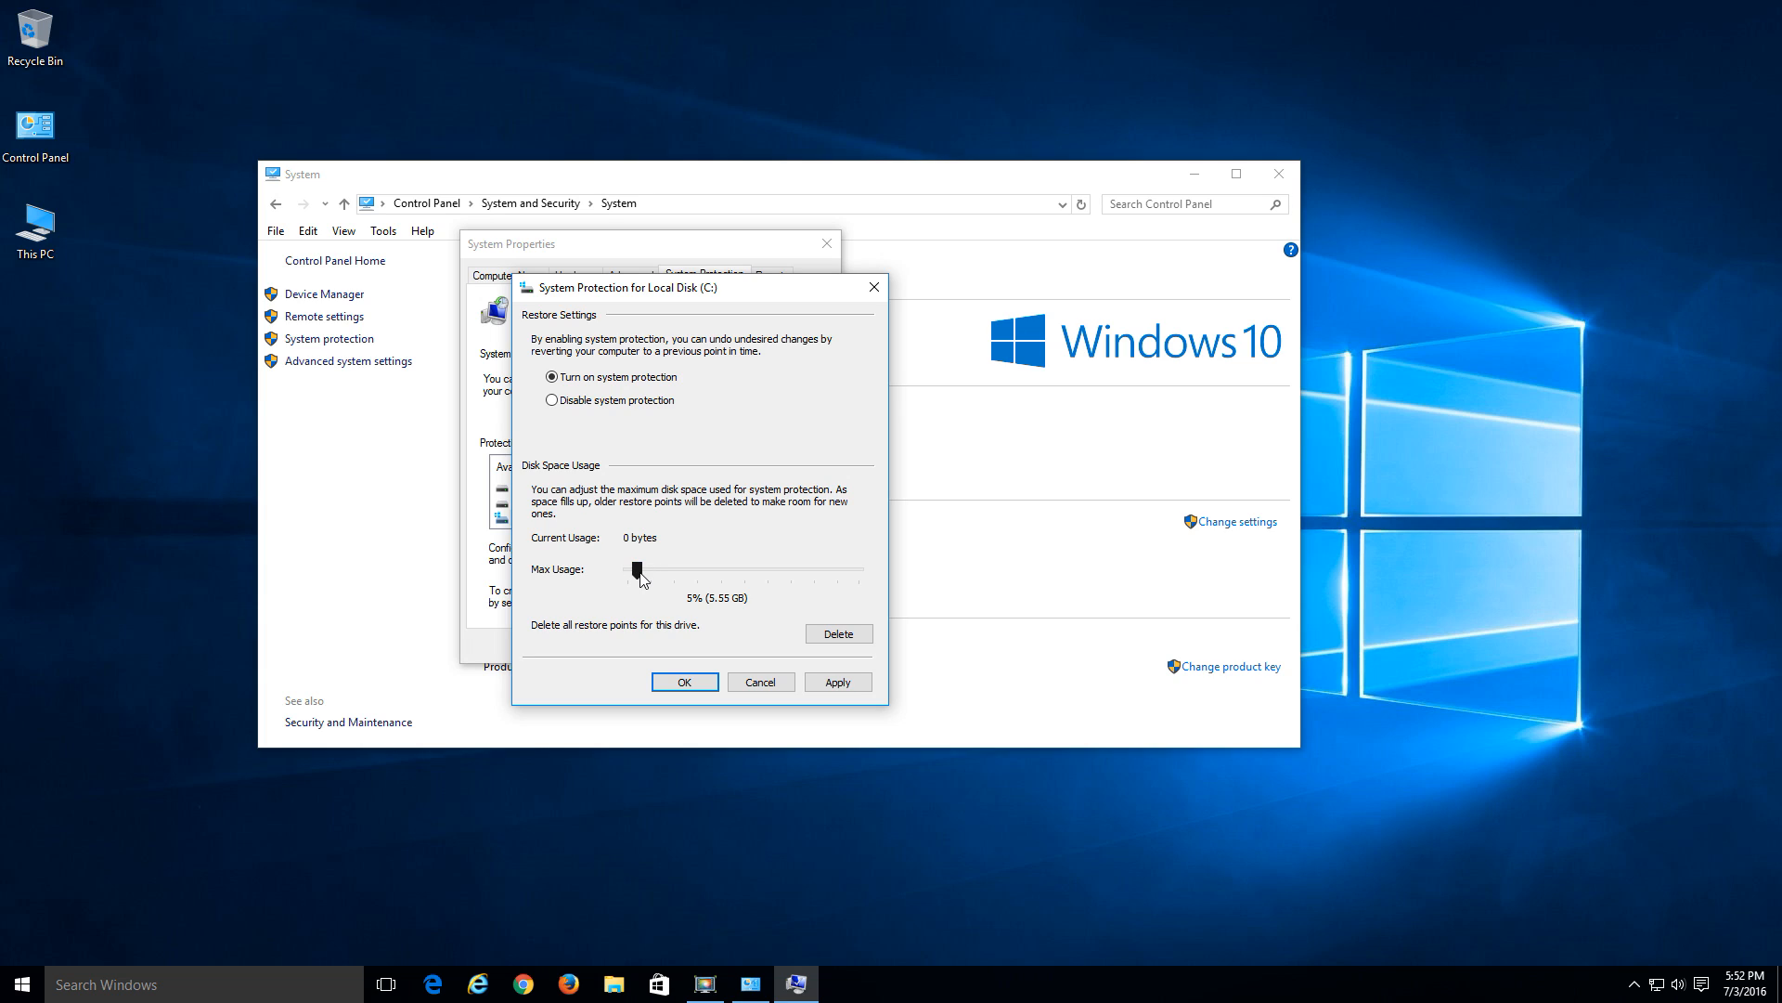
mouse_move(739, 574)
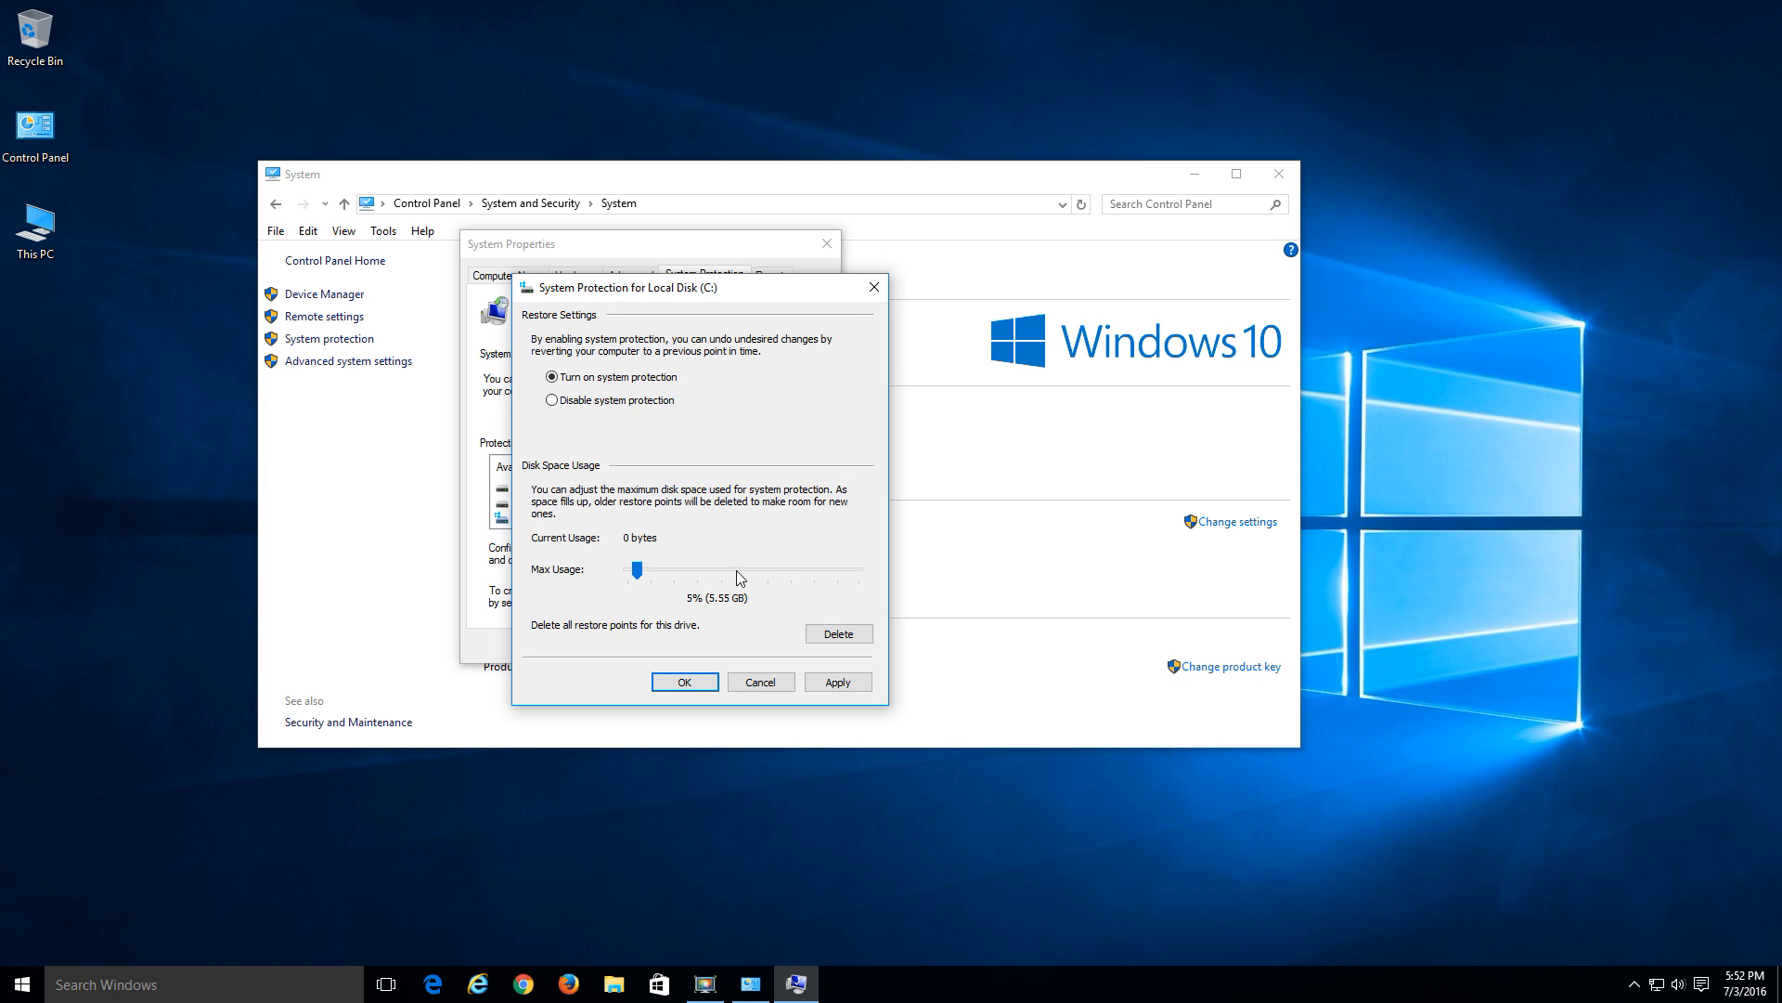
mouse_move(698, 579)
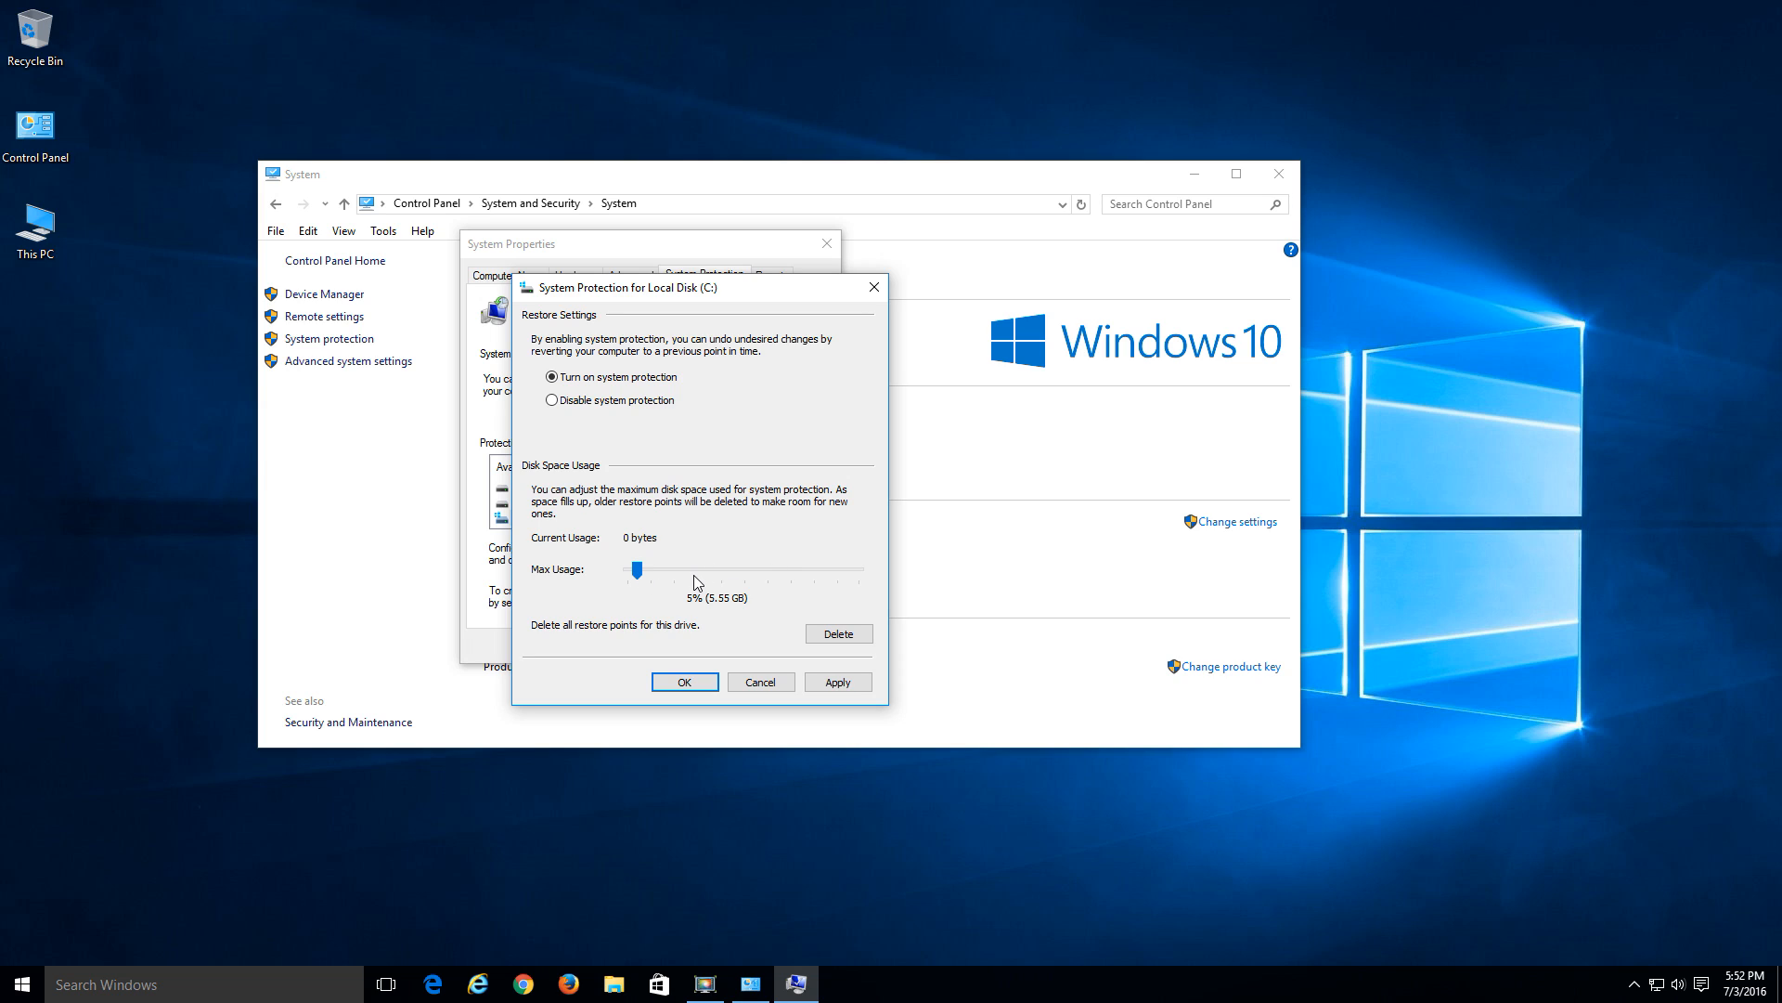
mouse_move(728, 609)
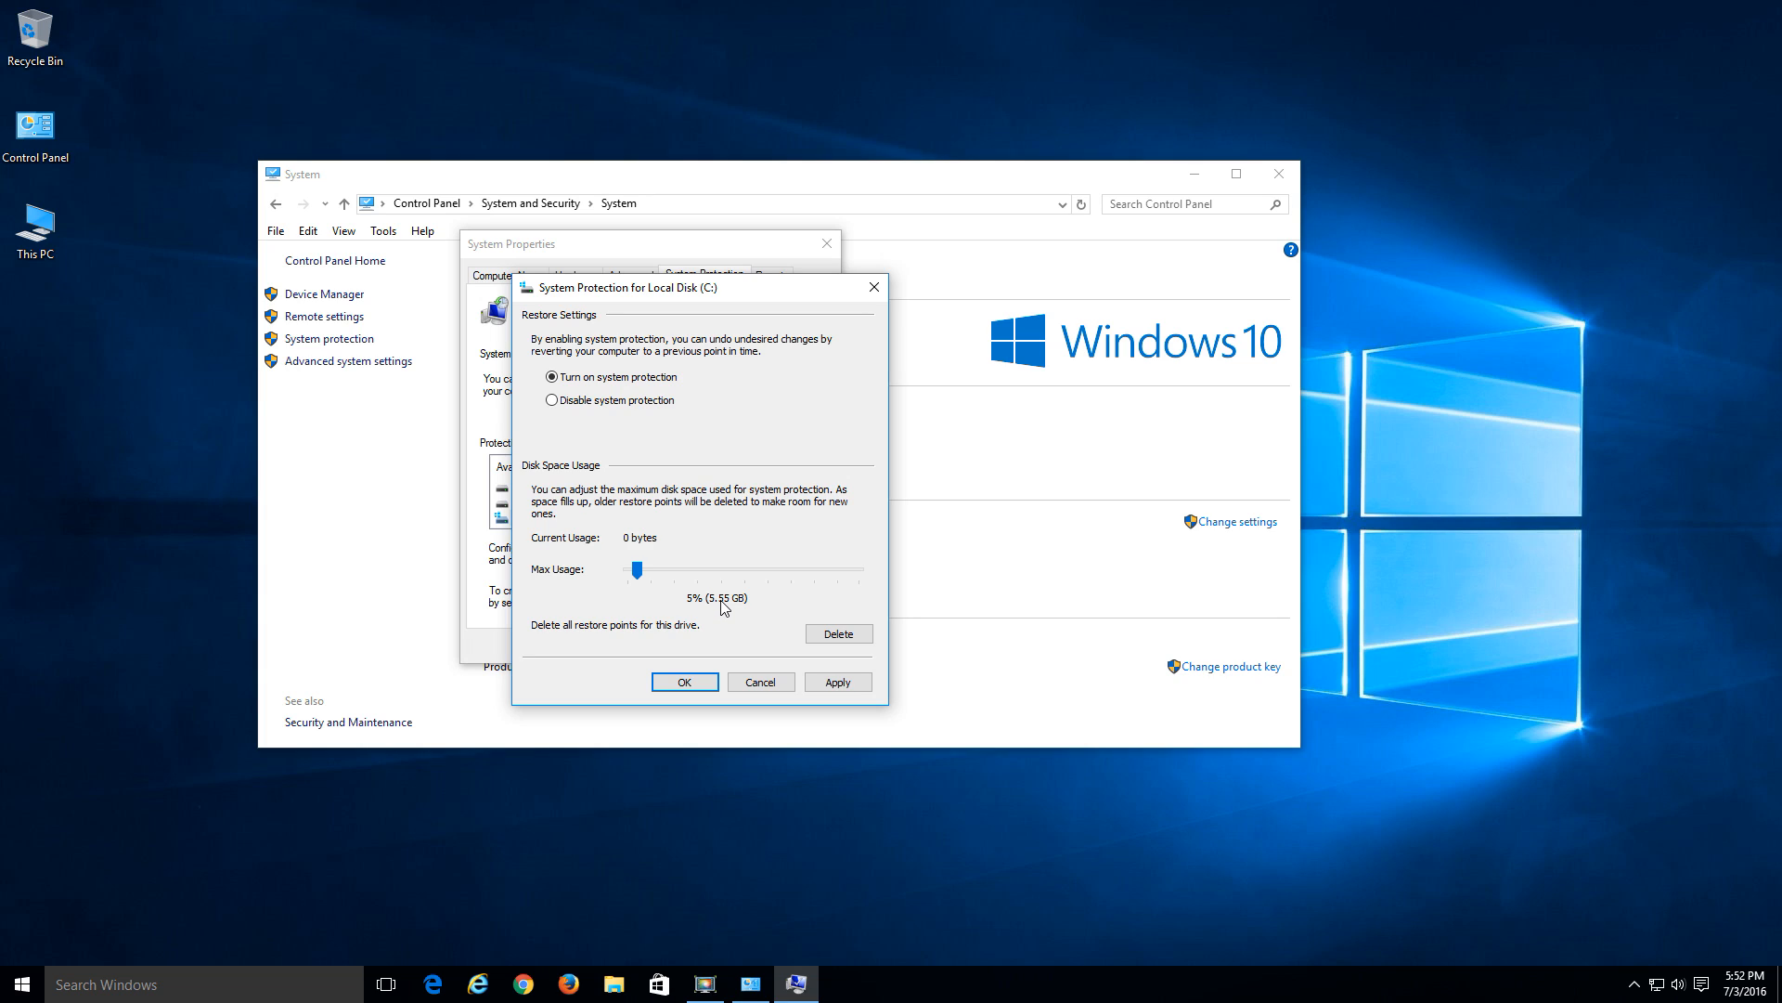
mouse_move(713, 589)
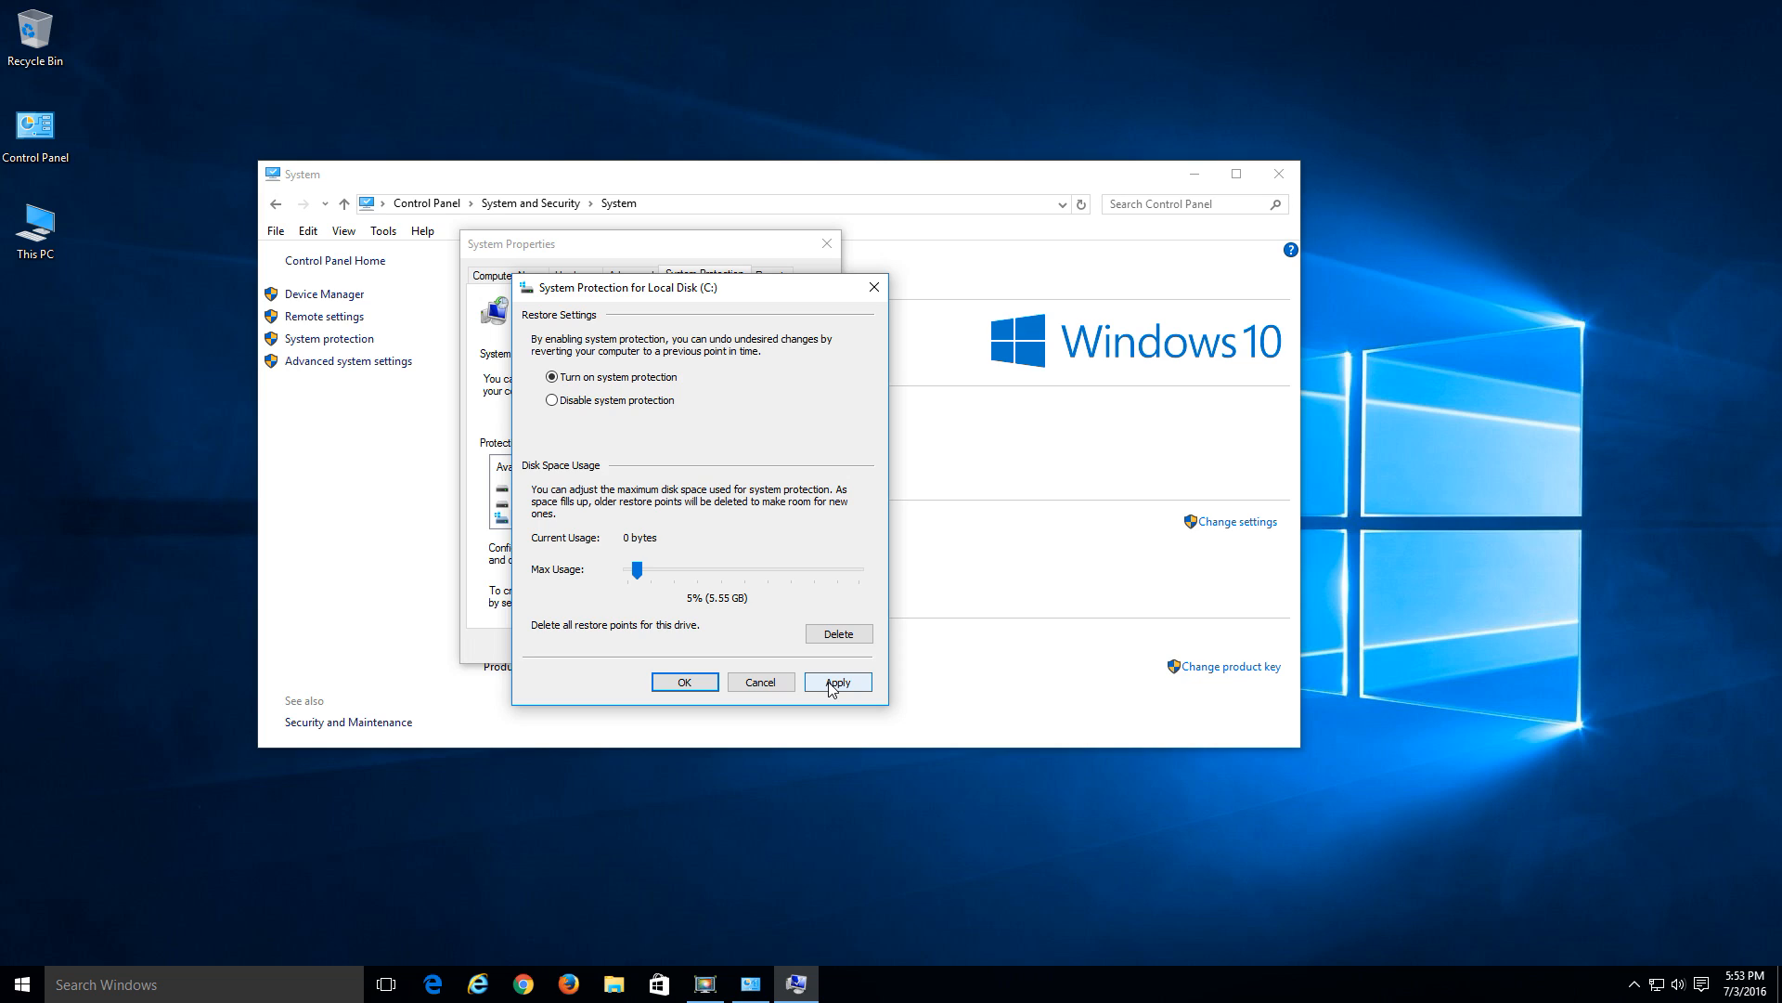
click(837, 681)
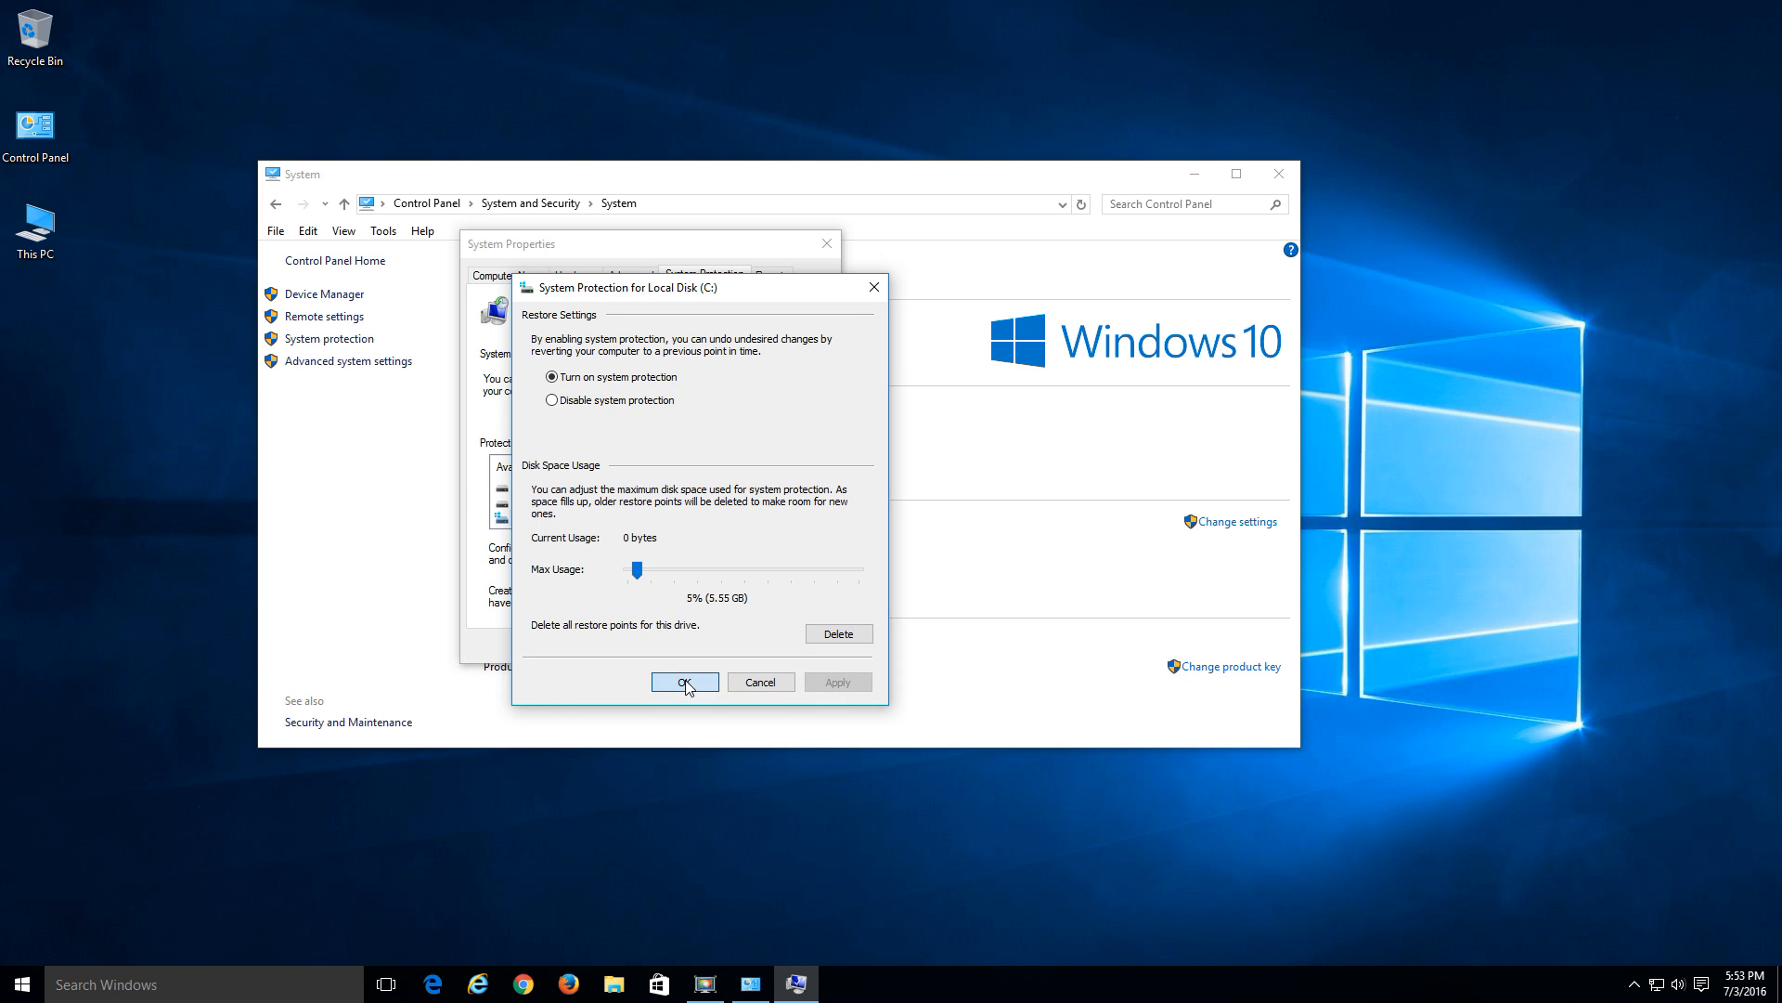
click(684, 682)
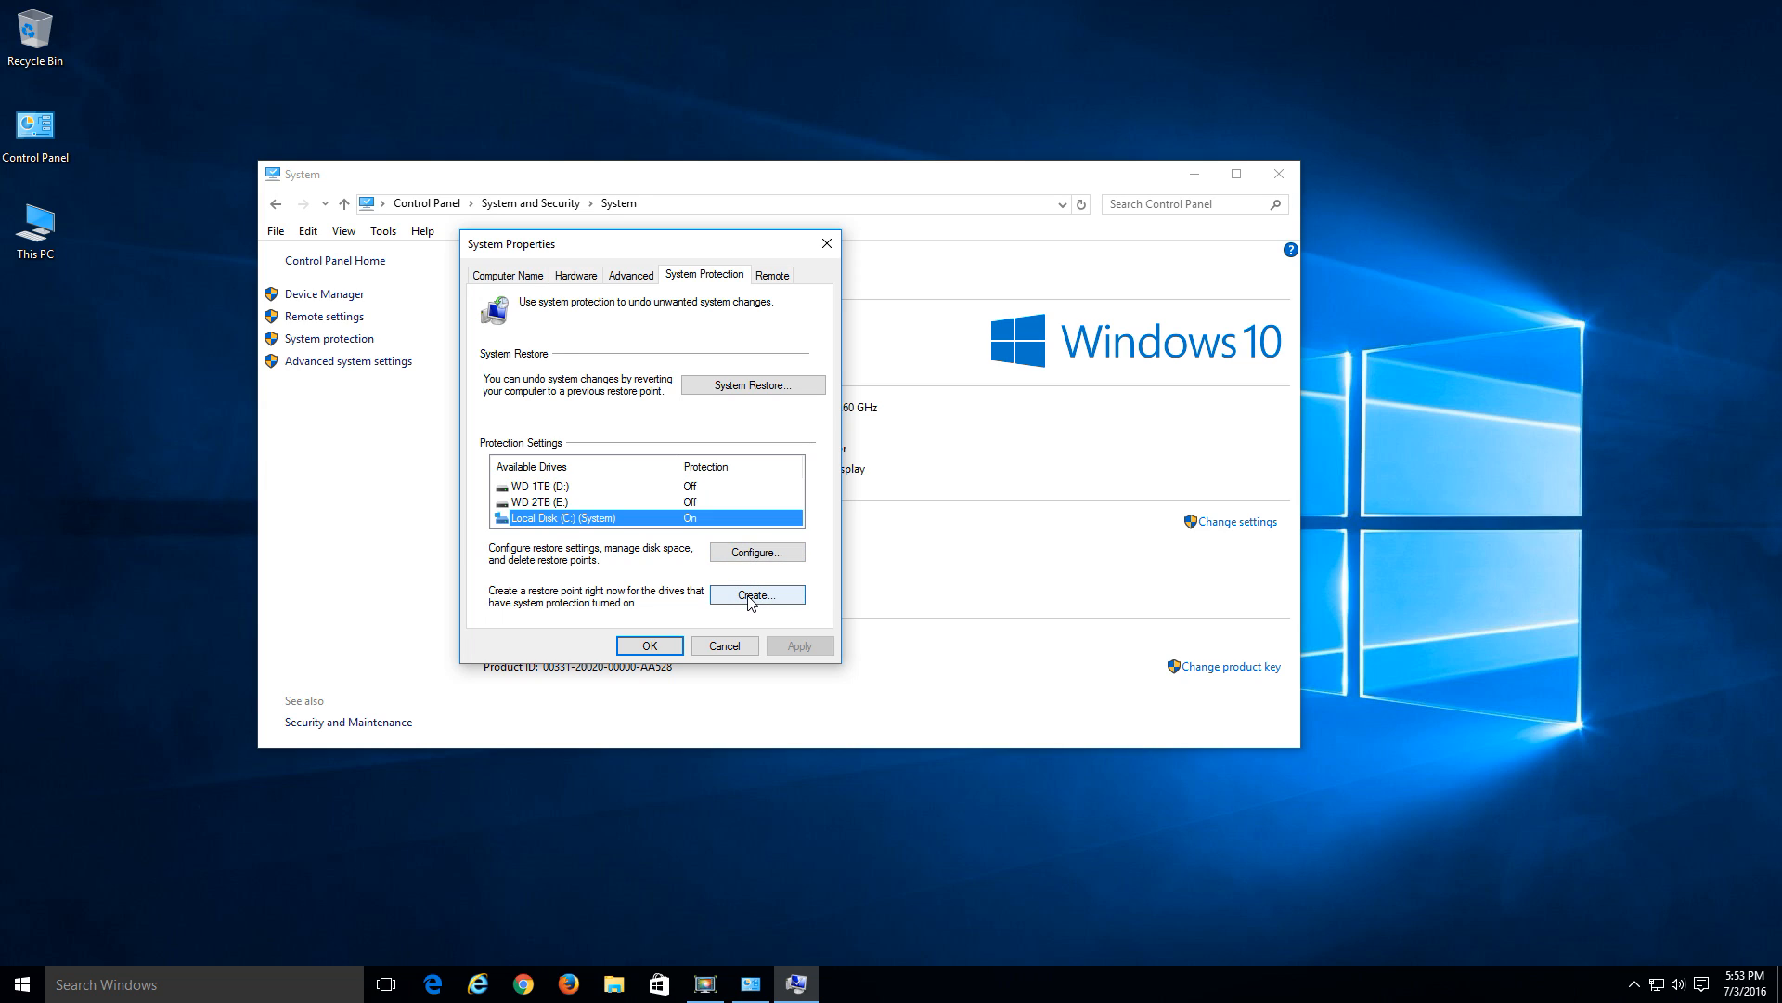
- Create a restore point with the description 'Windows 10 restore point'
click(758, 594)
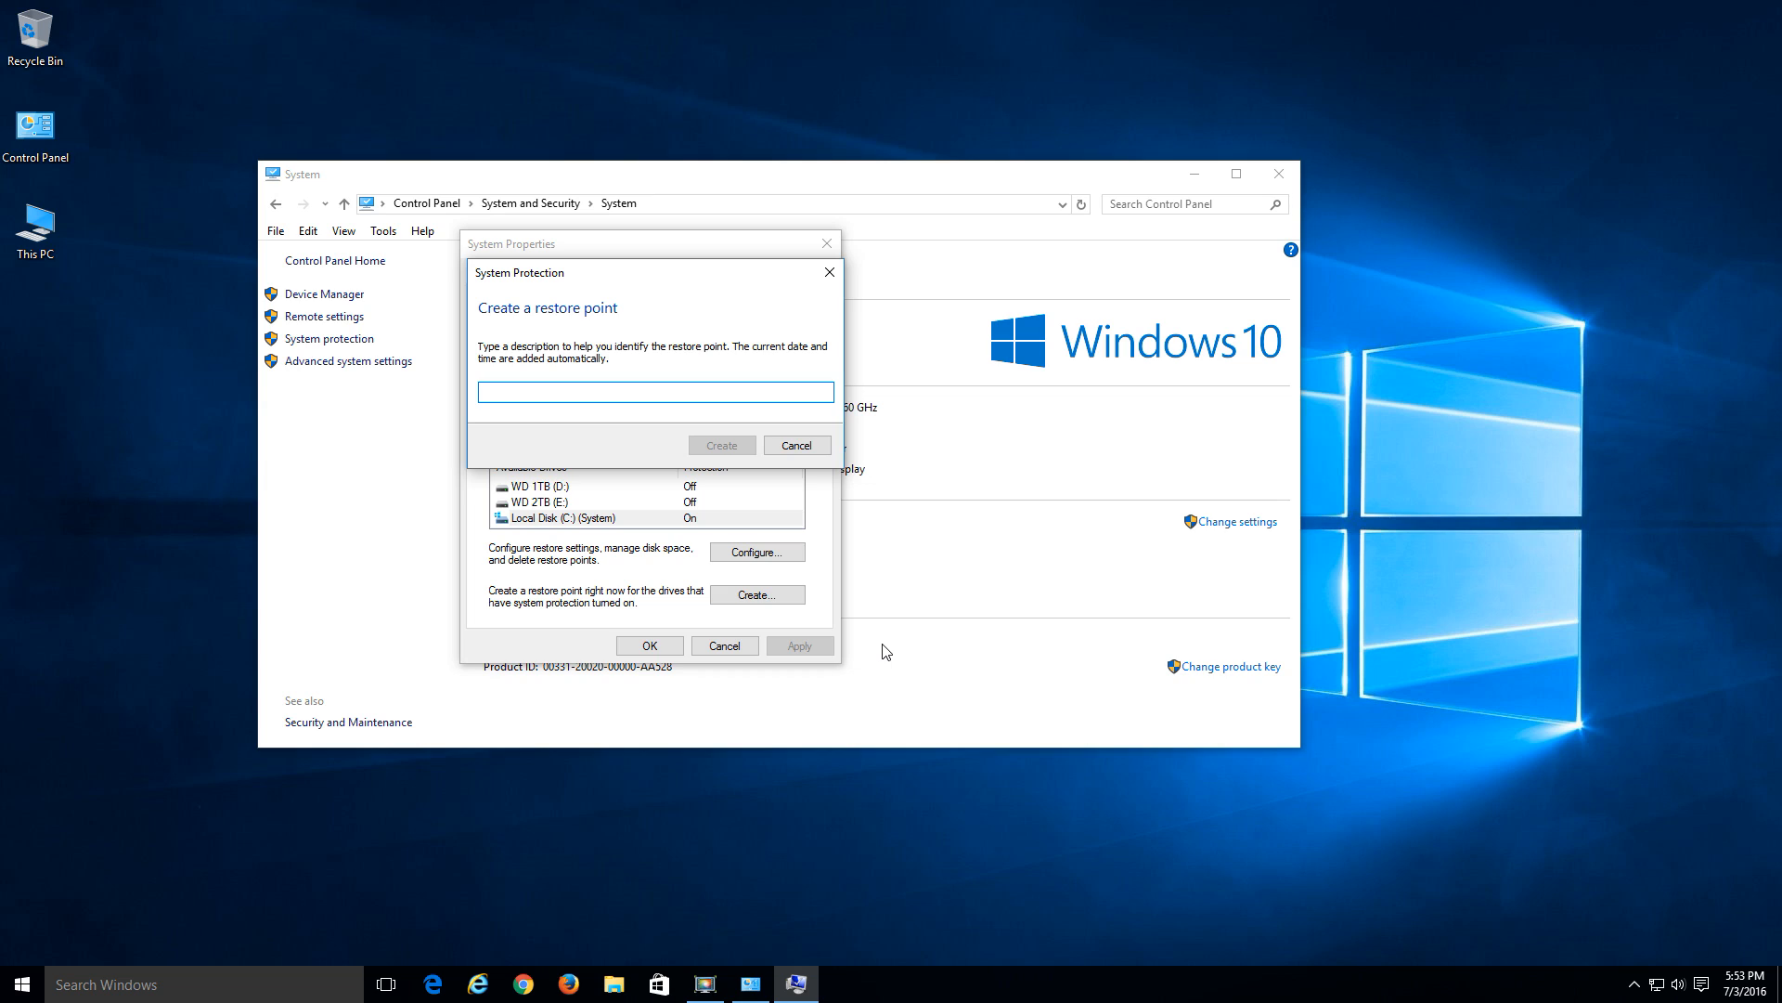
text(Windows)
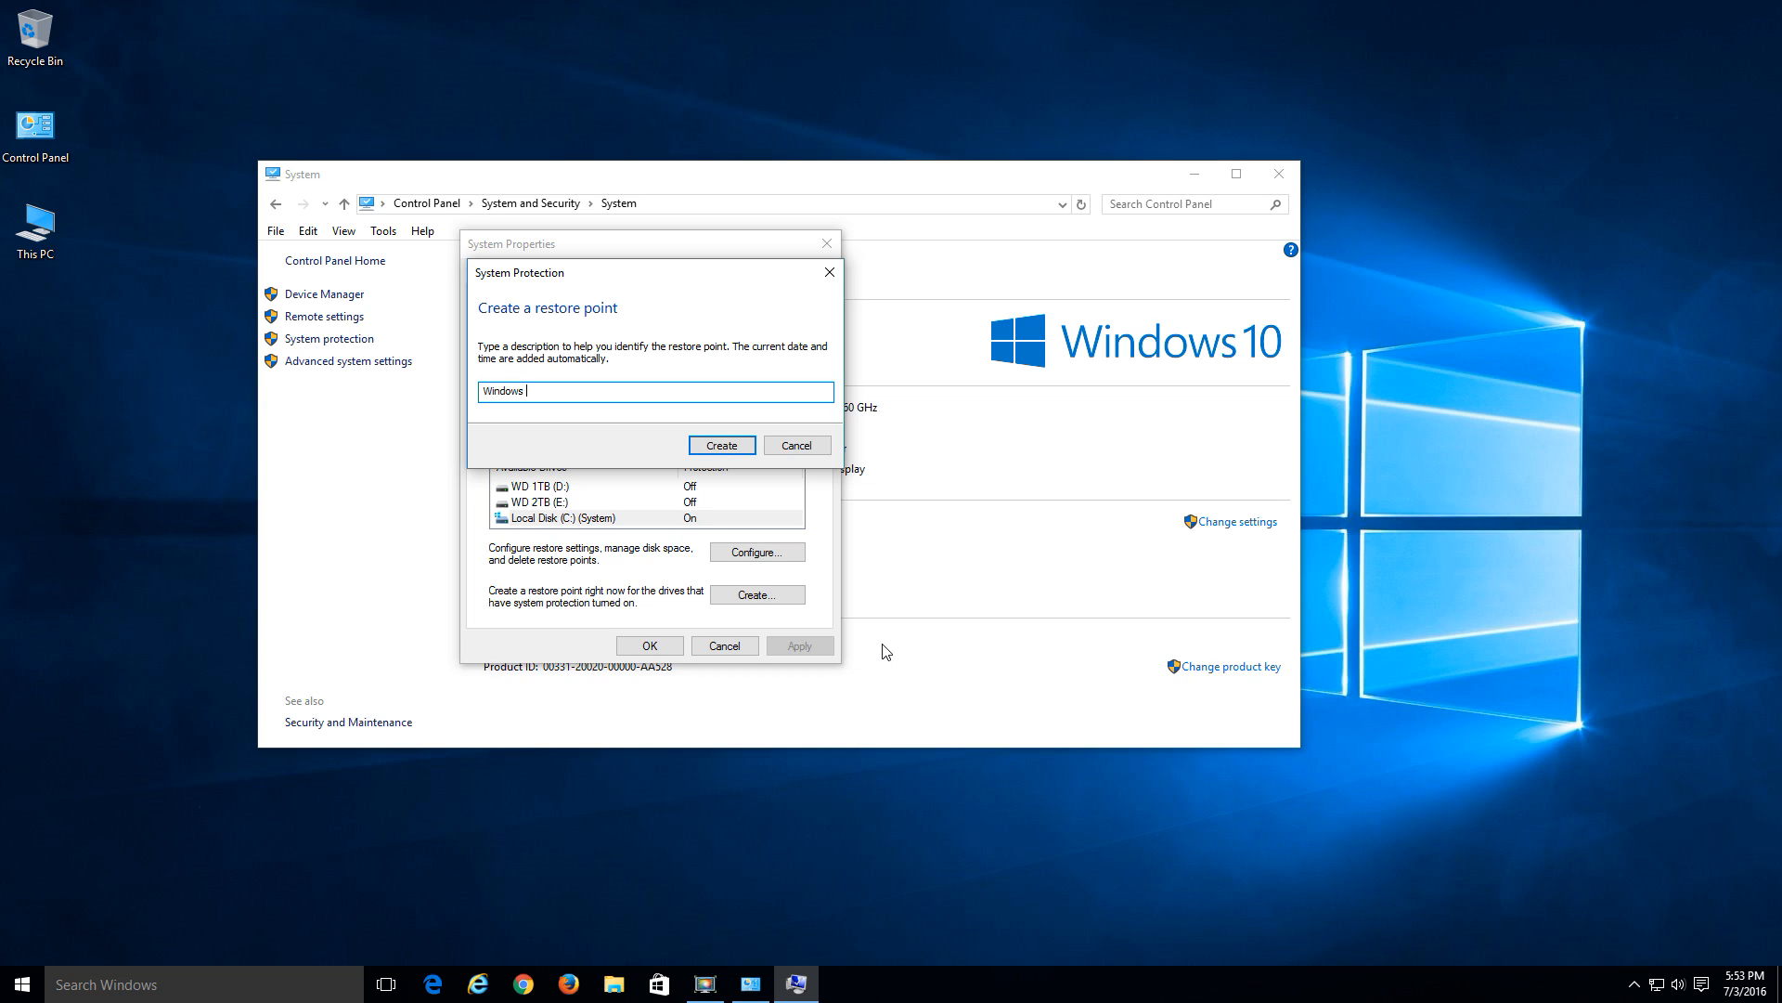
text(10)
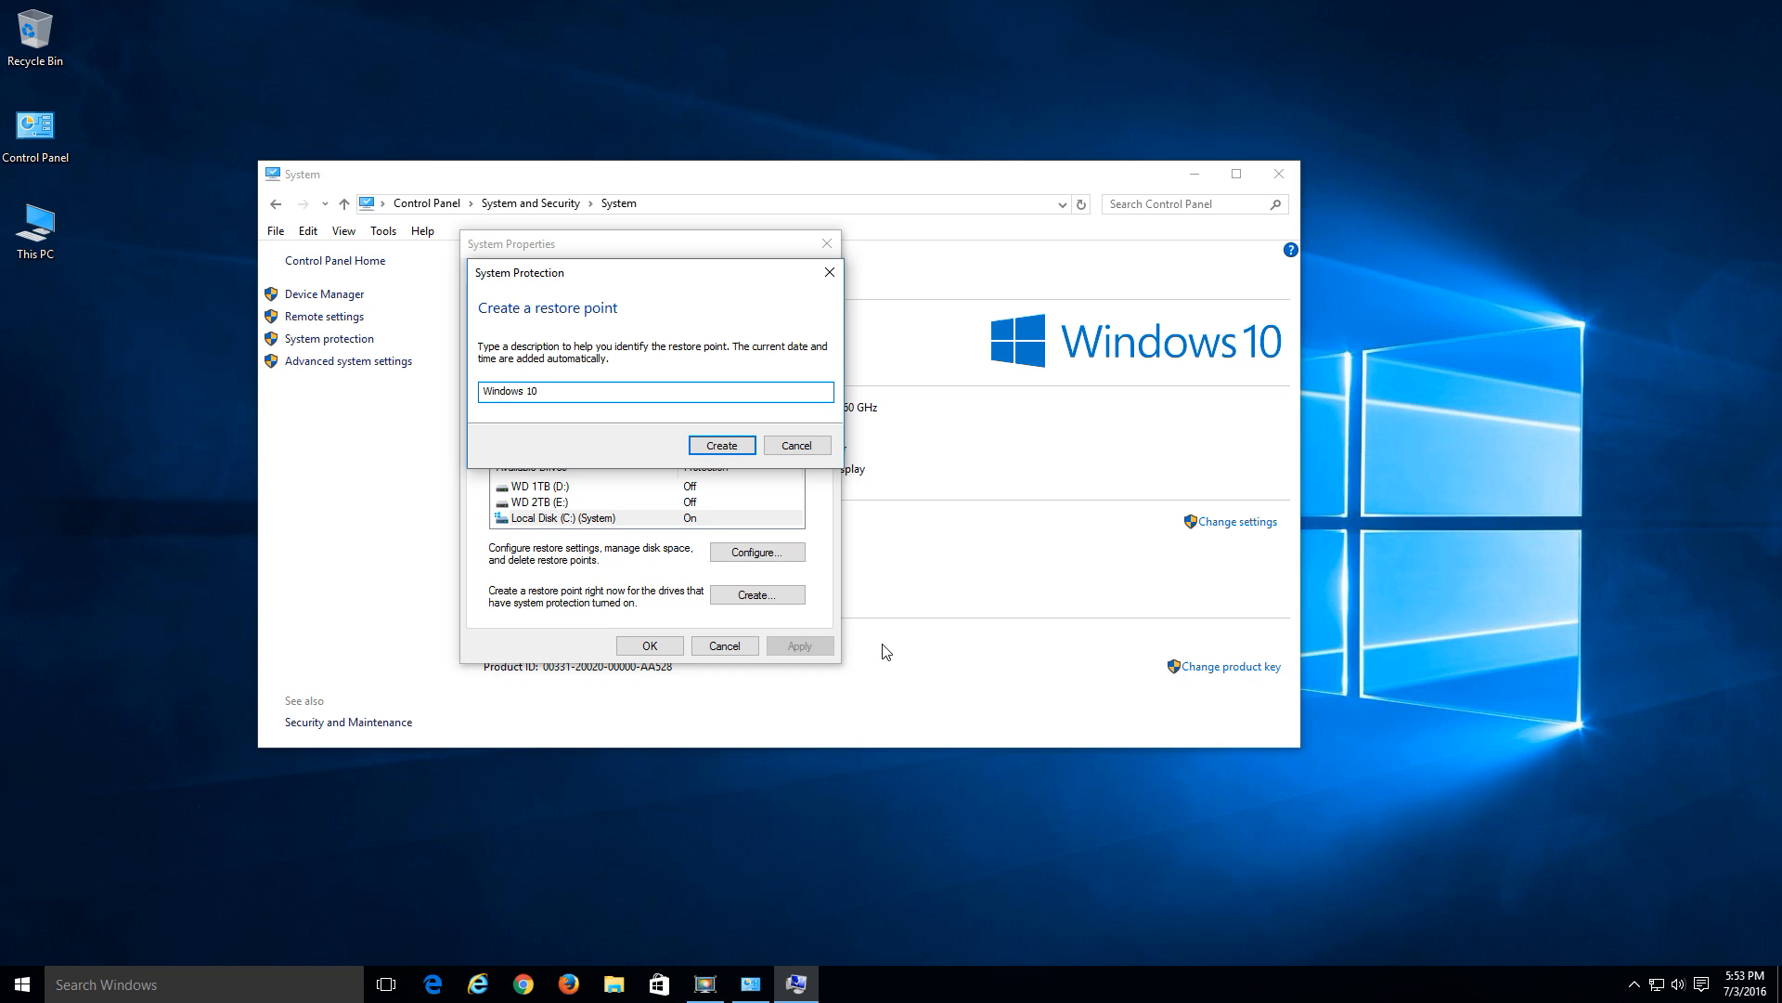
text(restore point)
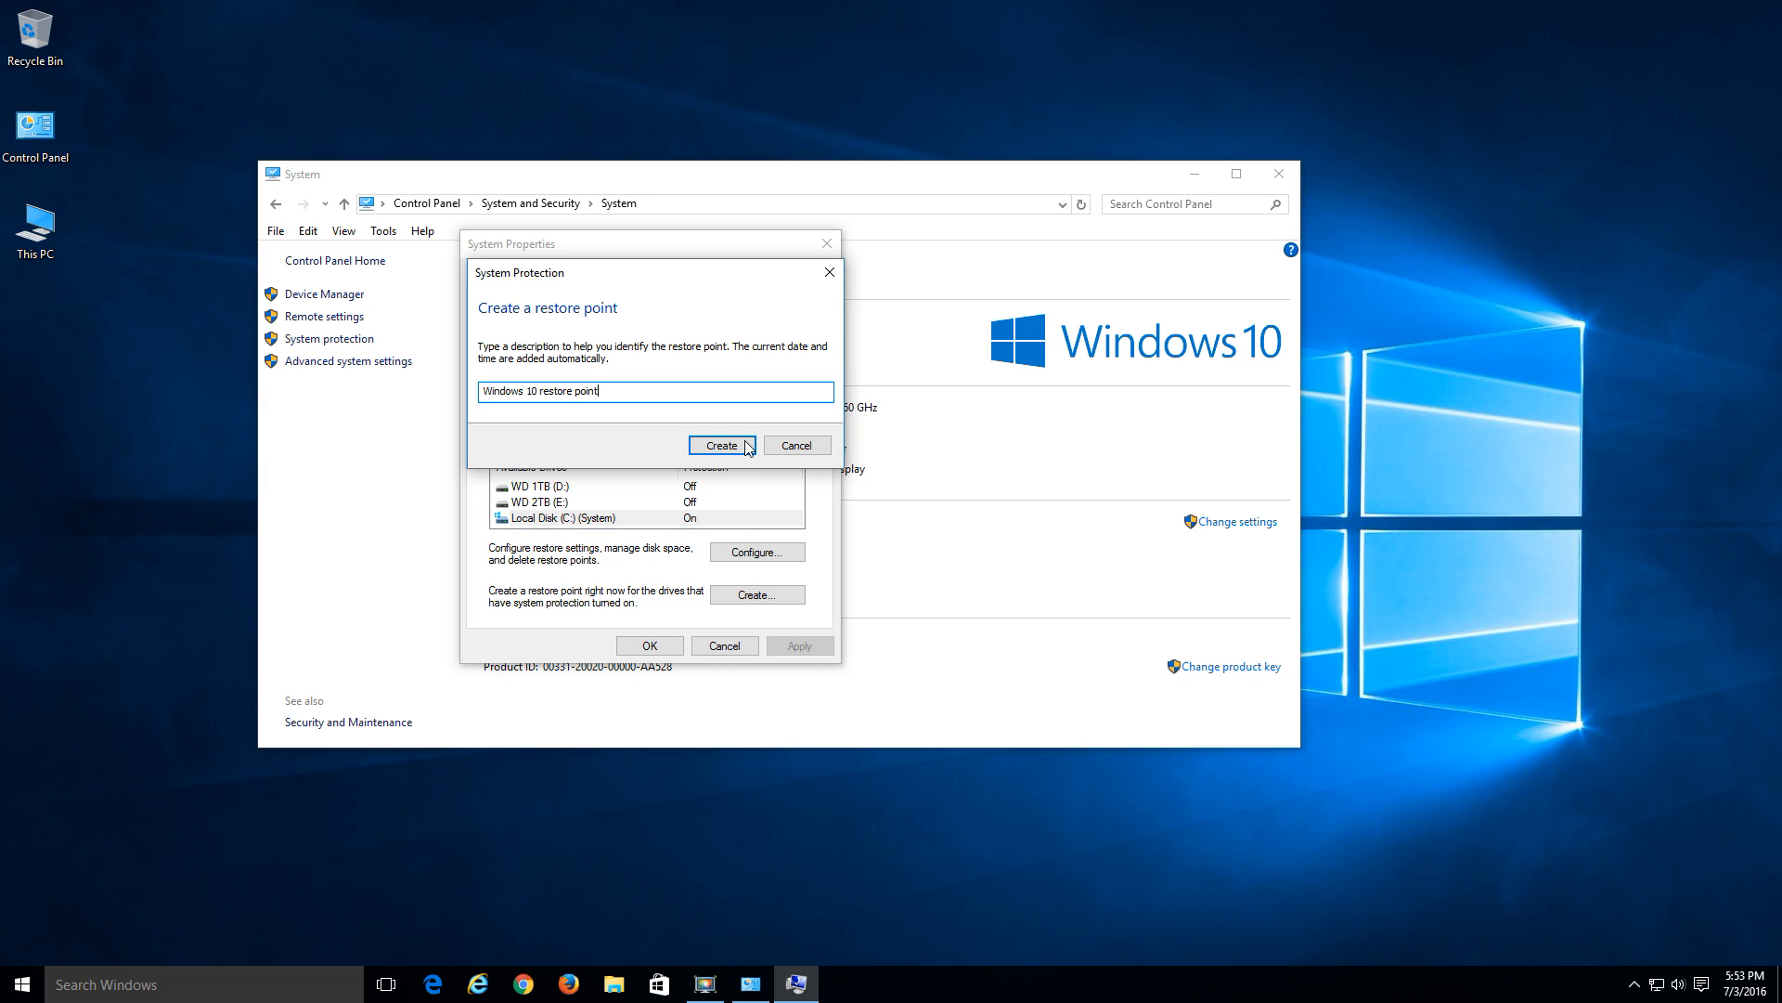
triple_click(542, 390)
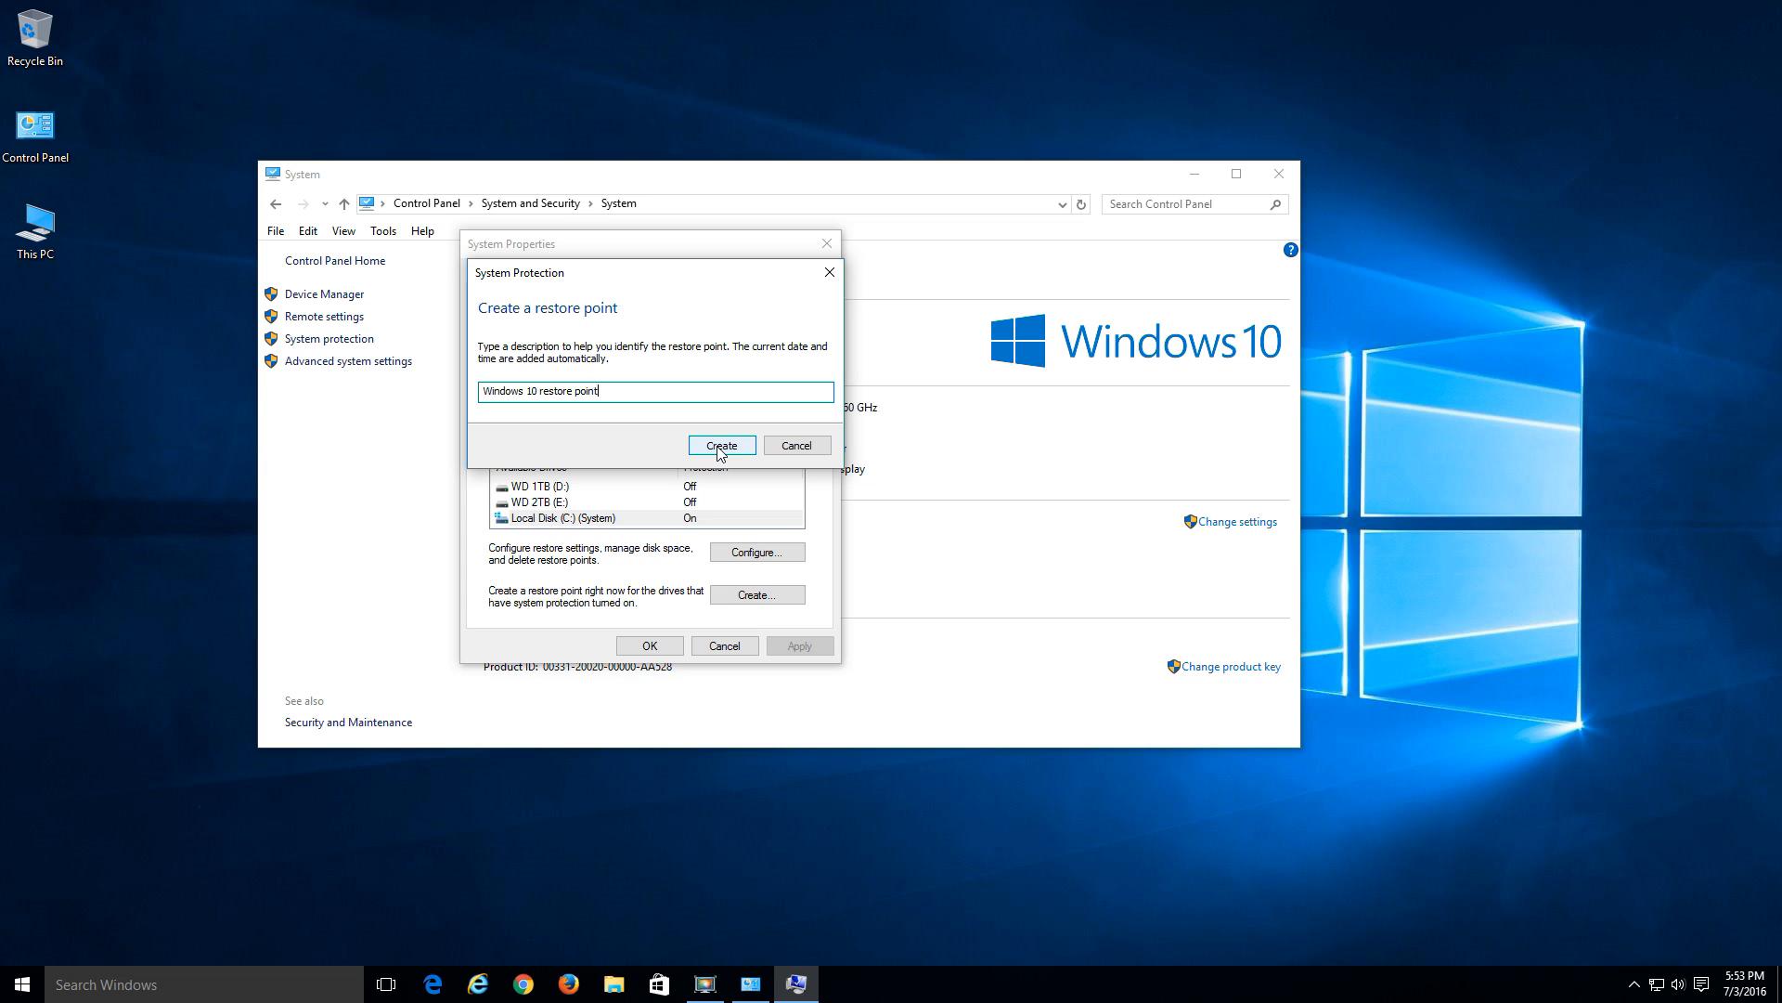
click(720, 446)
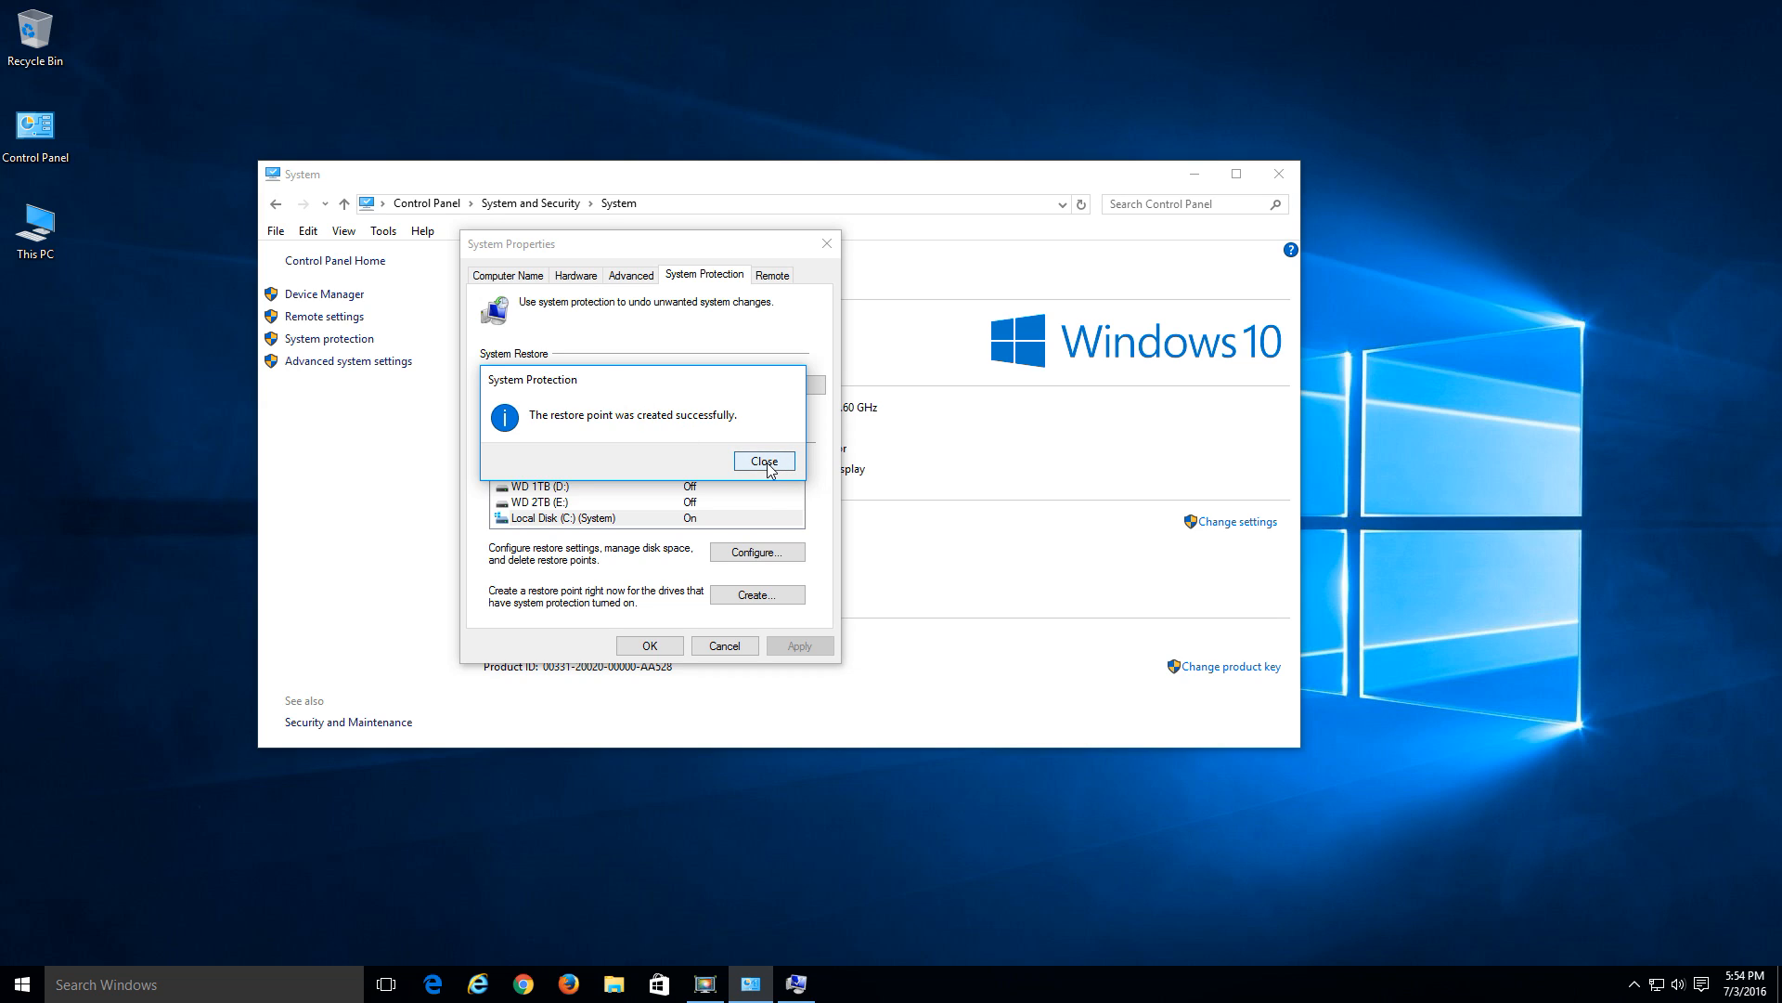
- Dismiss the success message and select 'Windows 10 restore point' in the System Restore wizard list
click(765, 460)
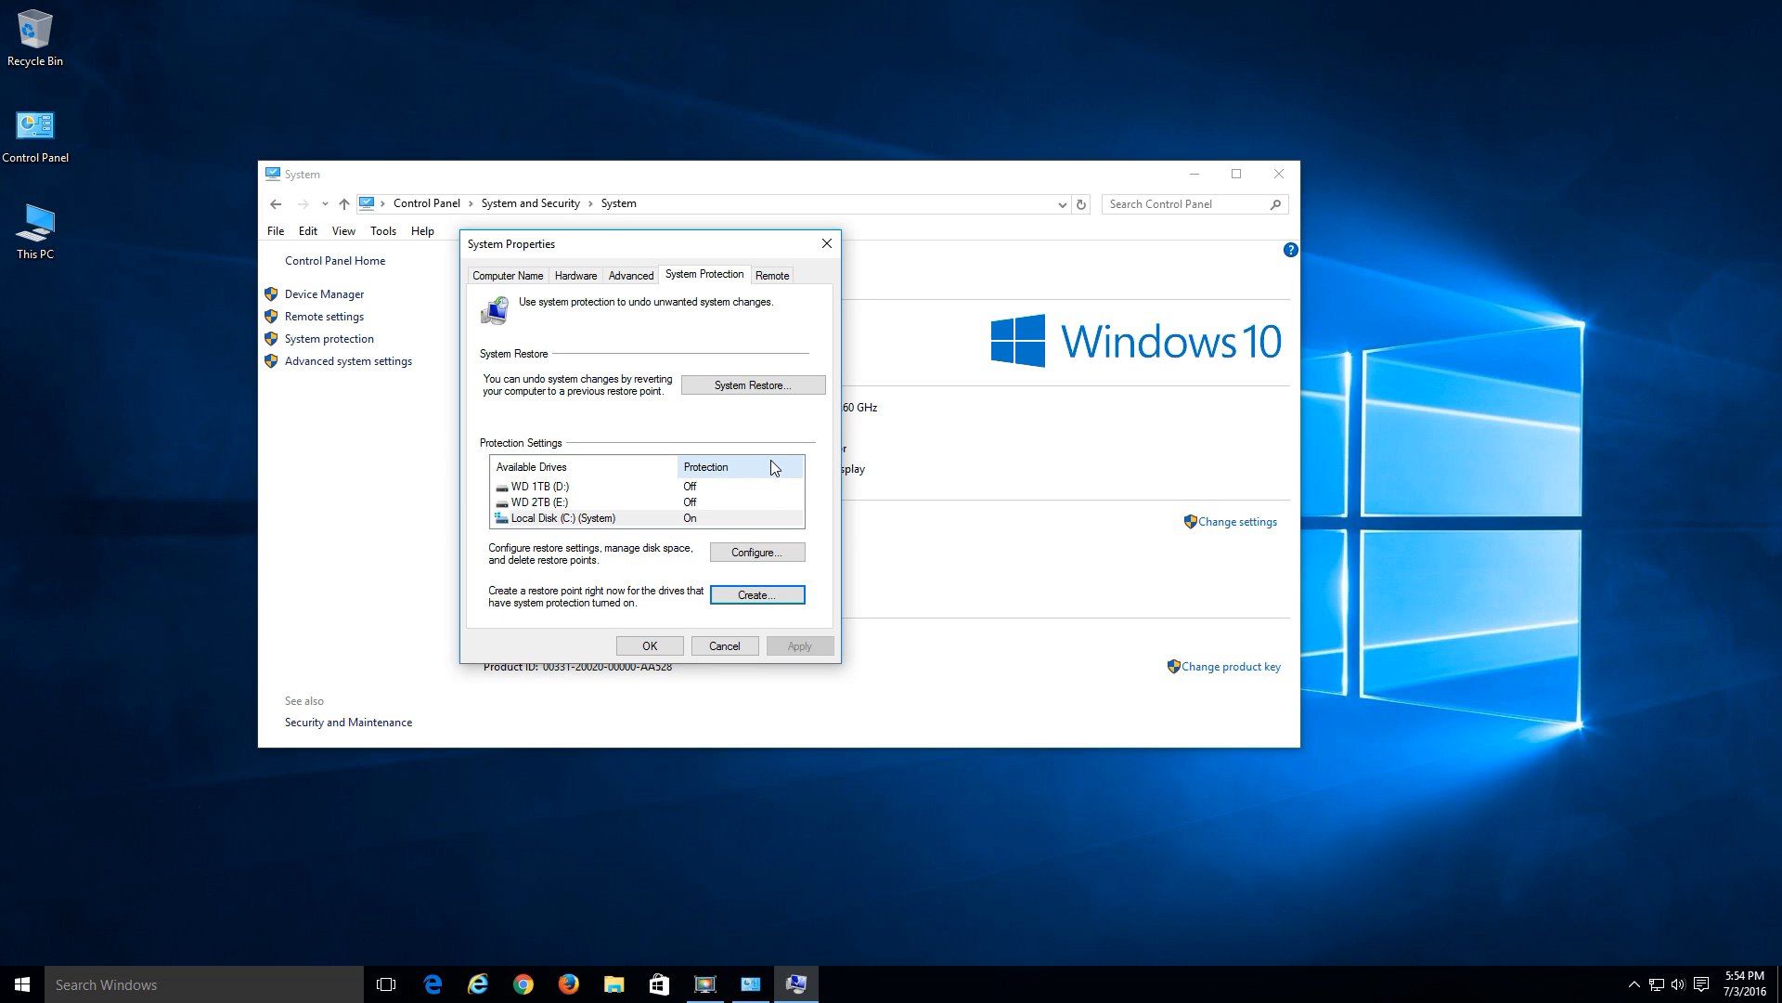
mouse_move(624, 395)
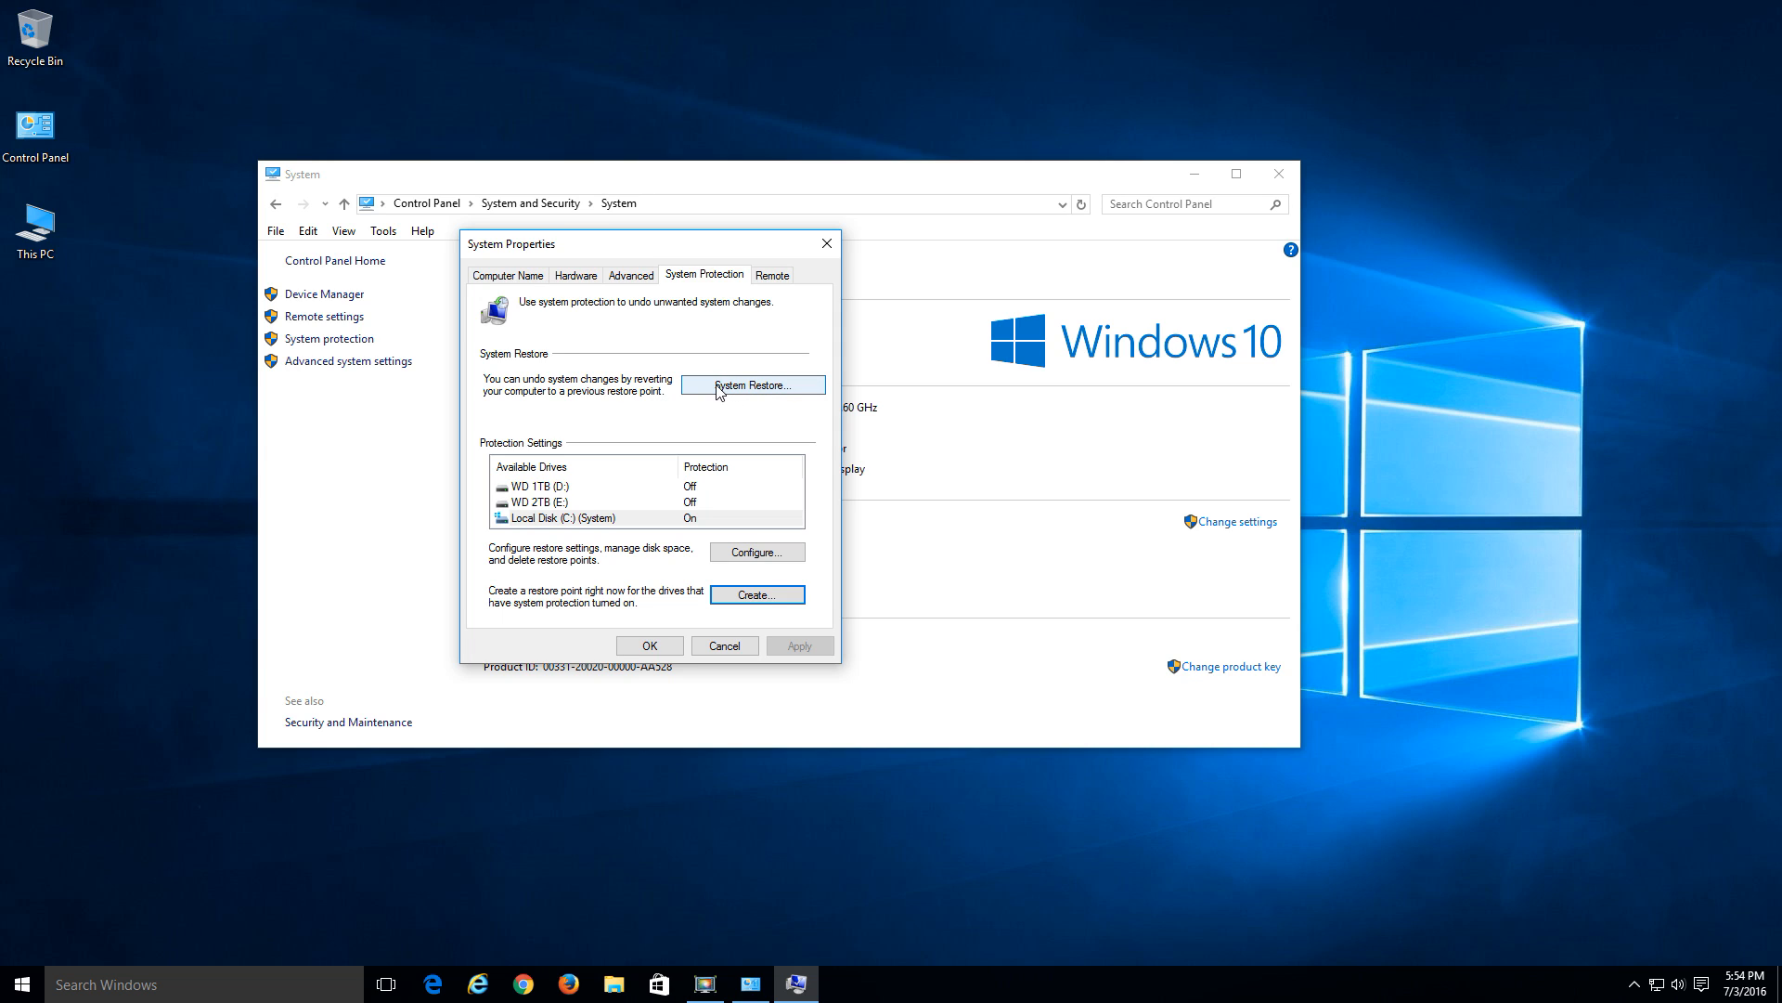
click(754, 384)
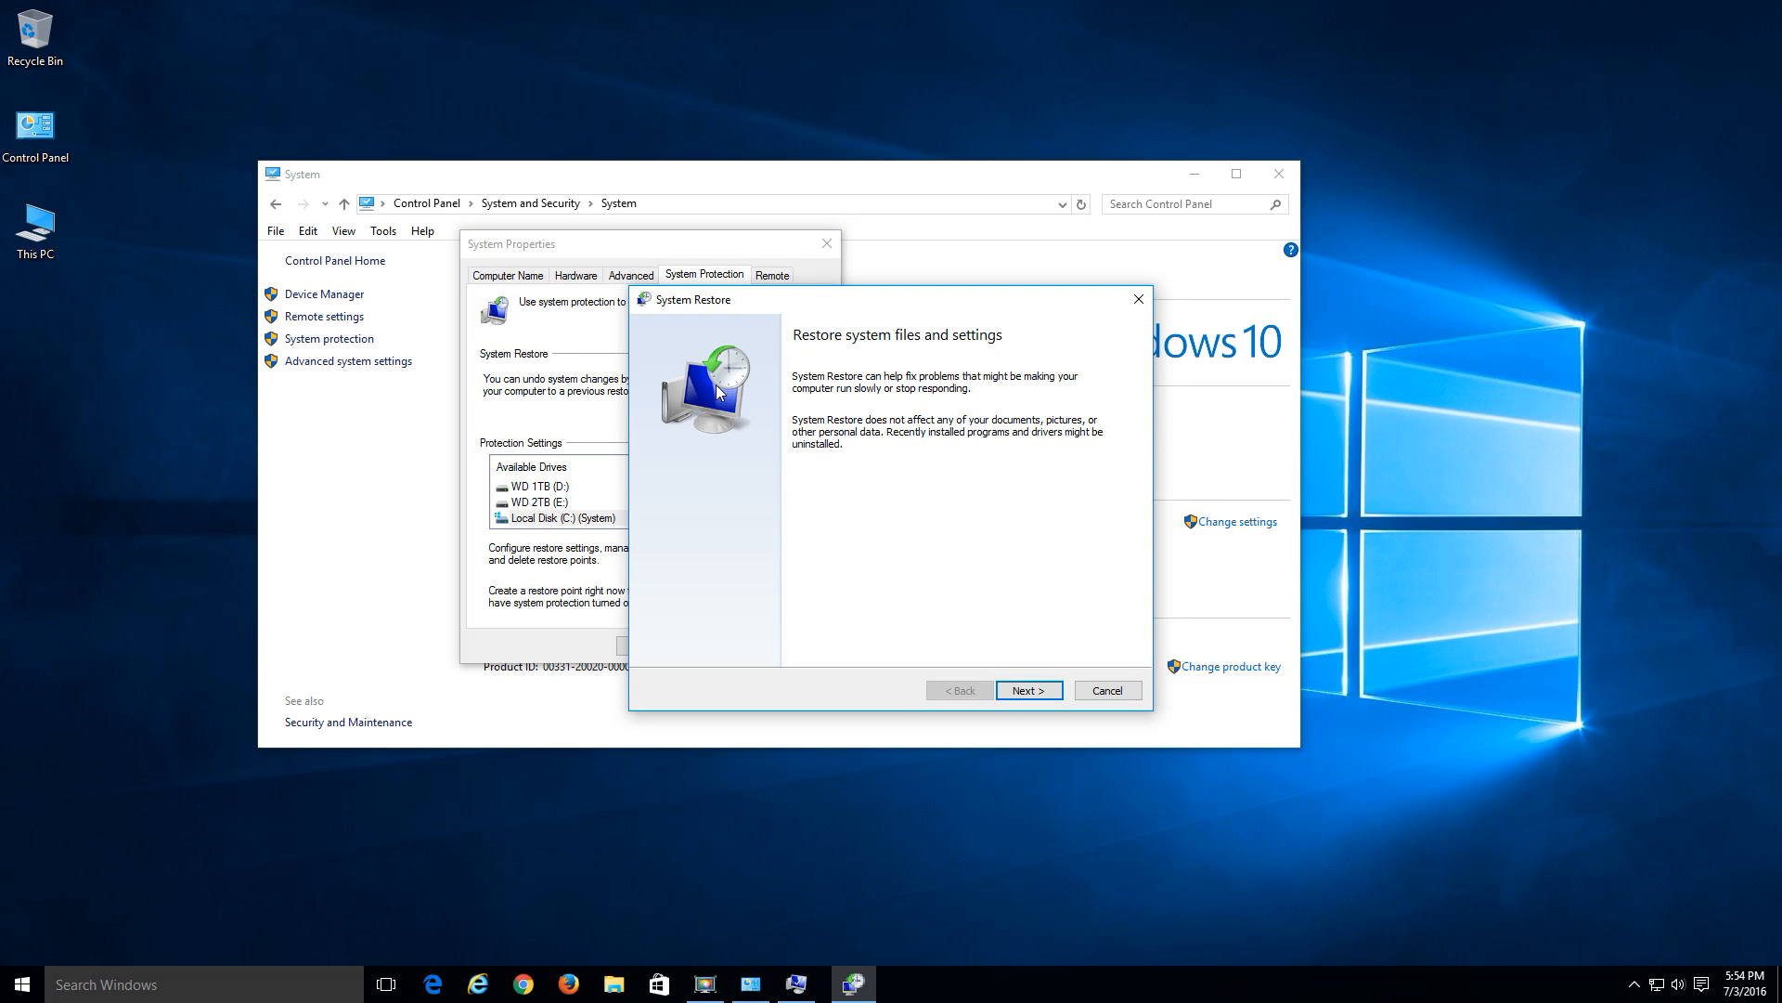
click(1028, 689)
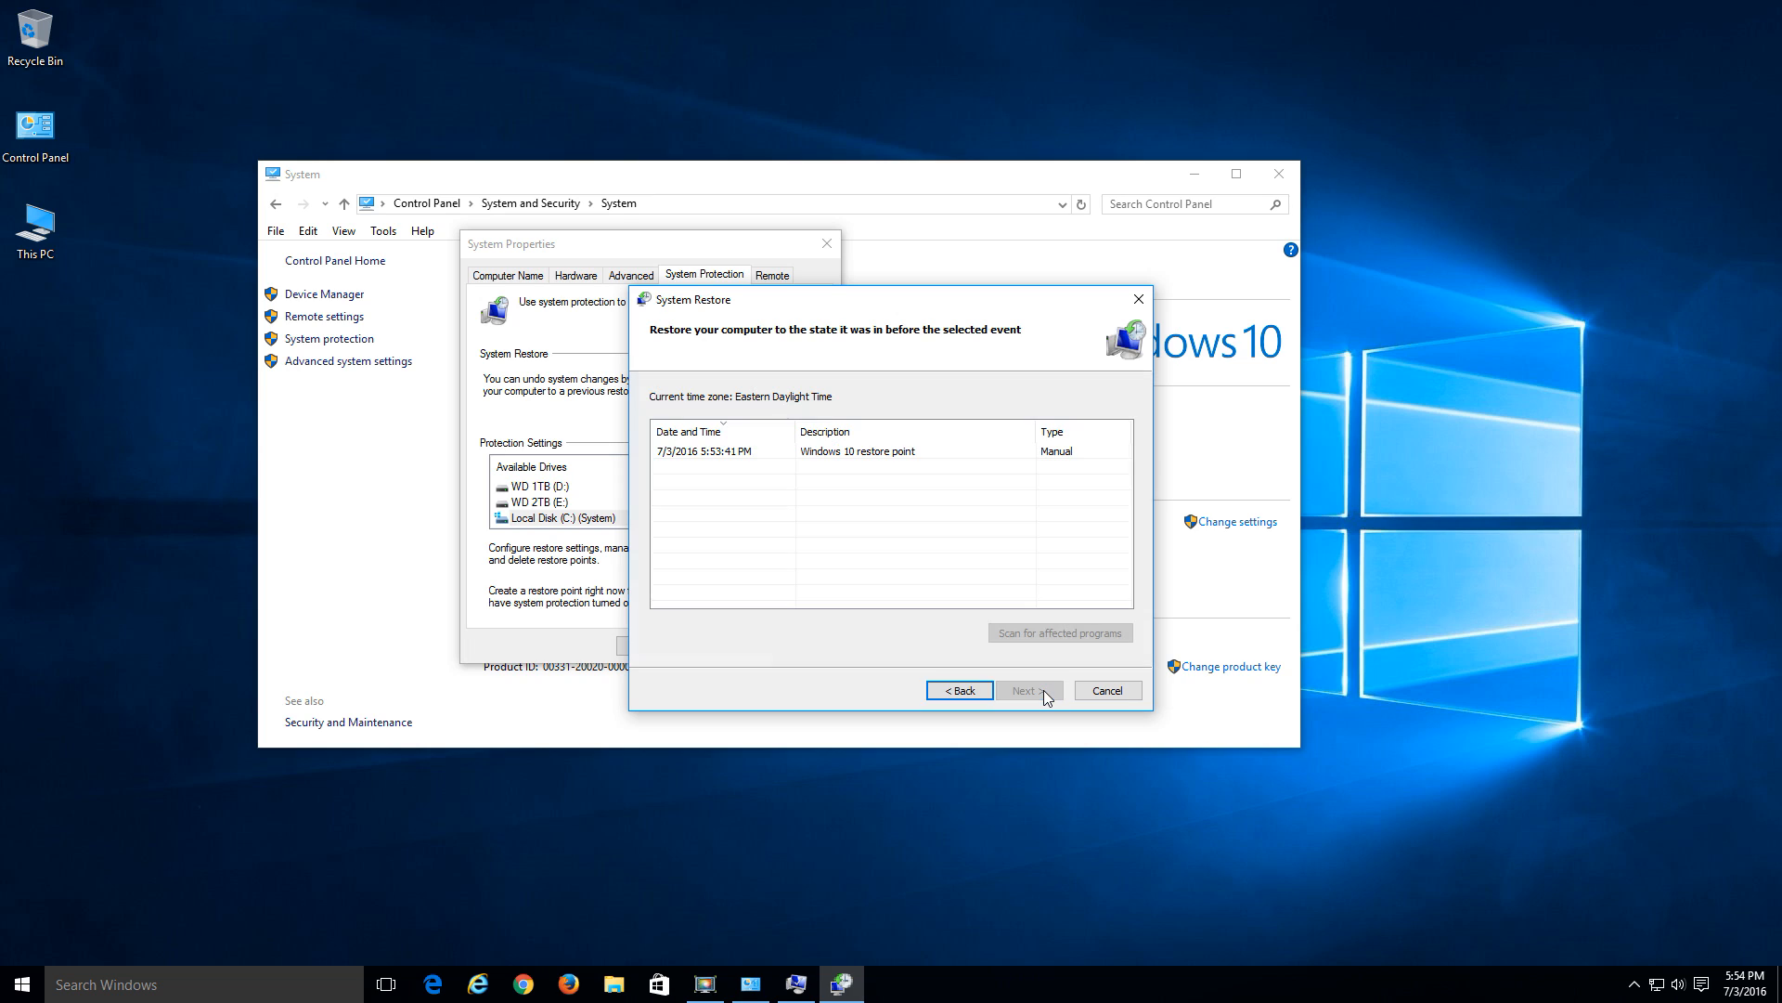
click(874, 451)
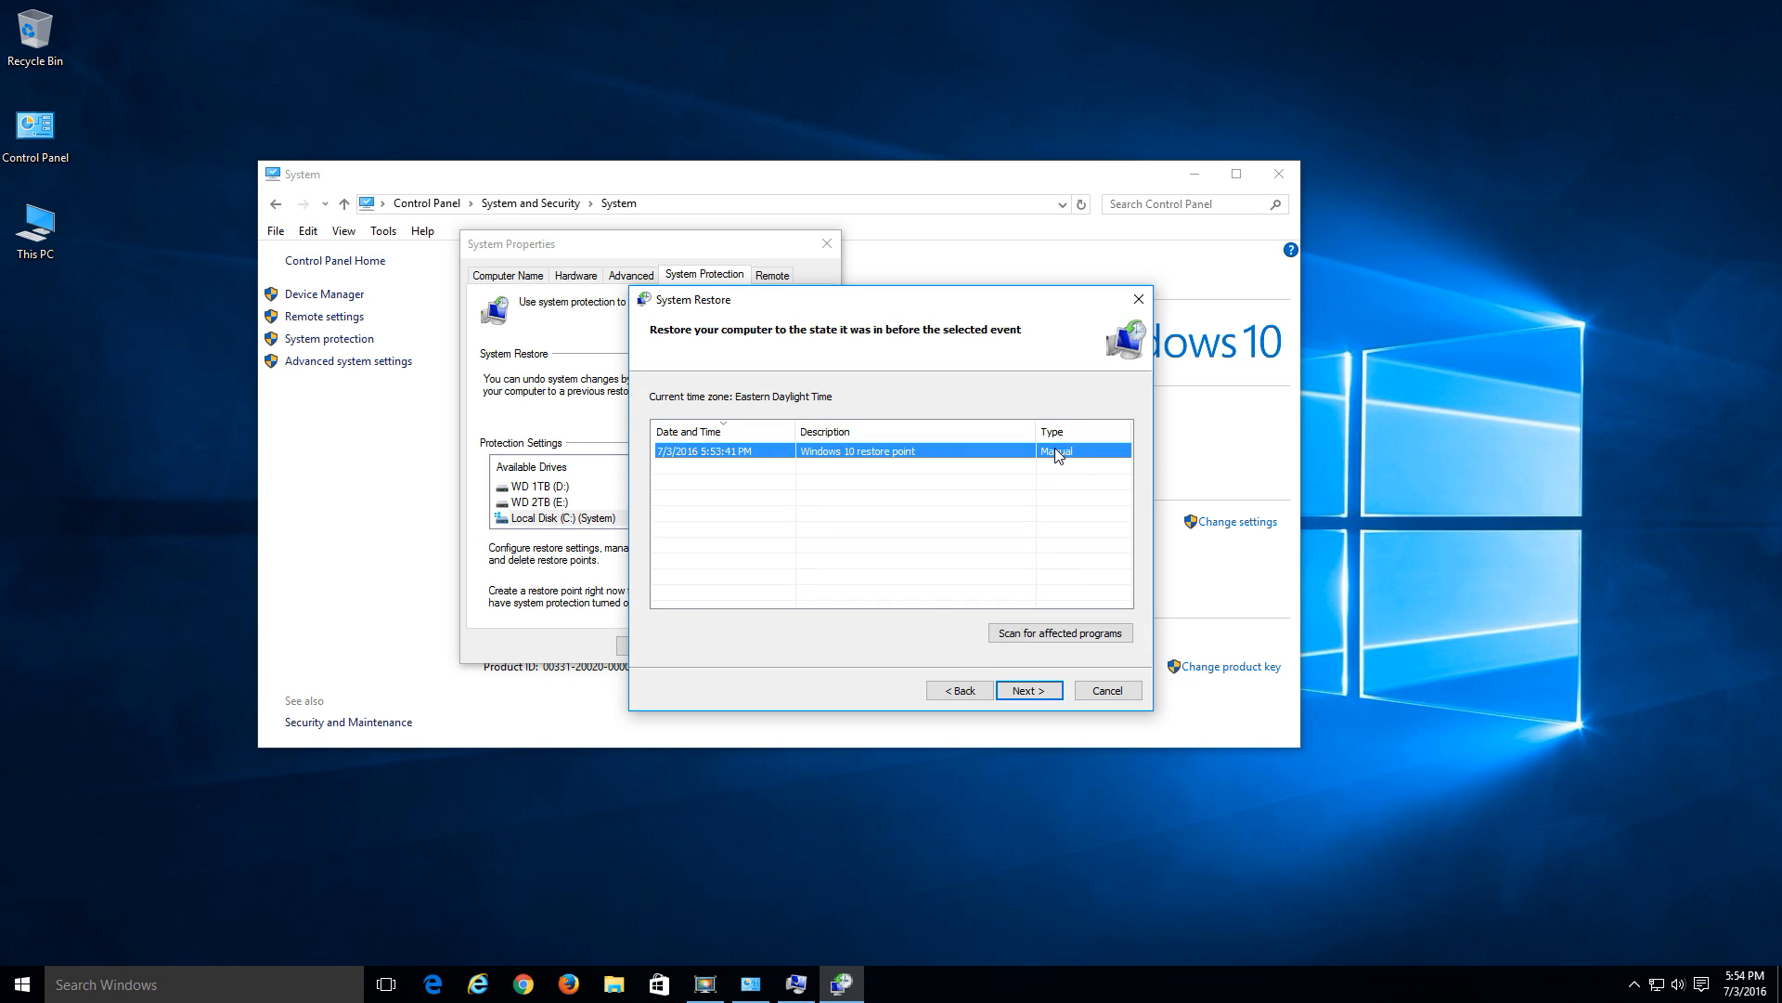
mouse_move(865, 464)
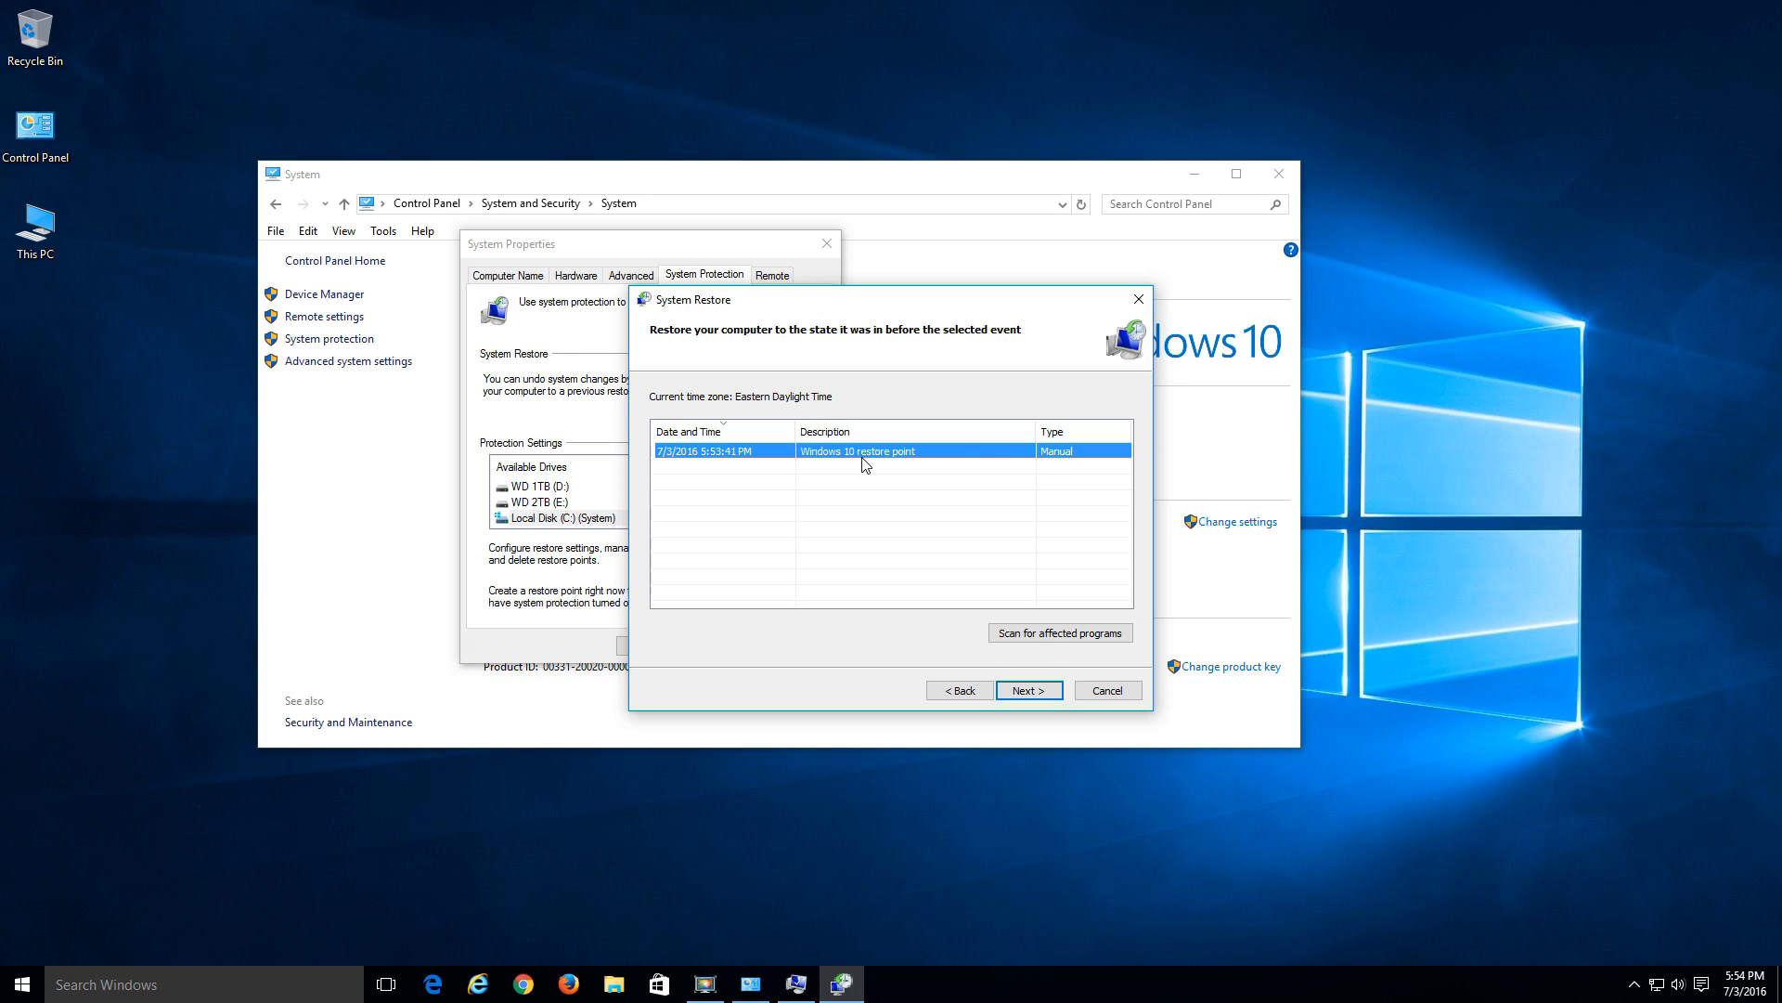
mouse_move(815, 460)
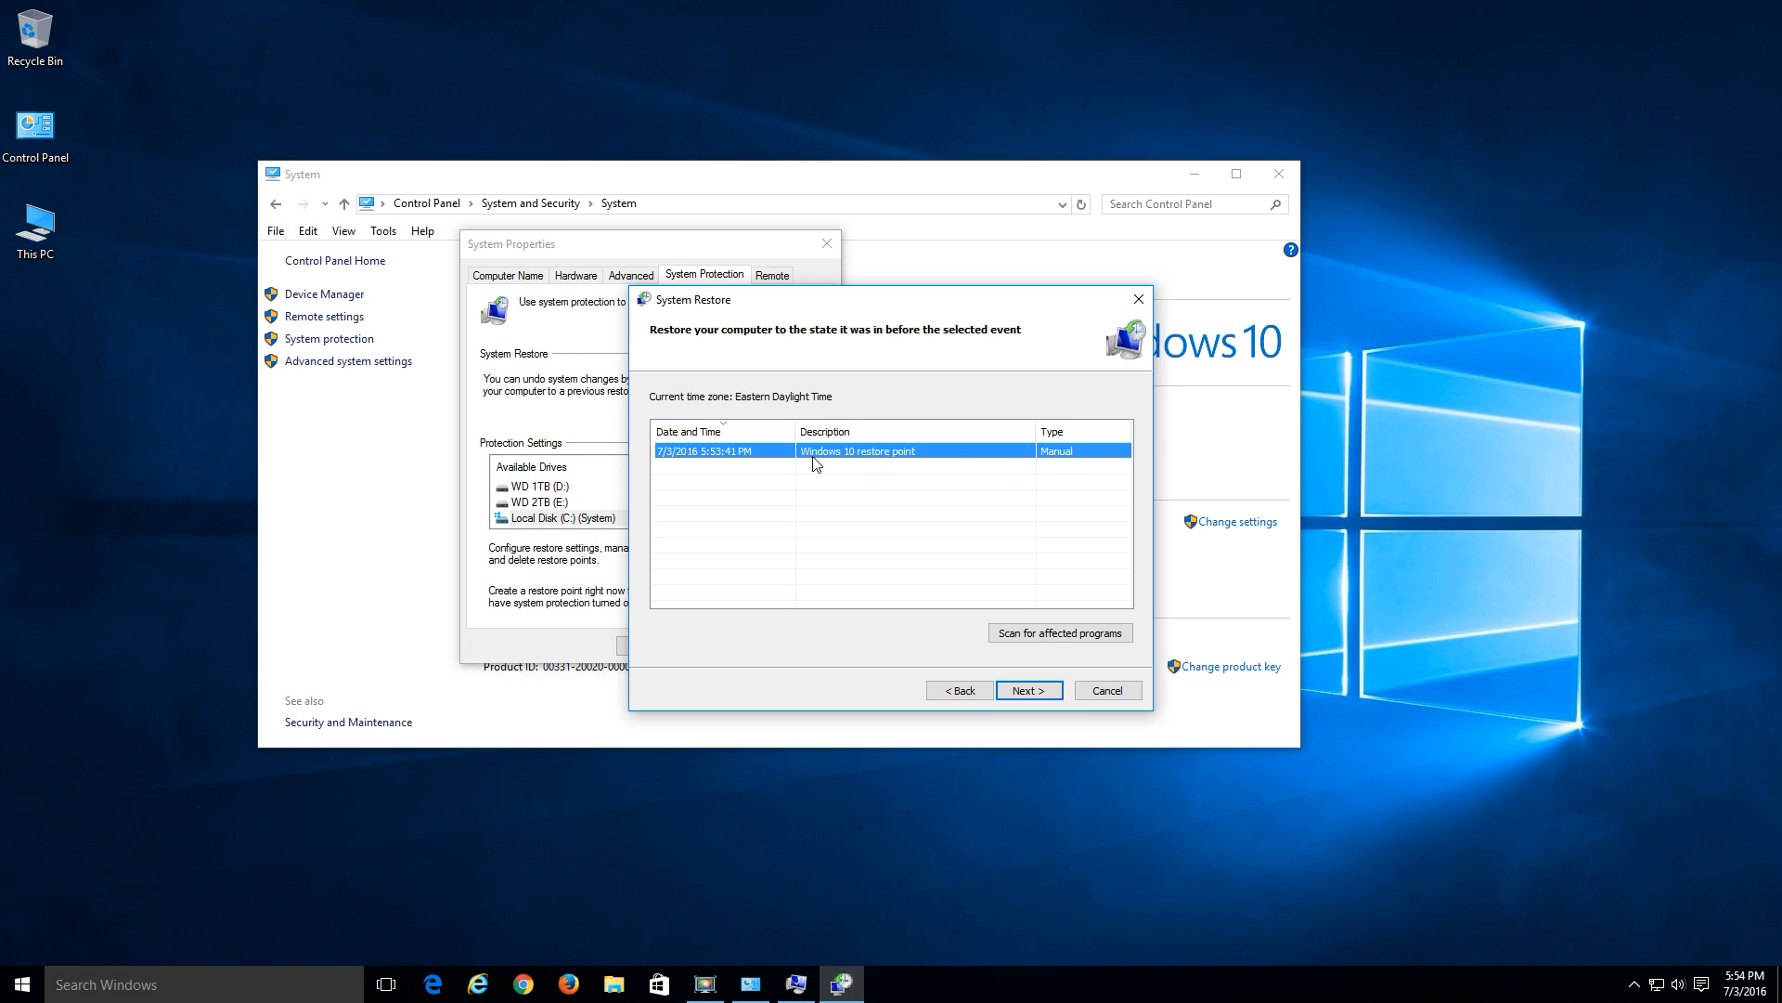
mouse_move(862, 460)
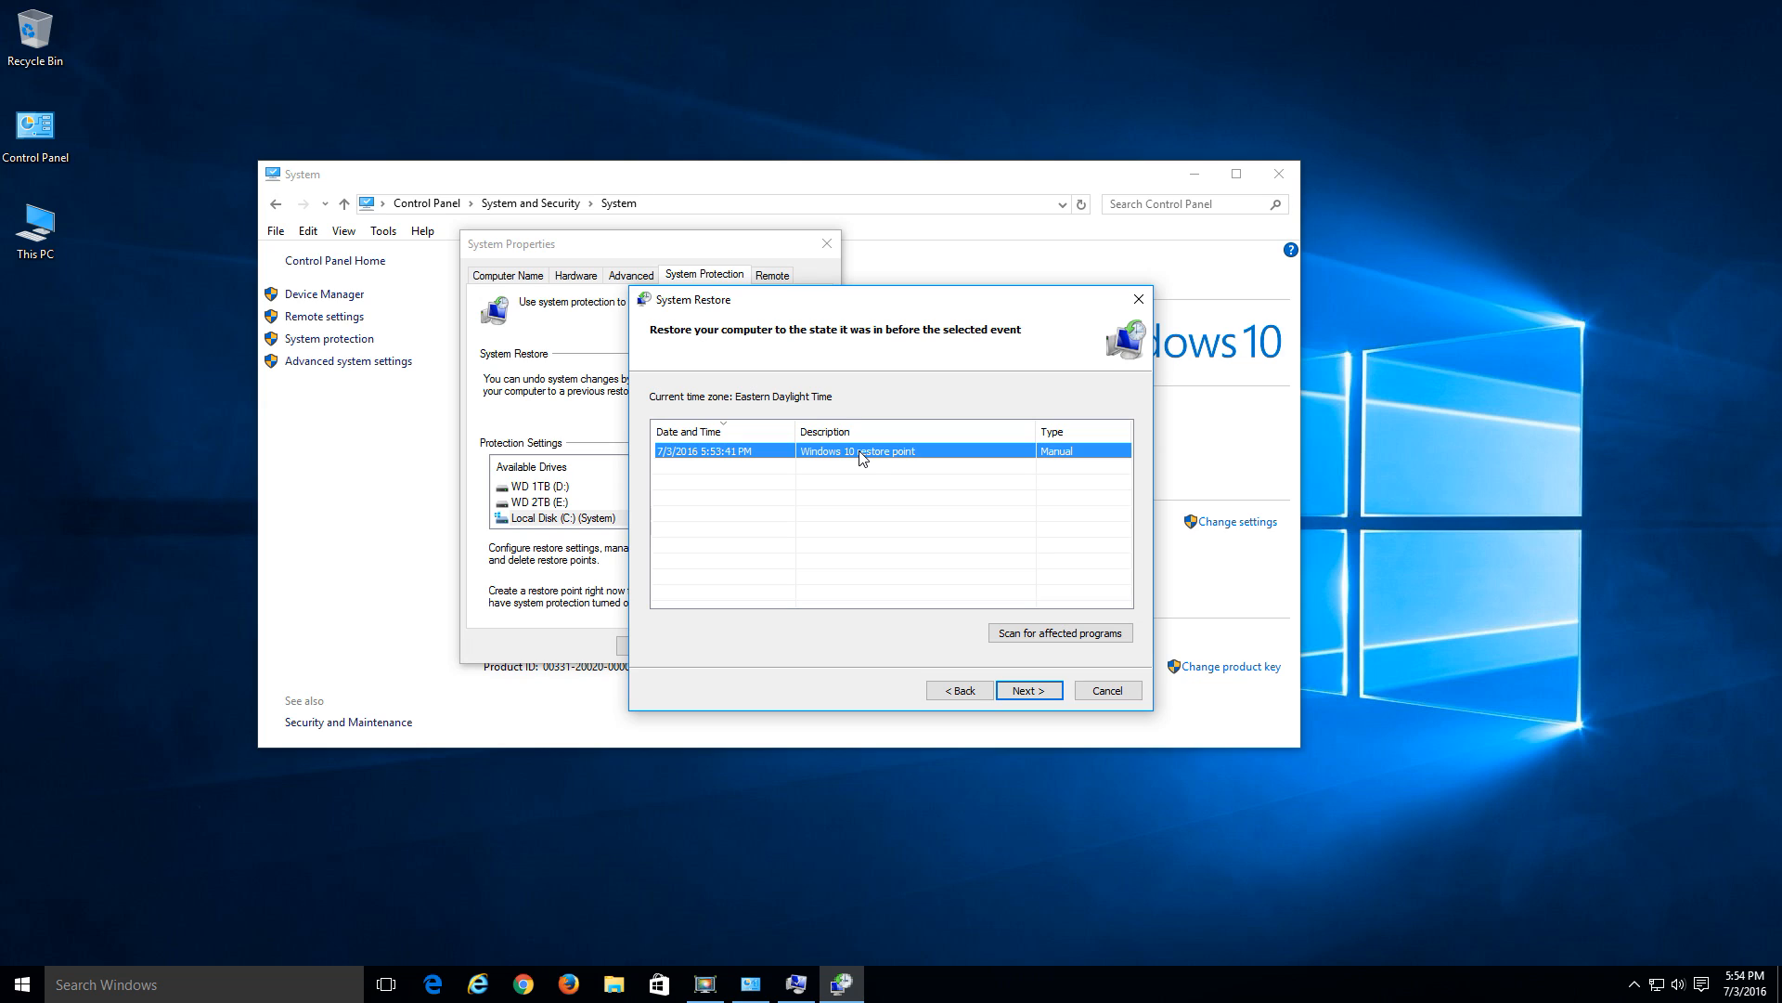
mouse_move(1170, 750)
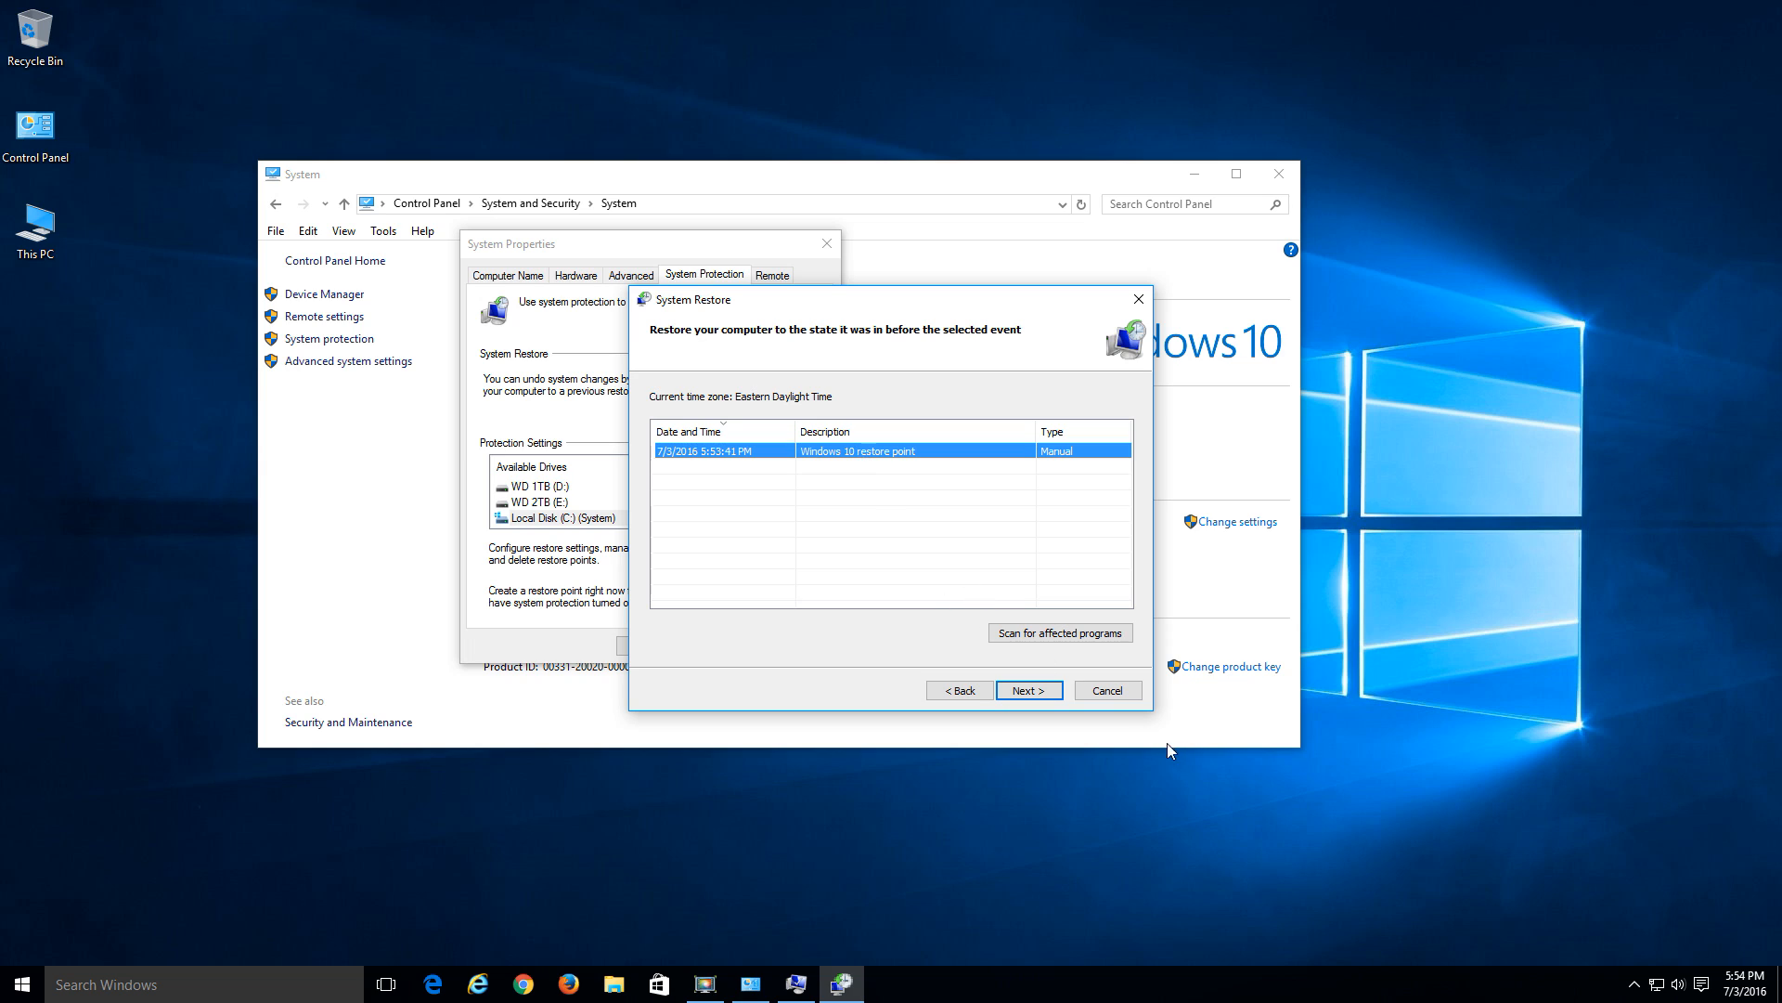
- Cancel the System Restore wizard back to the System Protection tab
click(1108, 689)
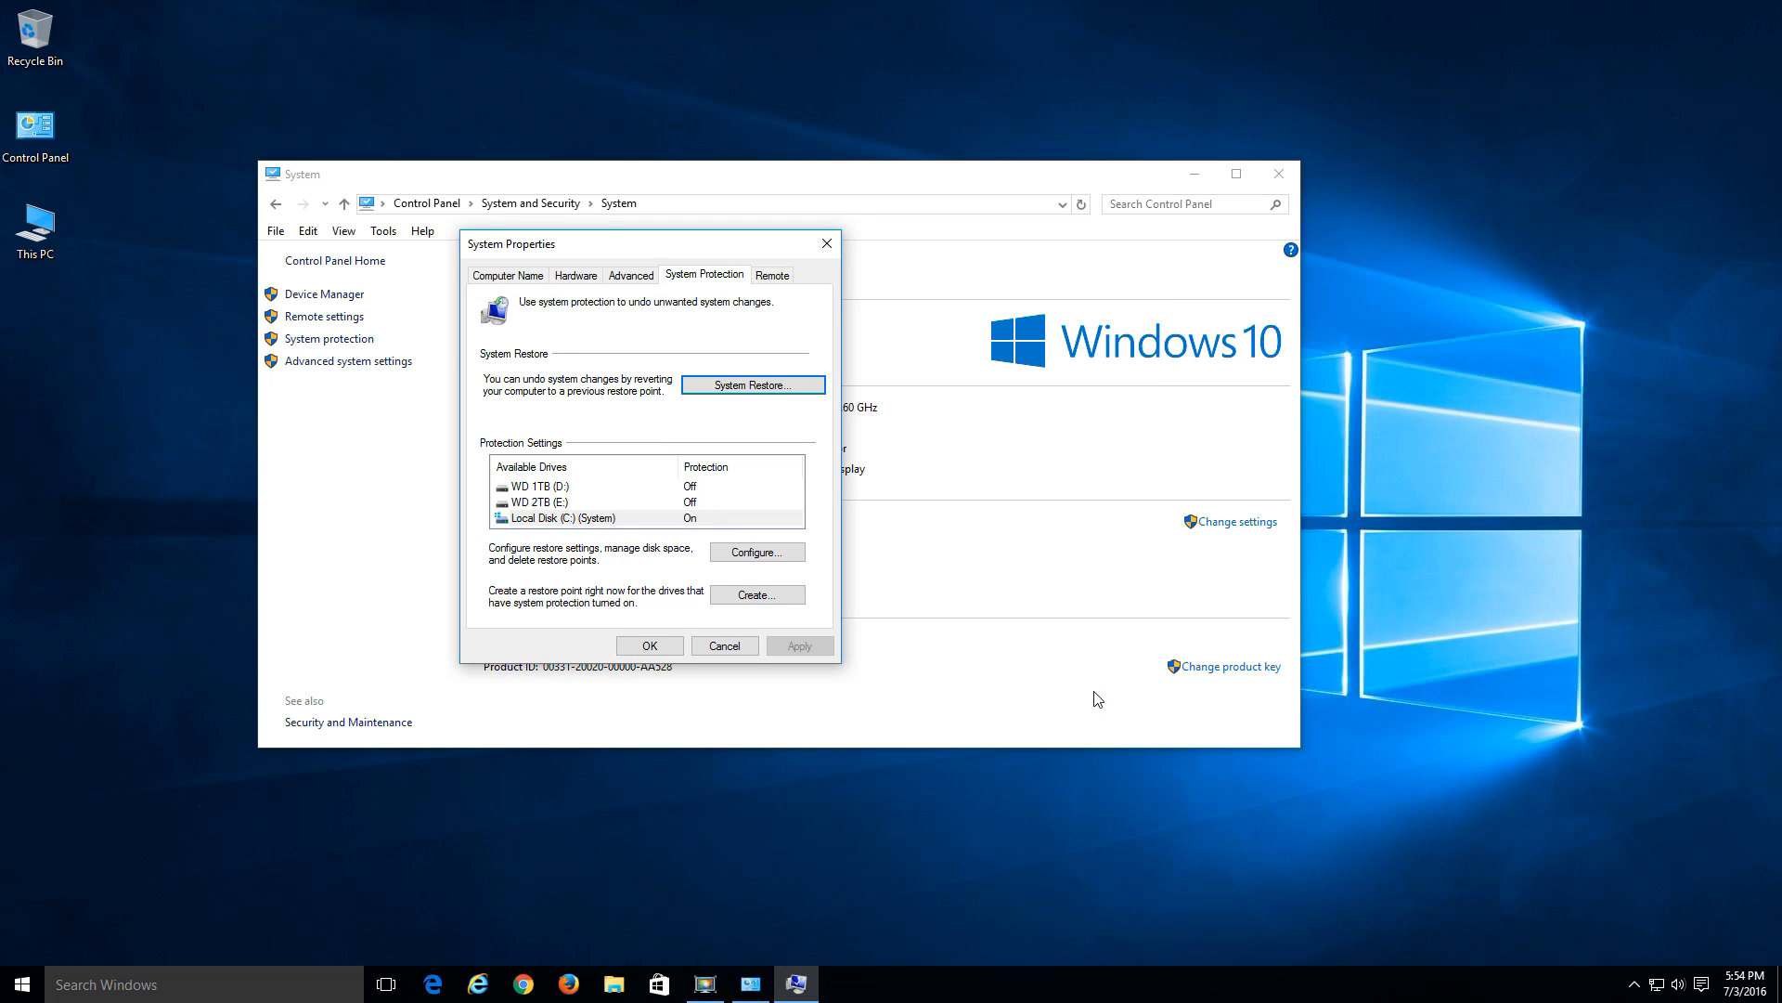
mouse_move(1054, 692)
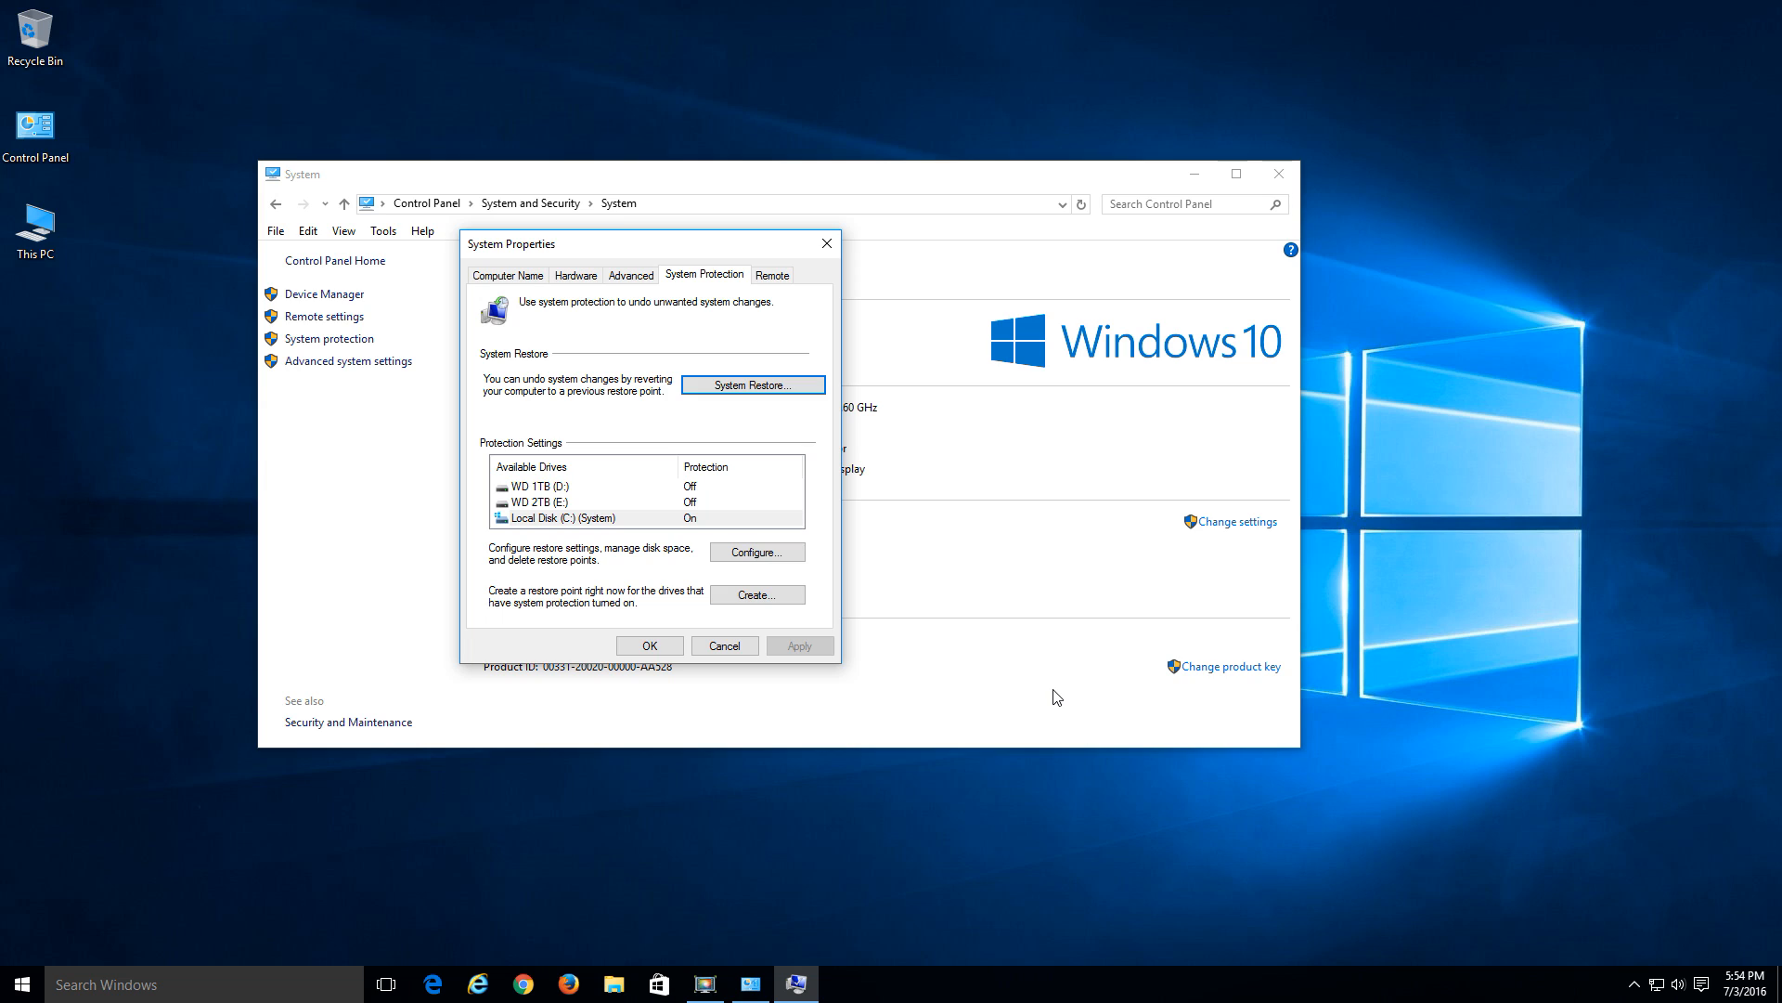
mouse_move(423, 772)
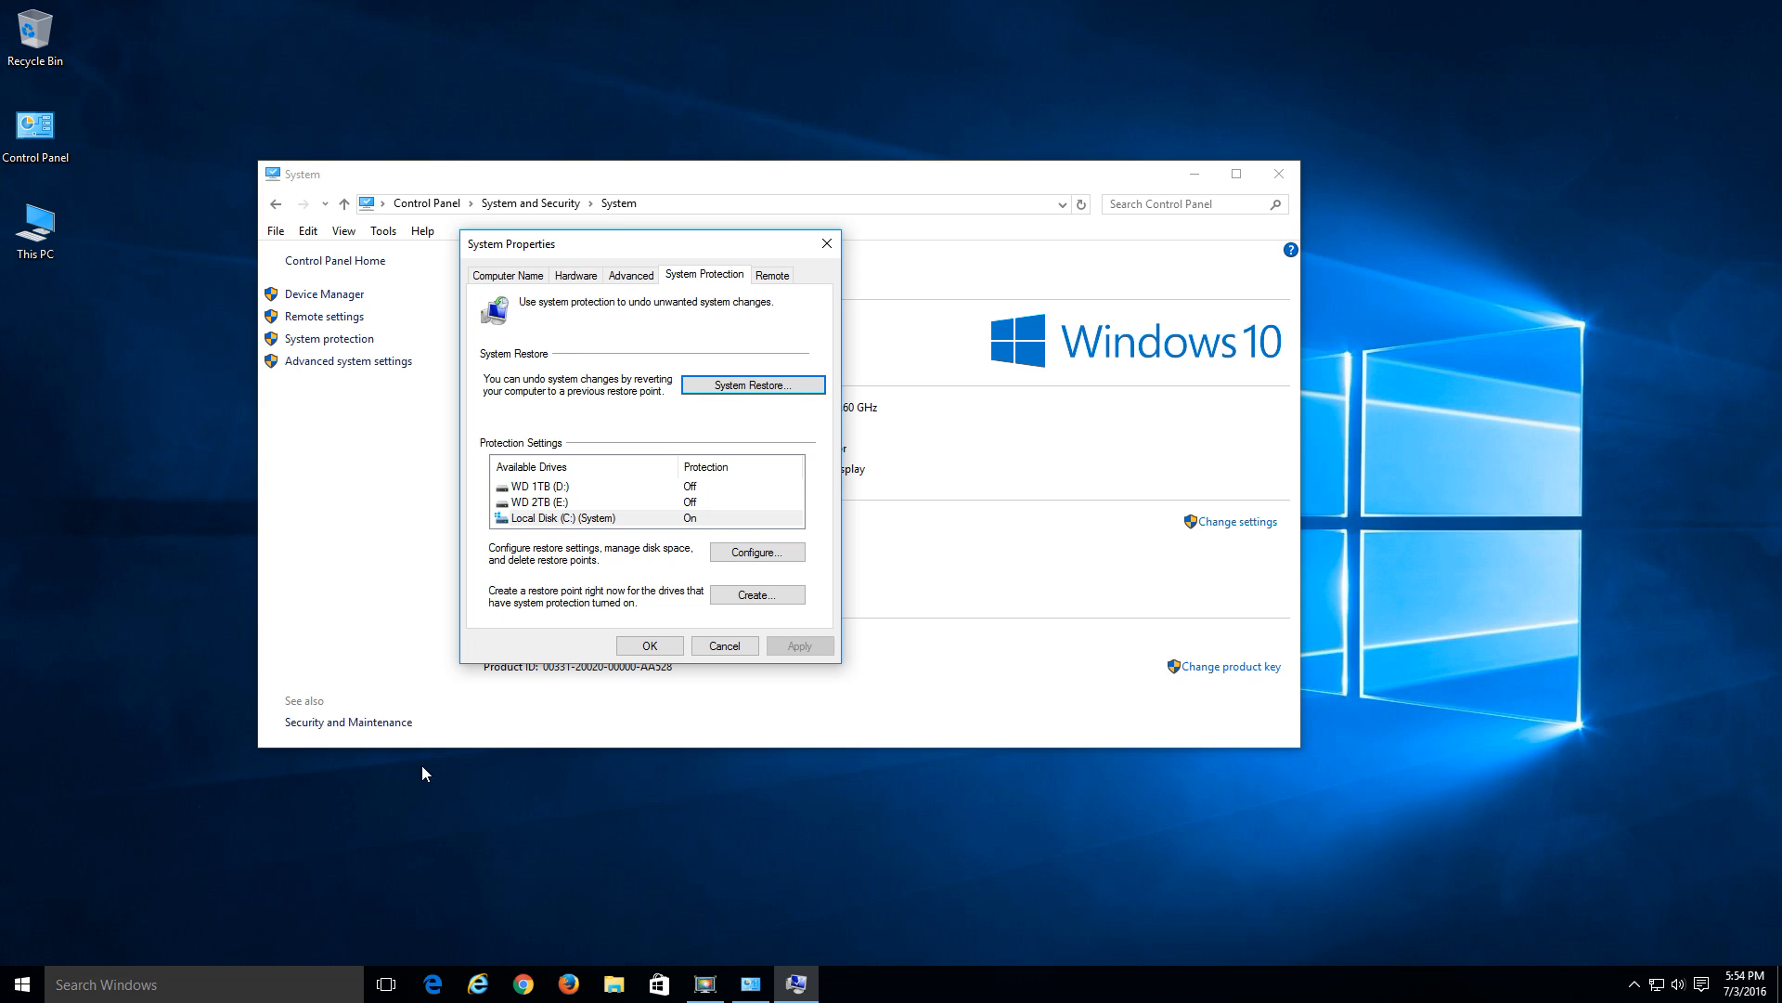
- Search Start for 'task schedu' and launch Task Scheduler from Best match
click(13, 984)
text(t)
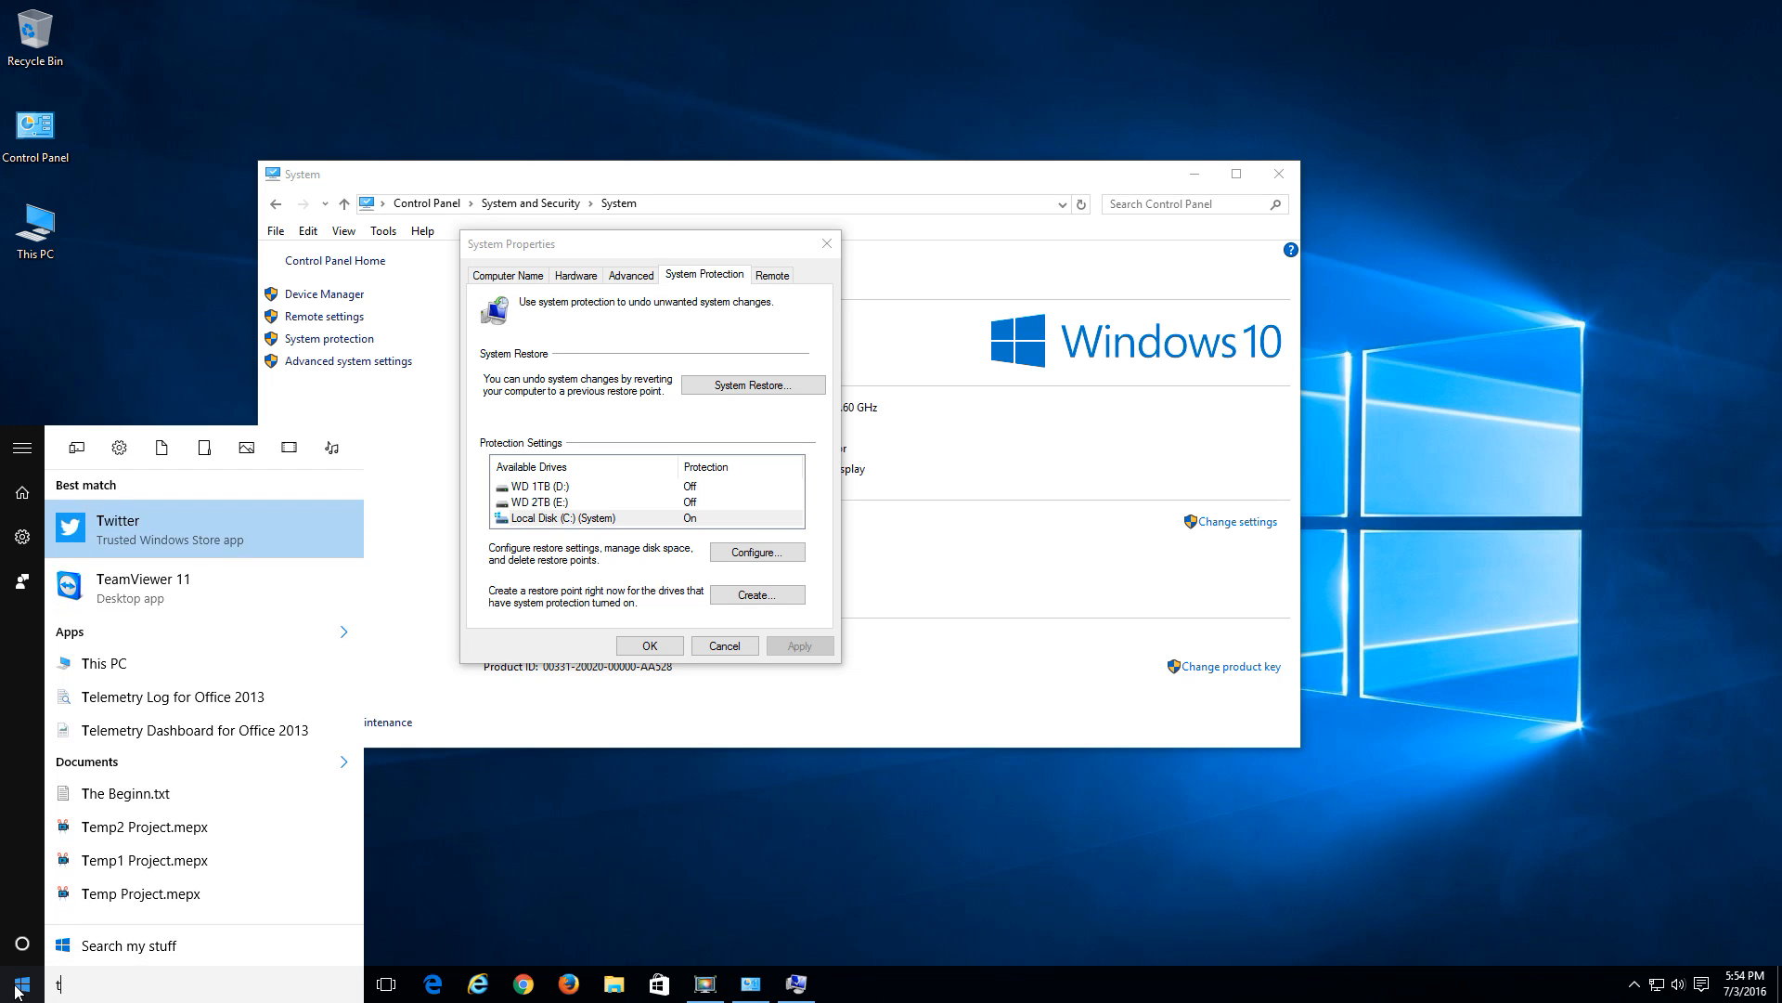
text(ask sch)
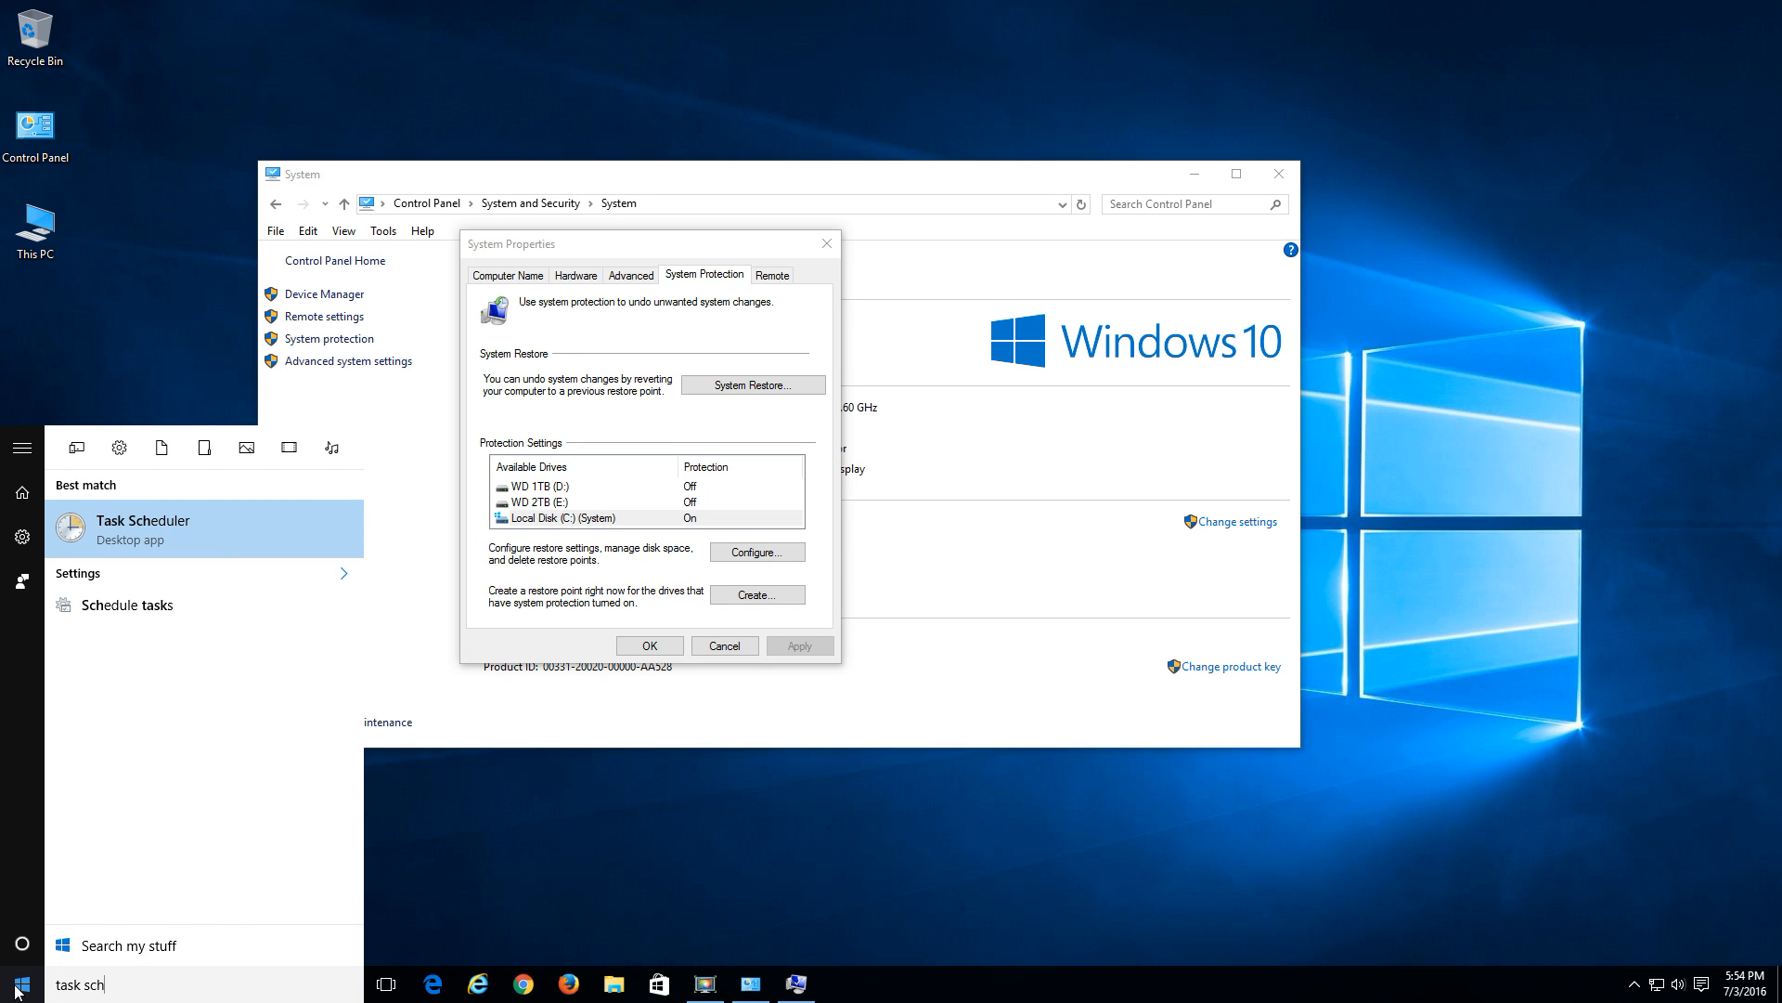
text(edu)
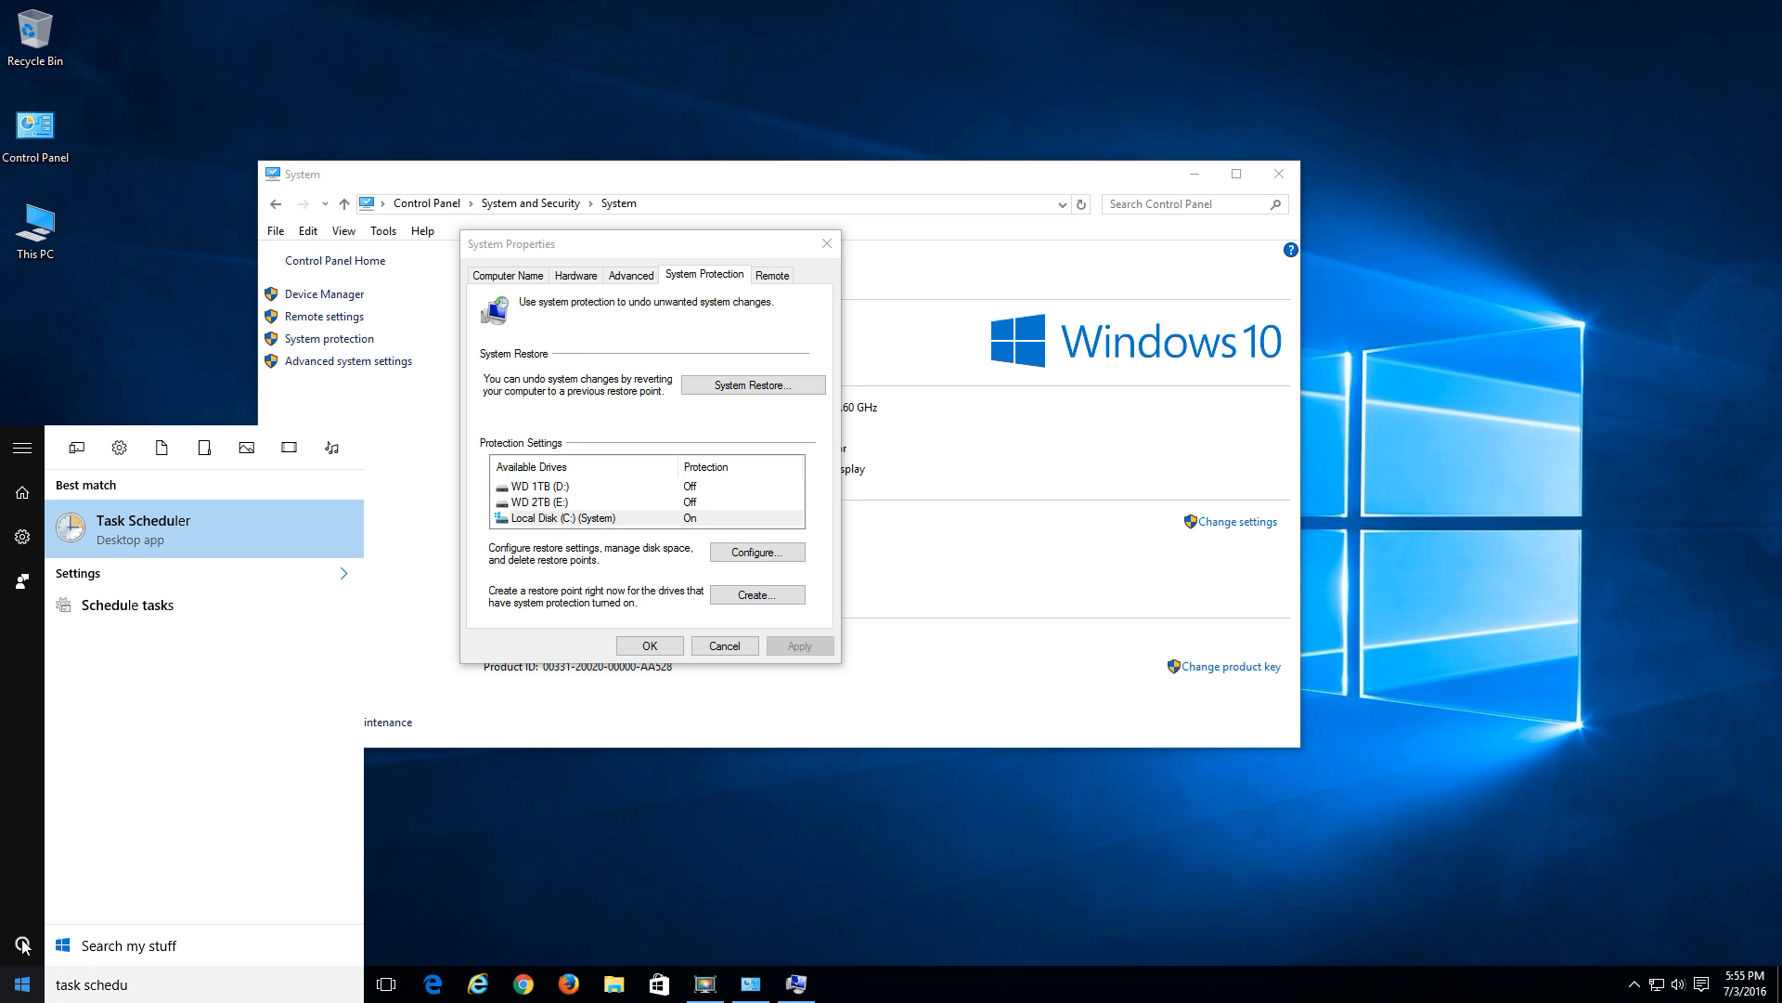
click(143, 527)
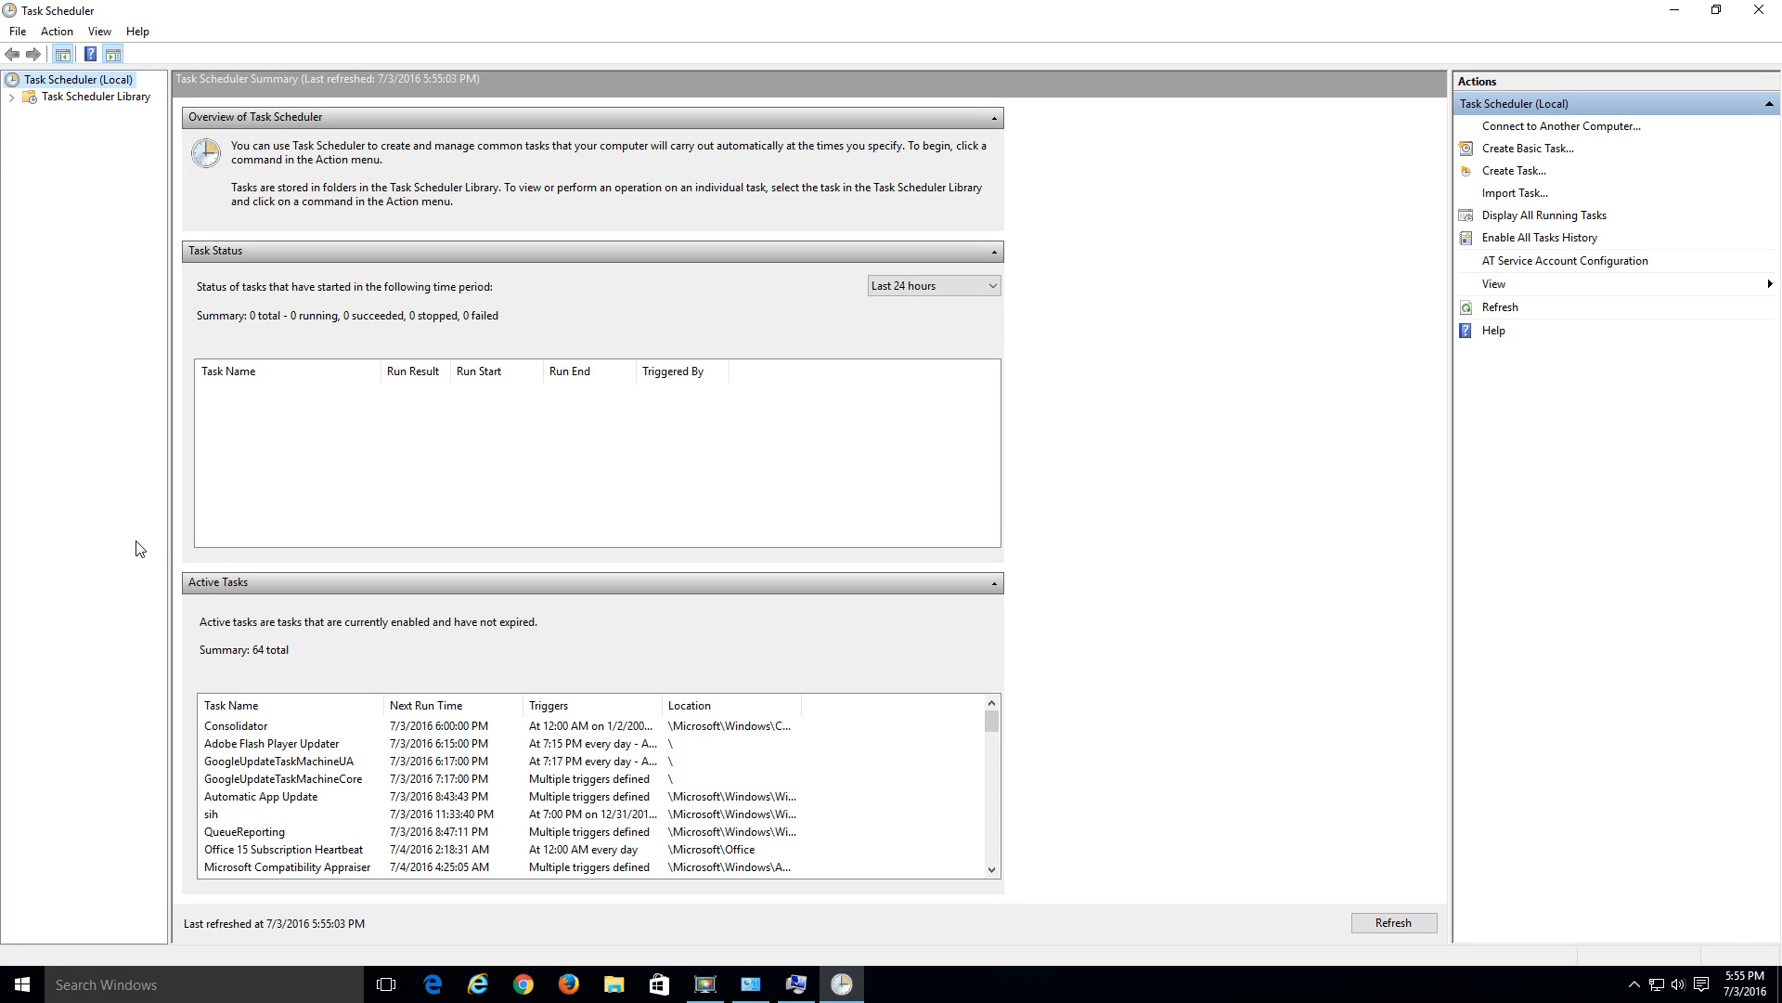
mouse_move(130, 351)
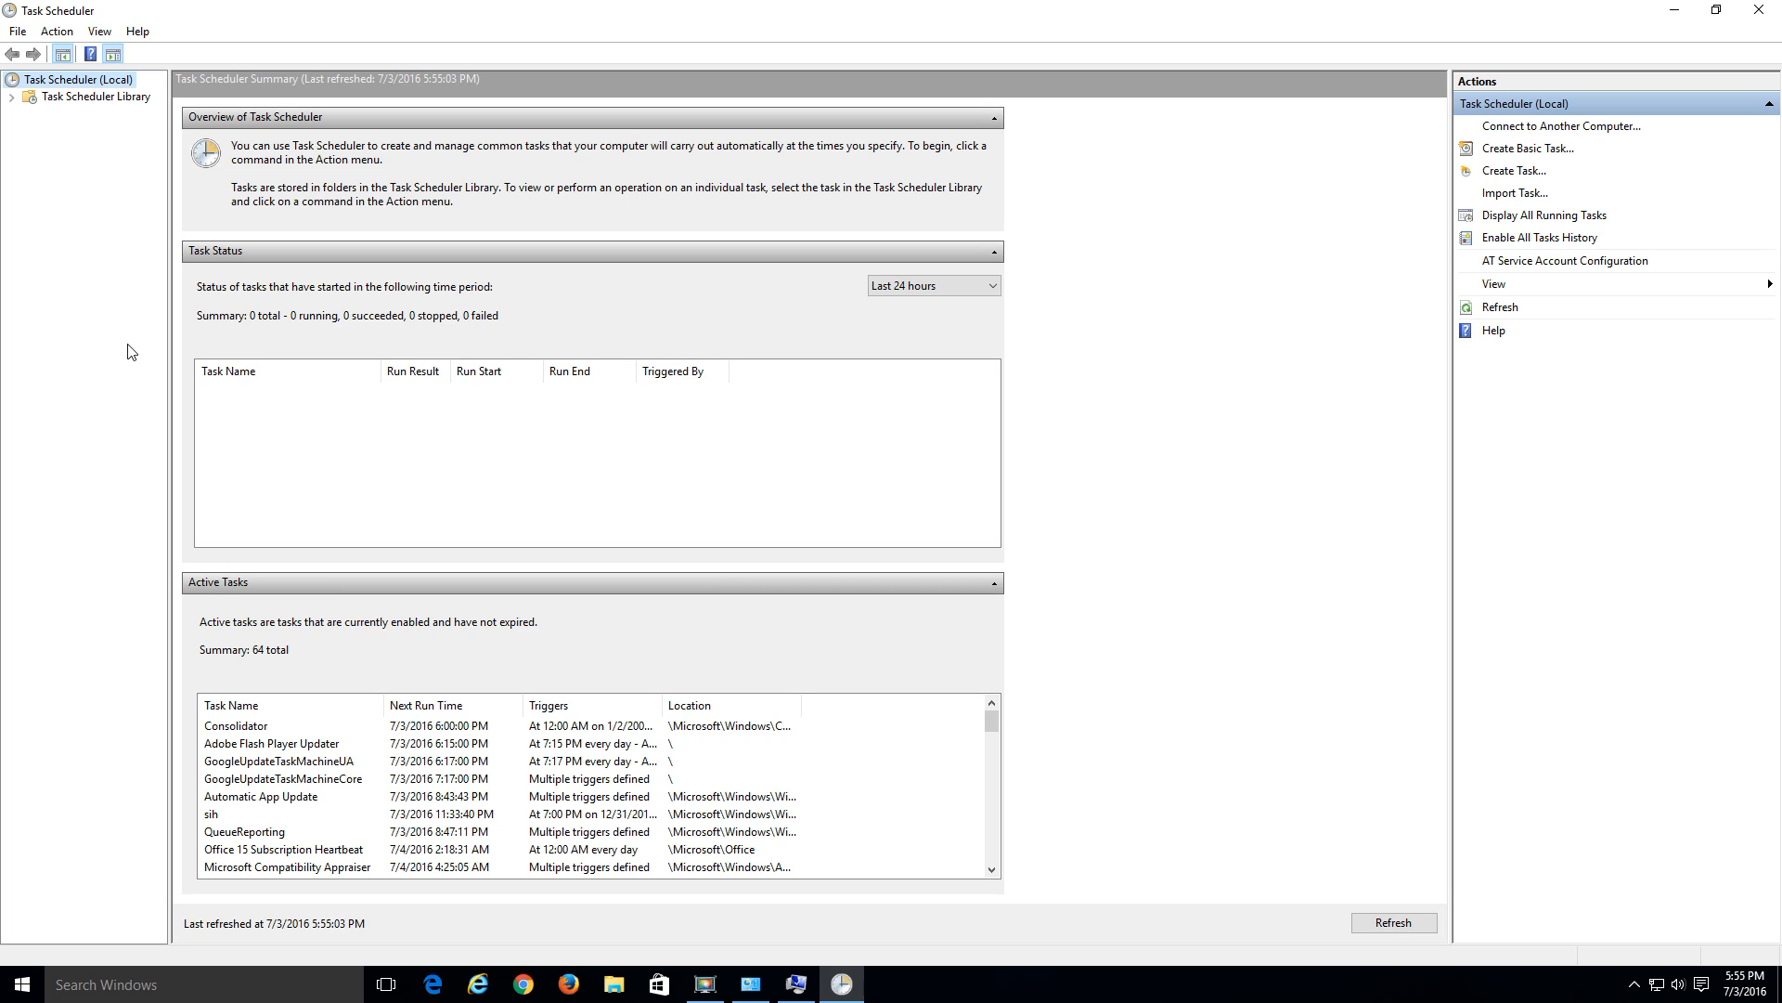
mouse_move(23, 102)
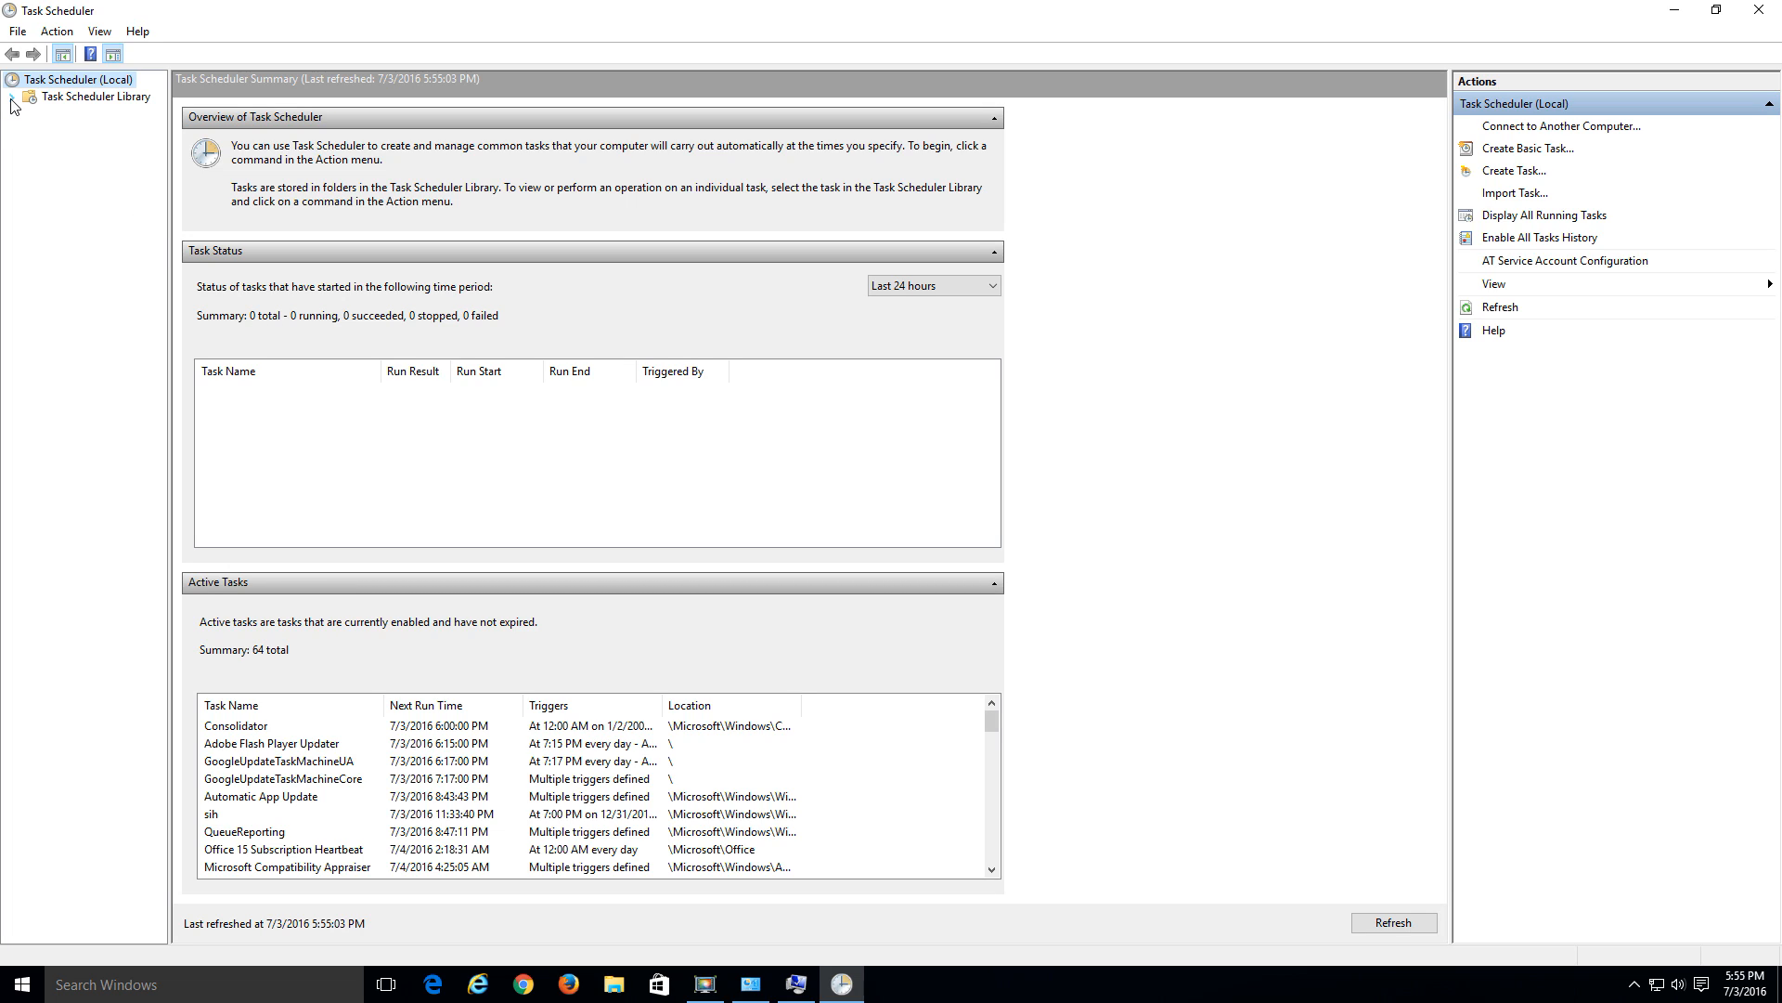
- Expand Task Scheduler Library > Microsoft > Windows and land on the Servicing folder
click(22, 93)
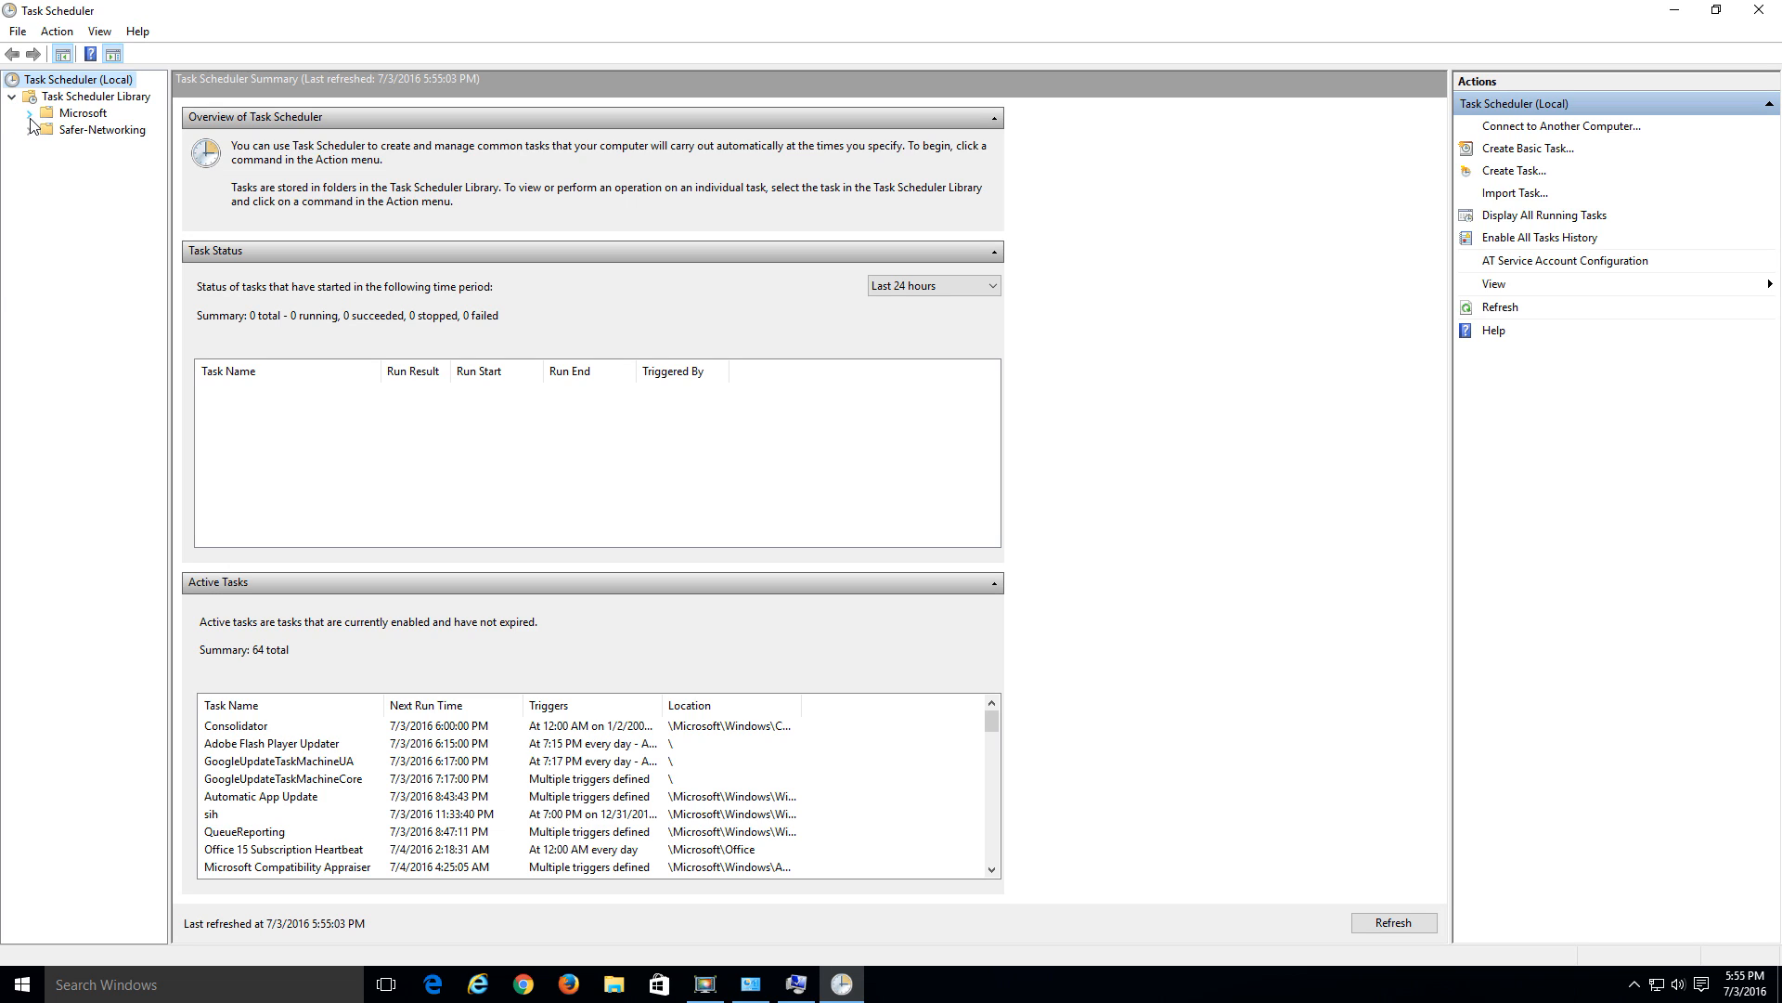
click(30, 113)
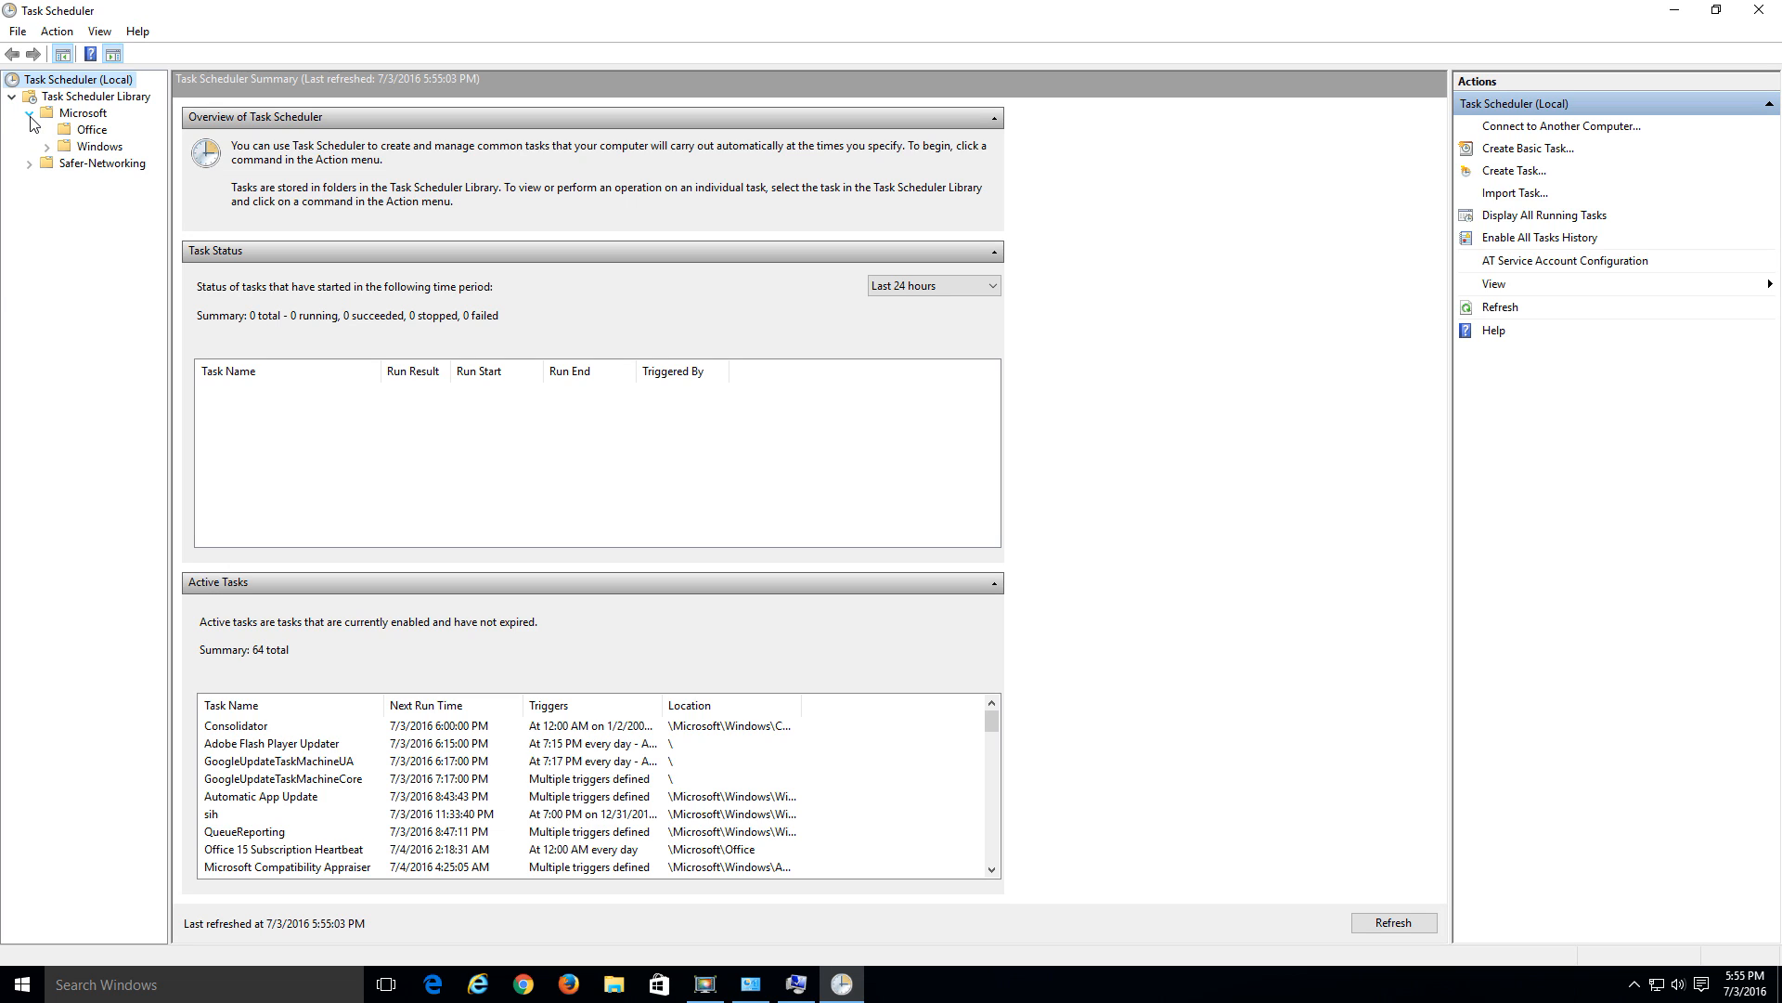
click(48, 145)
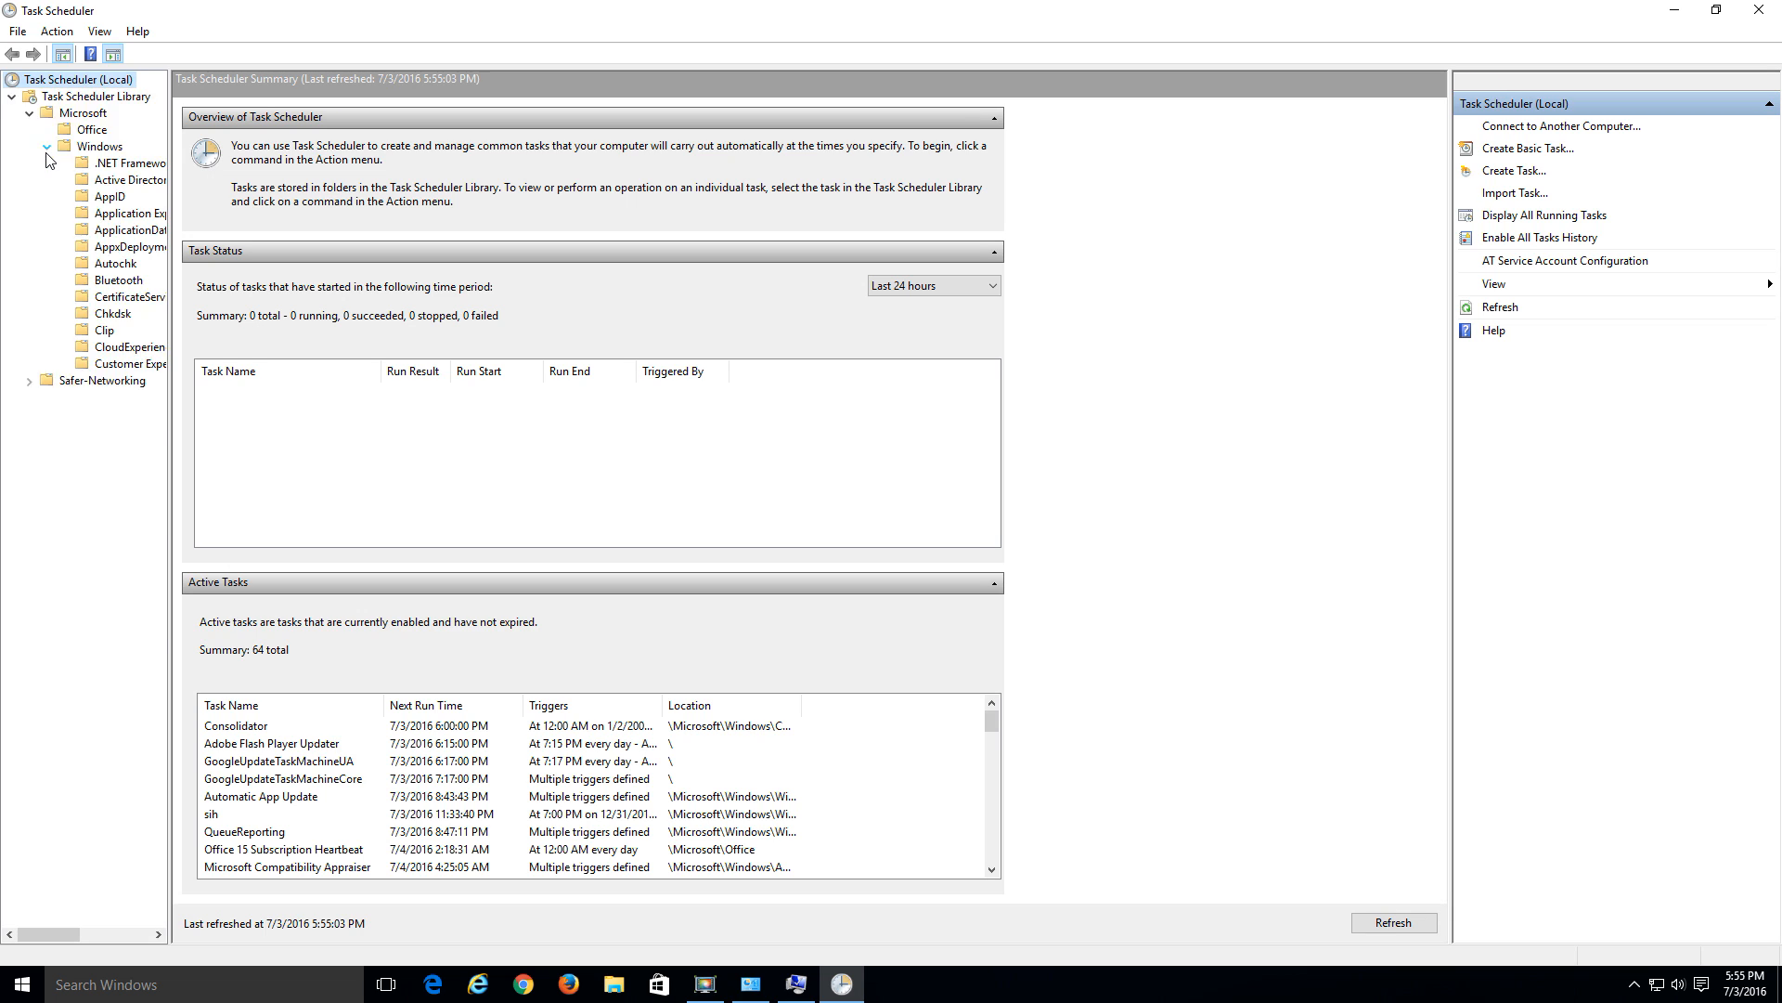
click(121, 379)
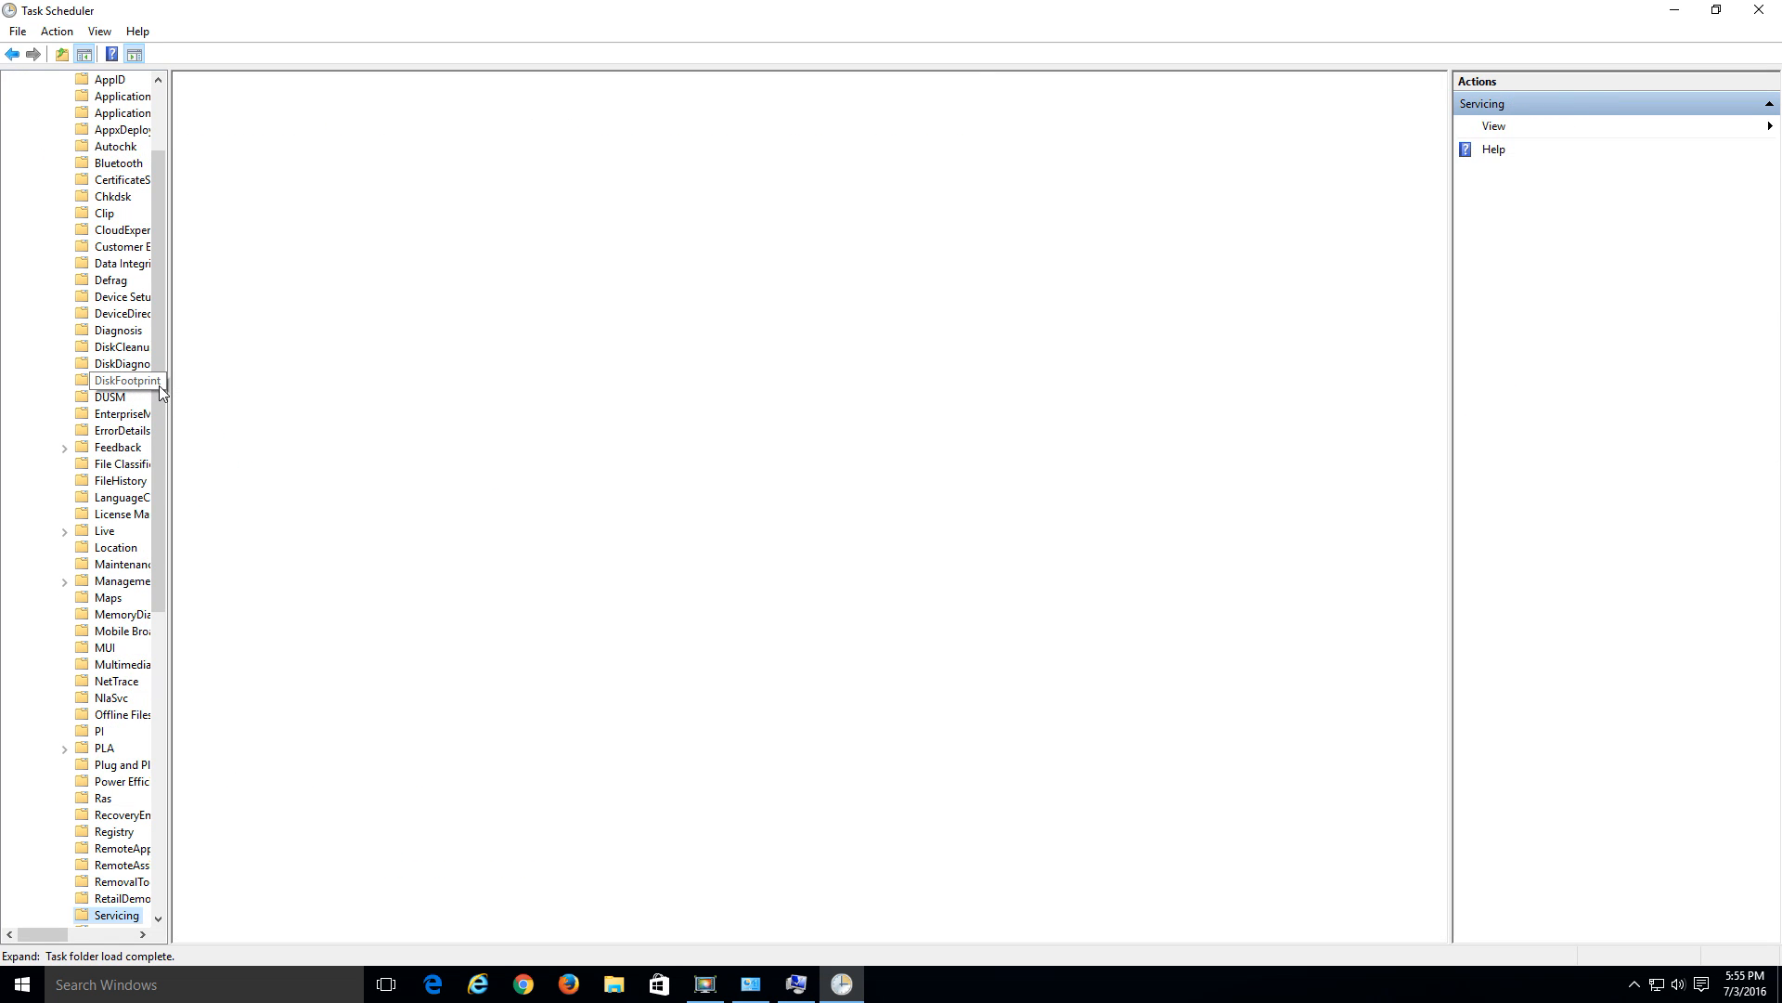
- Scroll down the Windows folder list and select the SystemRestore folder
click(116, 914)
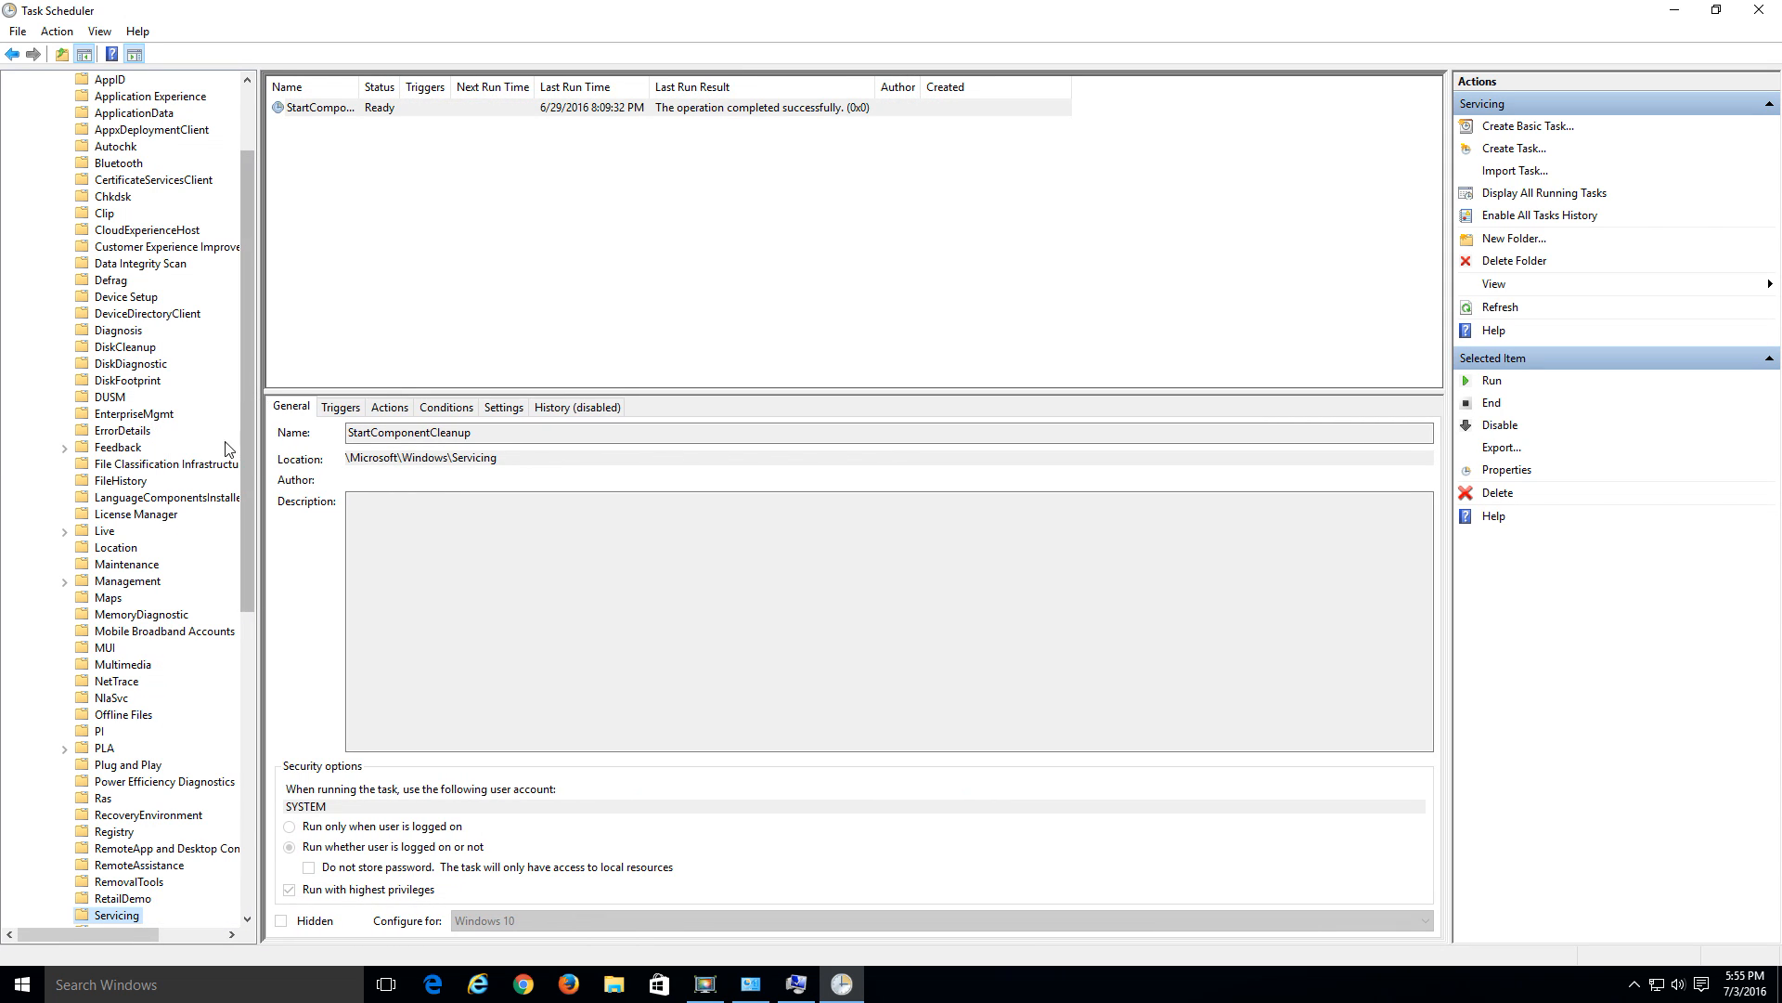
scroll(down, 3)
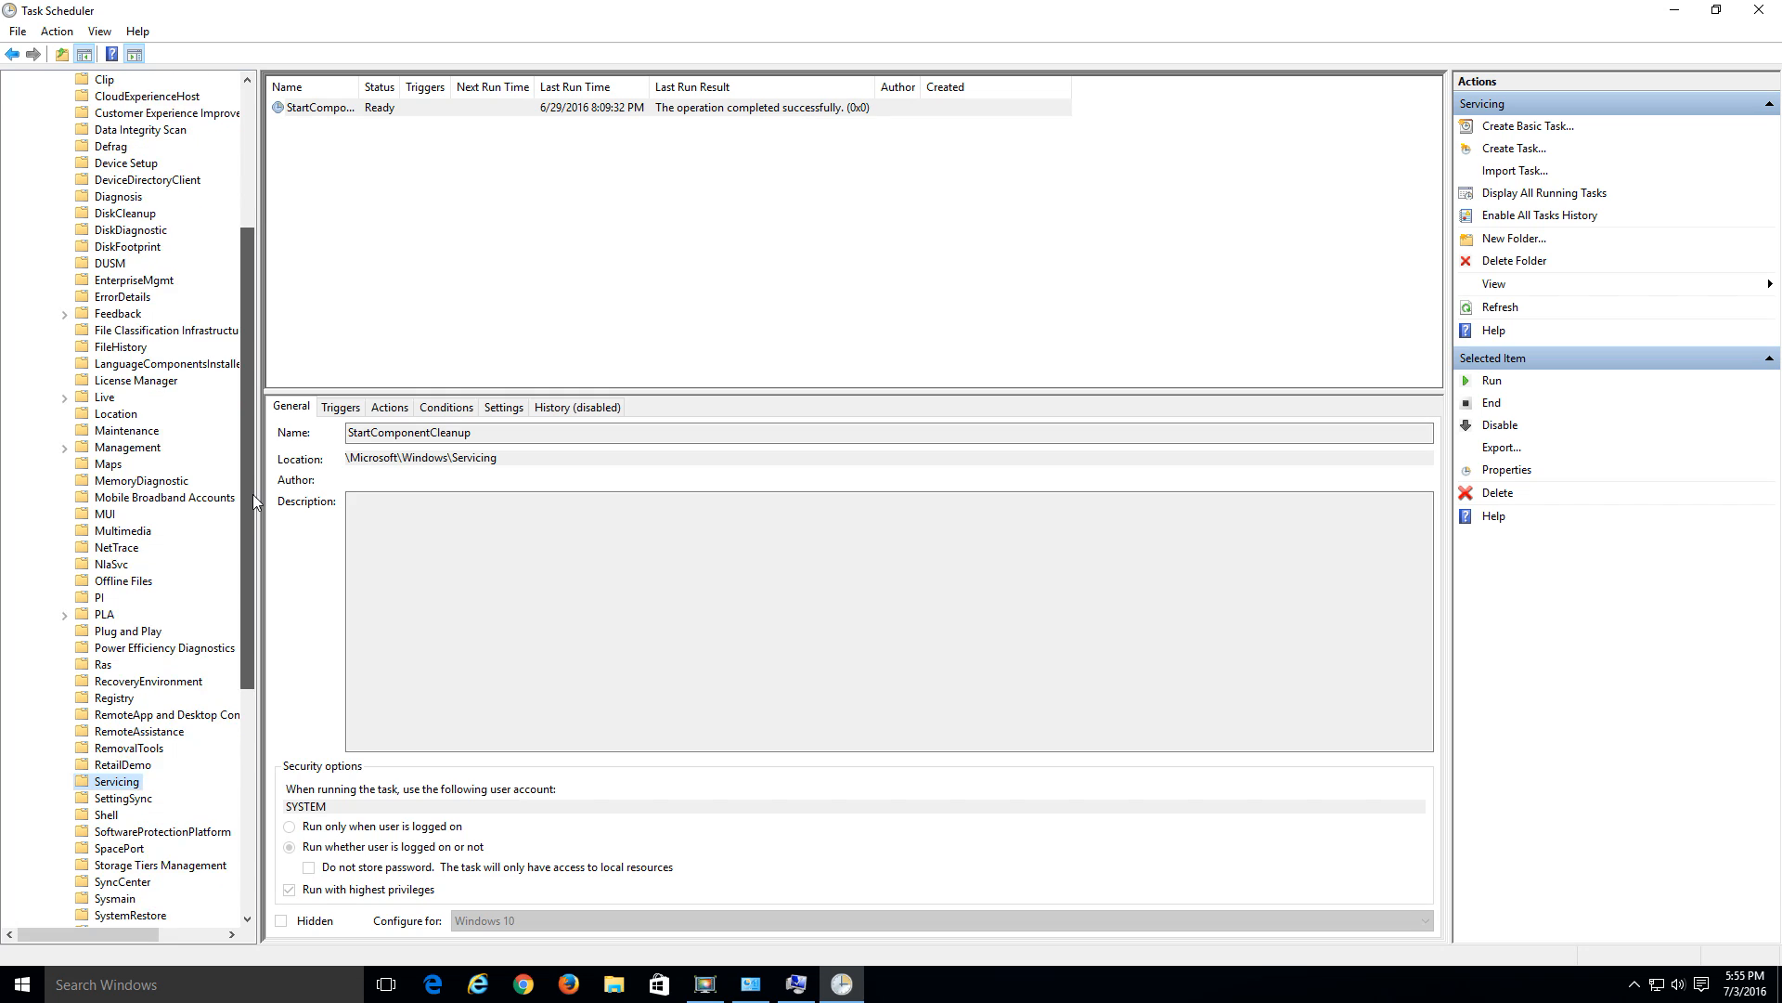
scroll(down, 3)
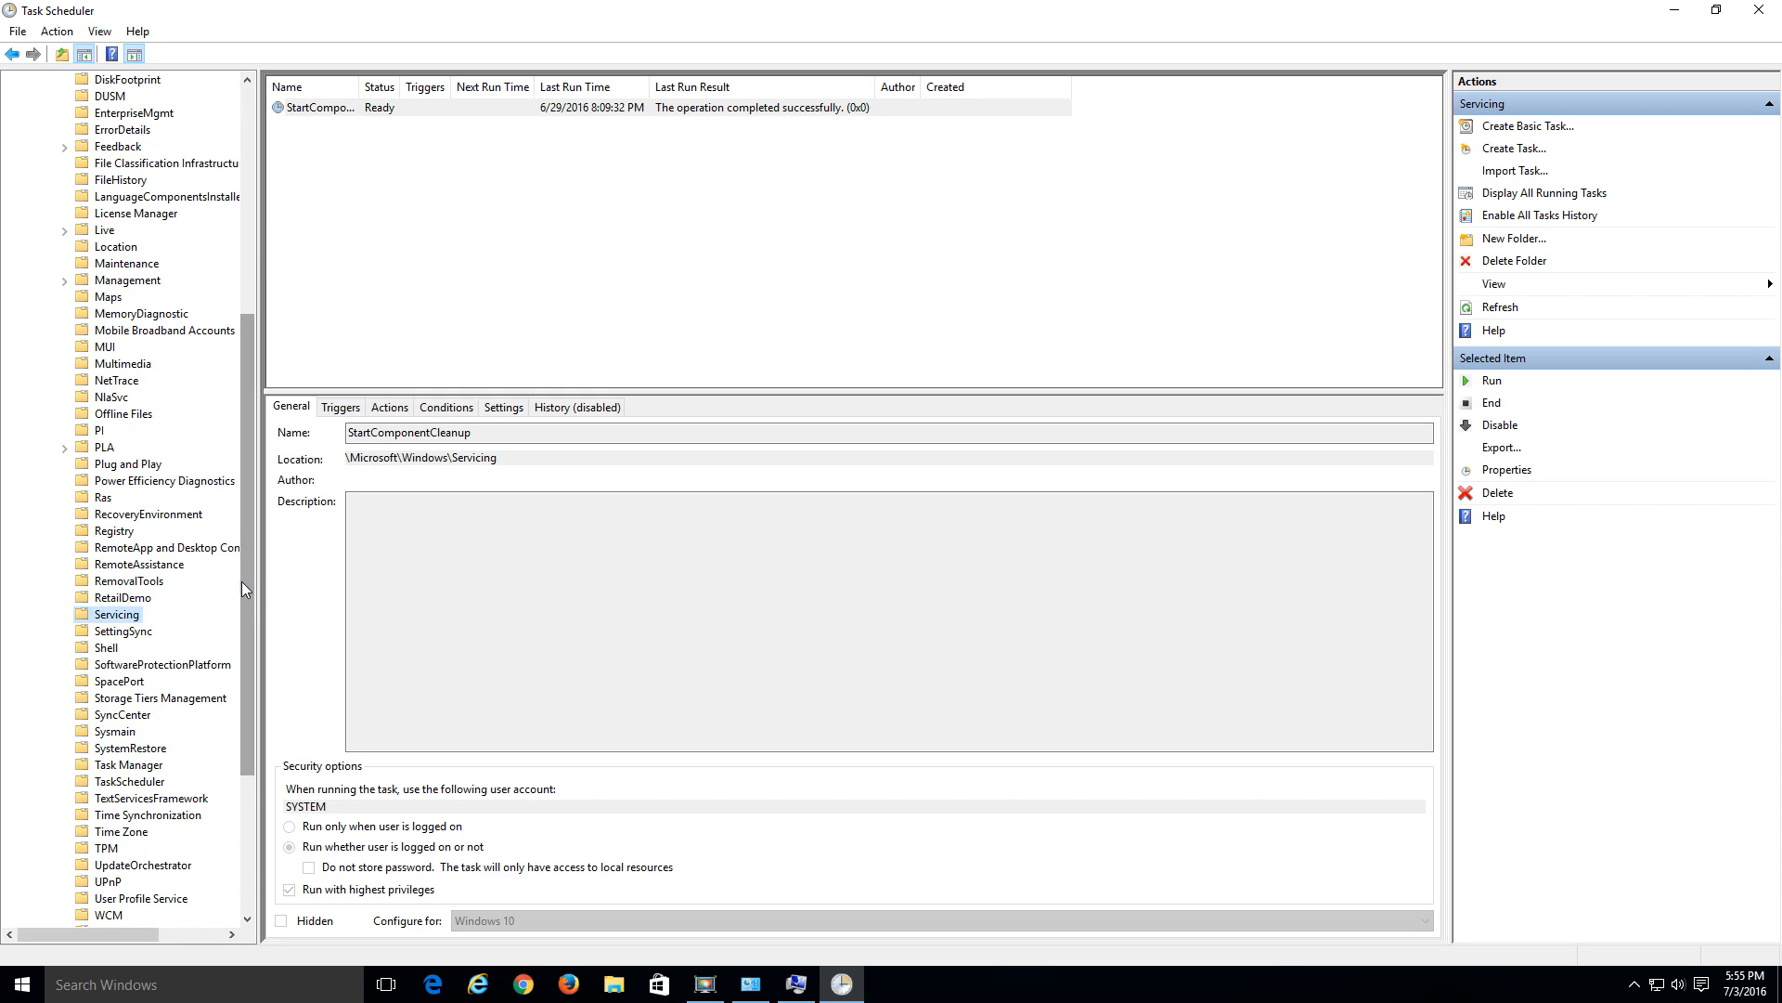
click(130, 746)
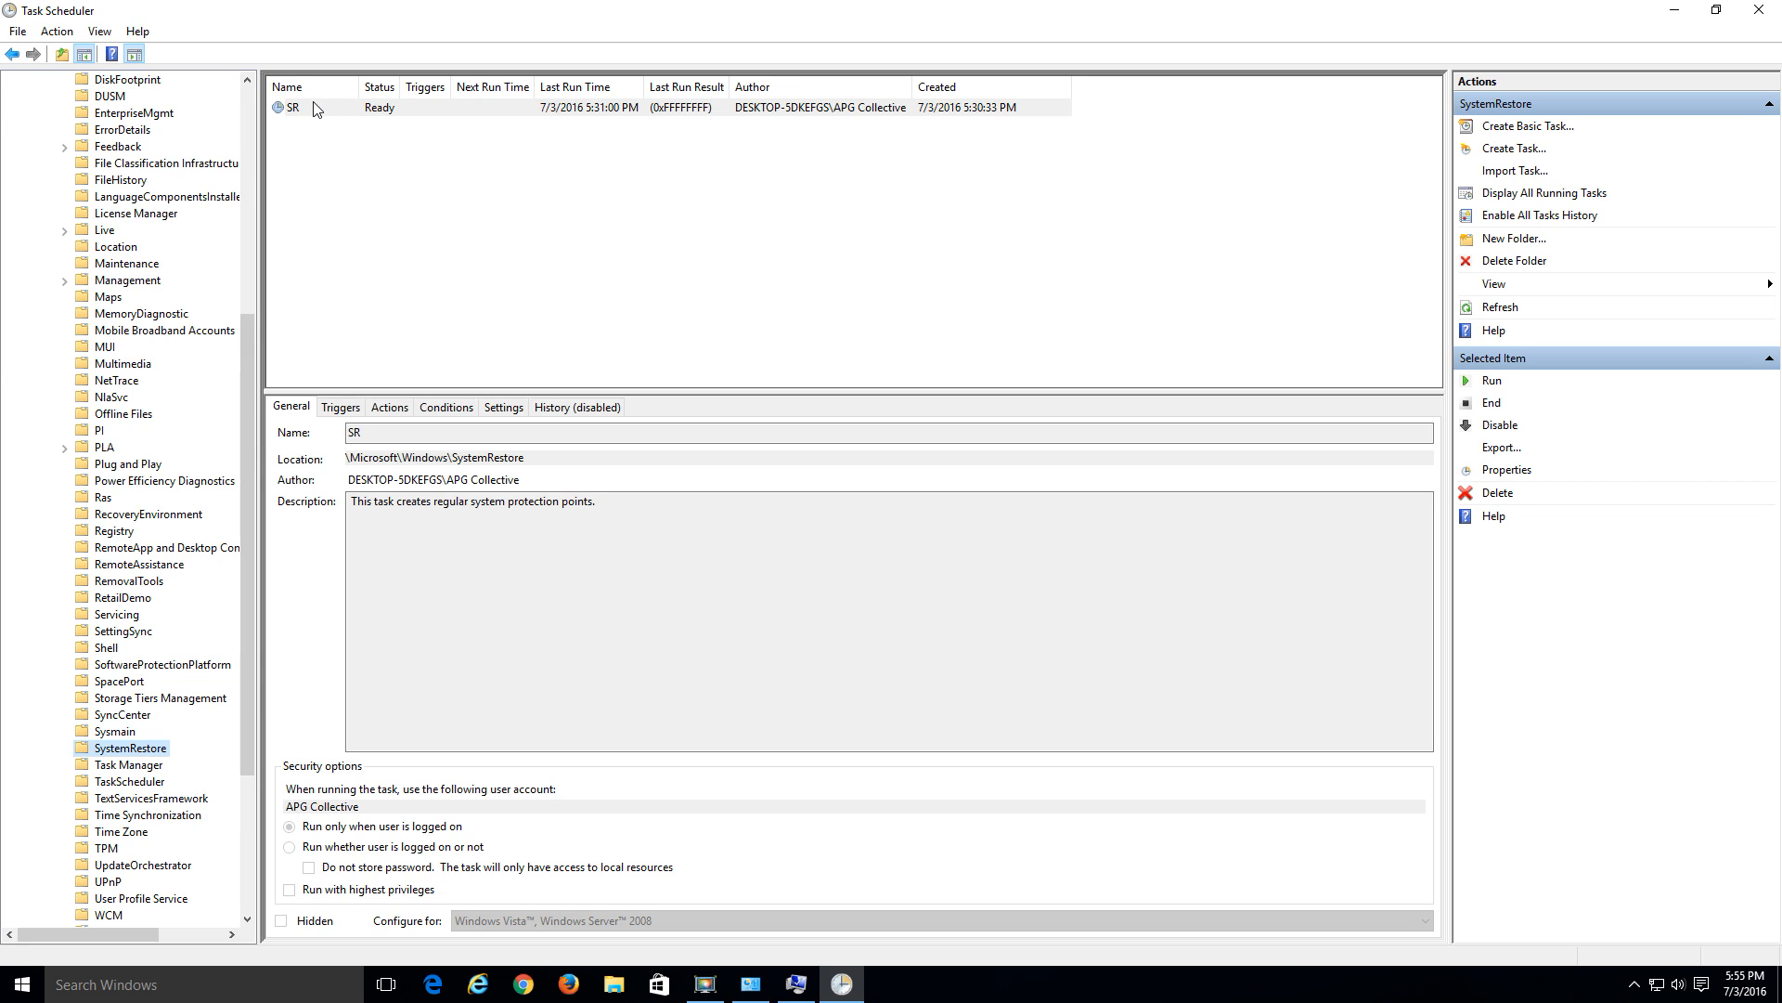
mouse_move(311, 115)
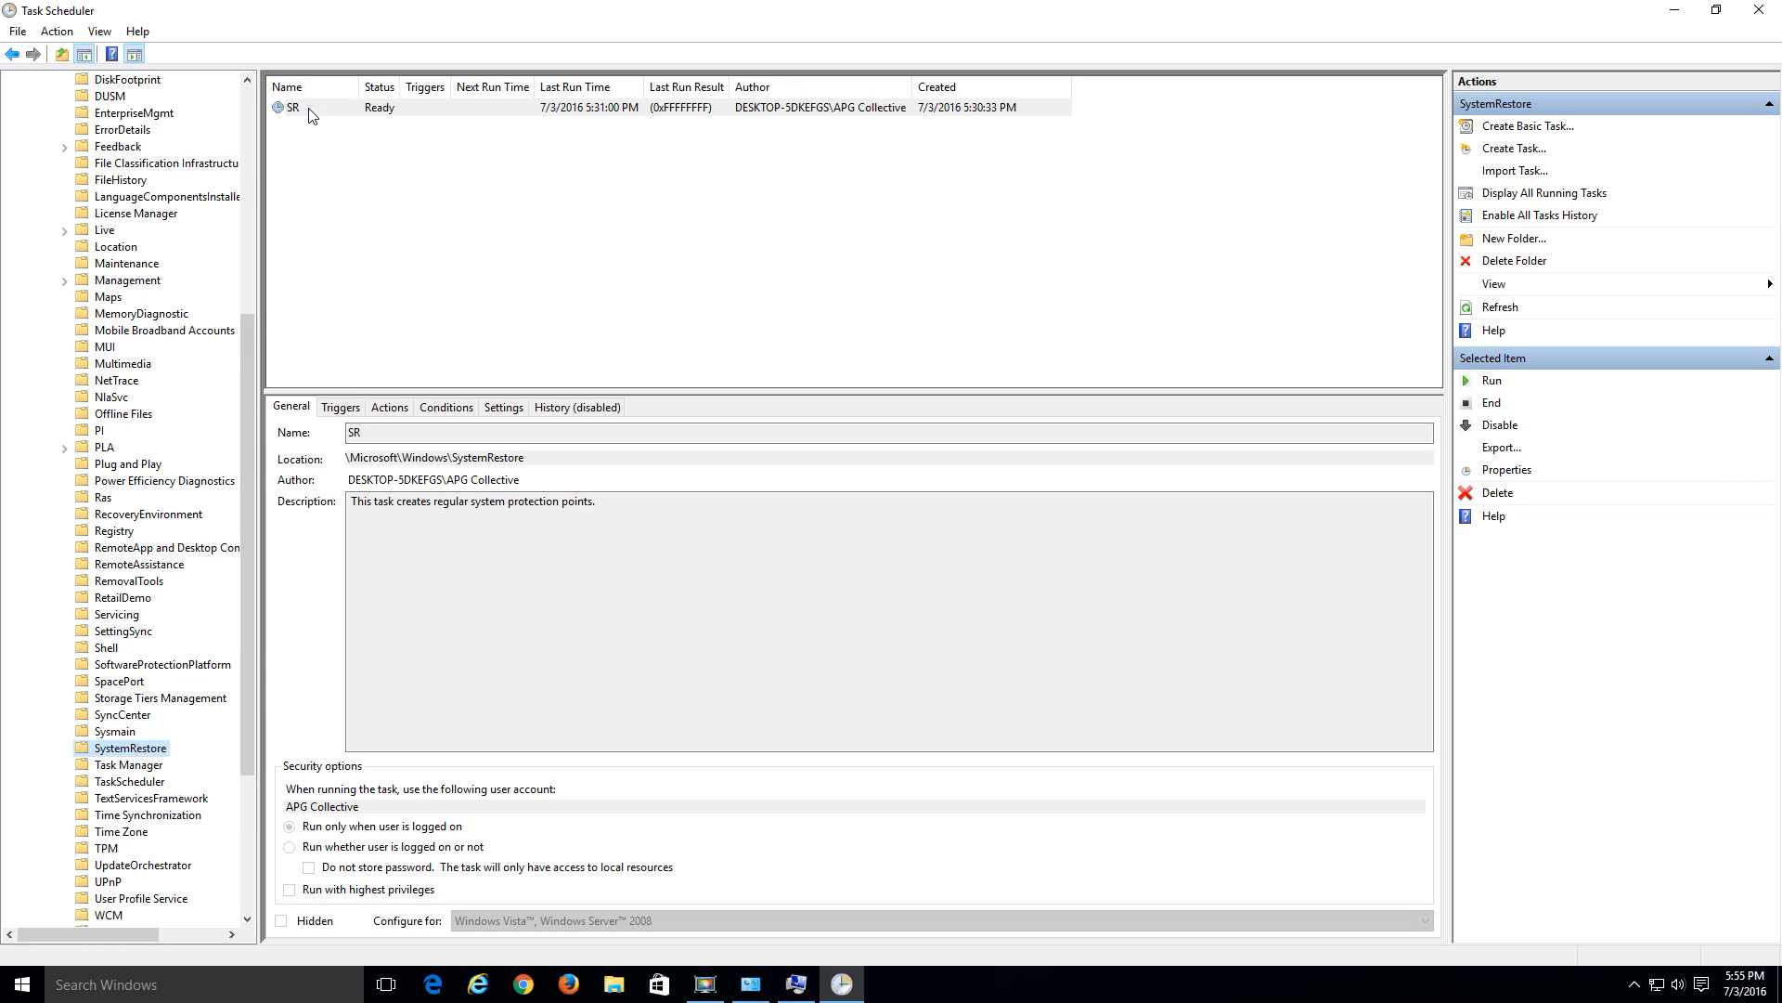
mouse_move(308, 108)
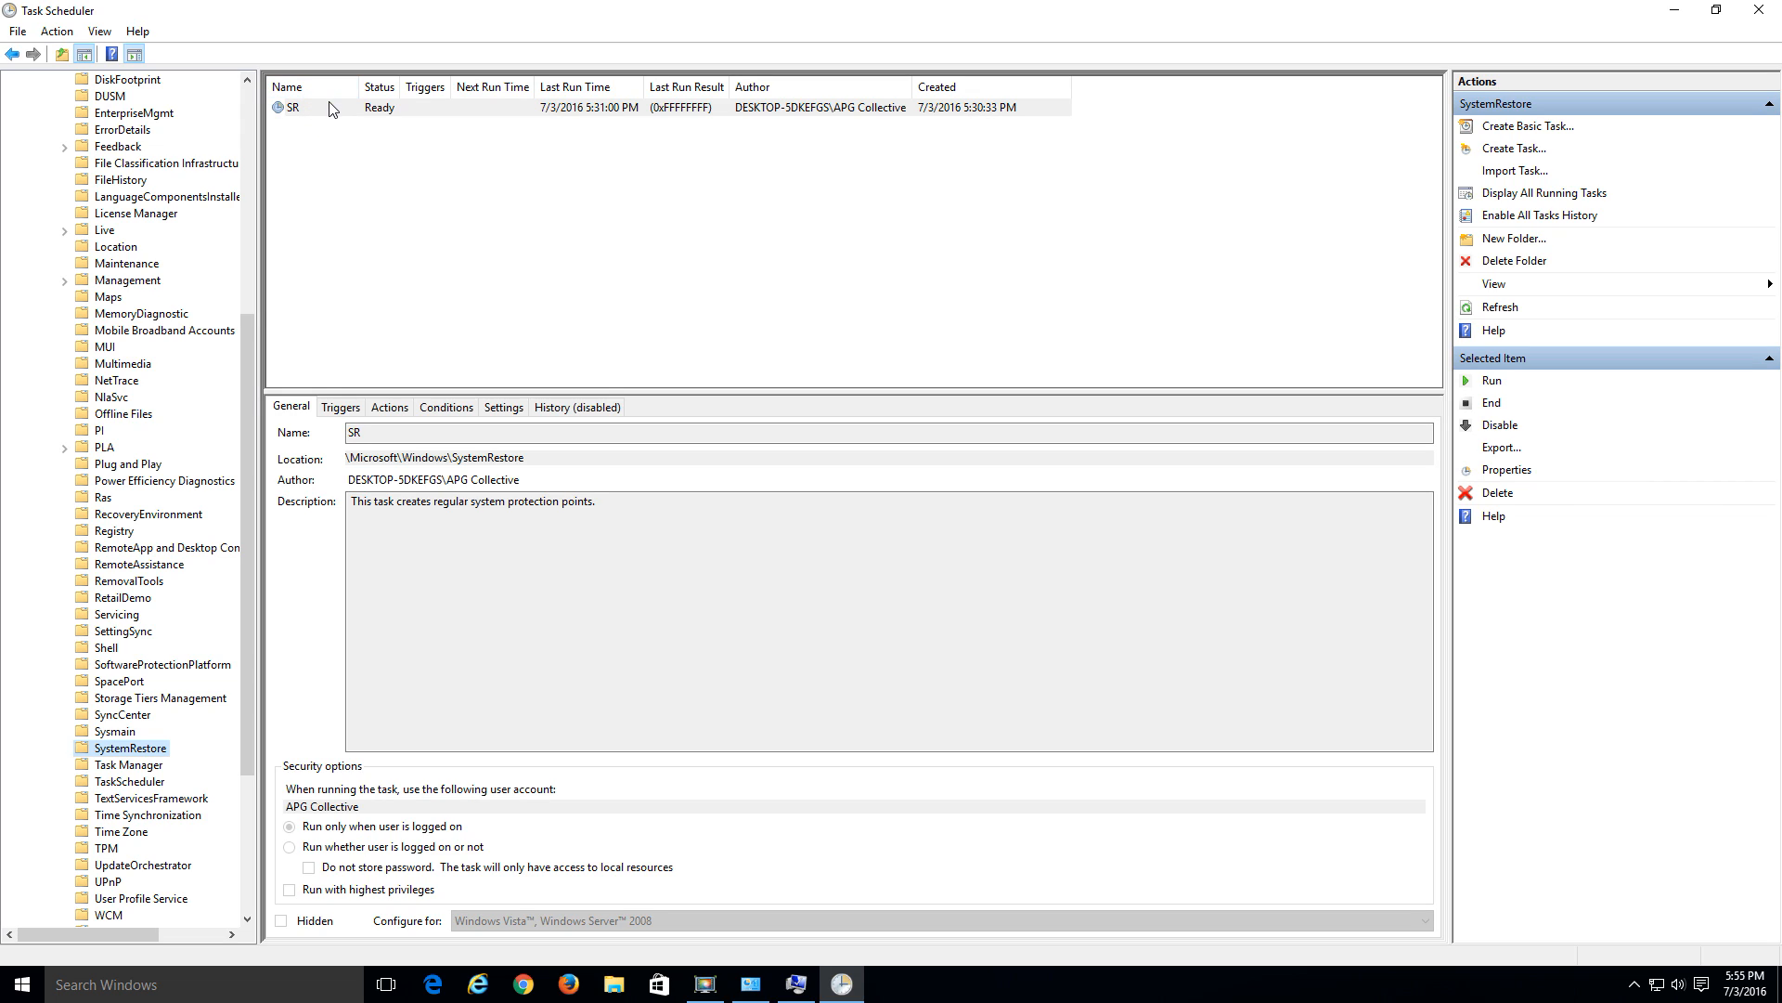
- Select the SR task and bring up its Properties
click(307, 107)
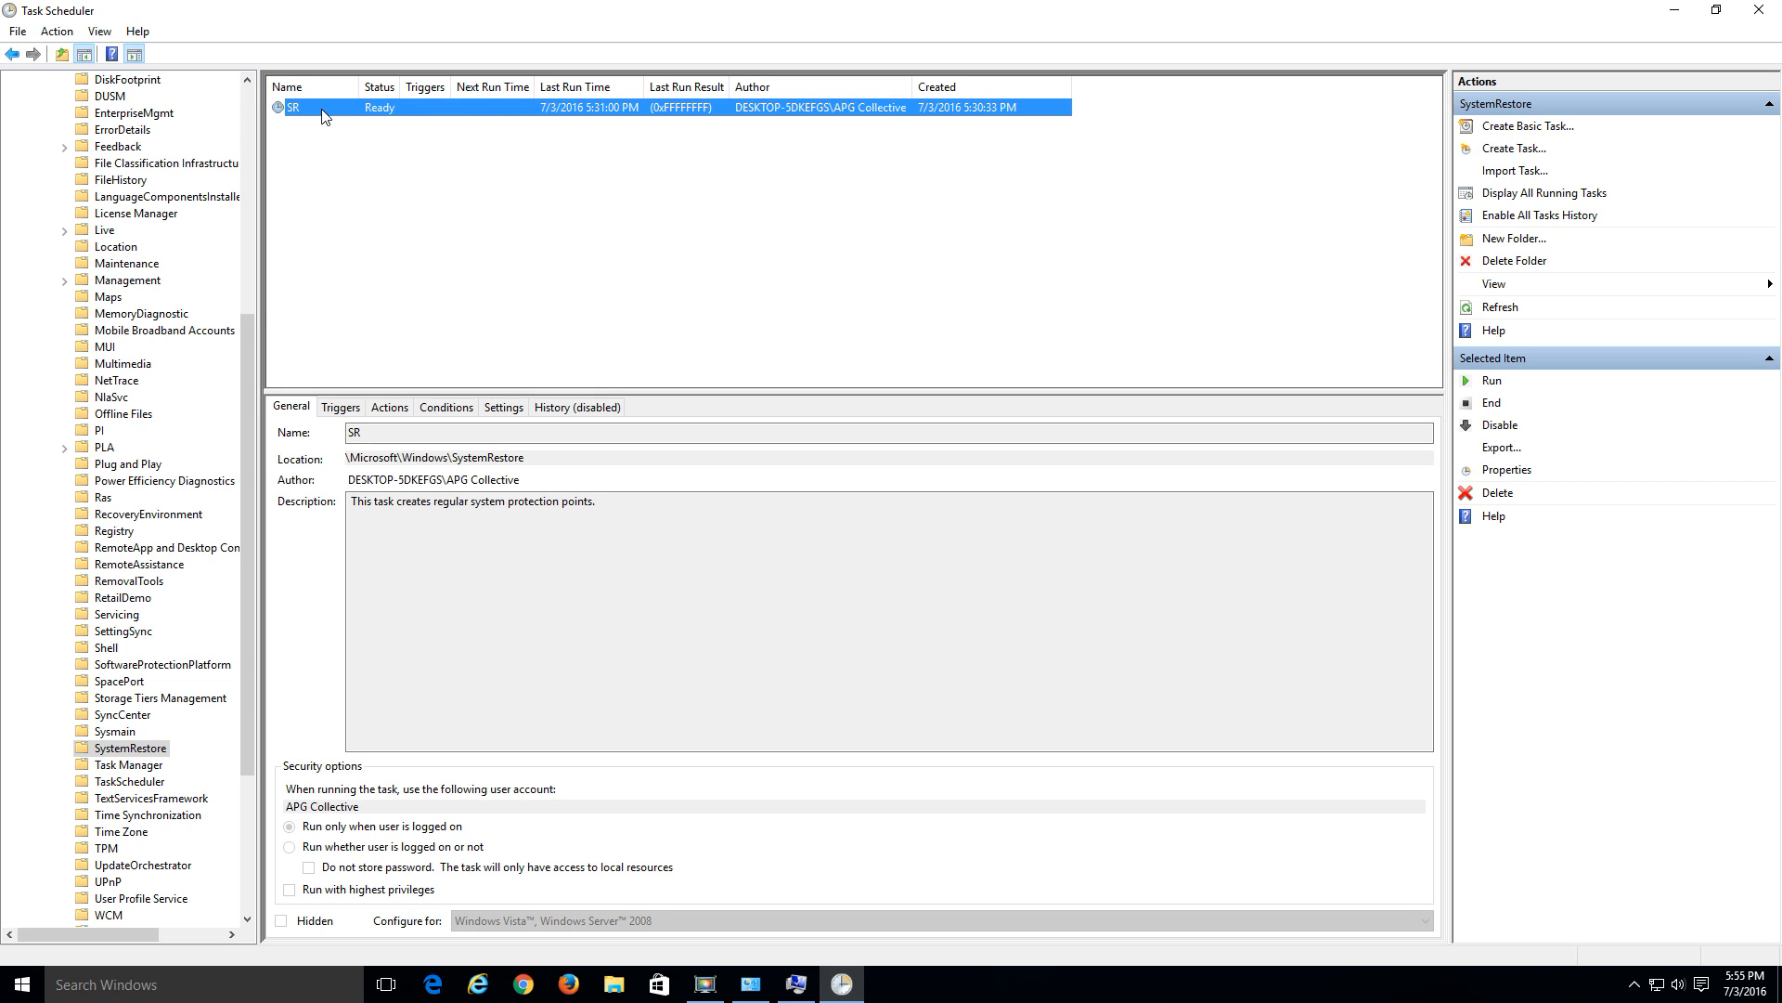
mouse_move(404, 119)
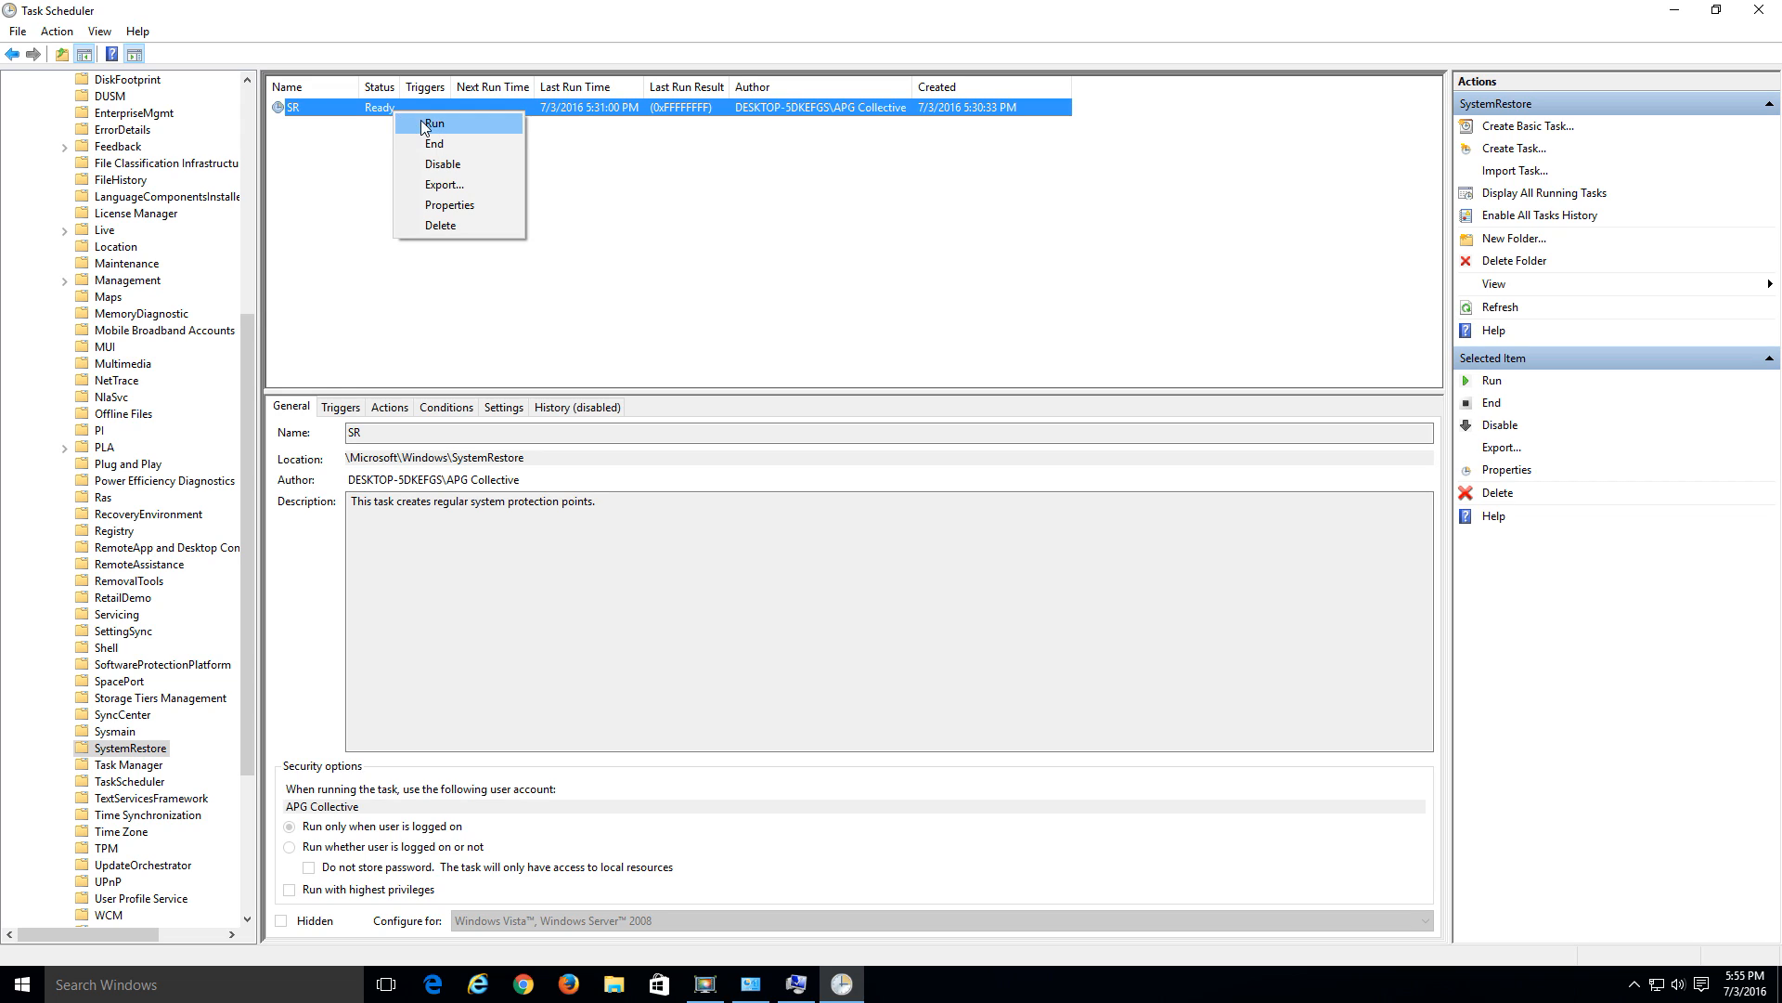
mouse_move(450, 204)
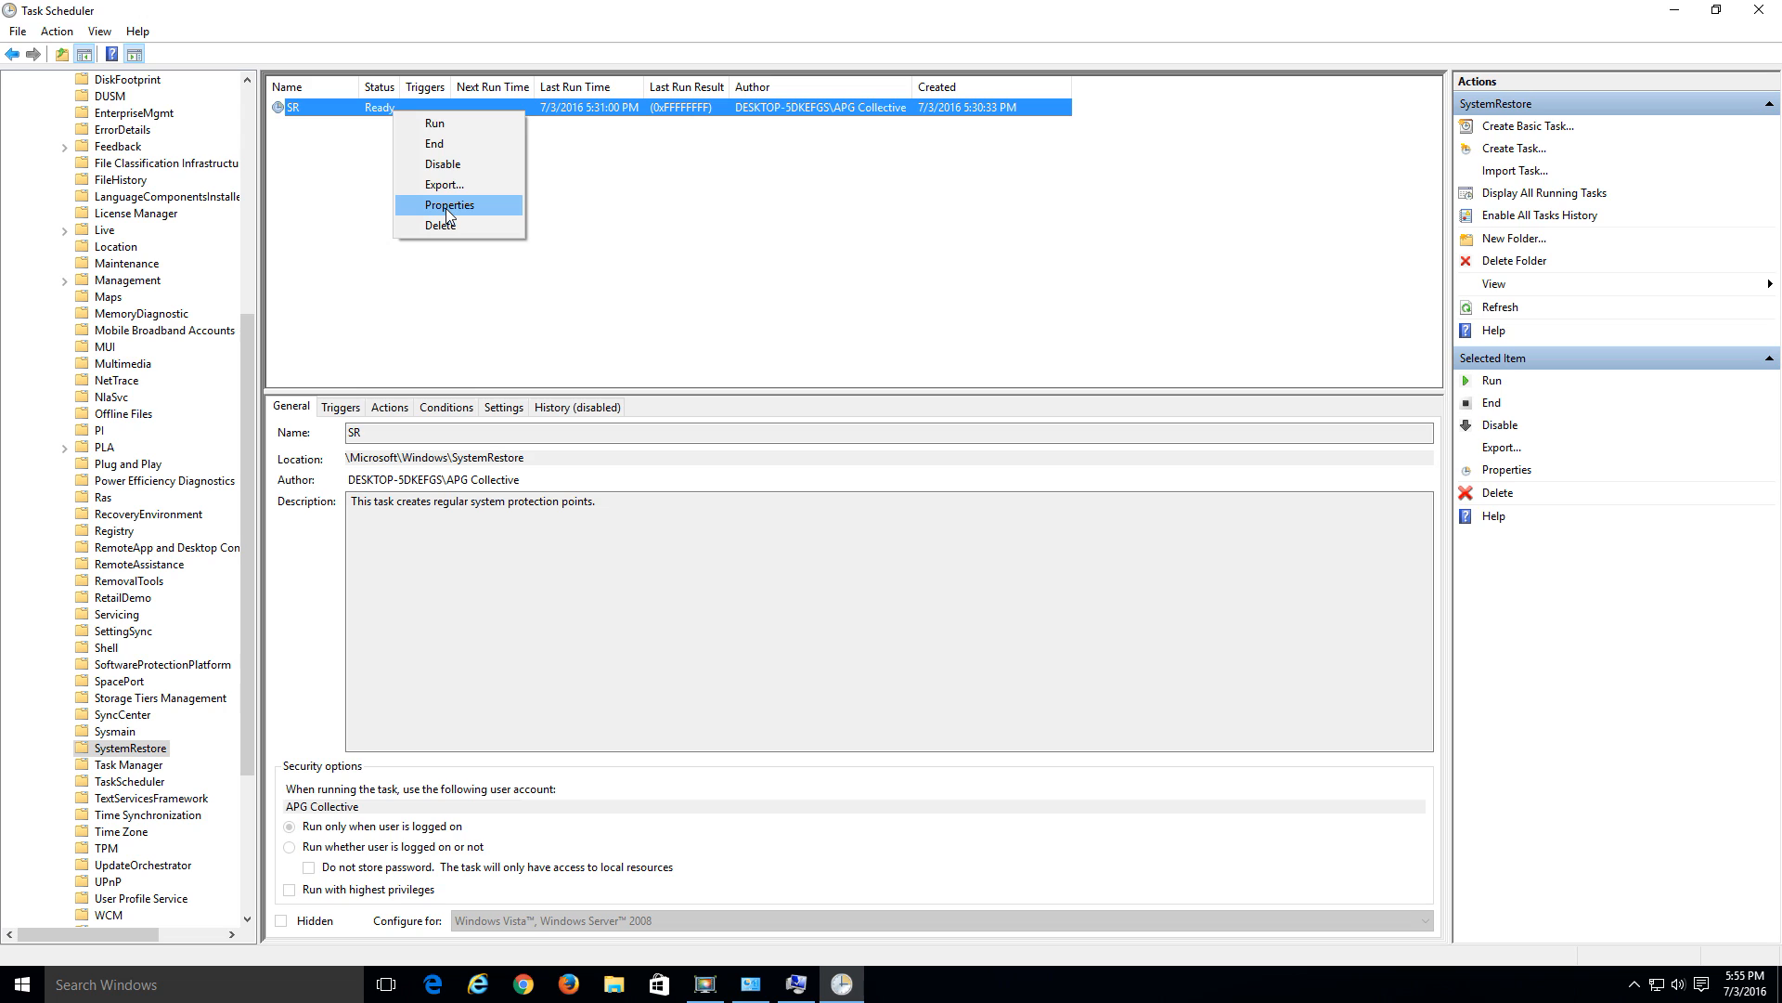
click(448, 204)
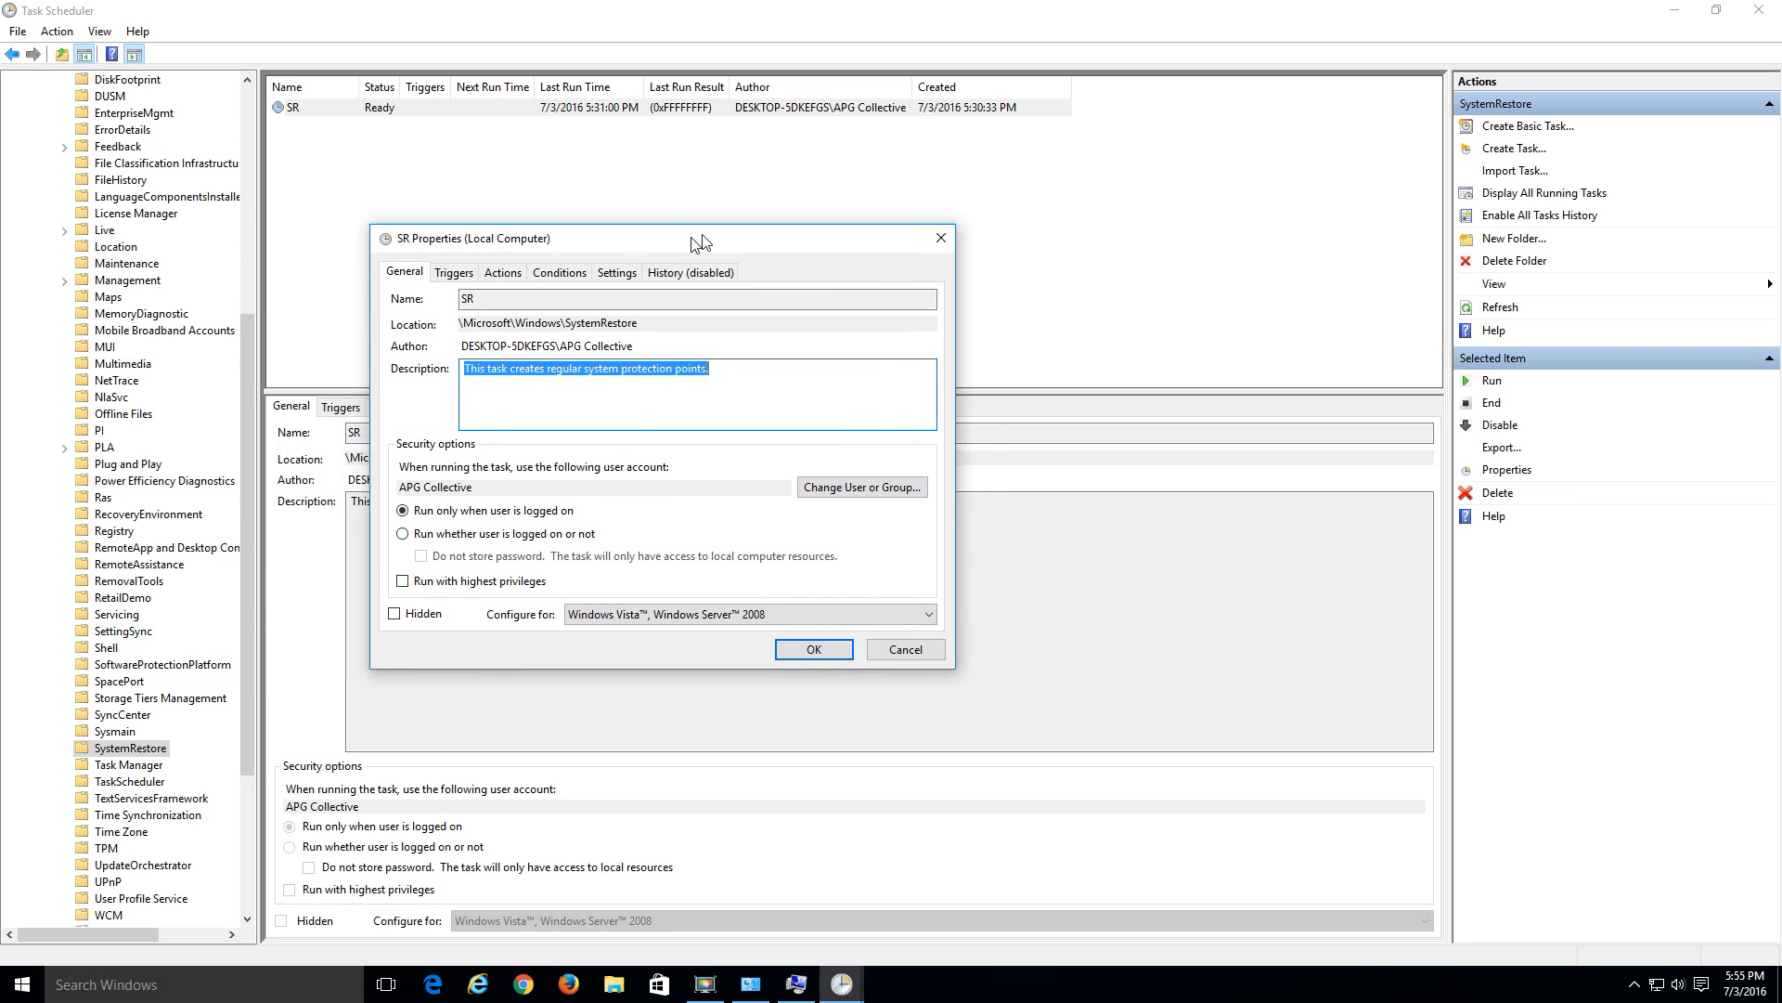
- Start a New trigger from the SR task's Triggers tab
drag(702, 239, 732, 232)
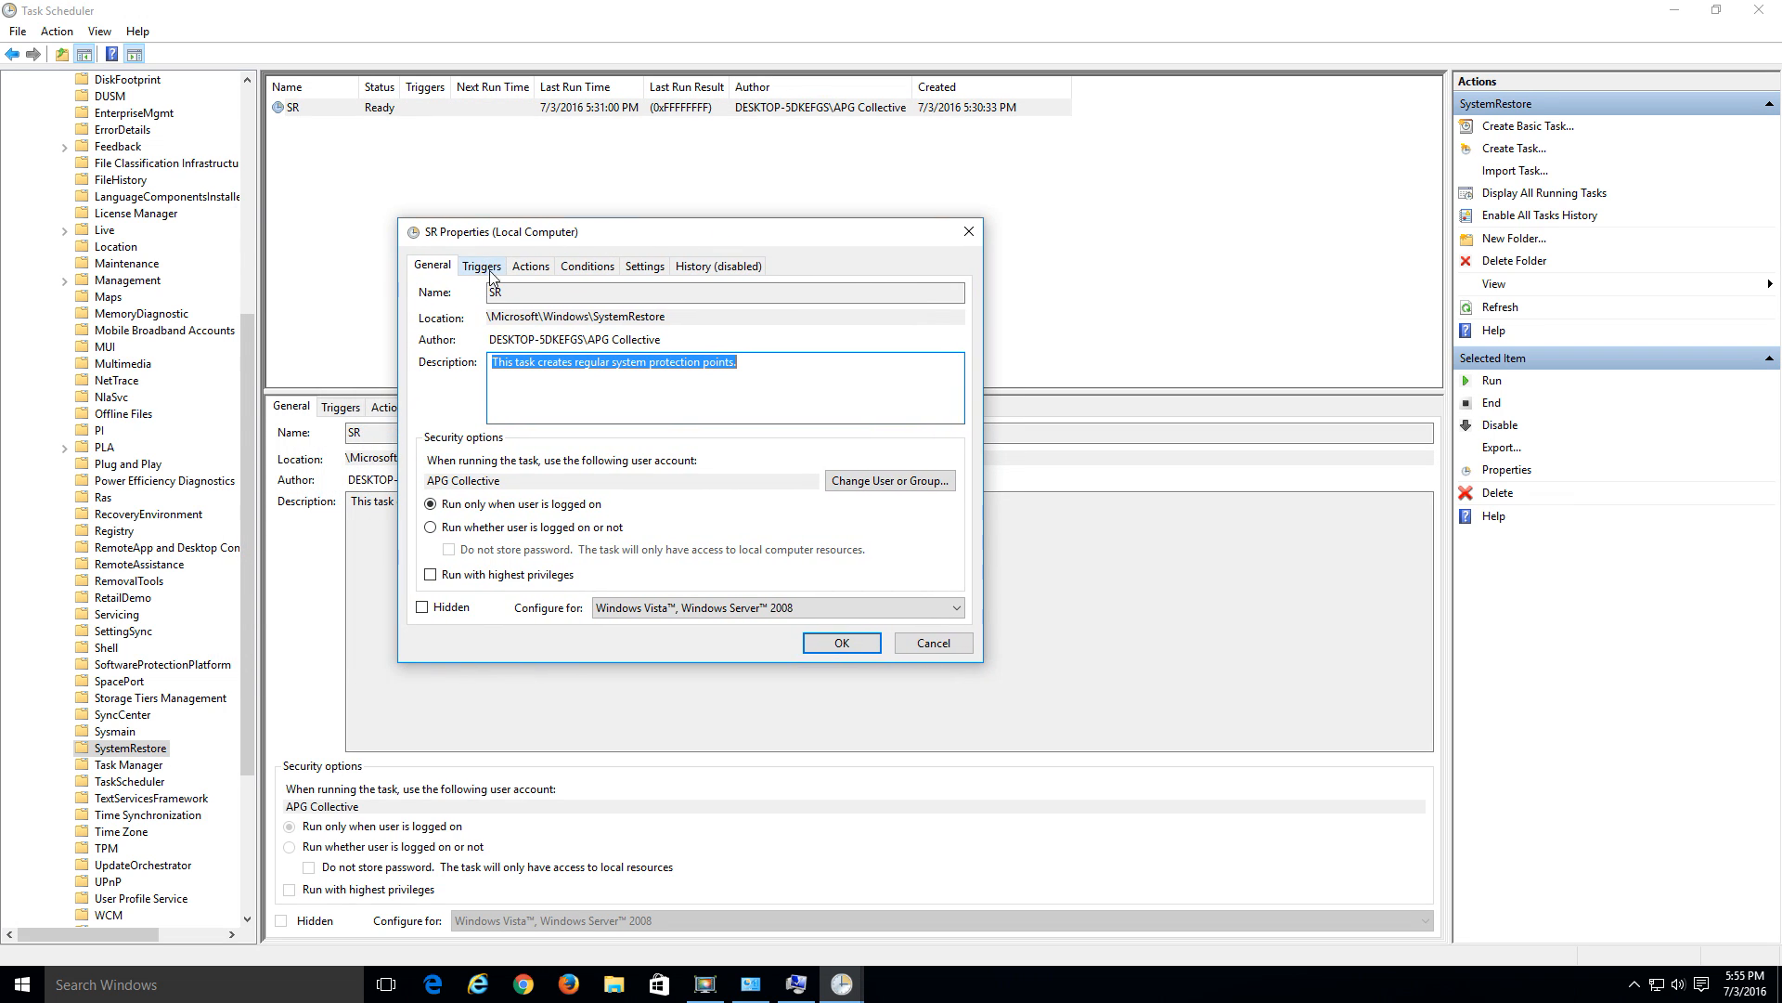
click(481, 267)
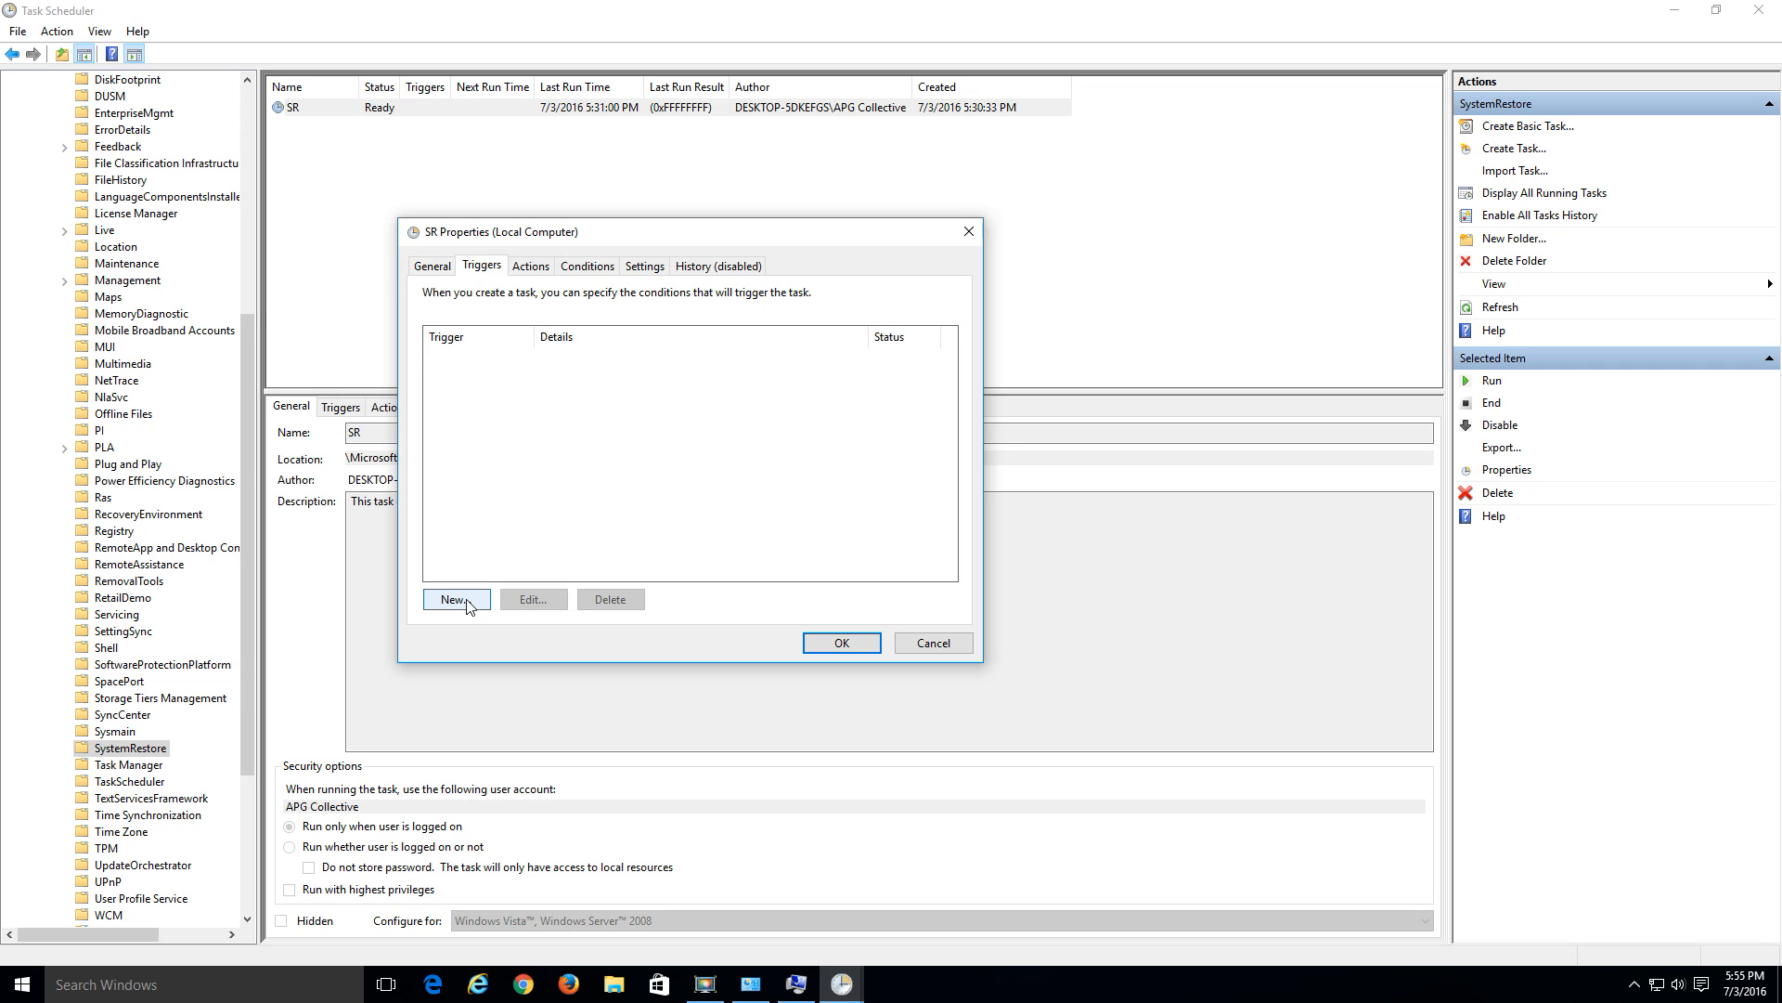
click(457, 600)
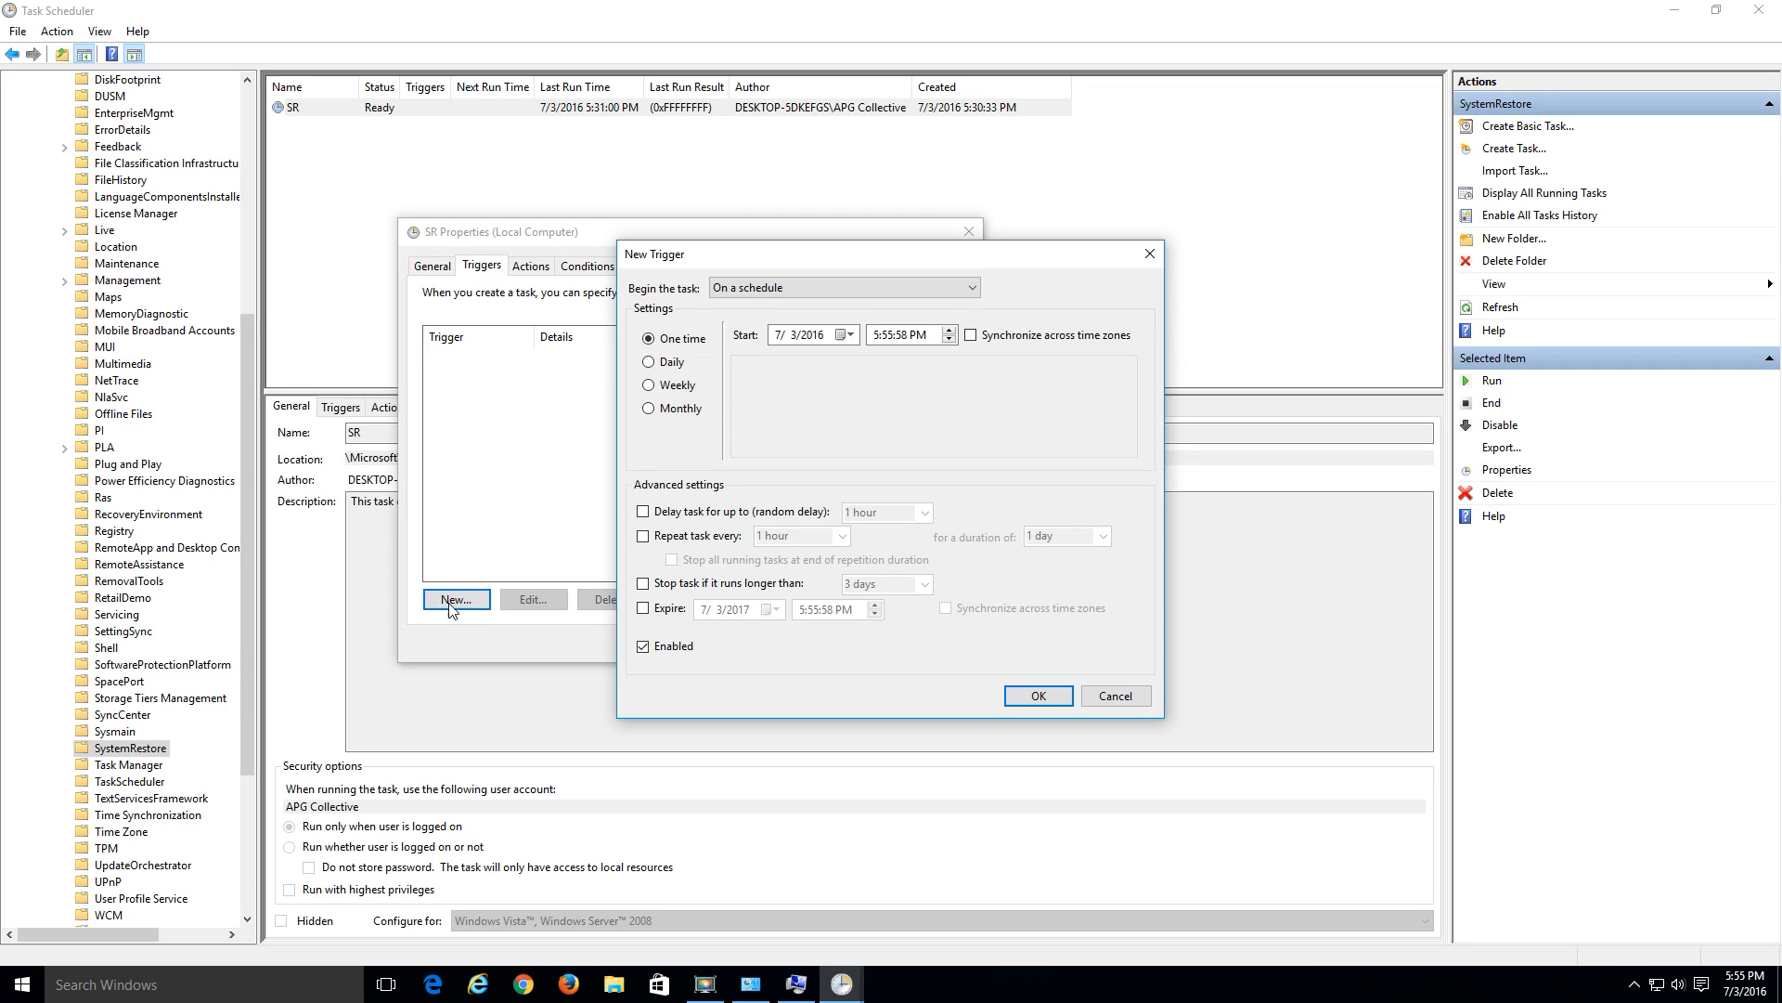
mouse_move(685, 464)
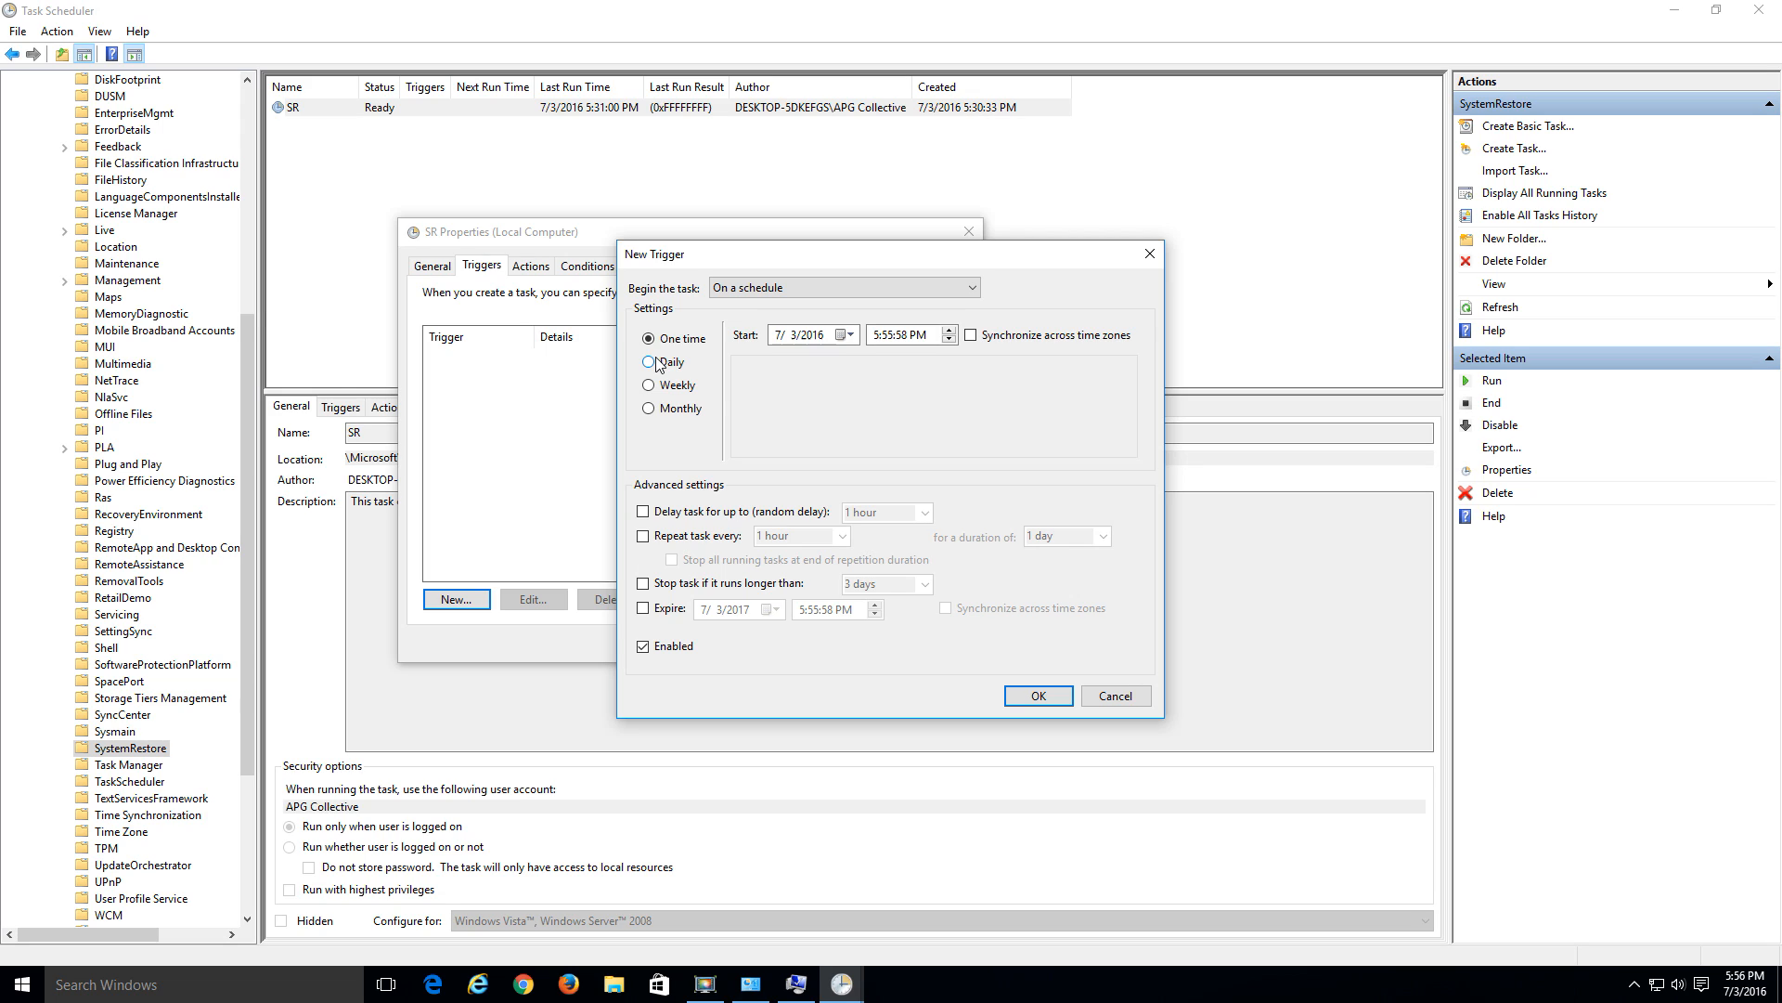
mouse_move(669, 394)
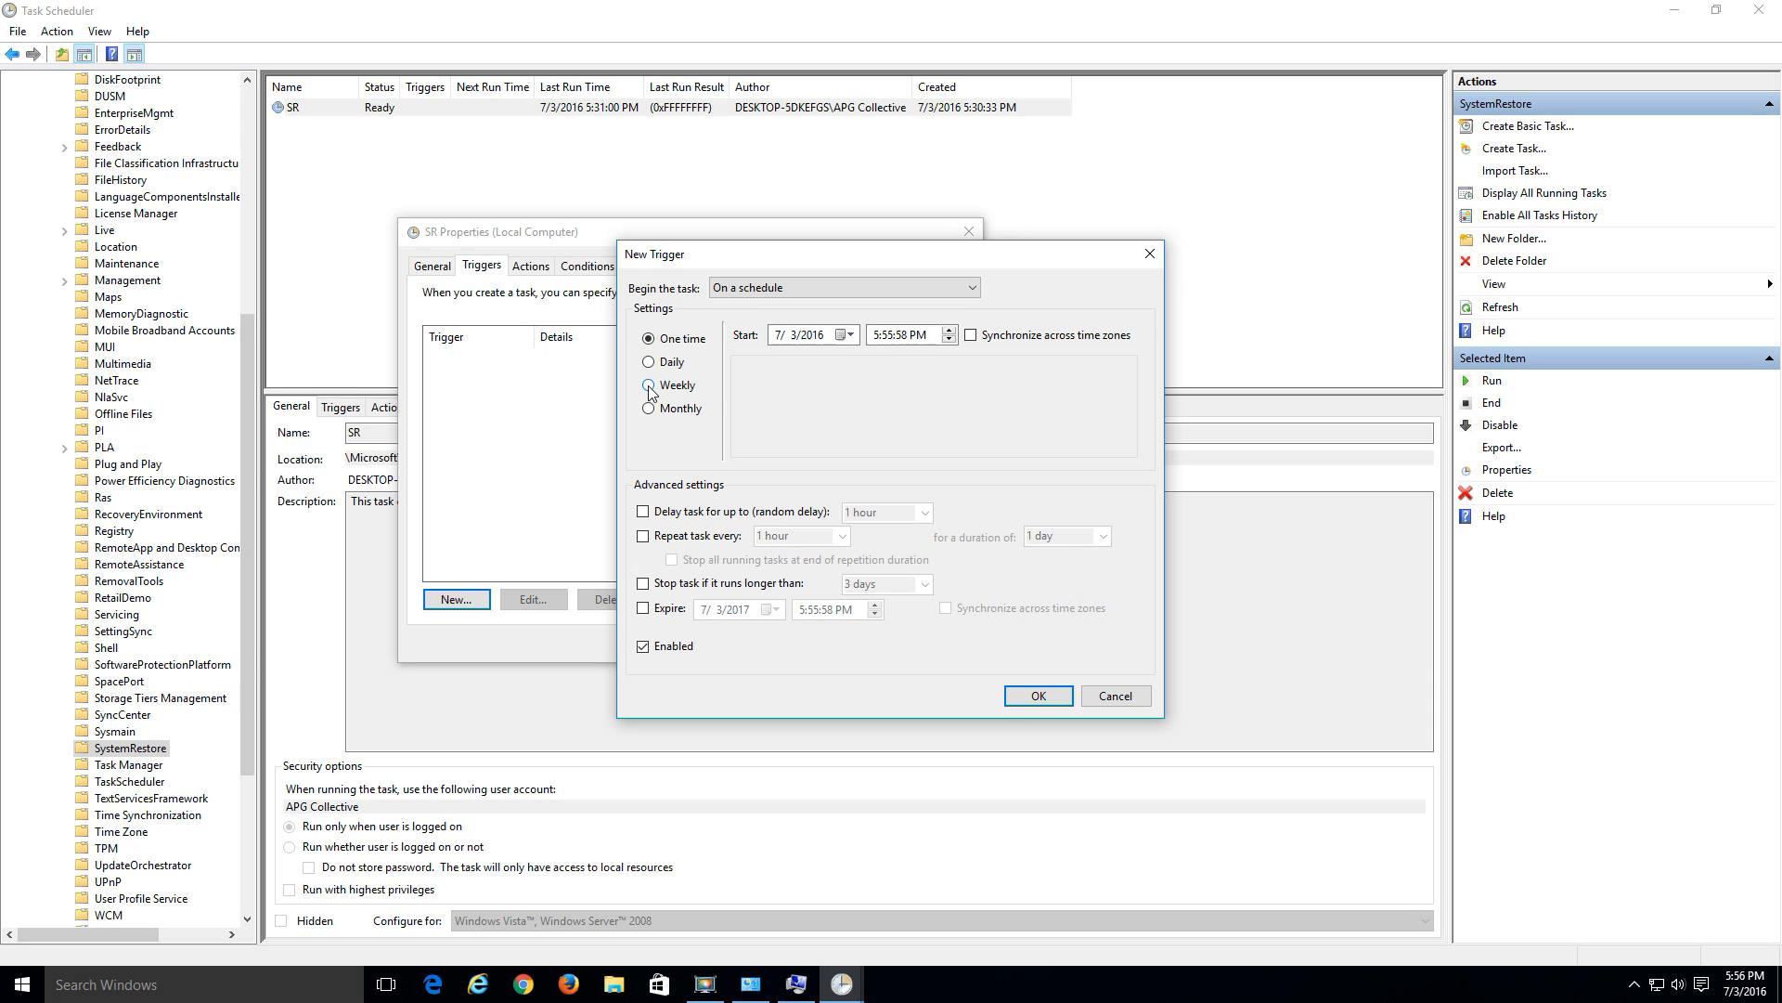
- Save a Weekly trigger on Sunday at 5:55 PM, starting 7/3/2016, for the SR task
click(650, 384)
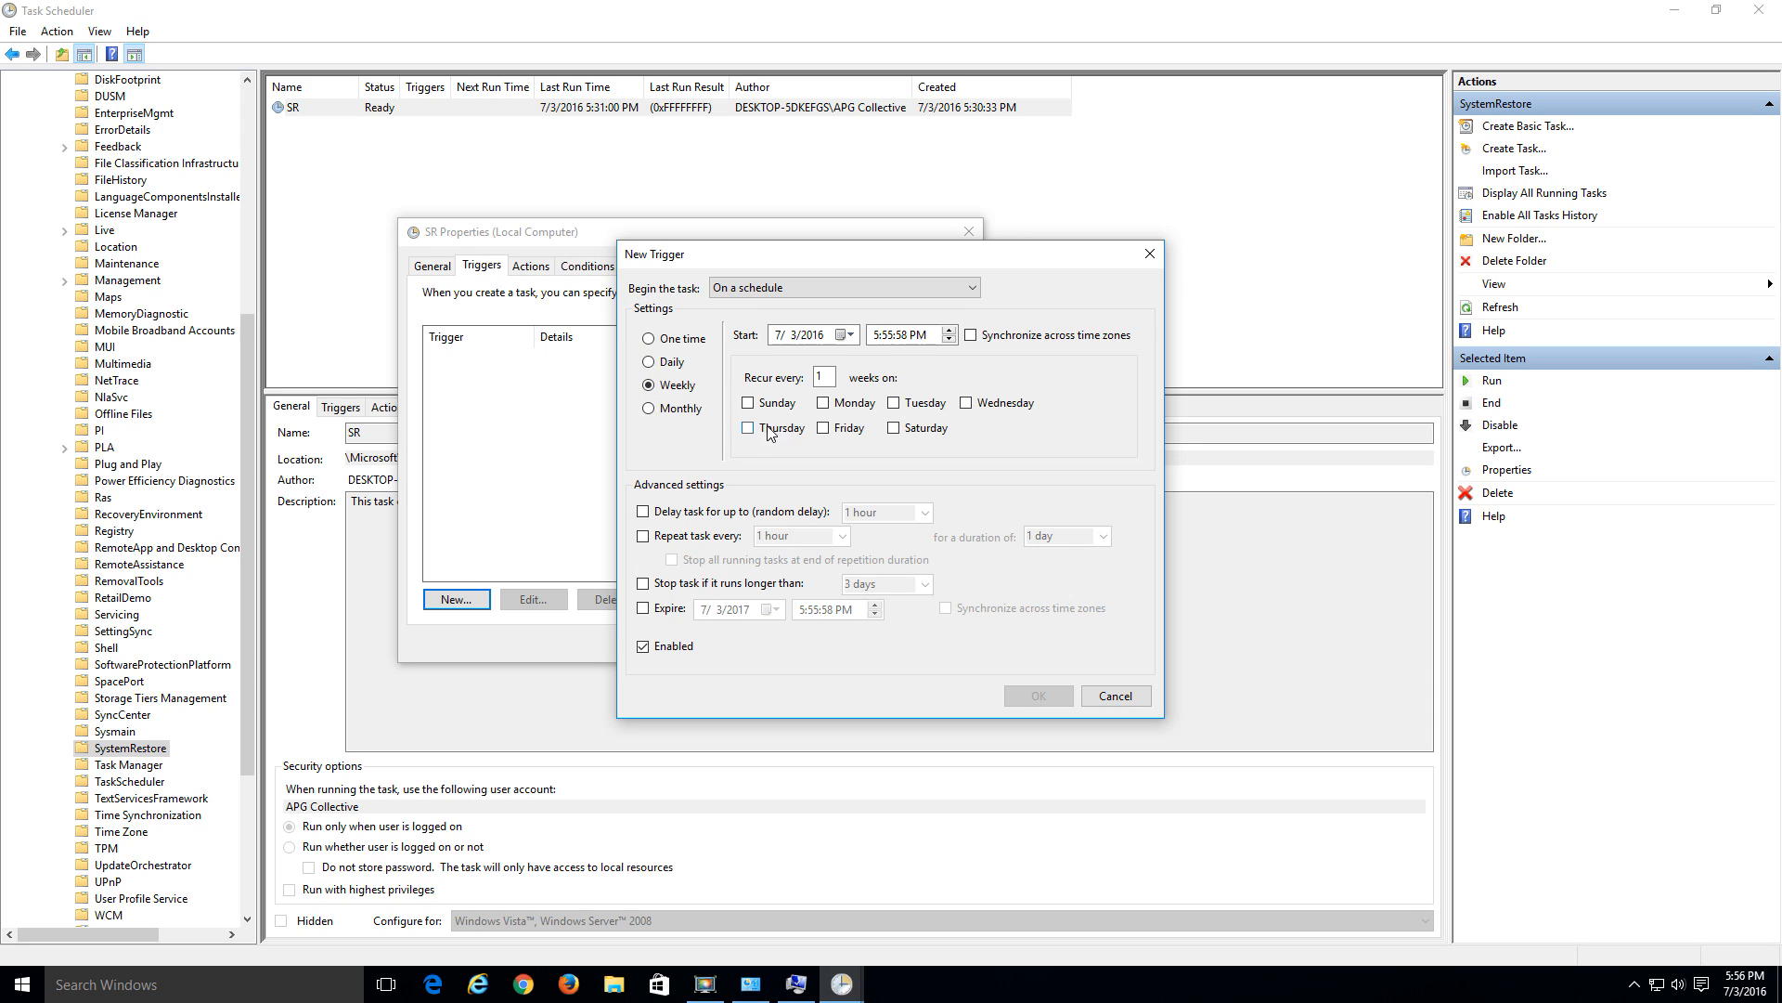
click(746, 403)
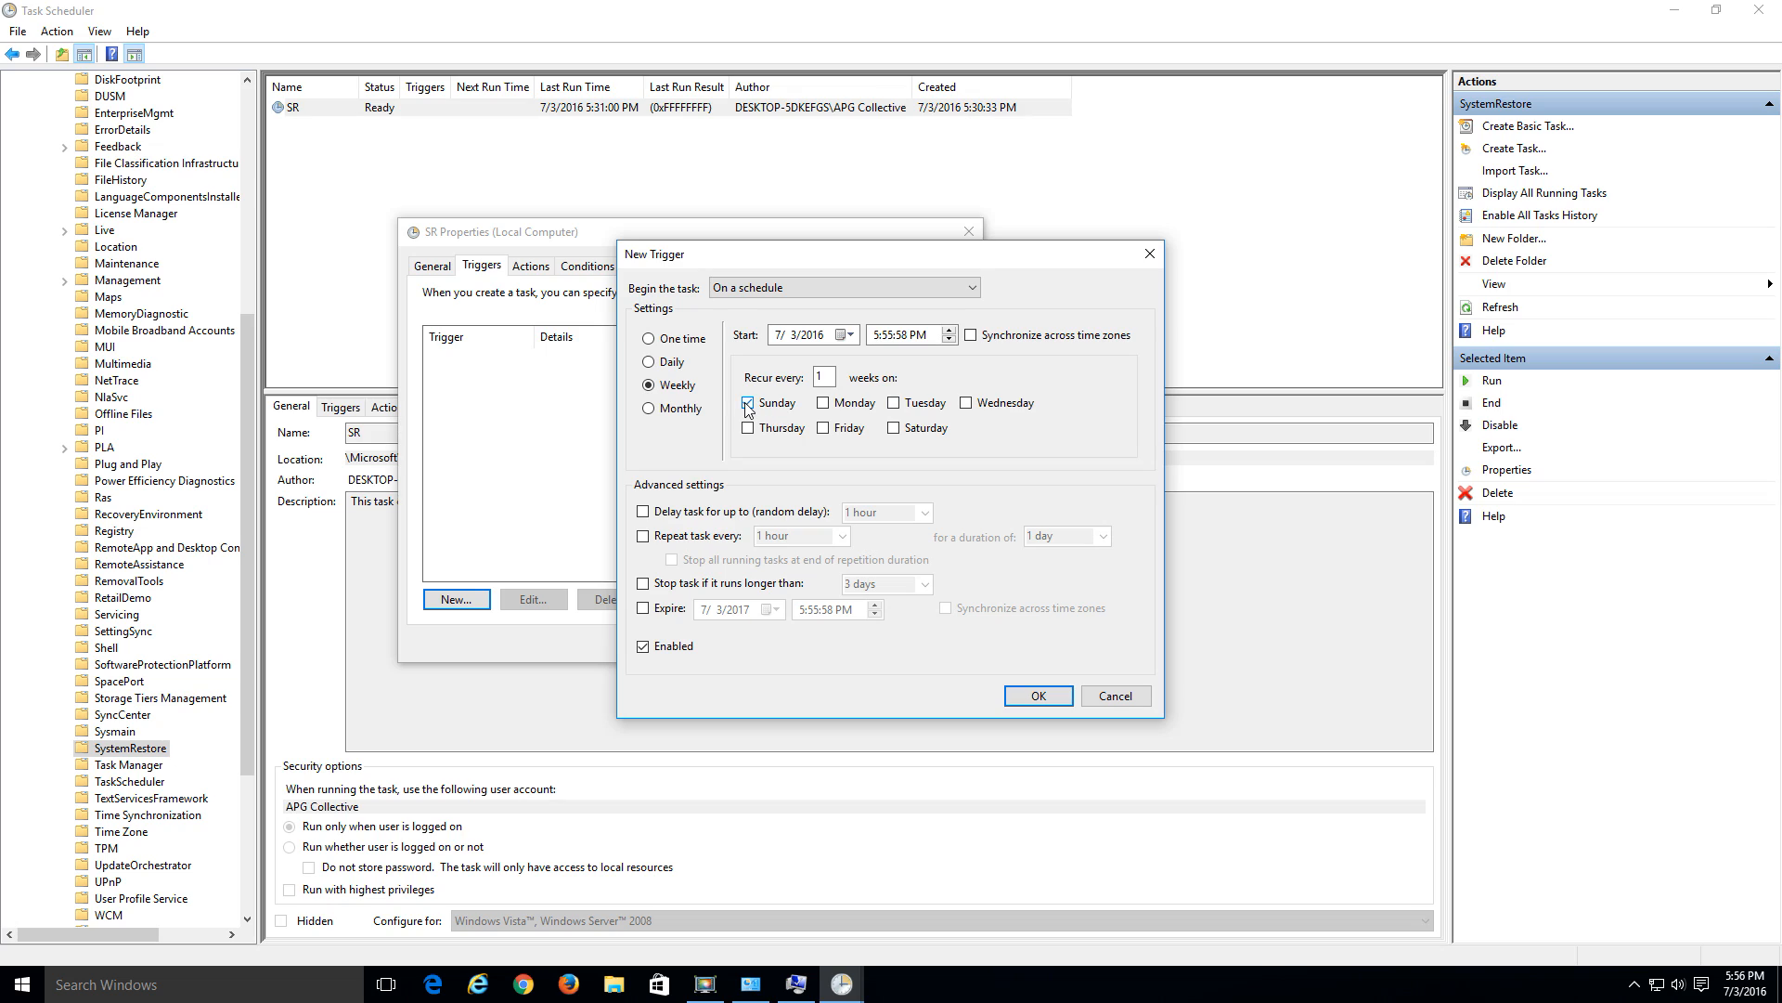
click(746, 403)
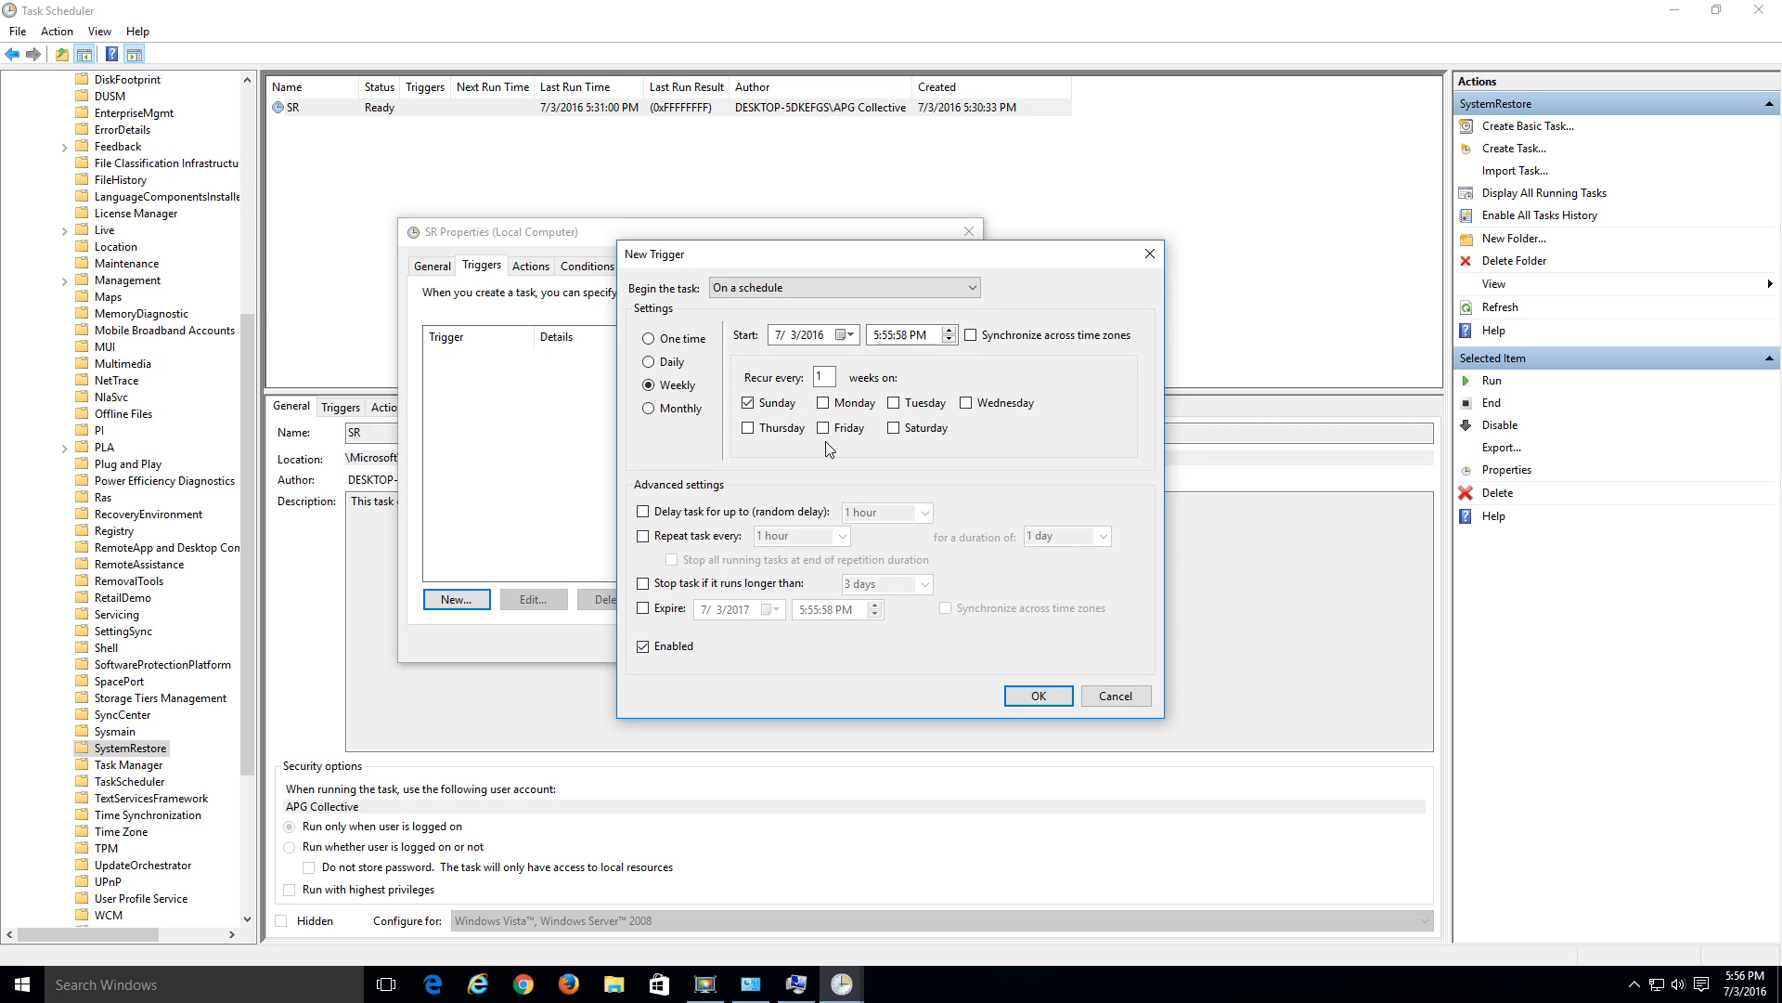
mouse_move(850, 423)
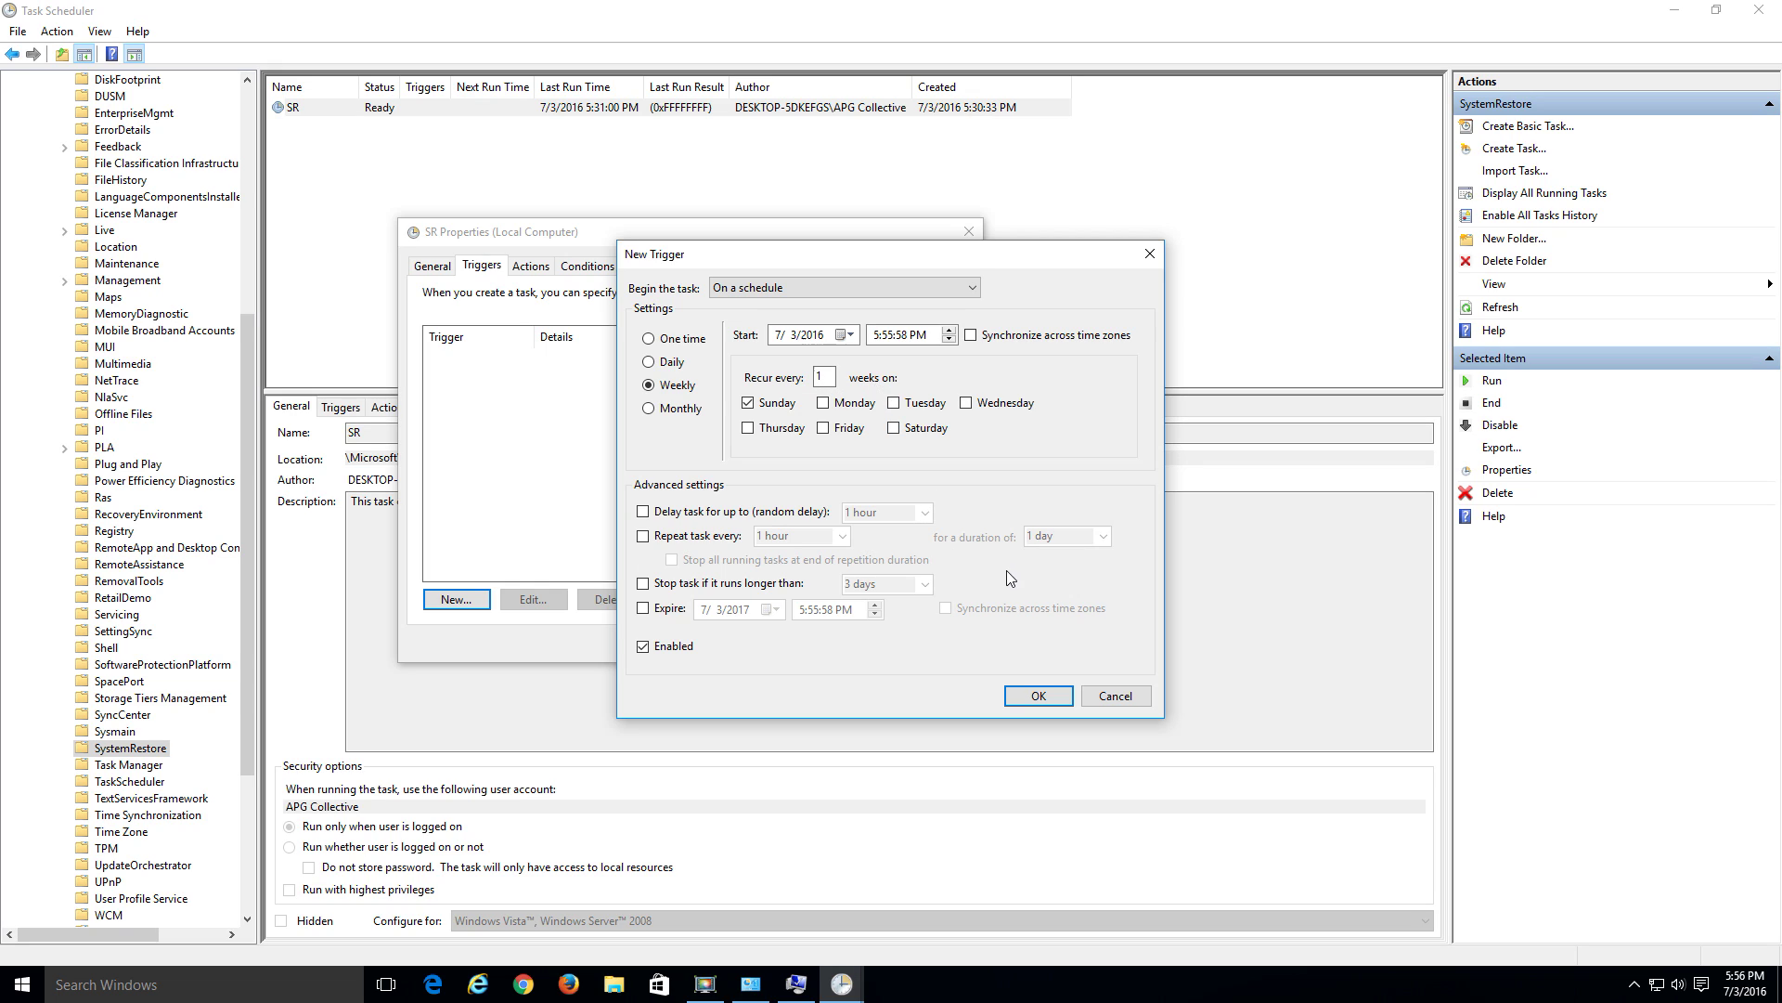
click(1038, 695)
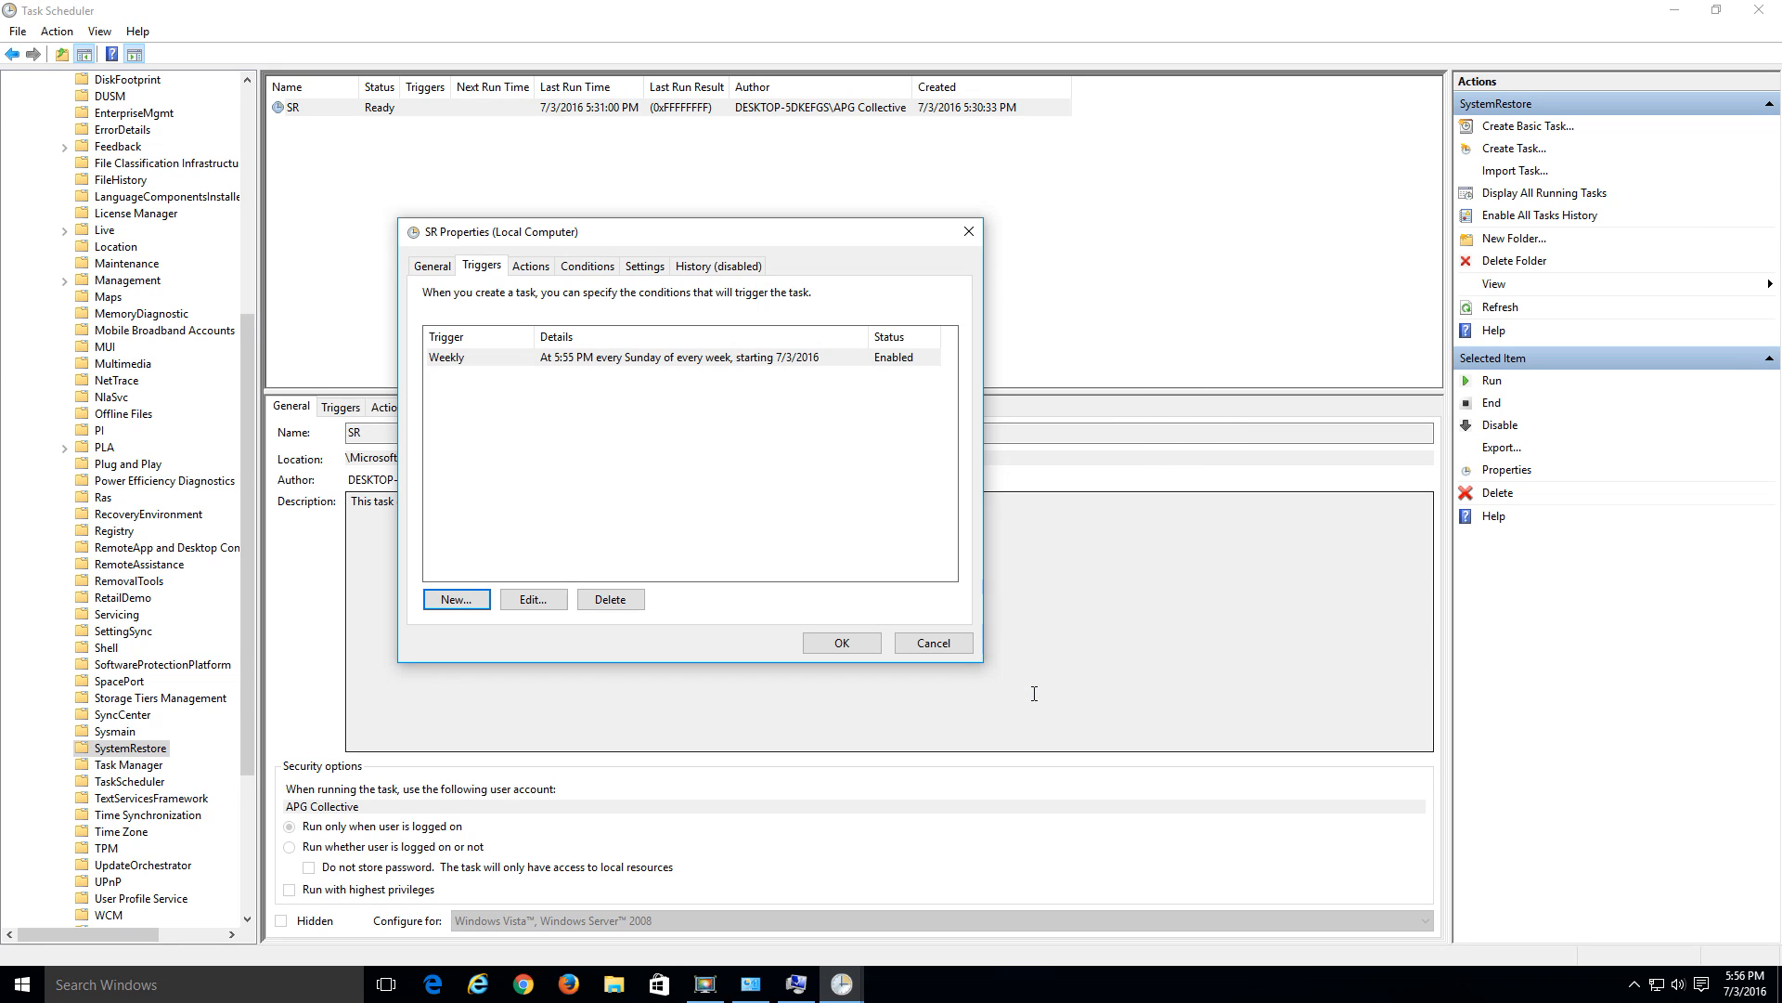
click(576, 364)
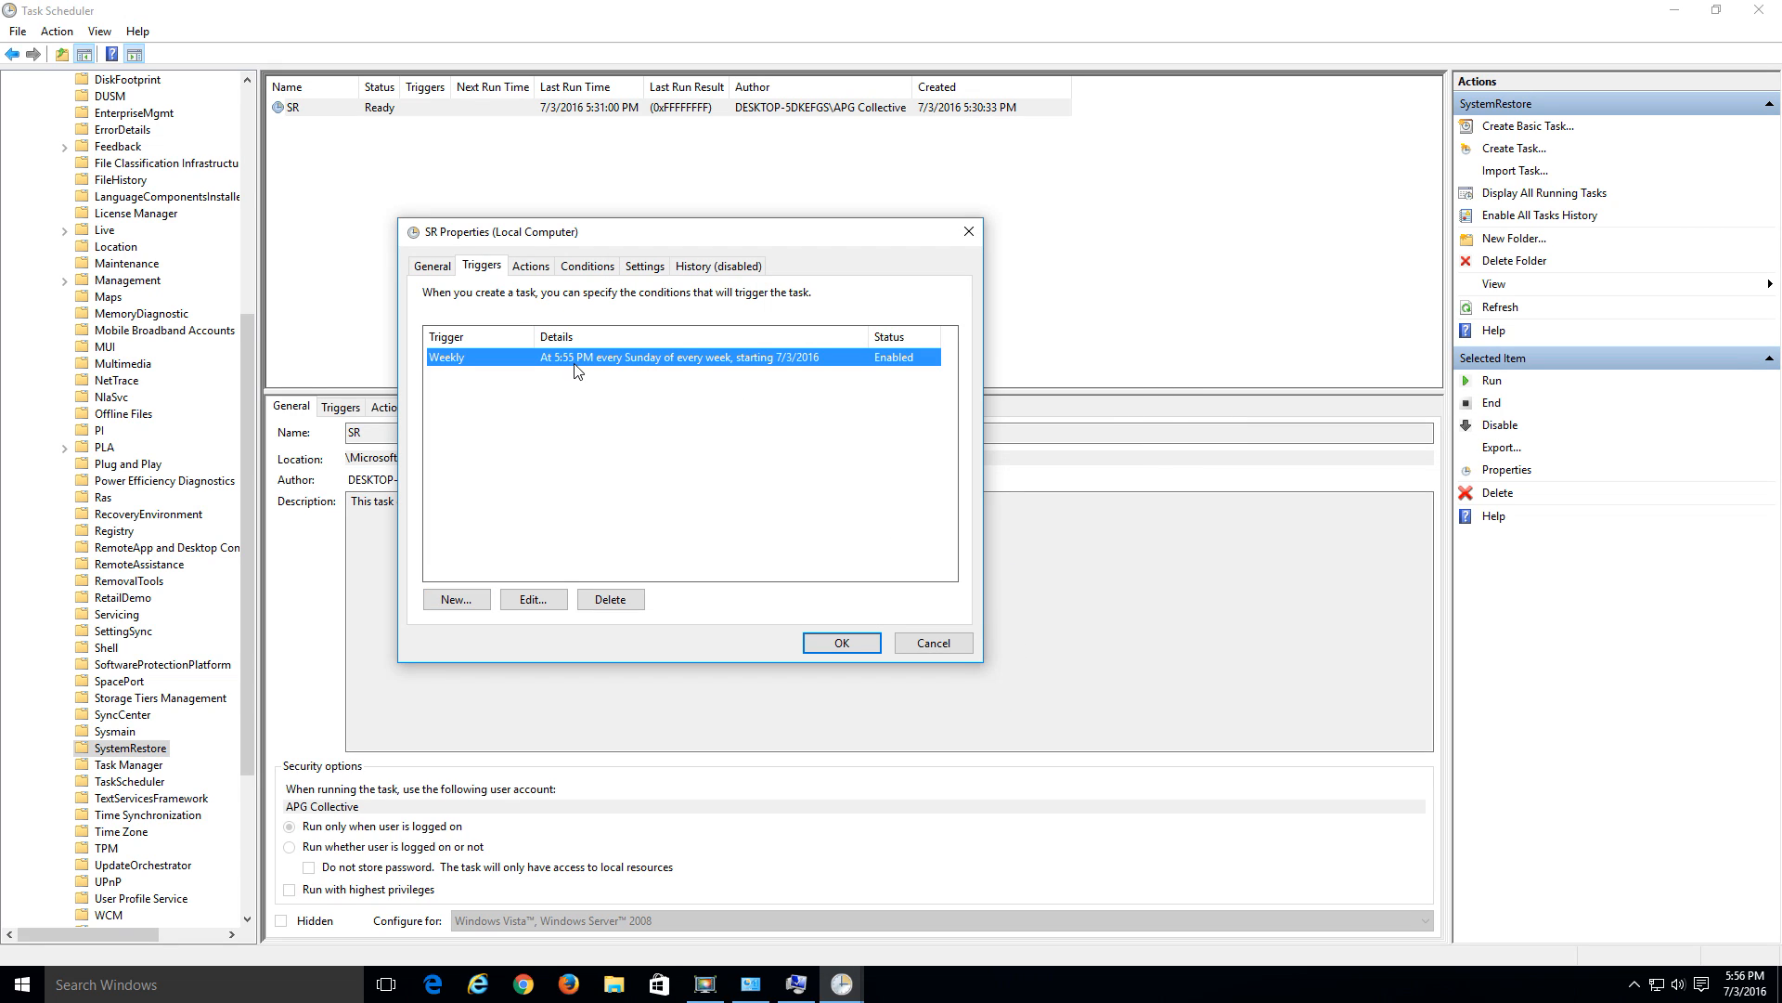
mouse_move(655, 361)
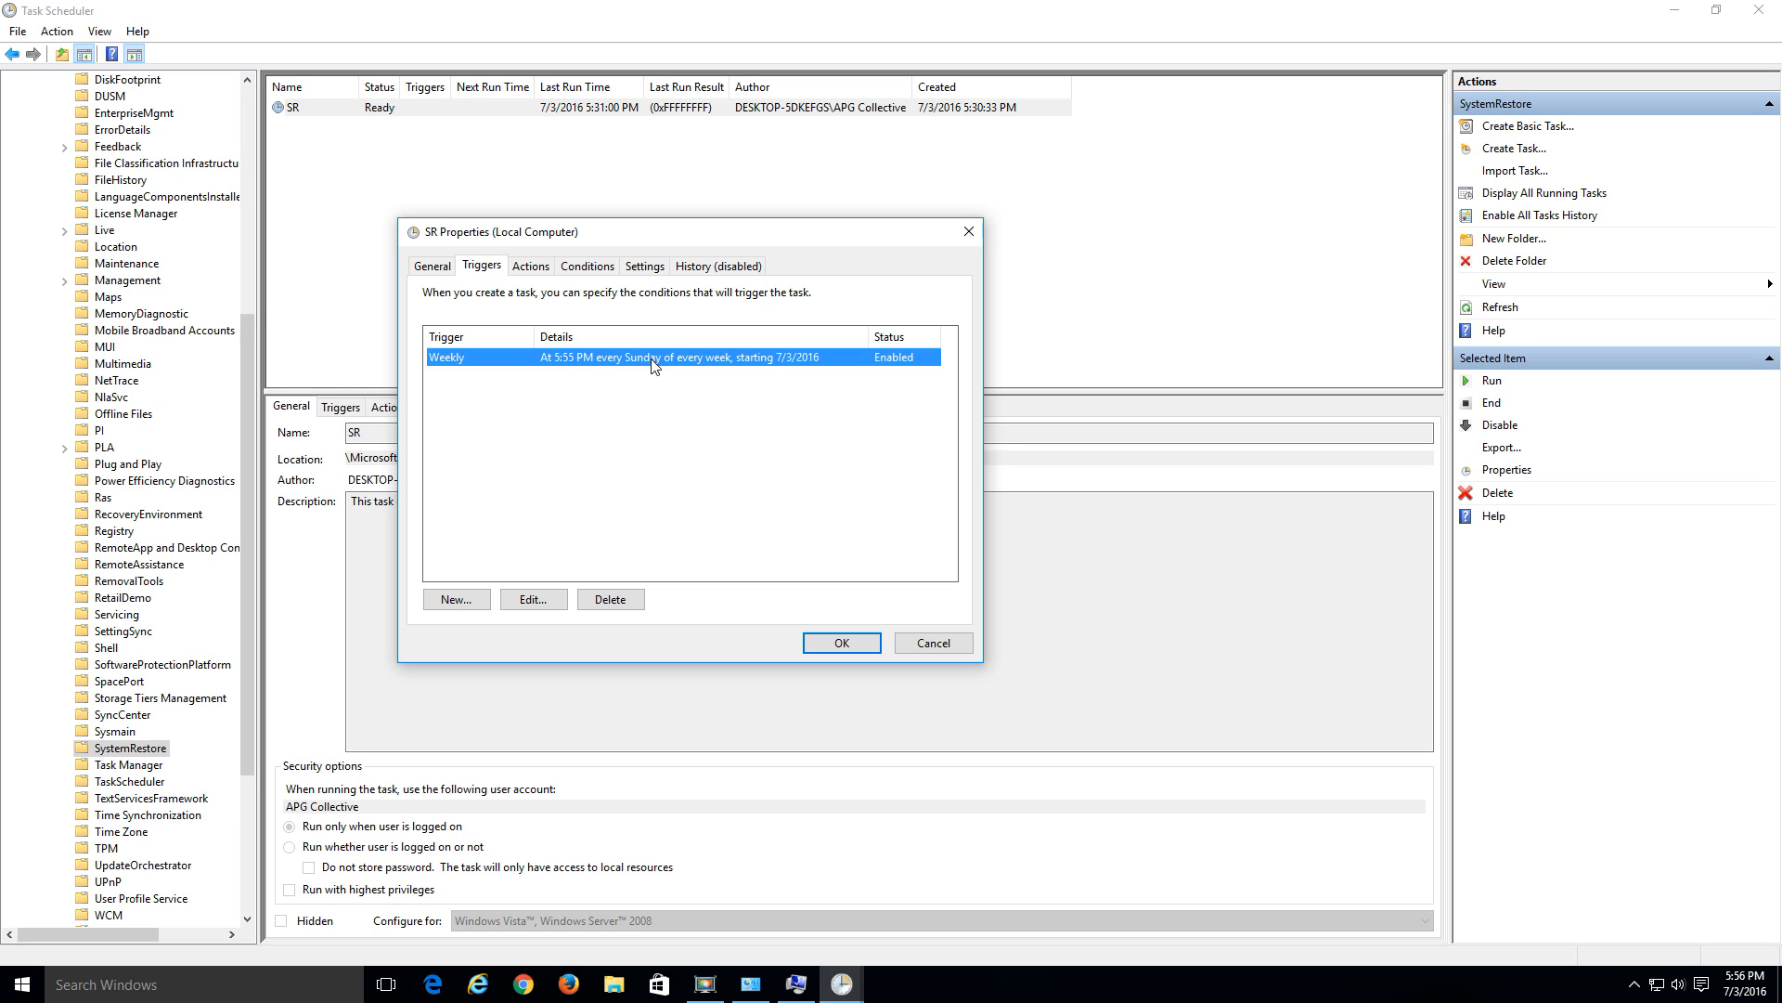
mouse_move(796, 366)
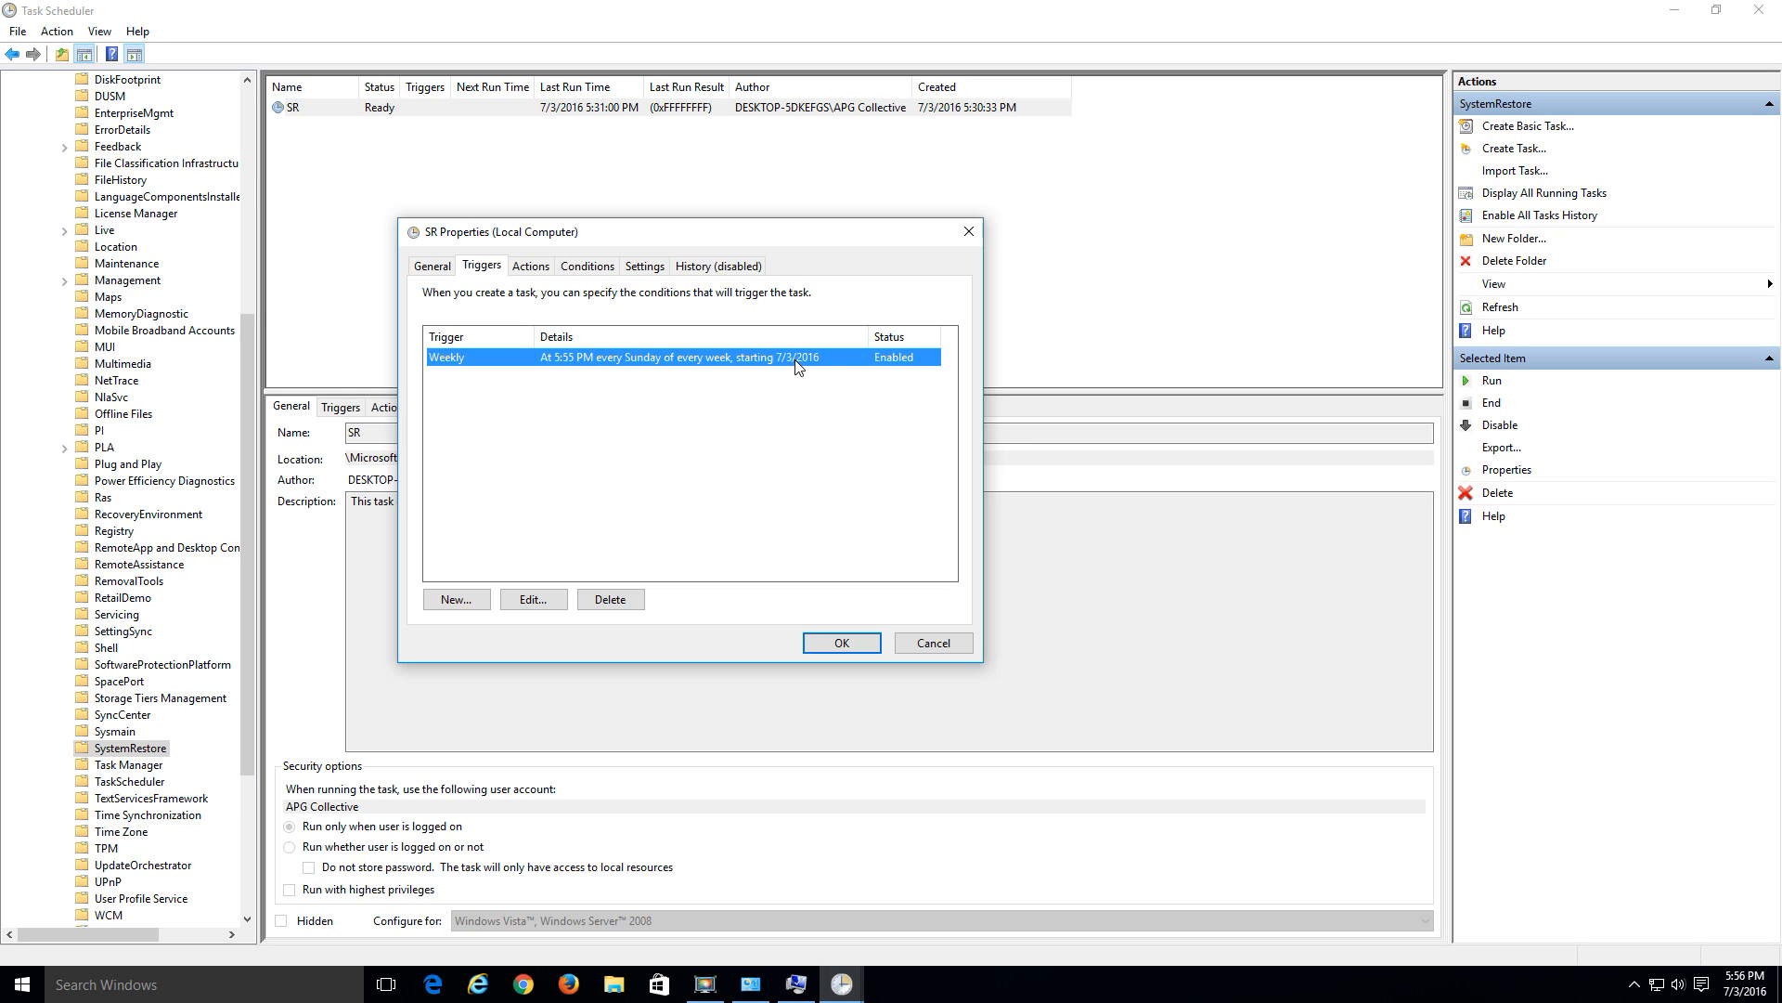
mouse_move(836, 366)
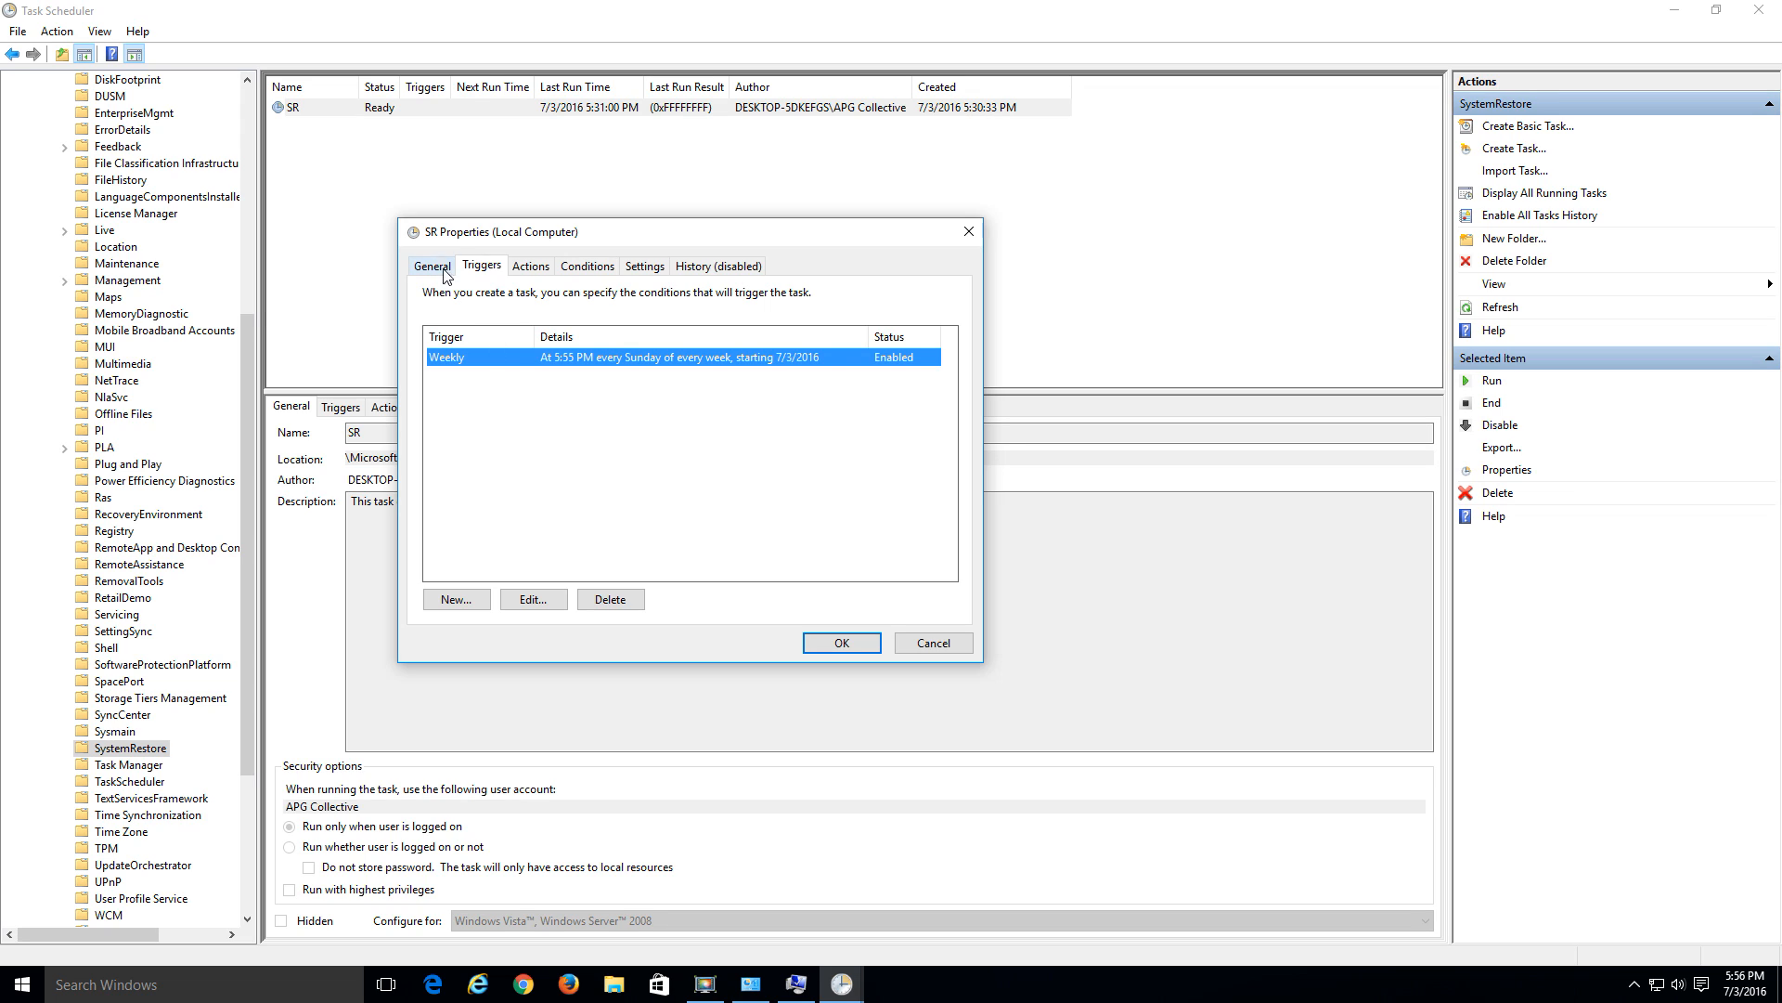
click(431, 266)
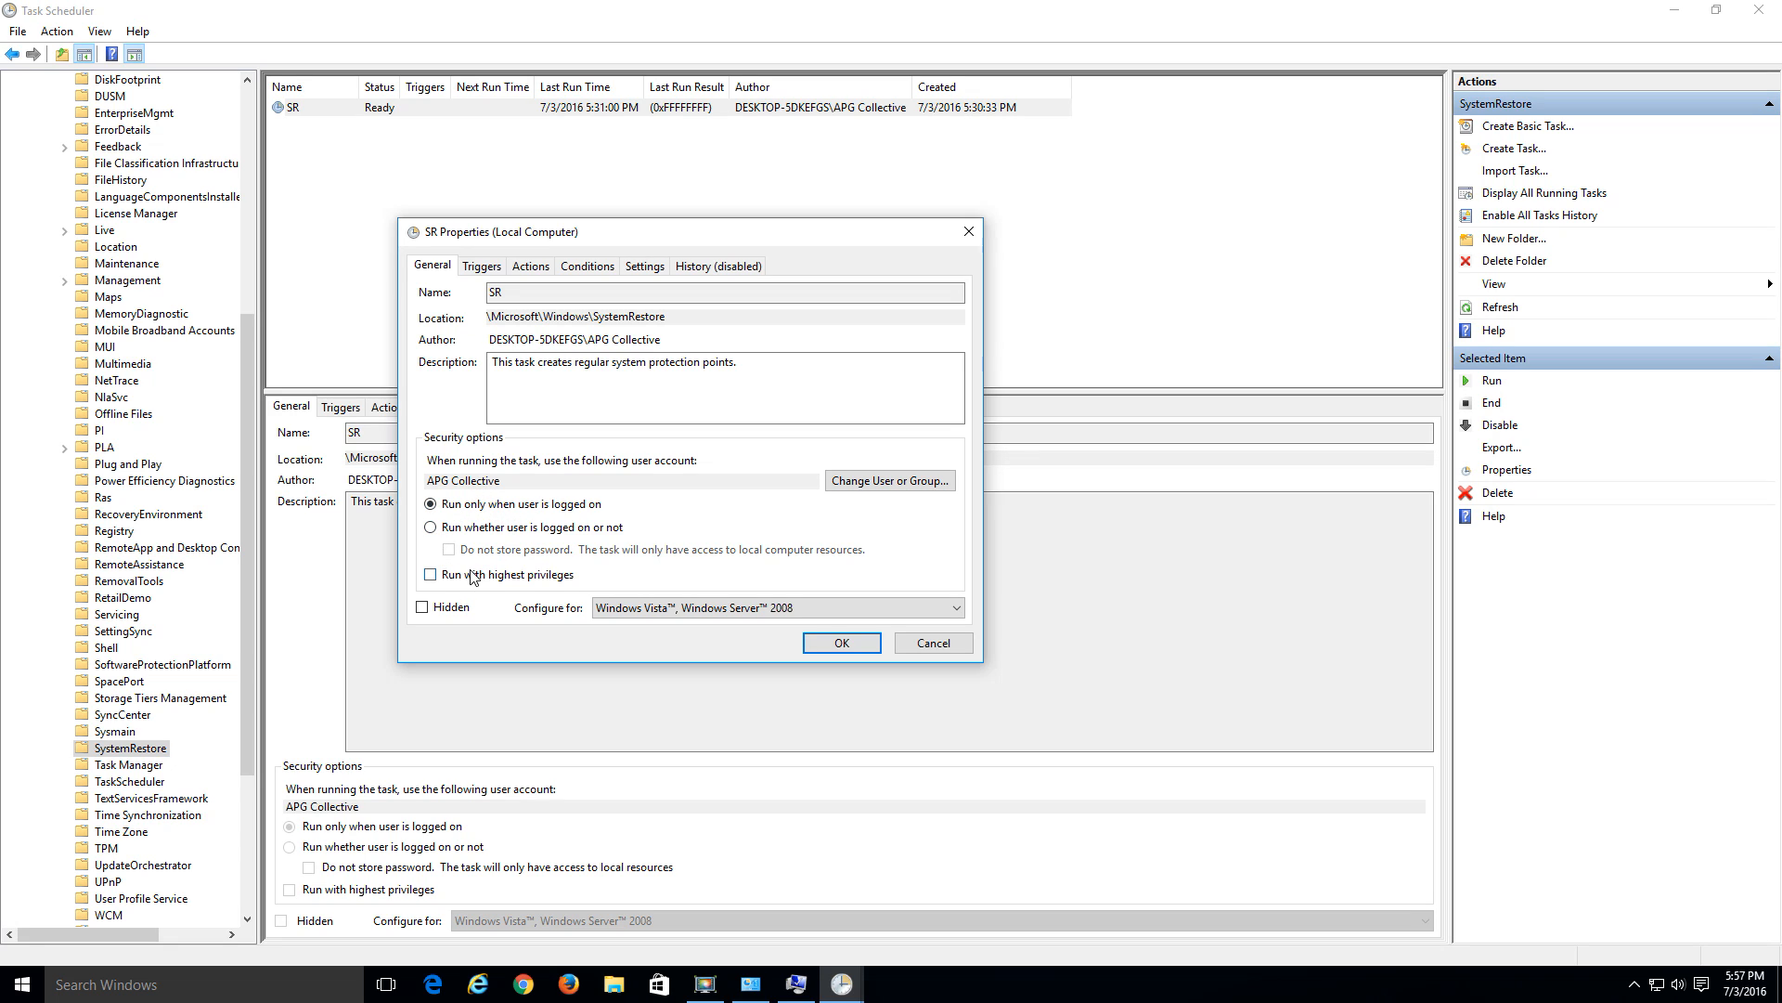
click(481, 268)
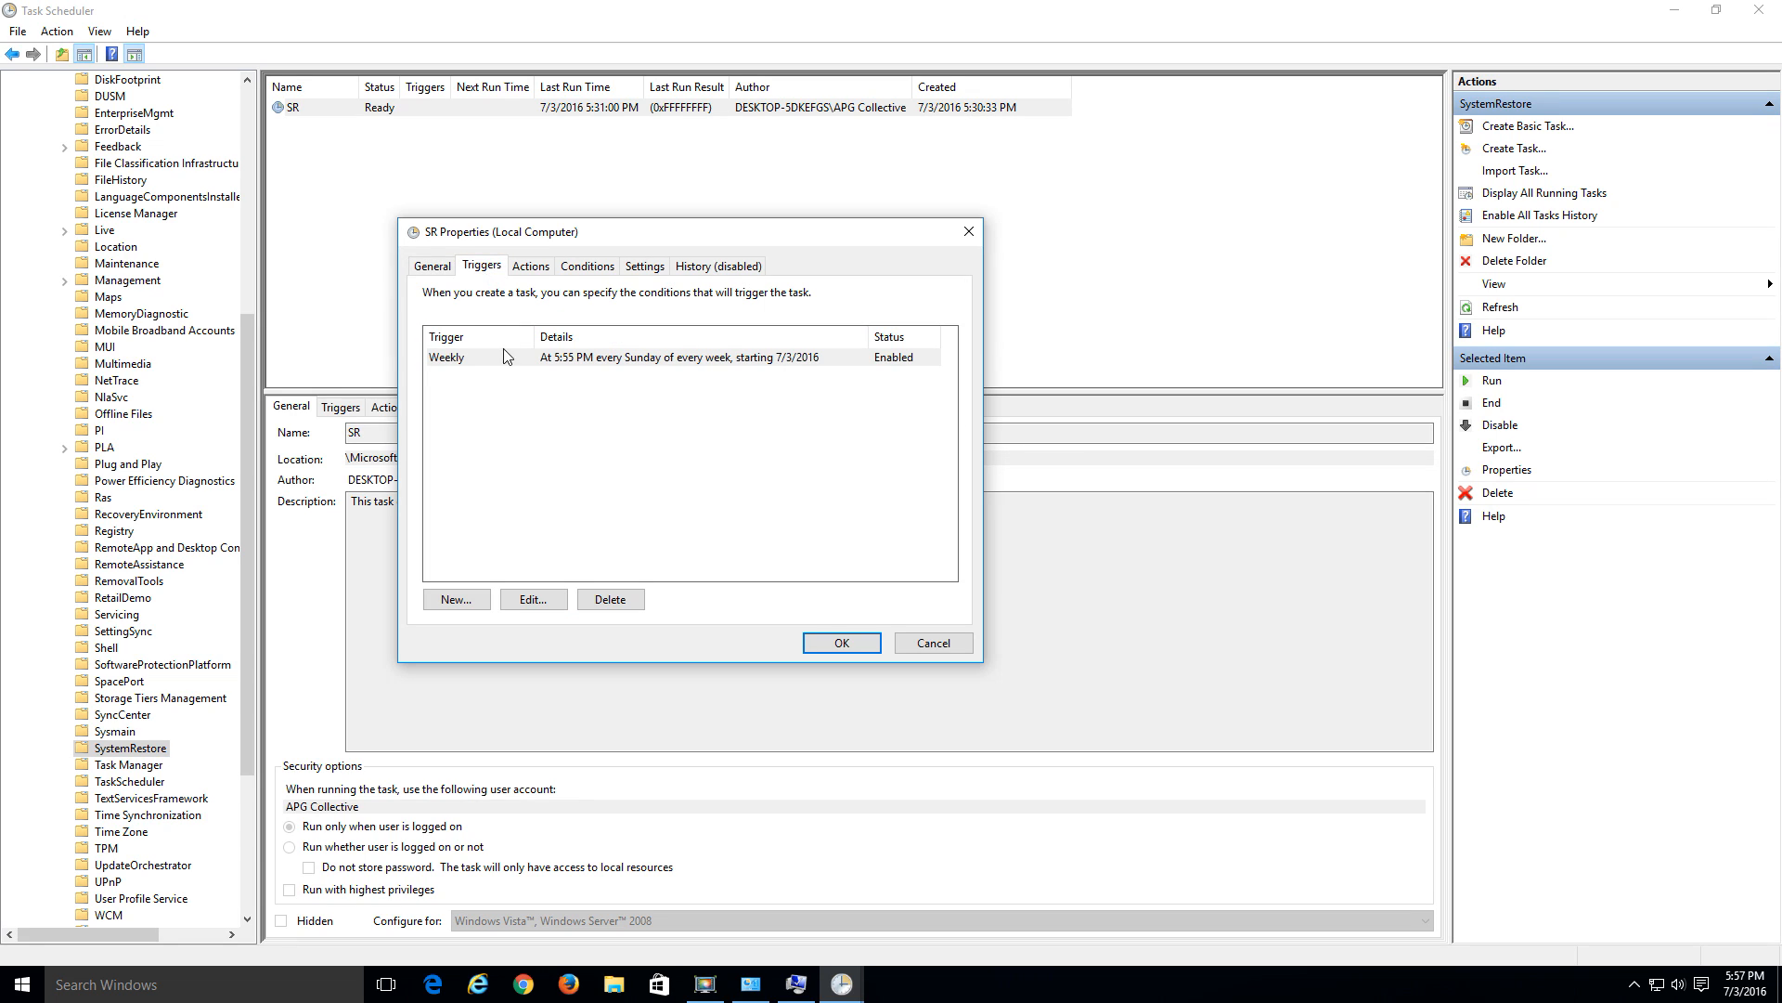
click(474, 358)
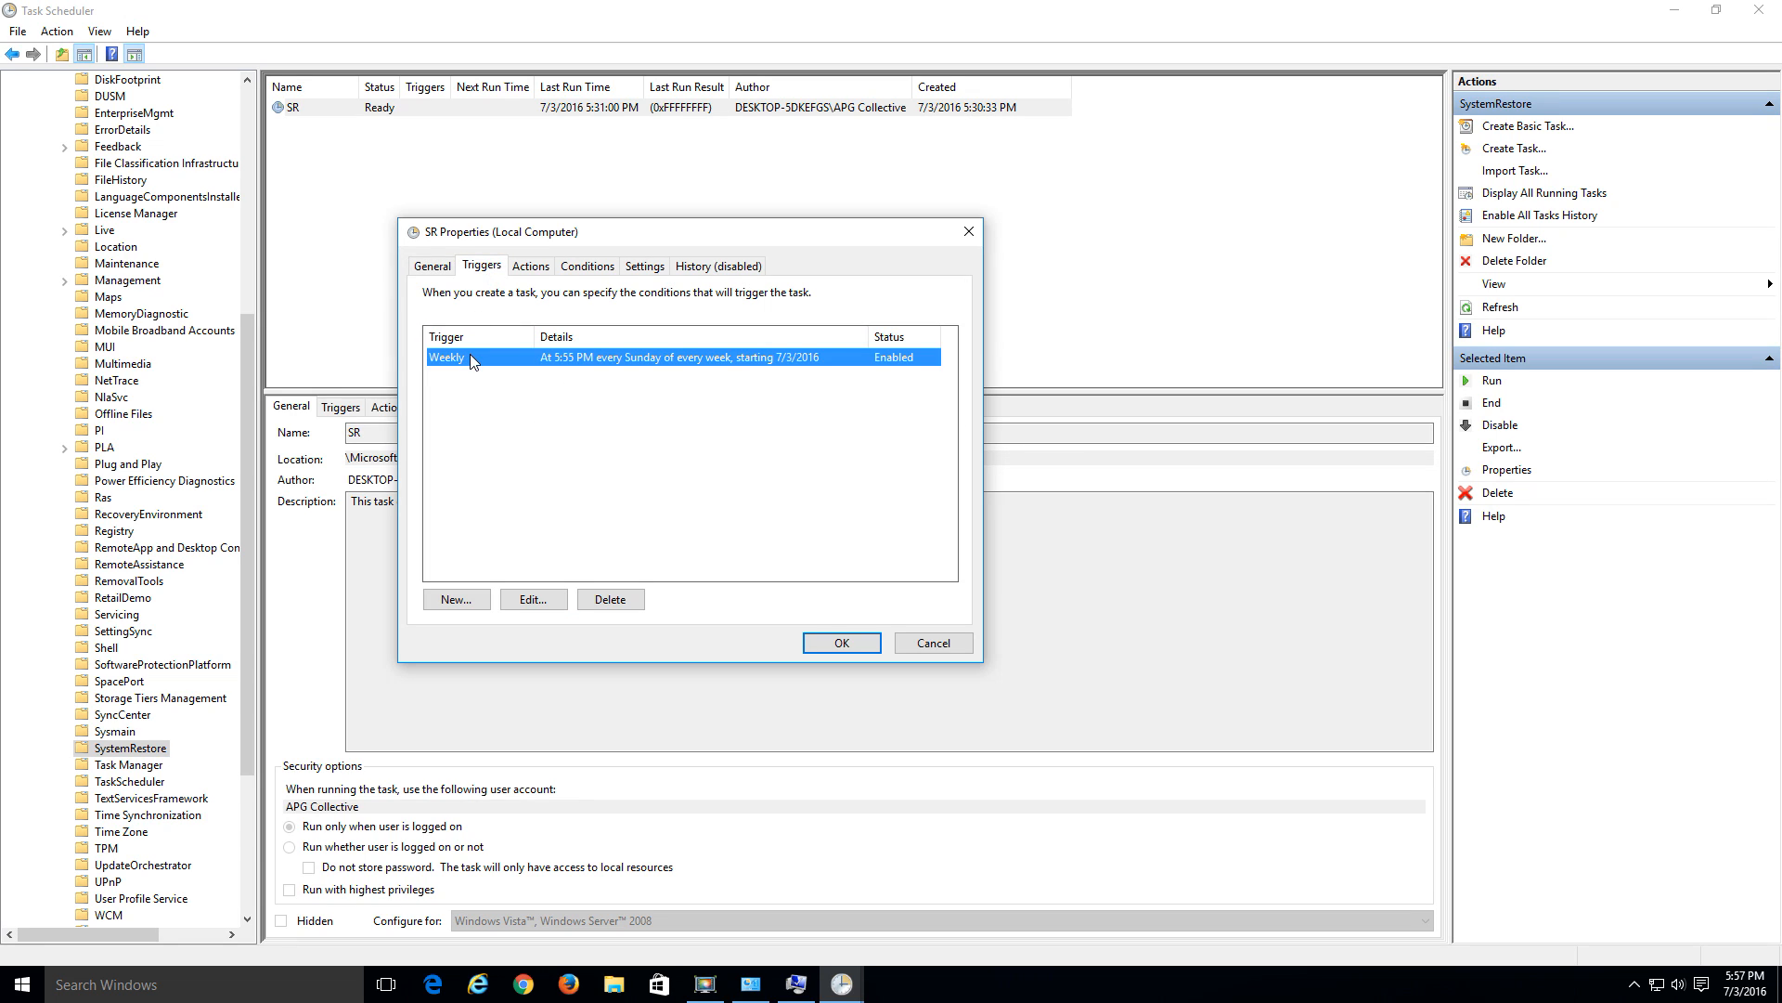
click(533, 598)
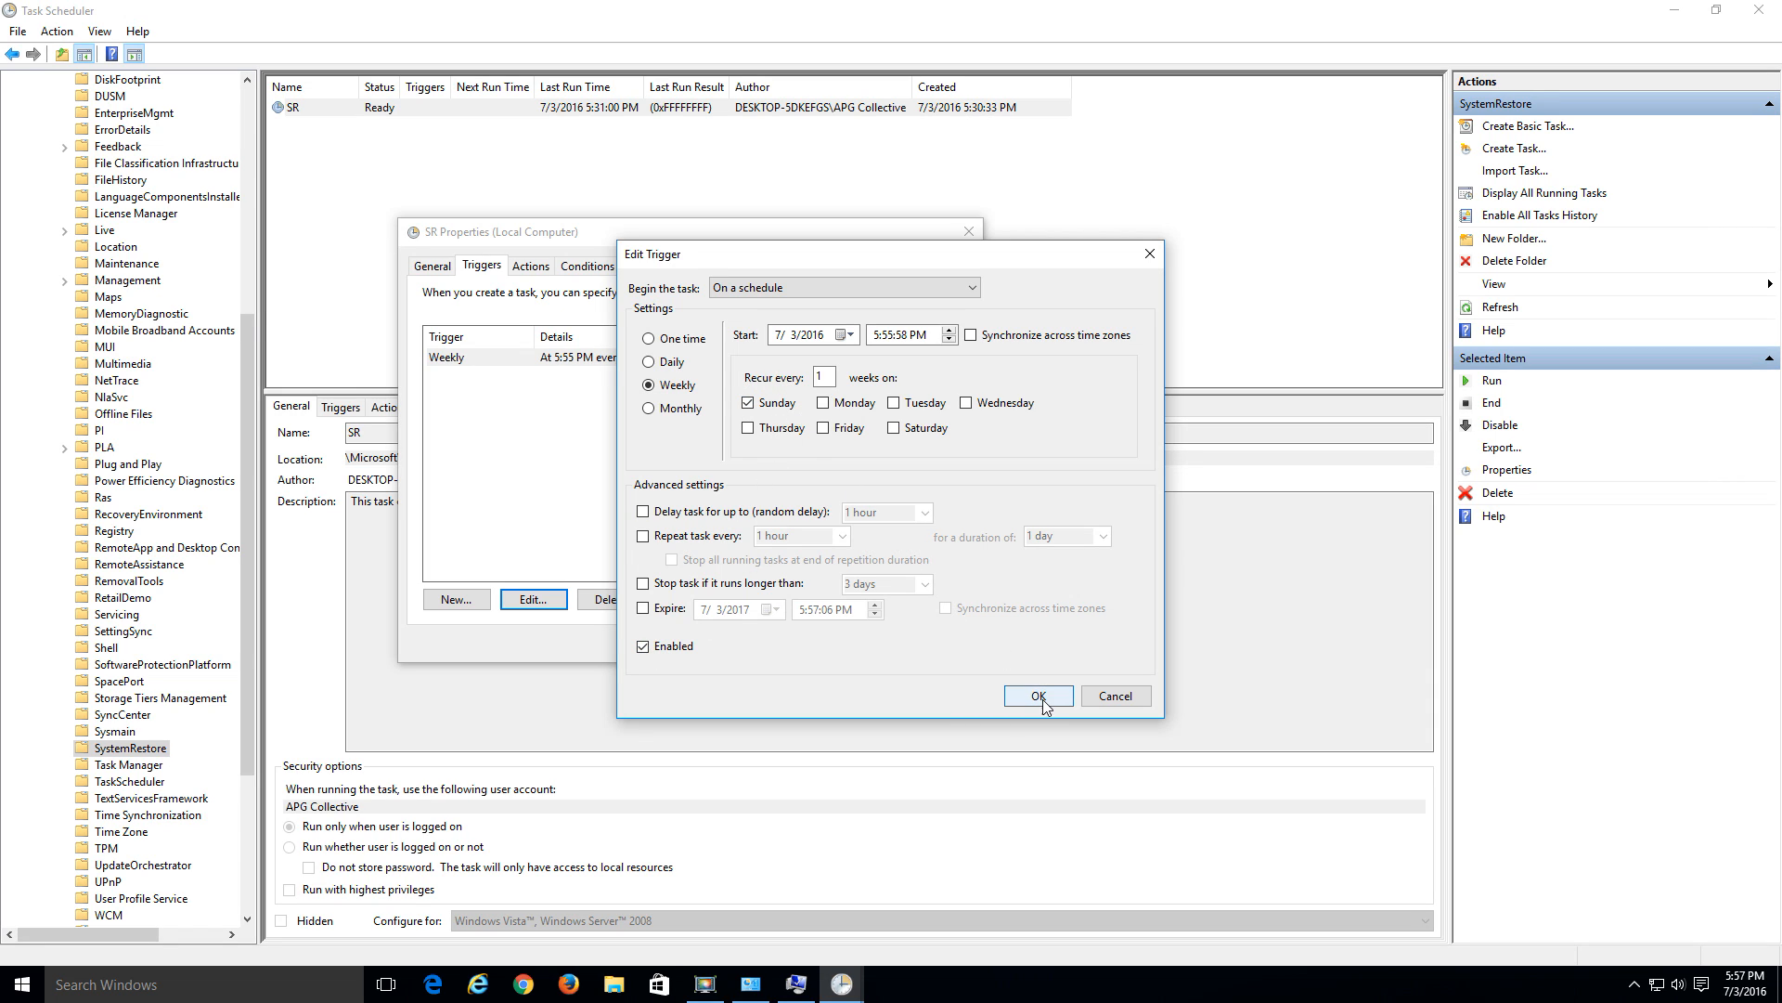
click(1038, 695)
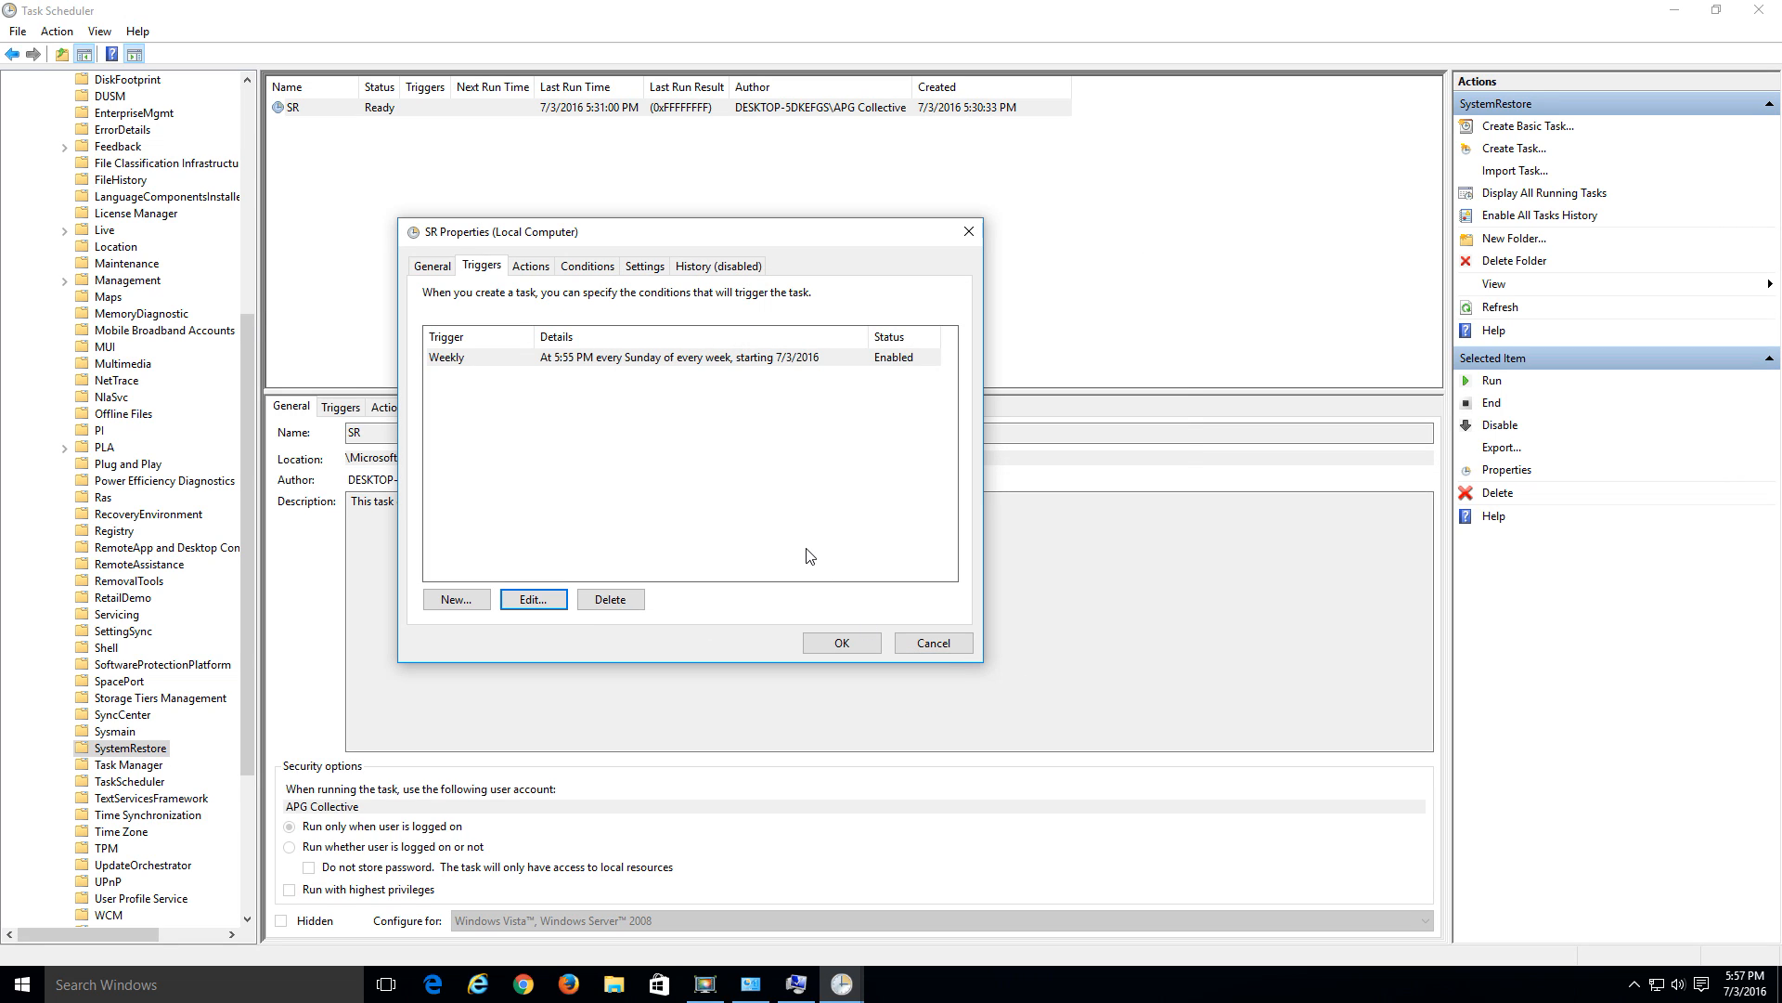